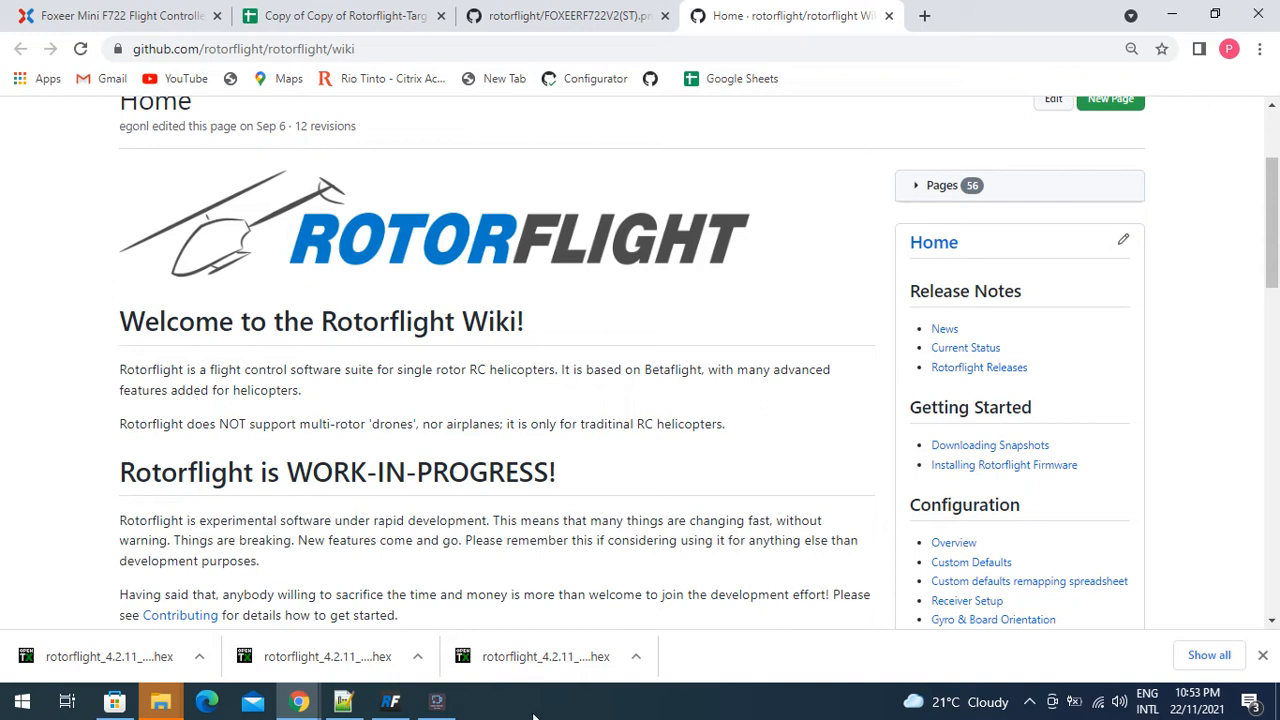
pyautogui.moveTo(989, 445)
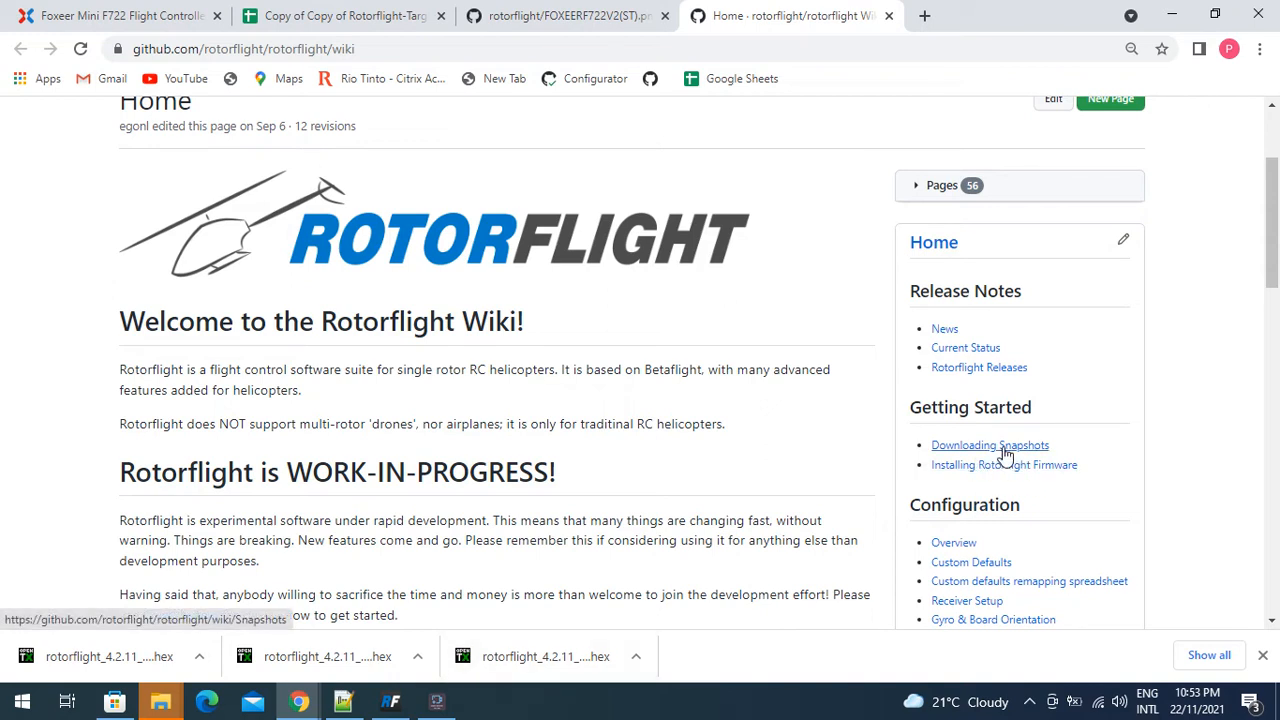
pyautogui.moveTo(670, 405)
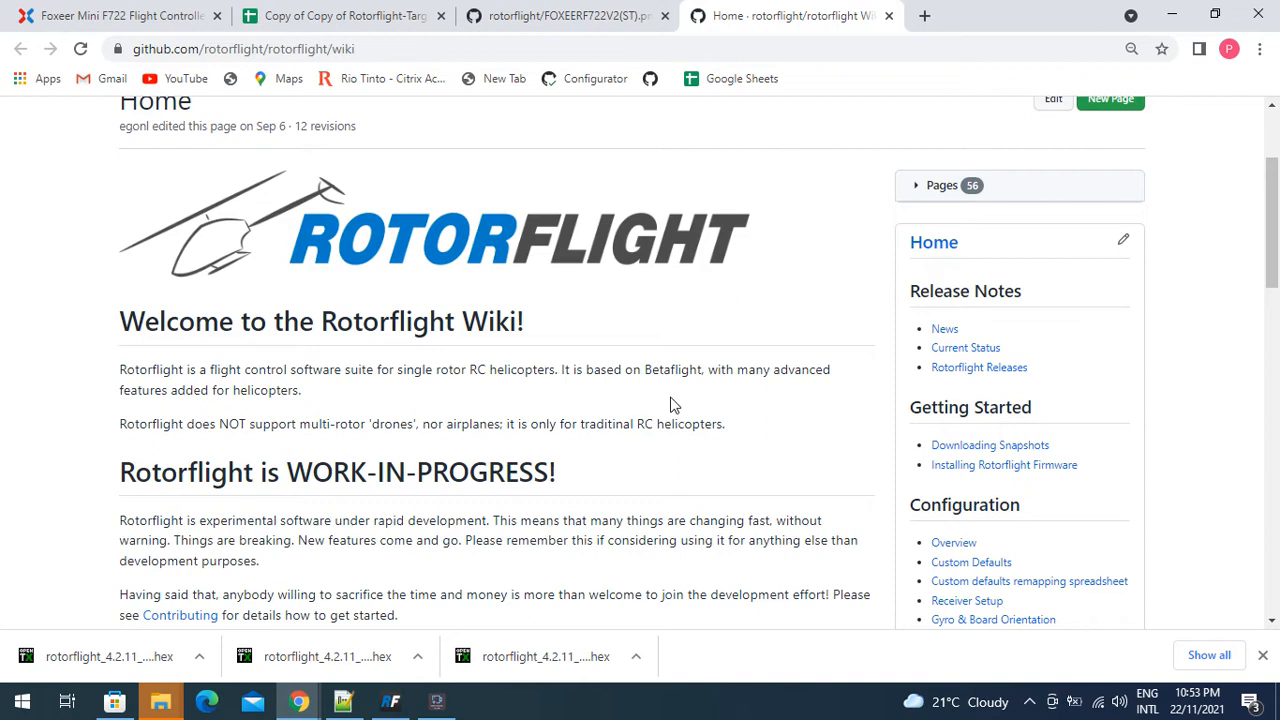
pyautogui.moveTo(625, 293)
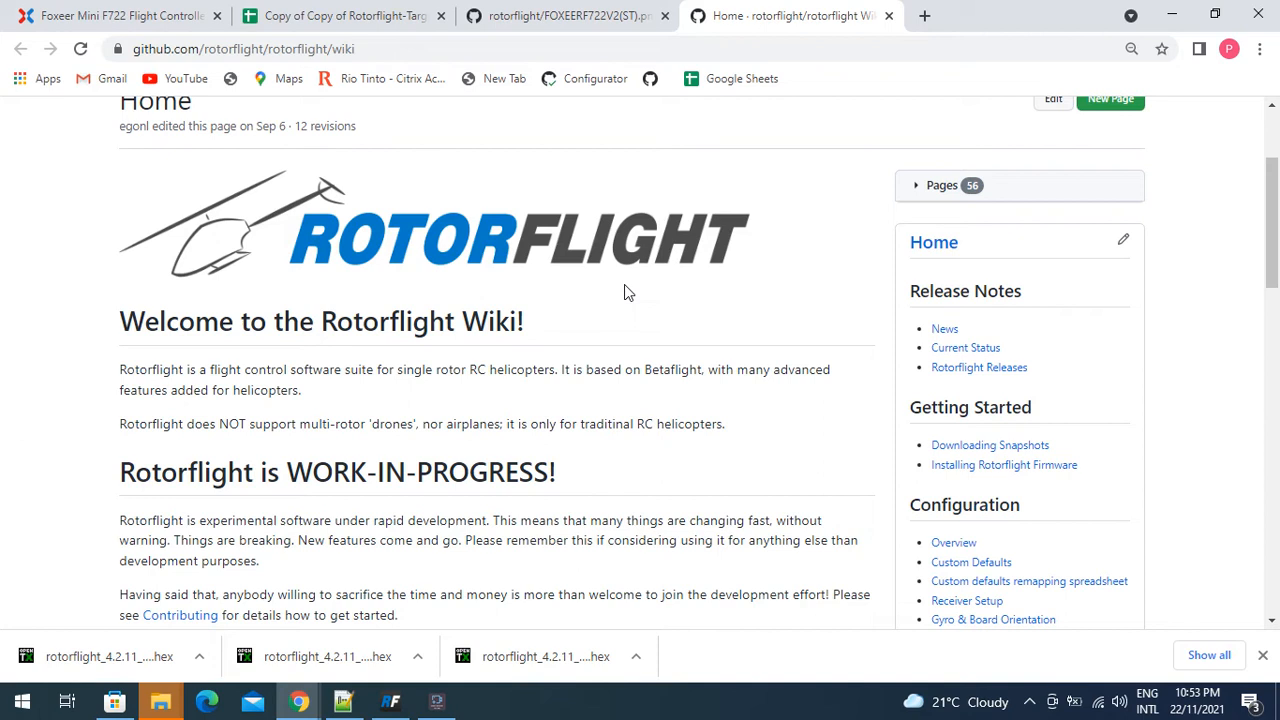
pyautogui.moveTo(638, 283)
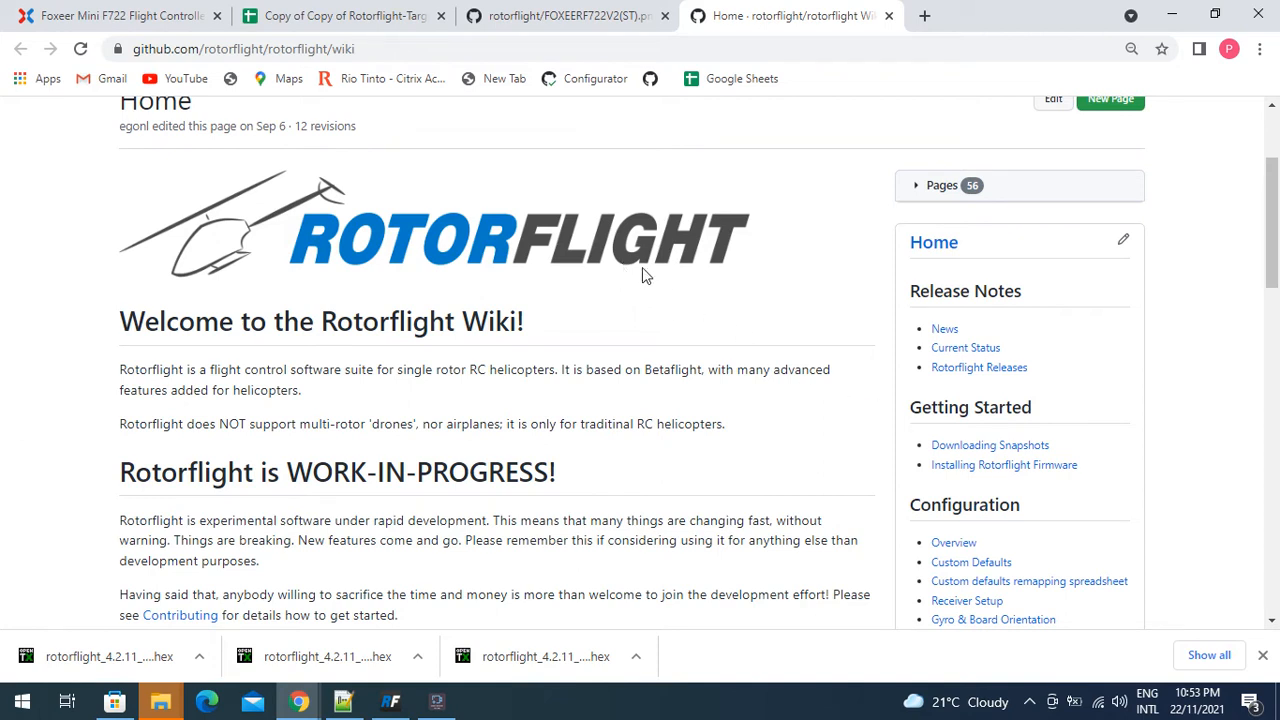
pyautogui.moveTo(110, 15)
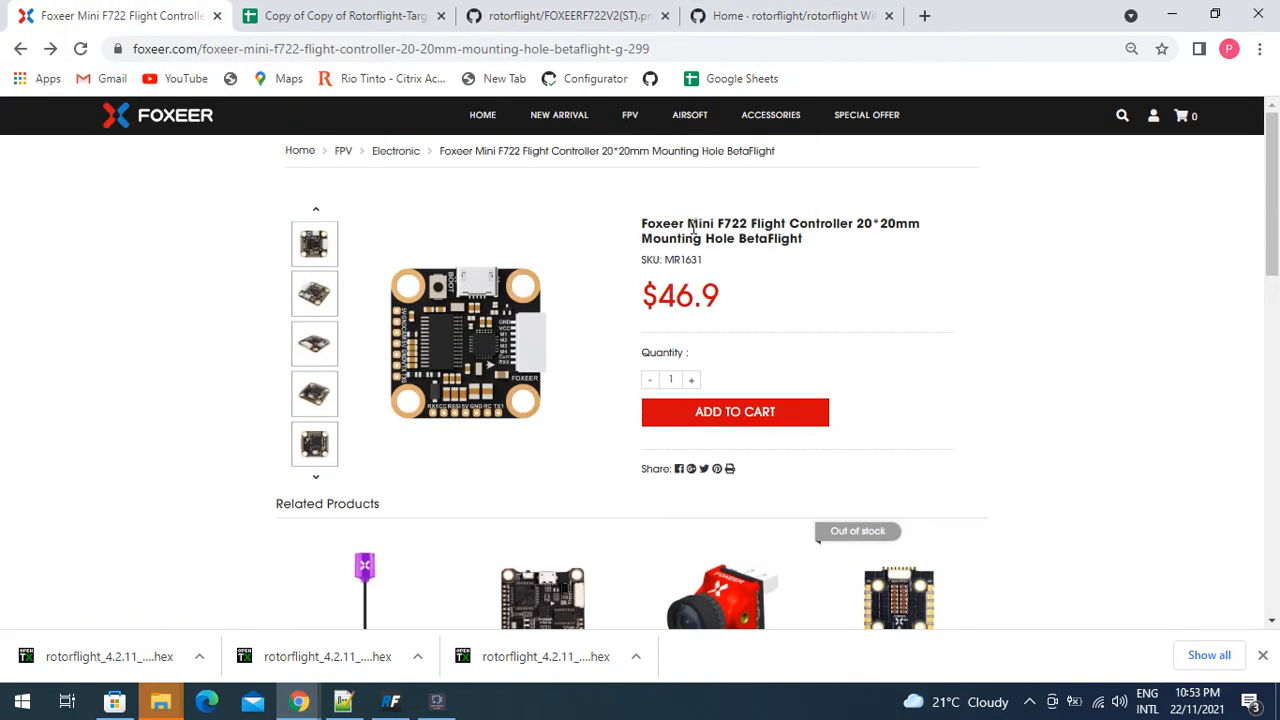
pyautogui.moveTo(730, 231)
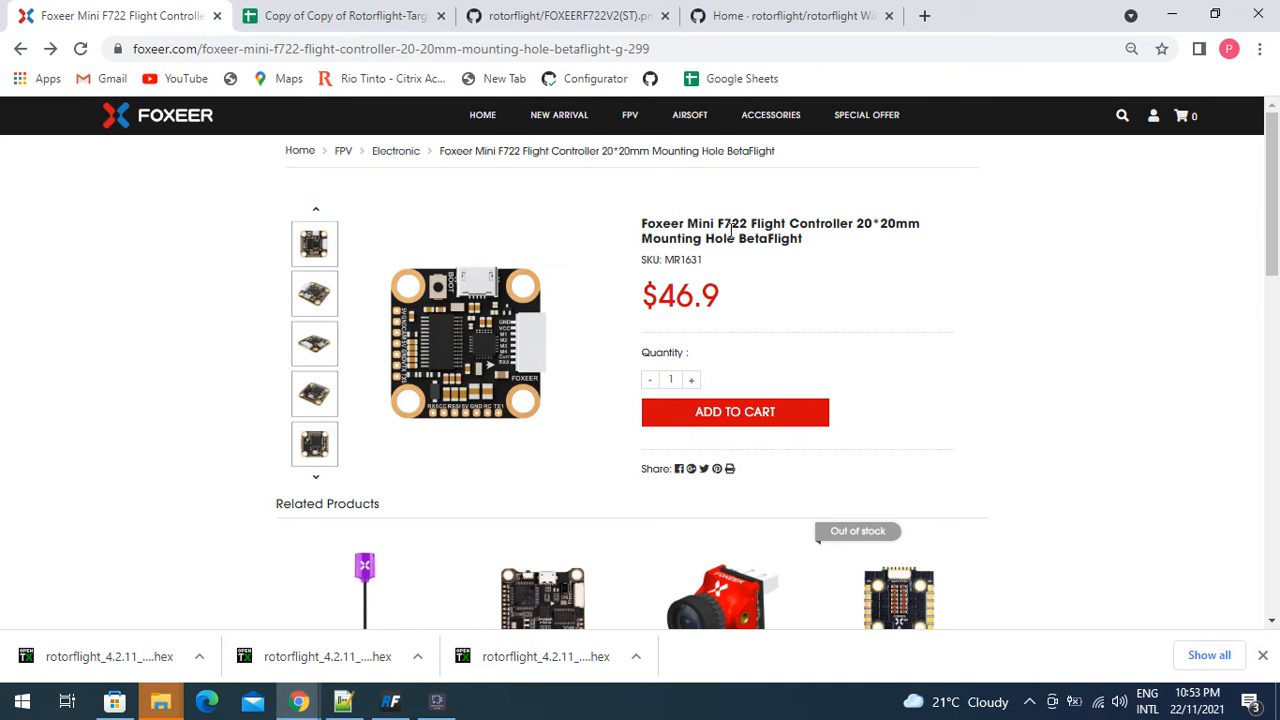
# Select the firmware target FOXEERF722V2 in the Foxeer product specifications
pyautogui.scroll(-3)
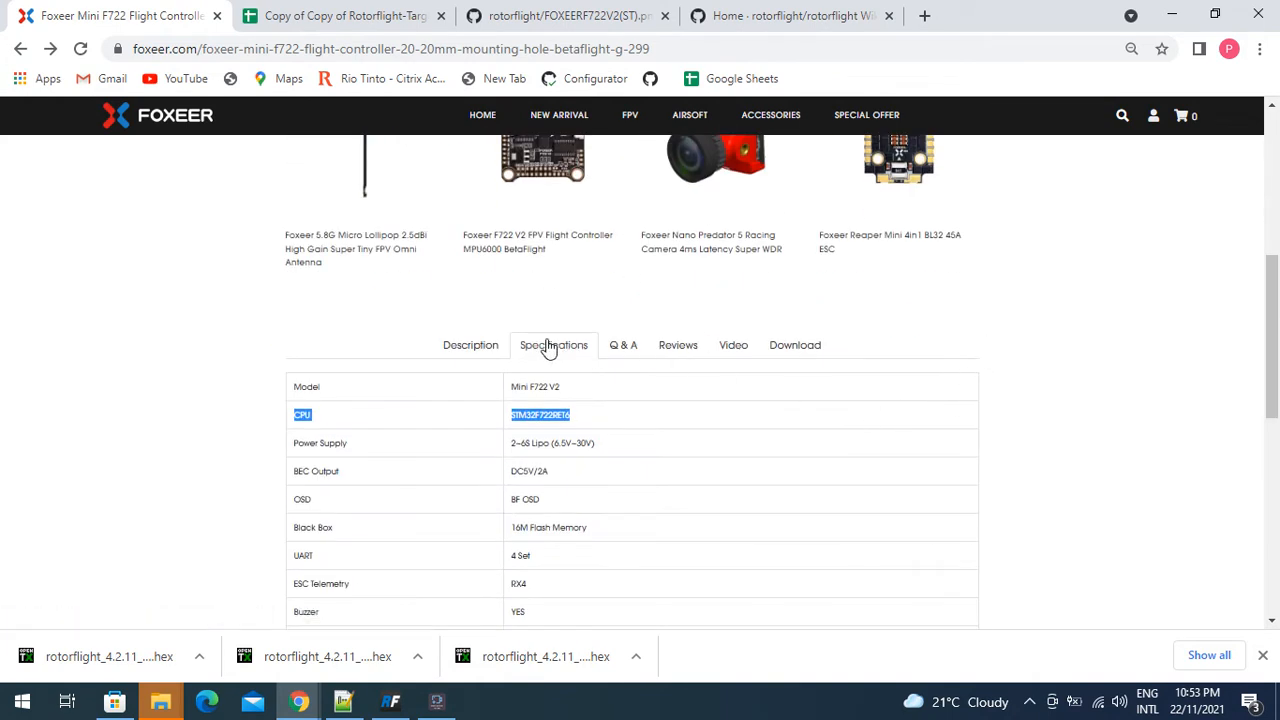
pyautogui.moveTo(287, 425)
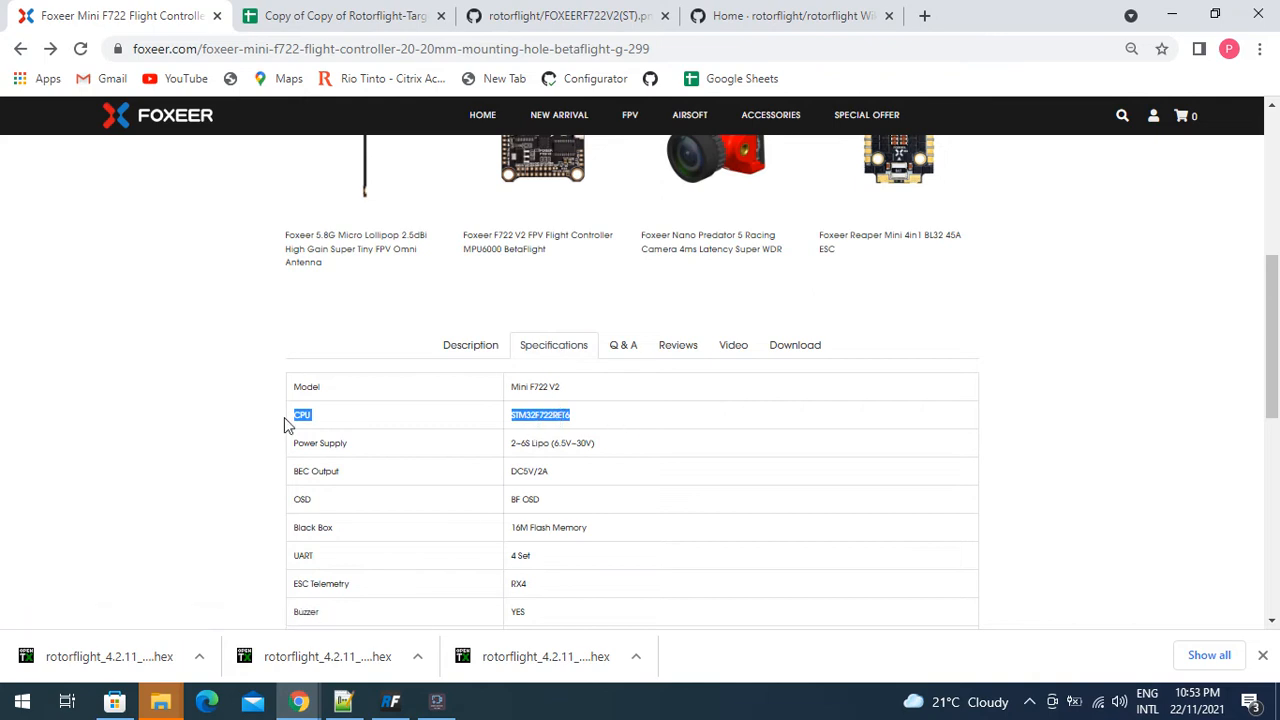
pyautogui.scroll(-3)
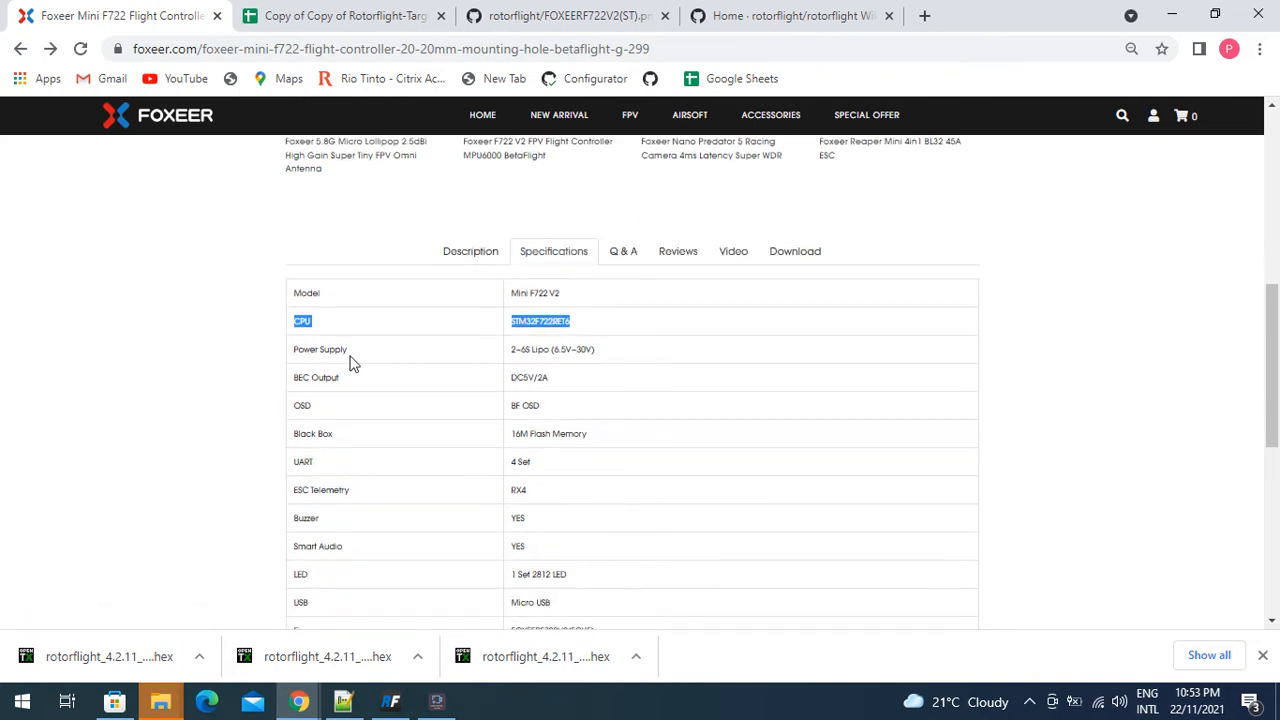
pyautogui.moveTo(295, 328)
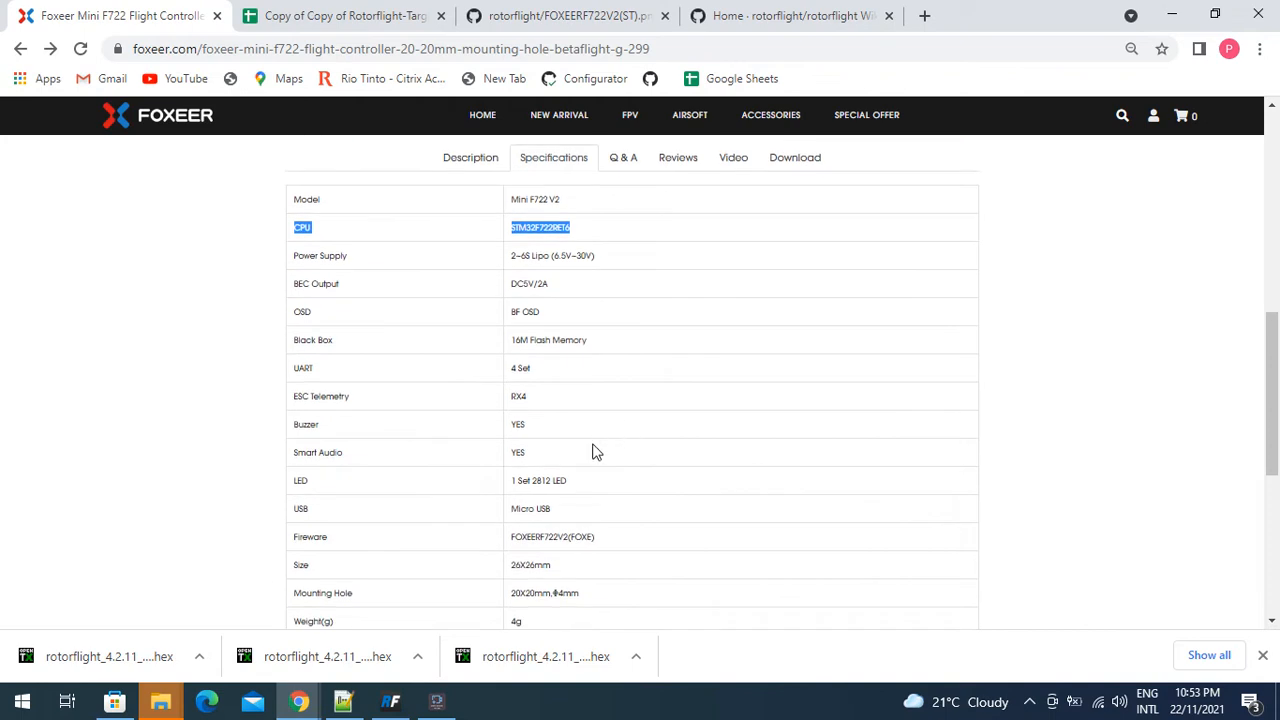
pyautogui.moveTo(296, 542)
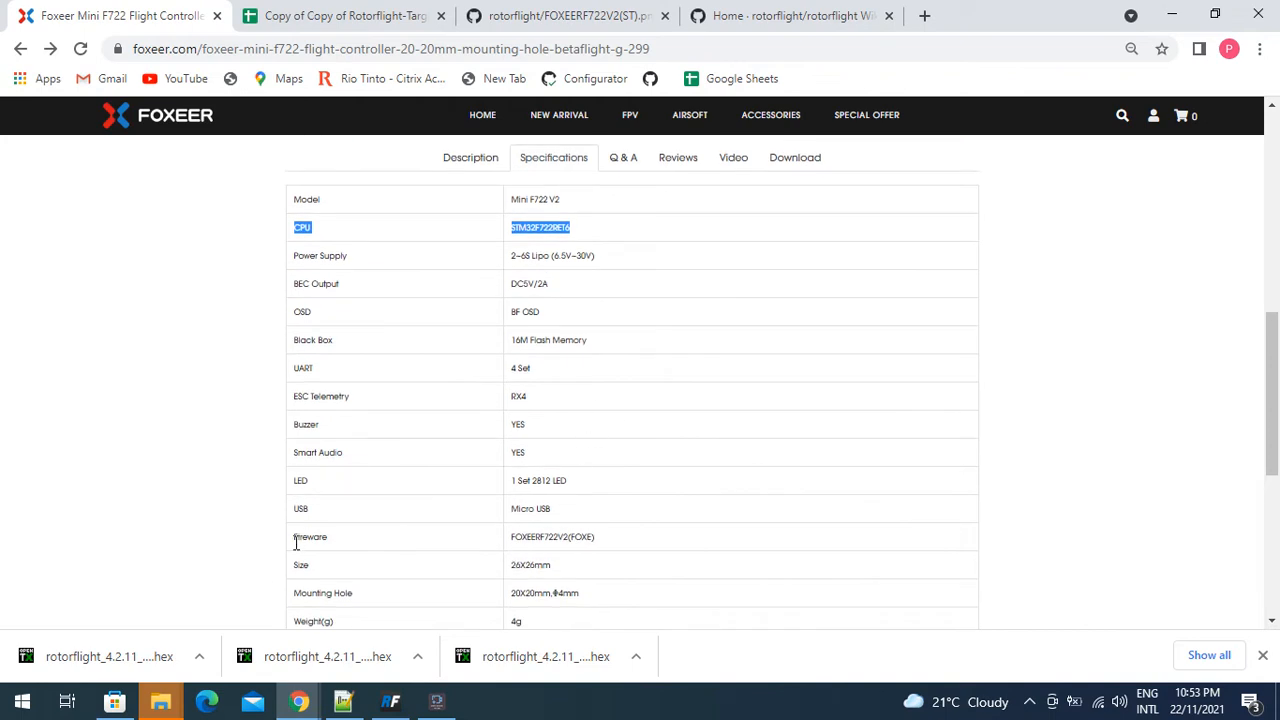
pyautogui.click(552, 537)
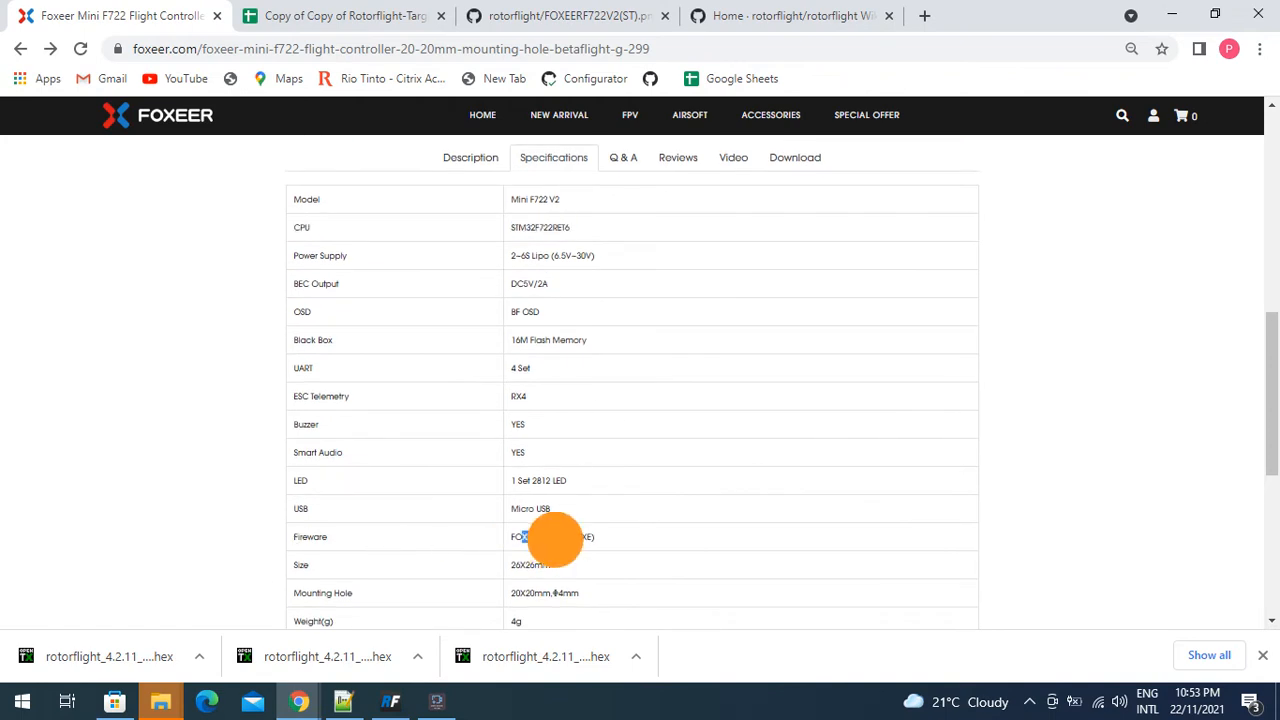
pyautogui.doubleClick(545, 537)
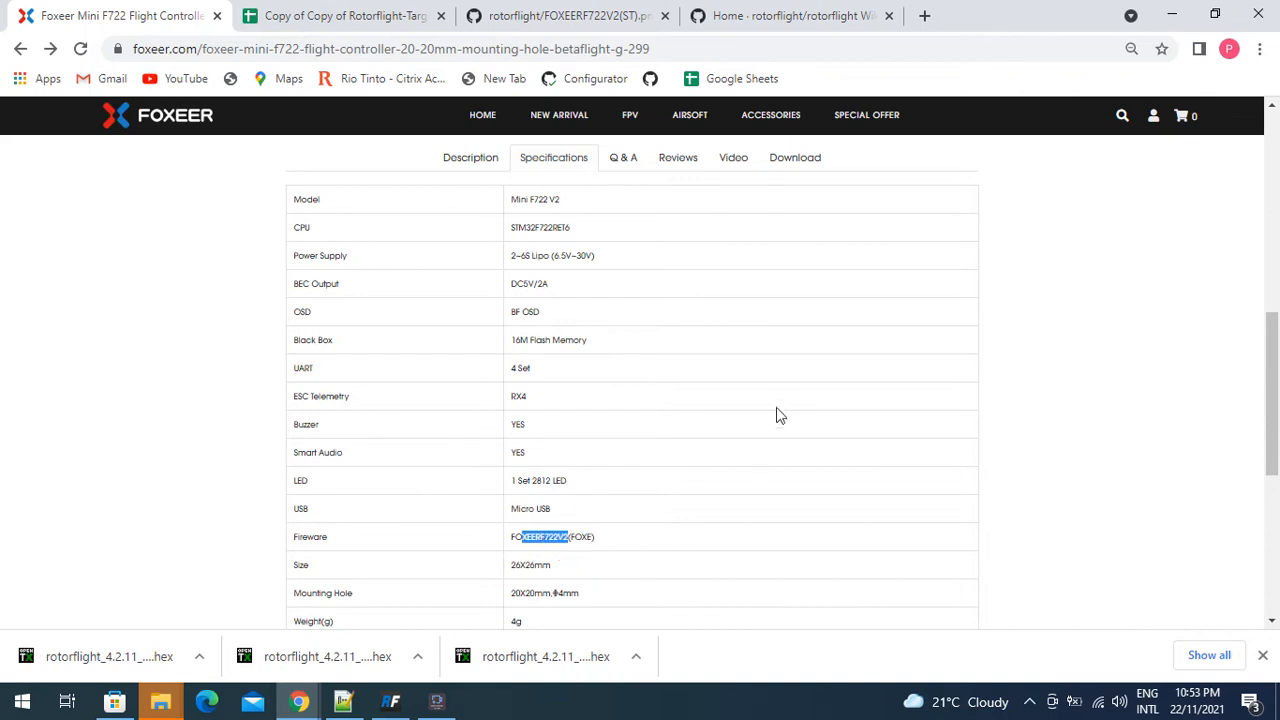
pyautogui.moveTo(605, 258)
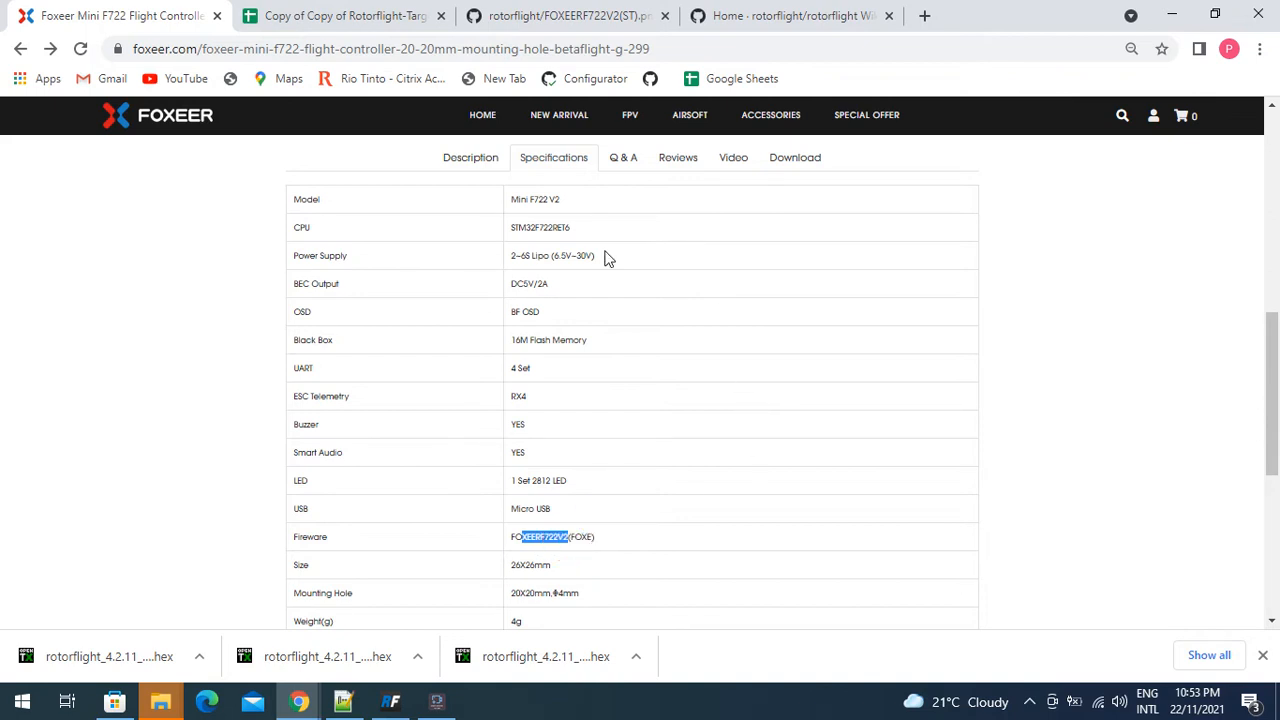
pyautogui.click(390, 701)
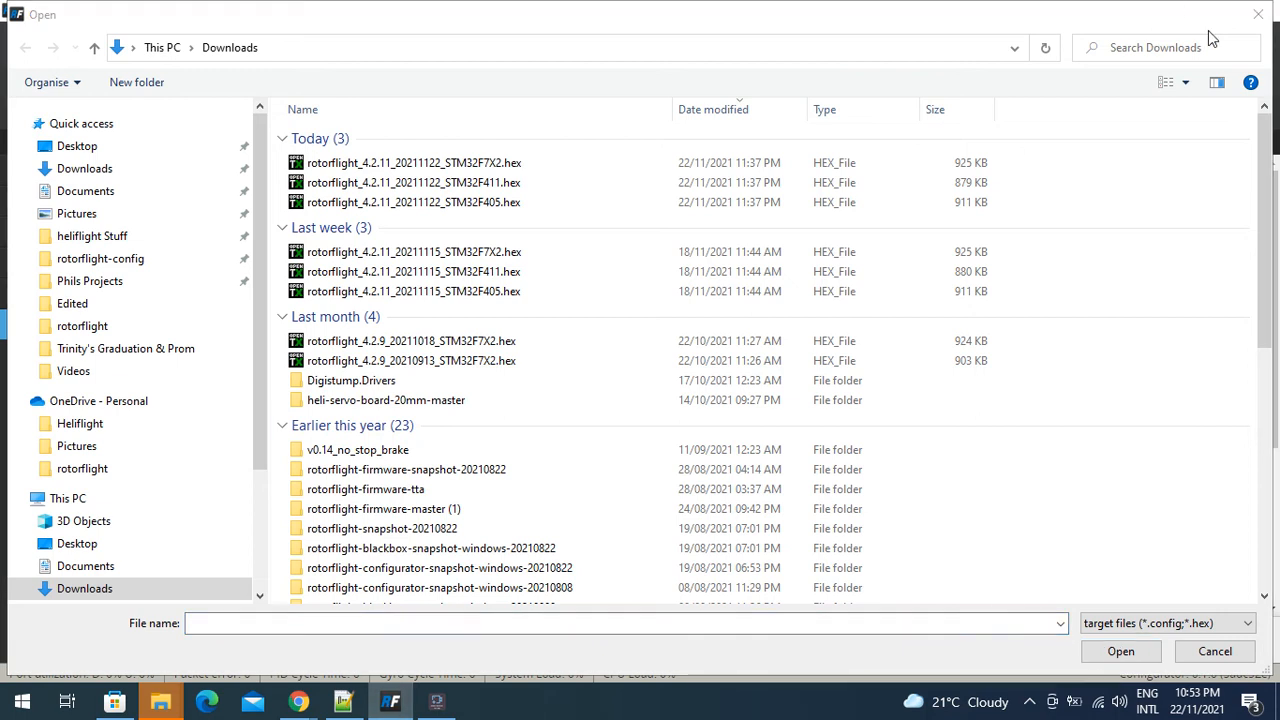
# Load local rotorflight_4.2.11_20211122_STM32F7X2.hex and flash it to the board
pyautogui.click(1214, 651)
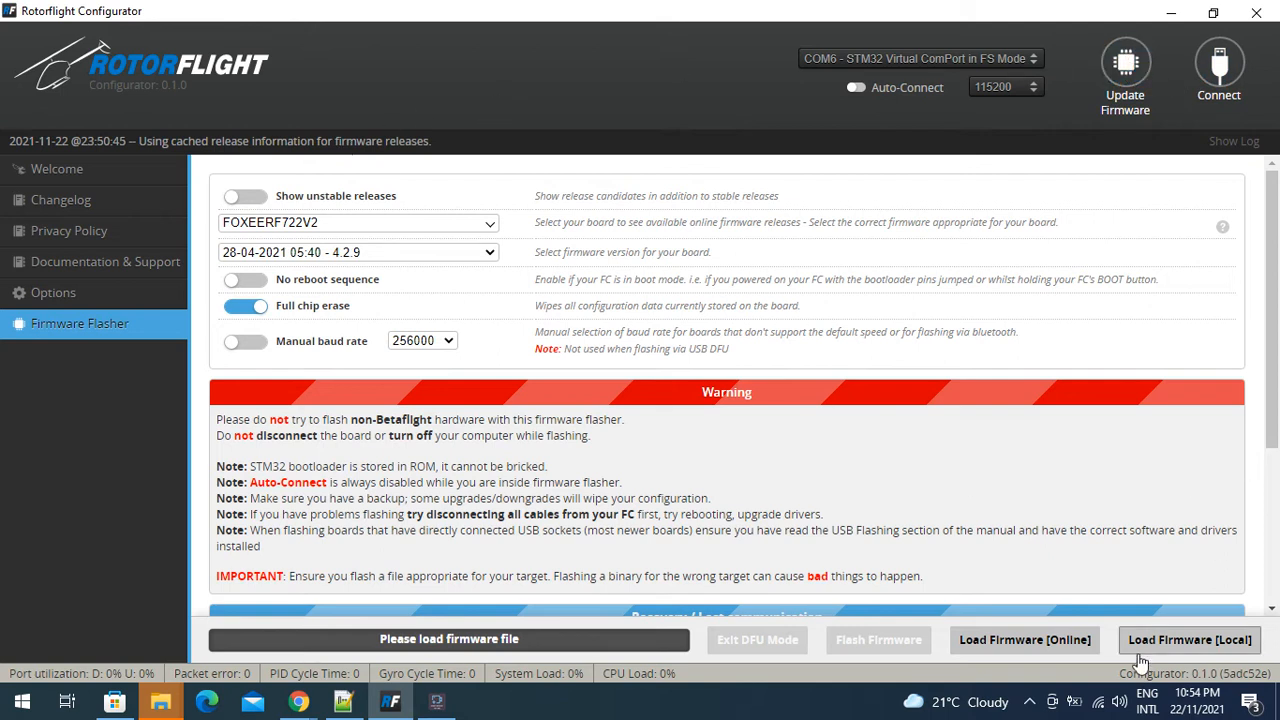
pyautogui.moveTo(1185, 595)
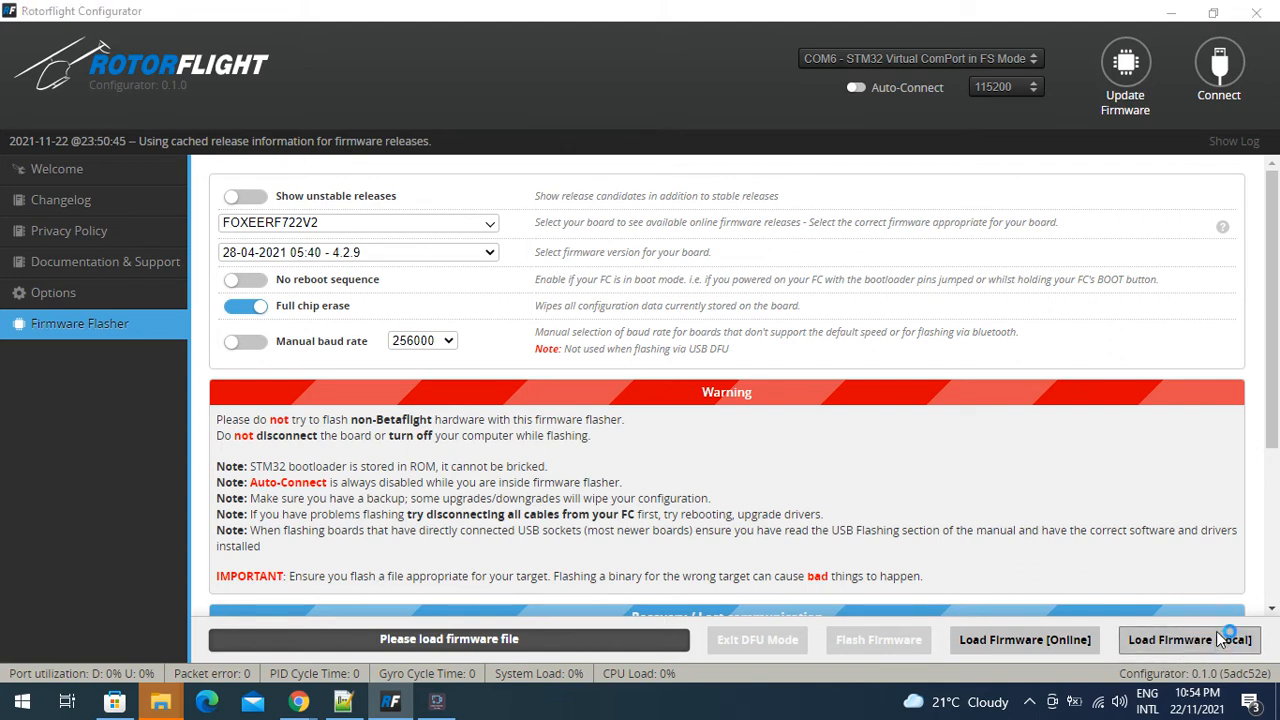
pyautogui.click(1189, 639)
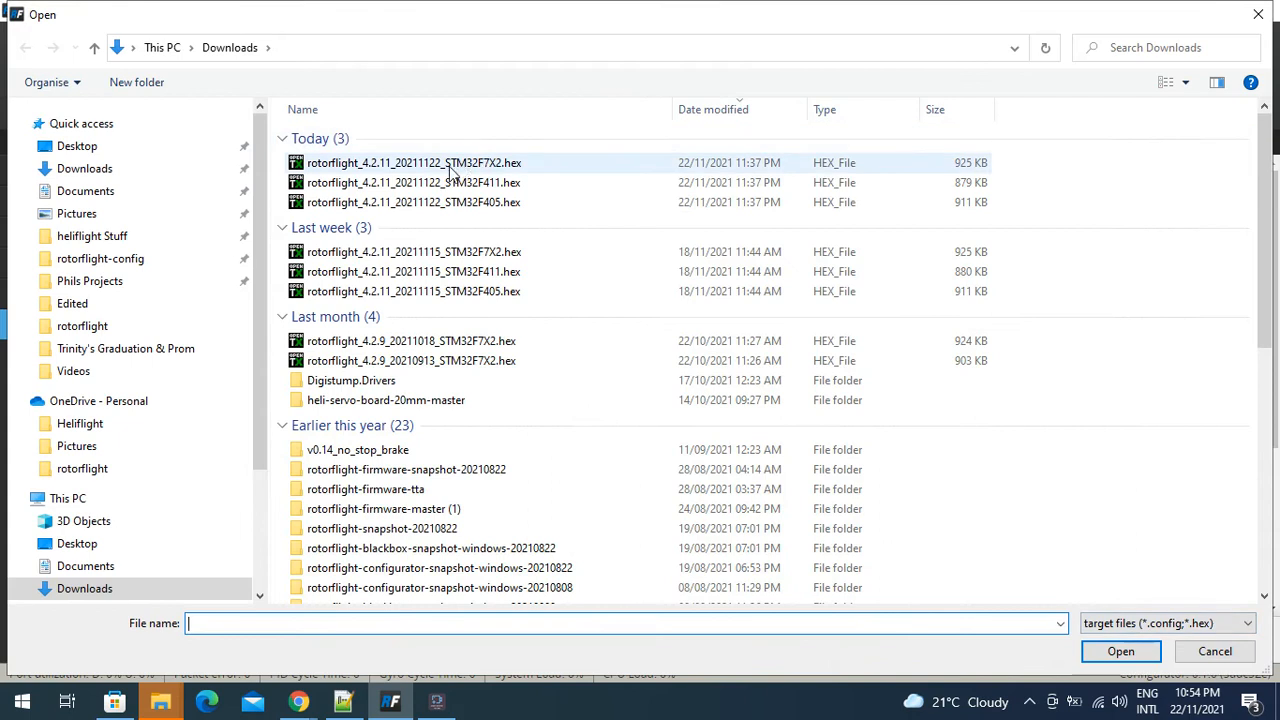
pyautogui.moveTo(500, 168)
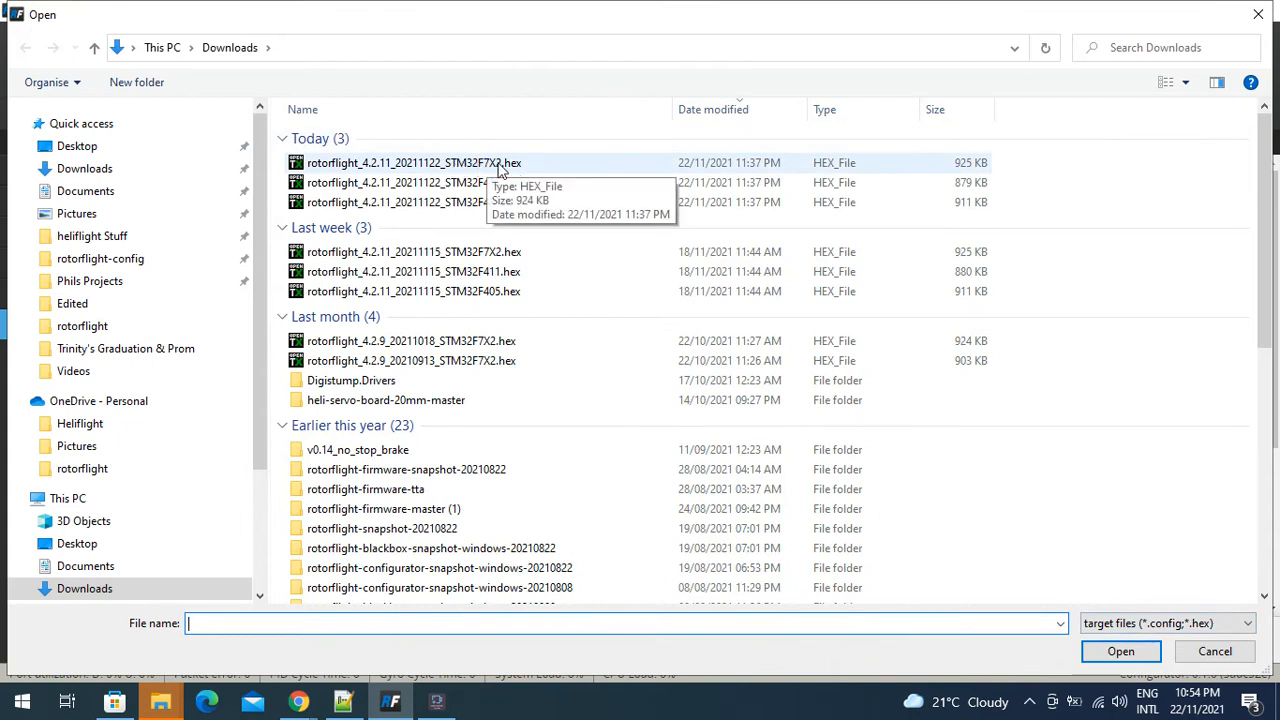
pyautogui.moveTo(483, 170)
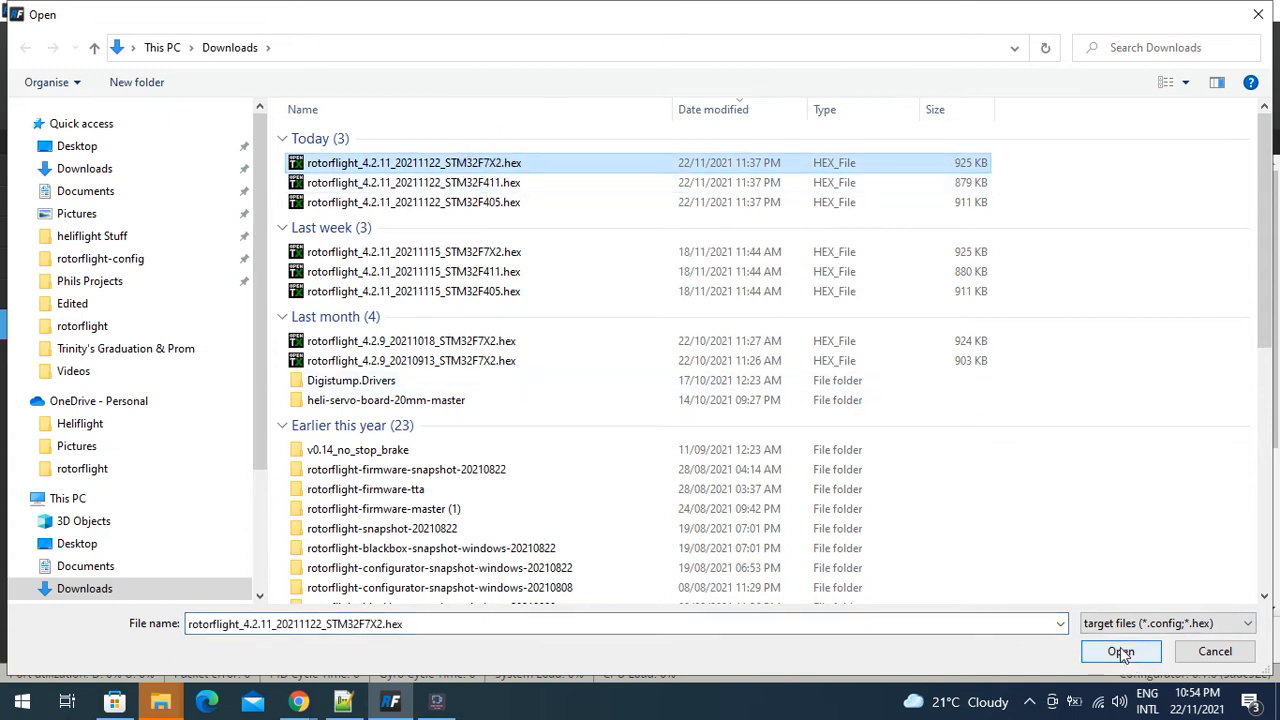
pyautogui.click(1121, 651)
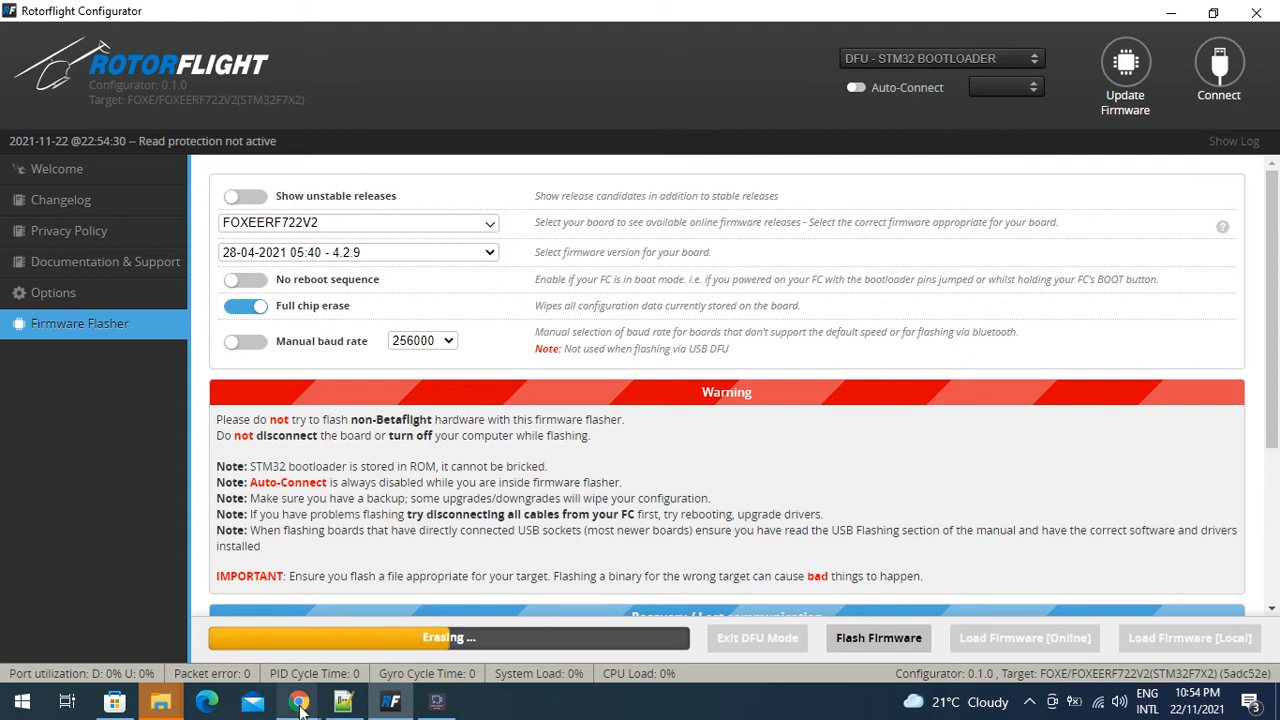
# Open the wiki's Custom defaults remapping spreadsheet page and follow its spreadsheet v1.1 link
pyautogui.click(299, 700)
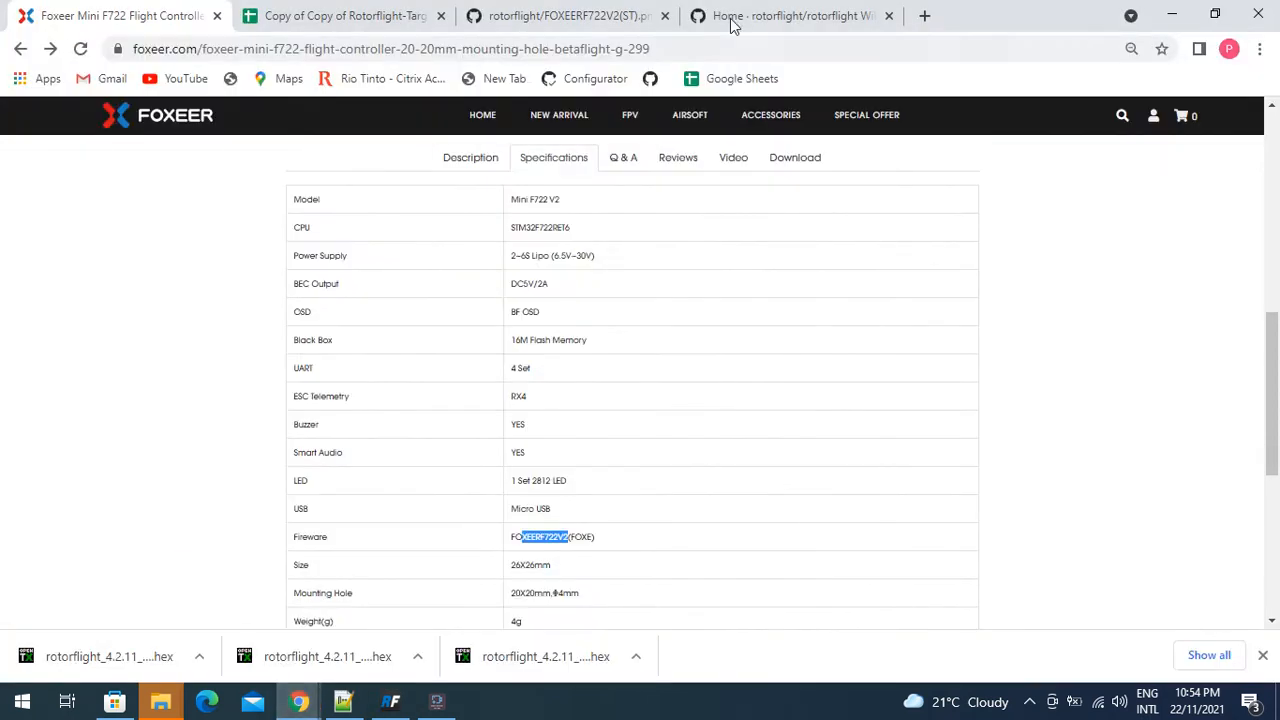
pyautogui.click(790, 15)
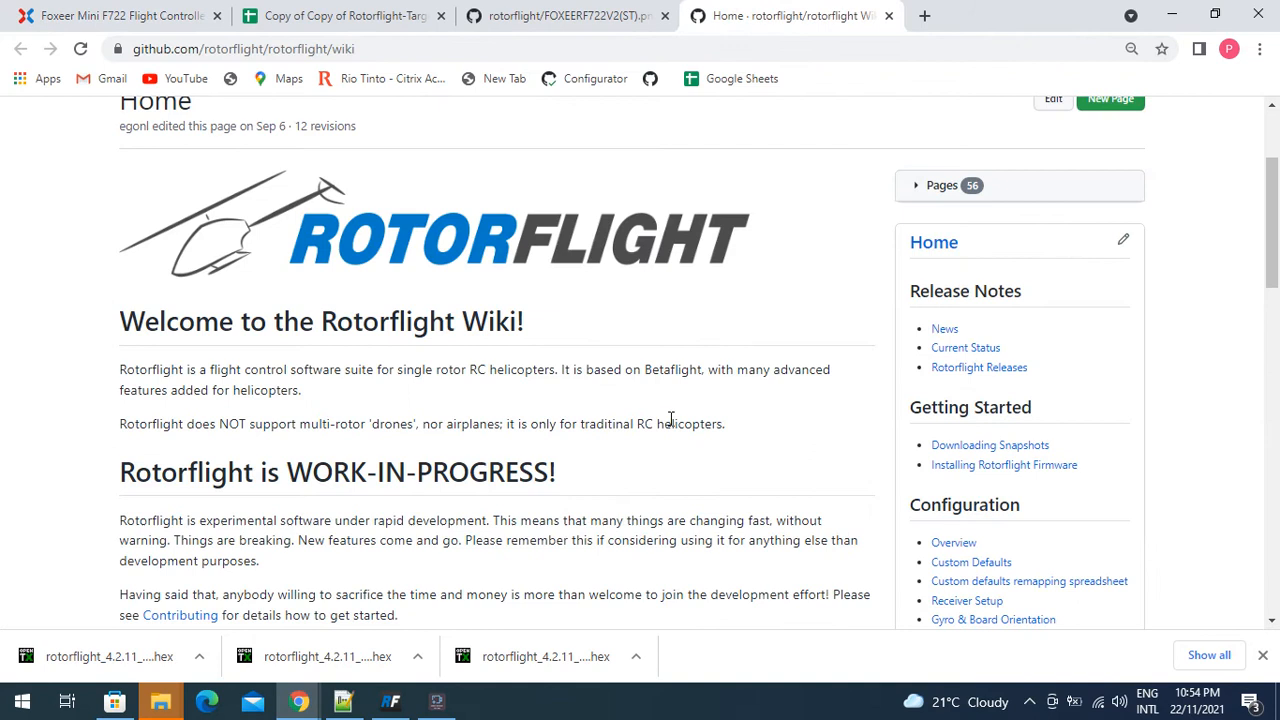
pyautogui.moveTo(763, 363)
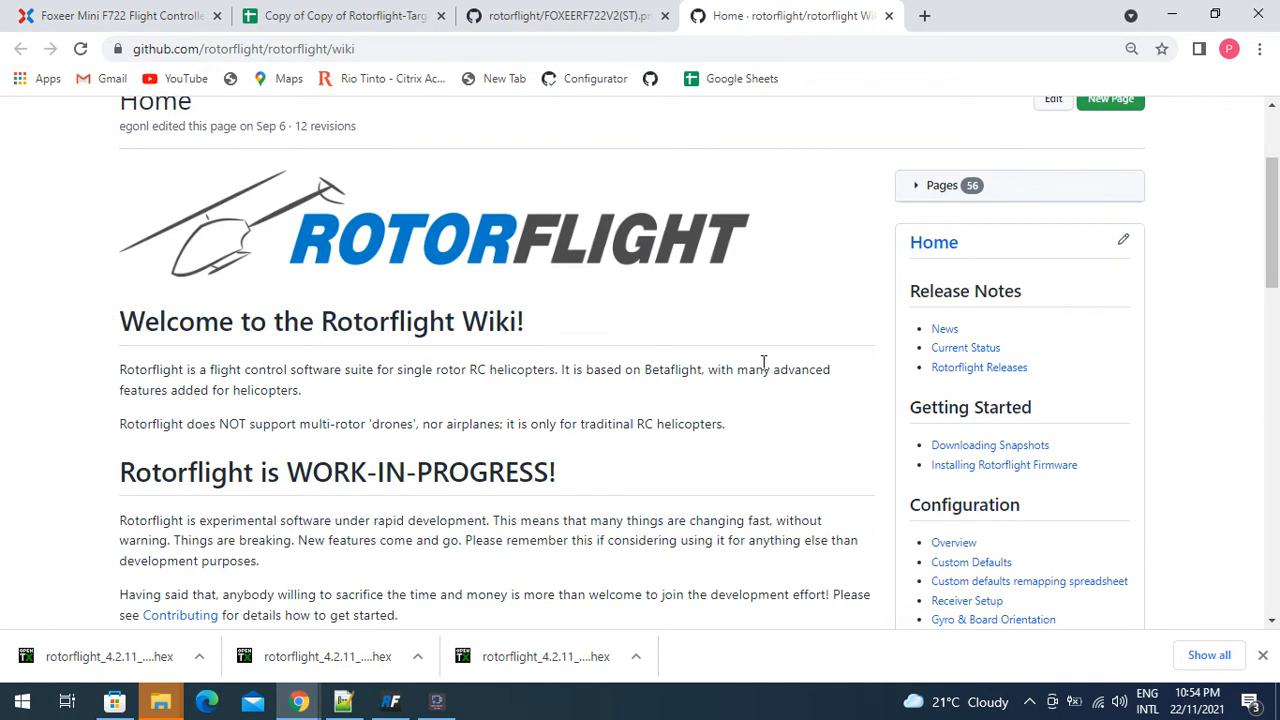
pyautogui.scroll(-3)
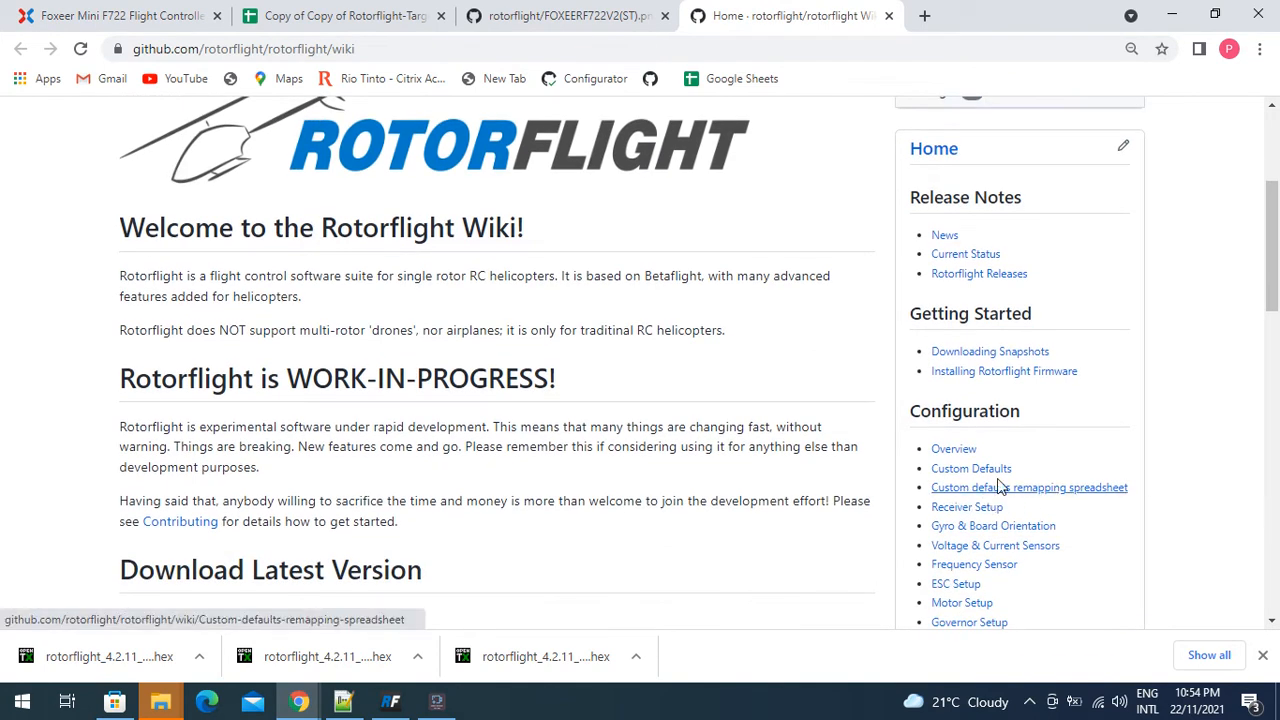
pyautogui.click(1028, 487)
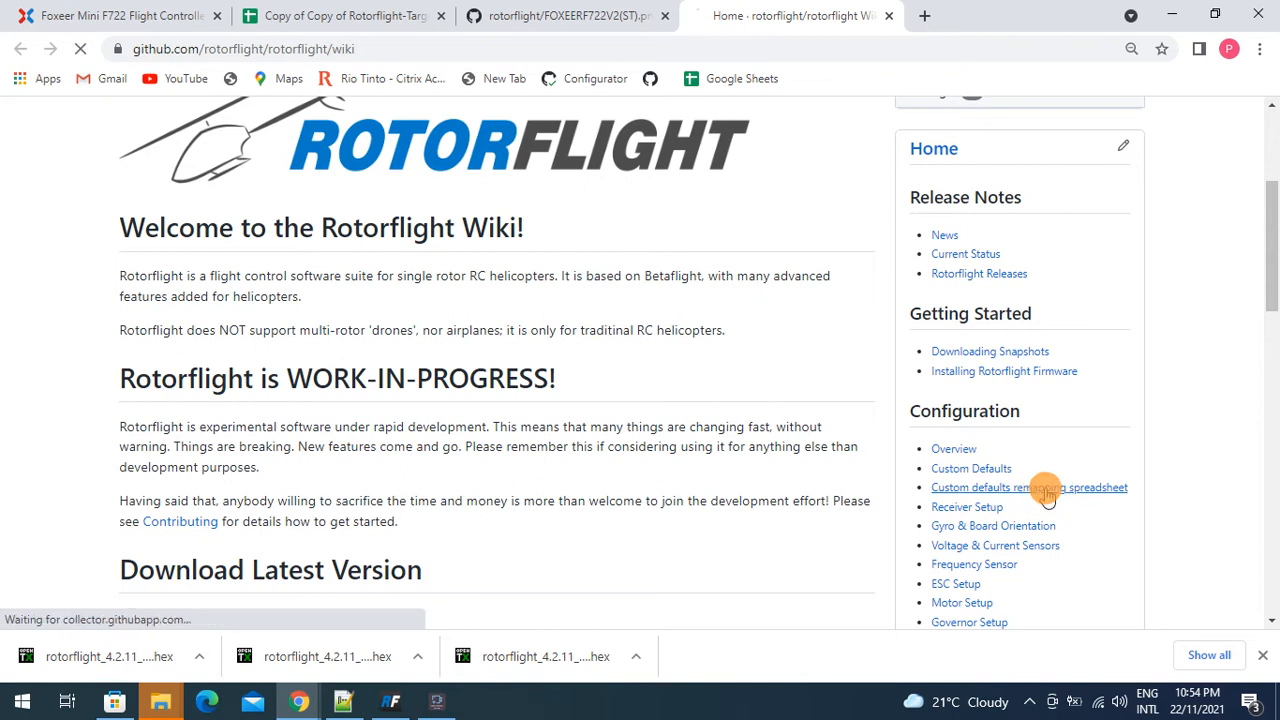
pyautogui.click(1029, 487)
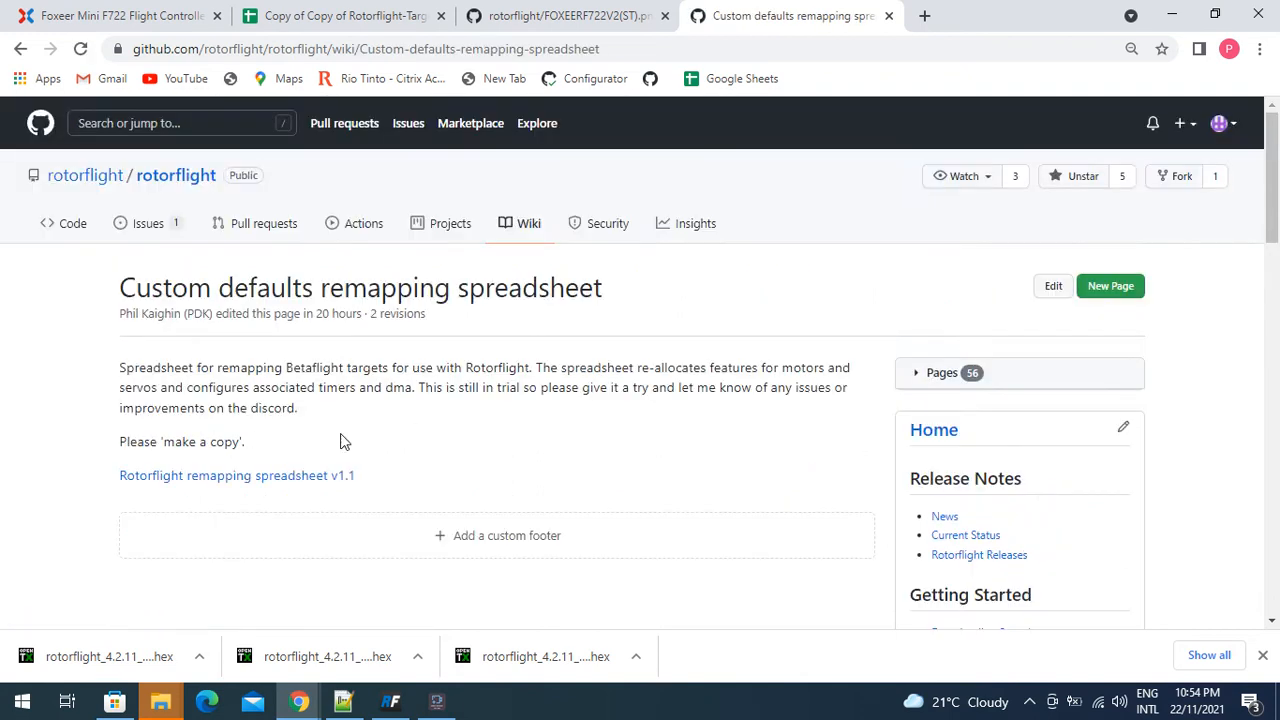
pyautogui.moveTo(175, 480)
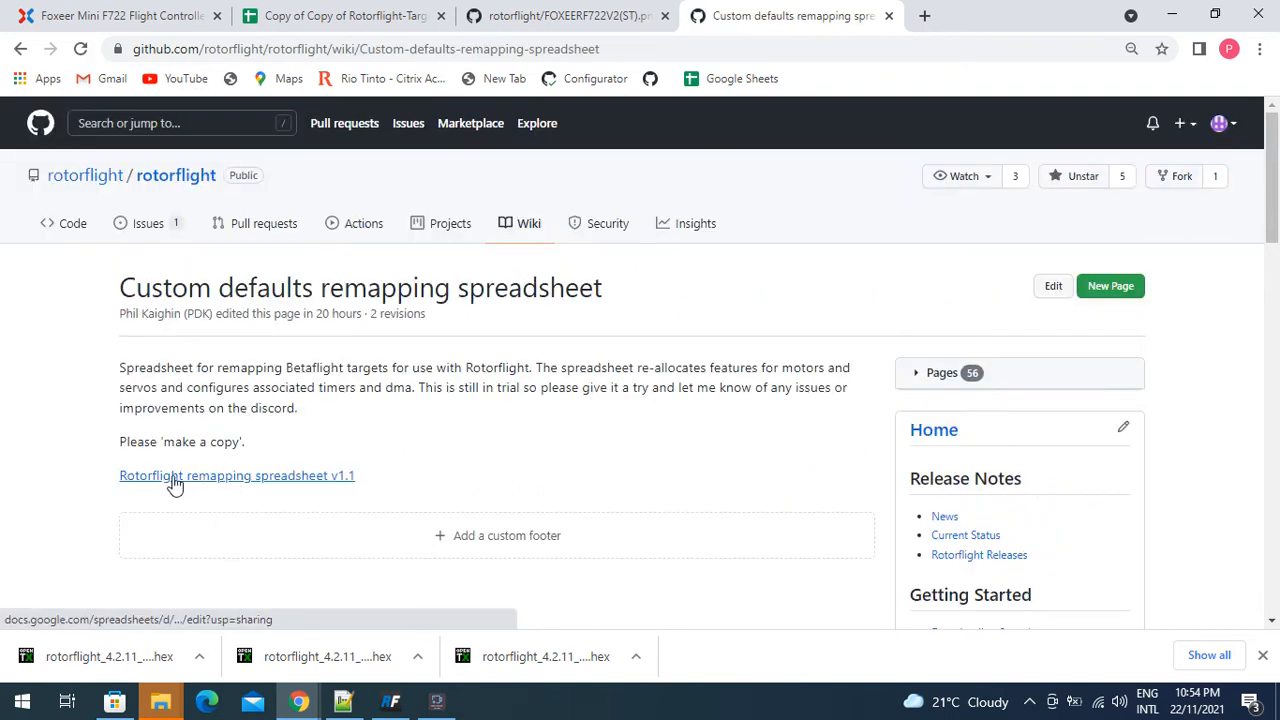
pyautogui.click(236, 475)
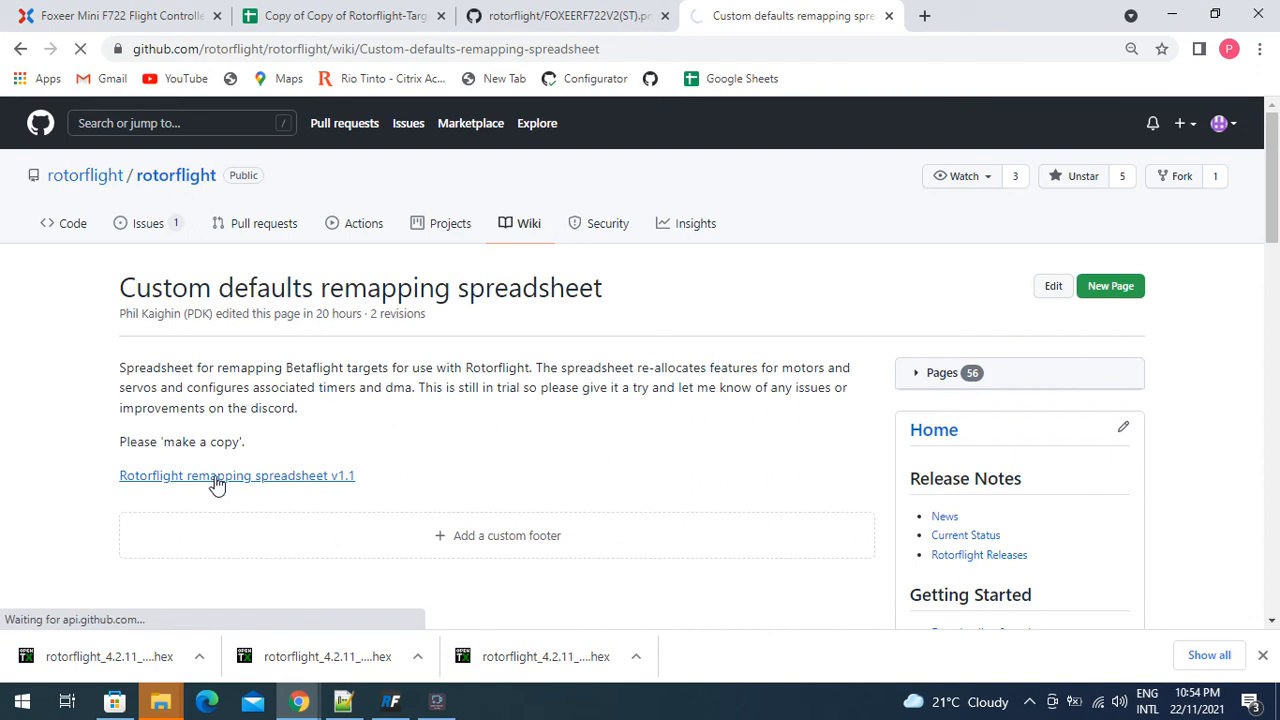
# Make a copy named 'Copy of Rotorflight-Target-Builder v1.1'
pyautogui.click(217, 475)
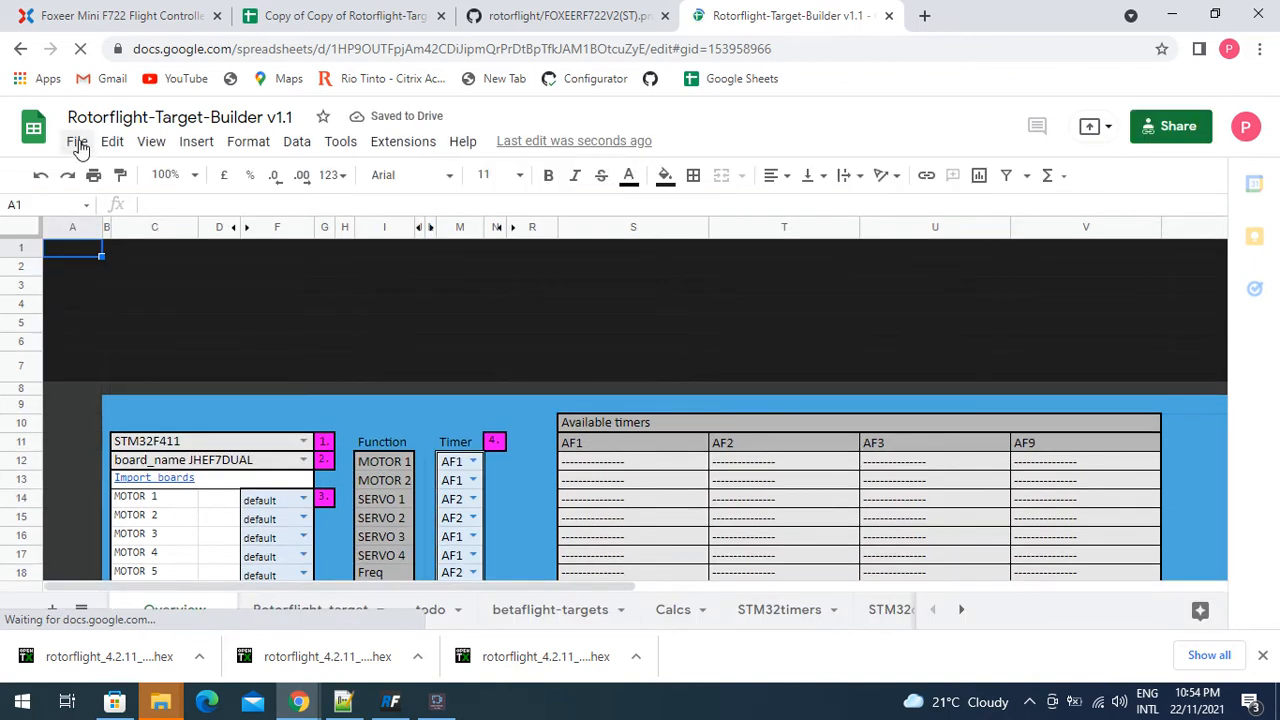
pyautogui.click(77, 141)
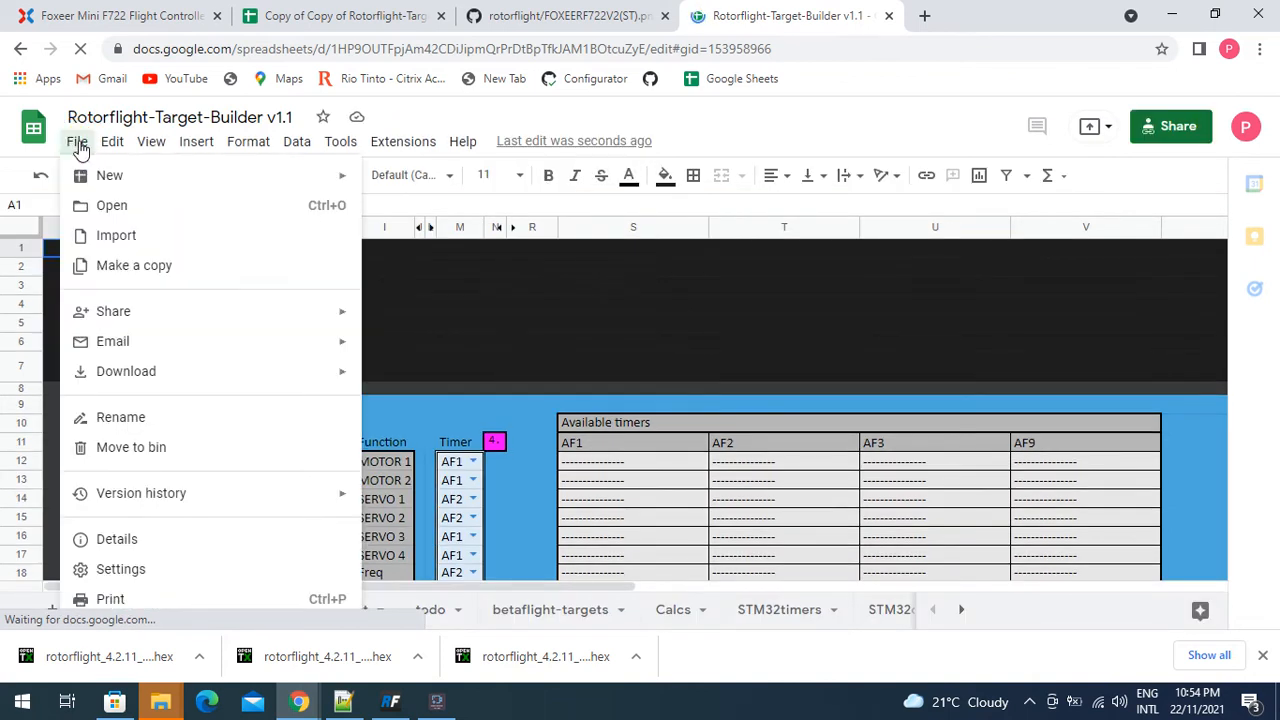
pyautogui.click(134, 265)
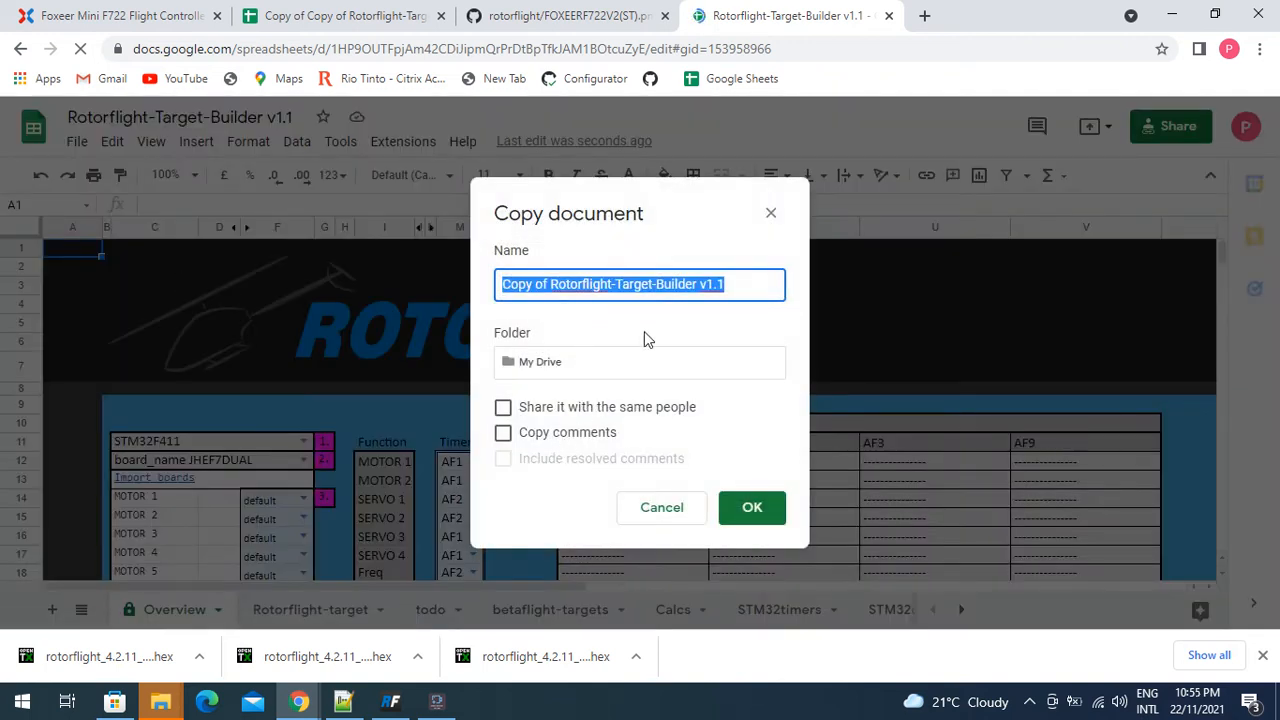
pyautogui.click(752, 507)
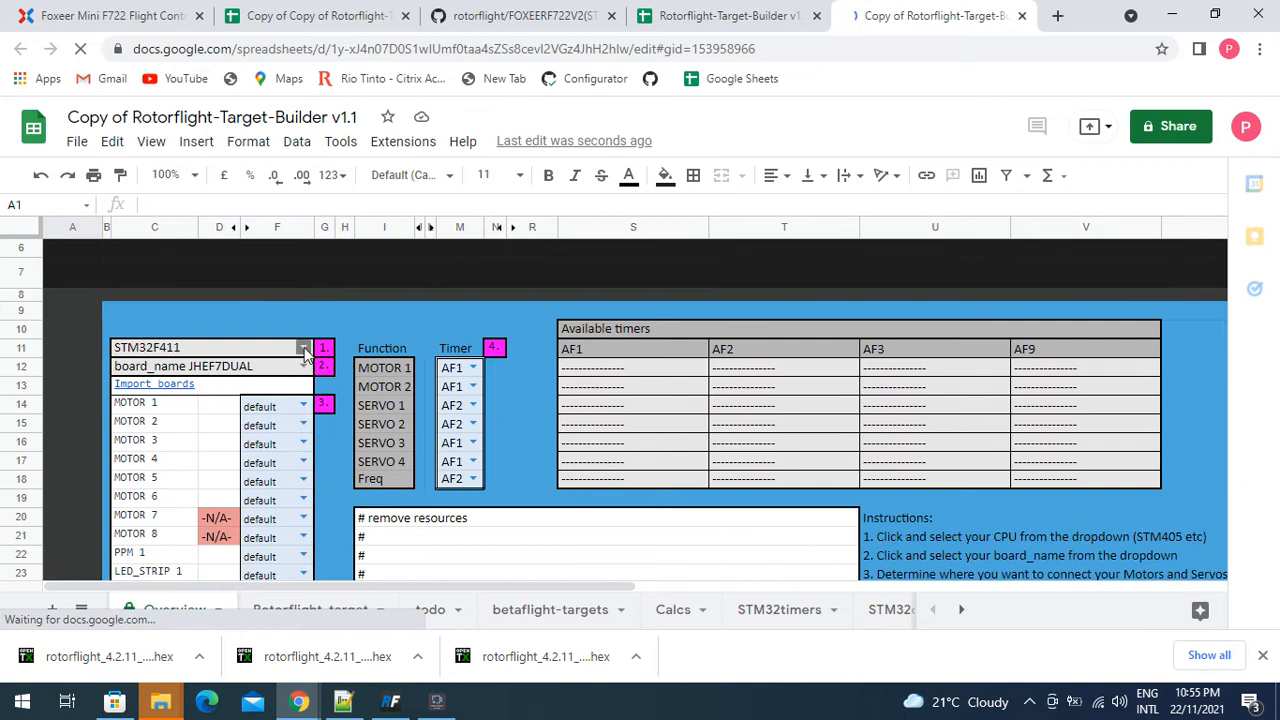
# Set CPU STM32F722 and board FOXEERF722V2, confirming the name on Foxeer's page
pyautogui.click(304, 348)
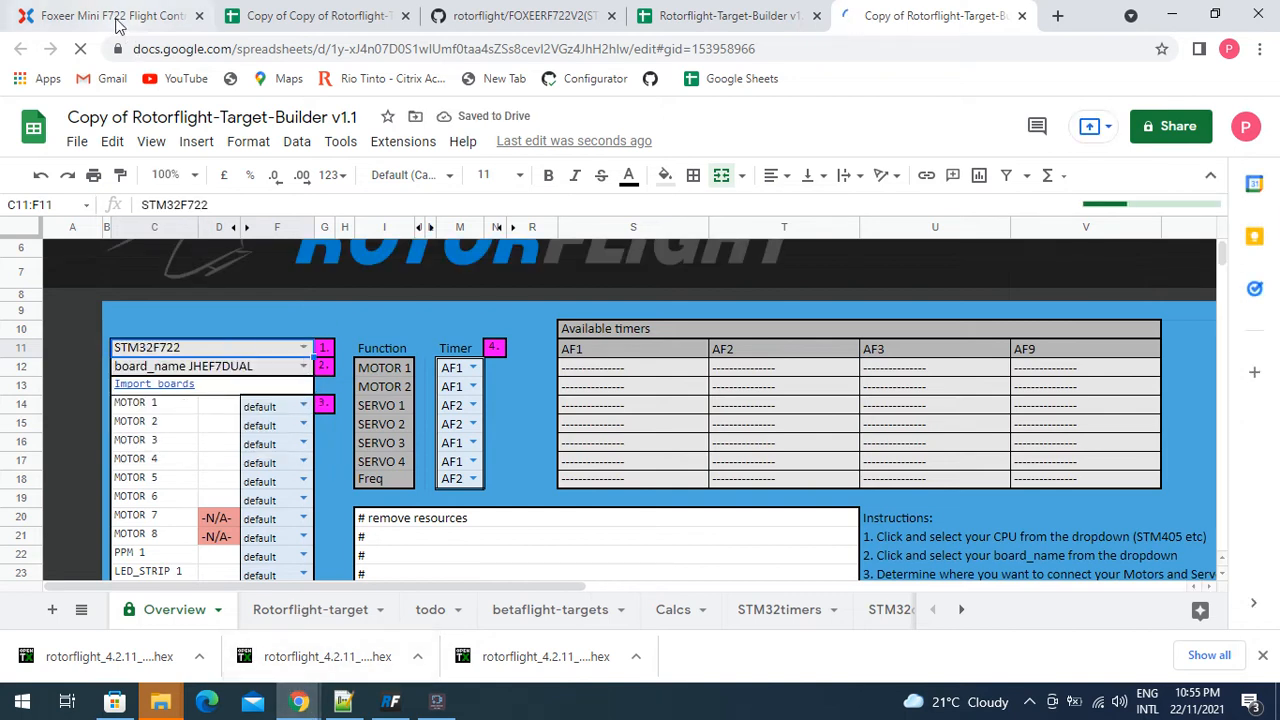
pyautogui.click(110, 15)
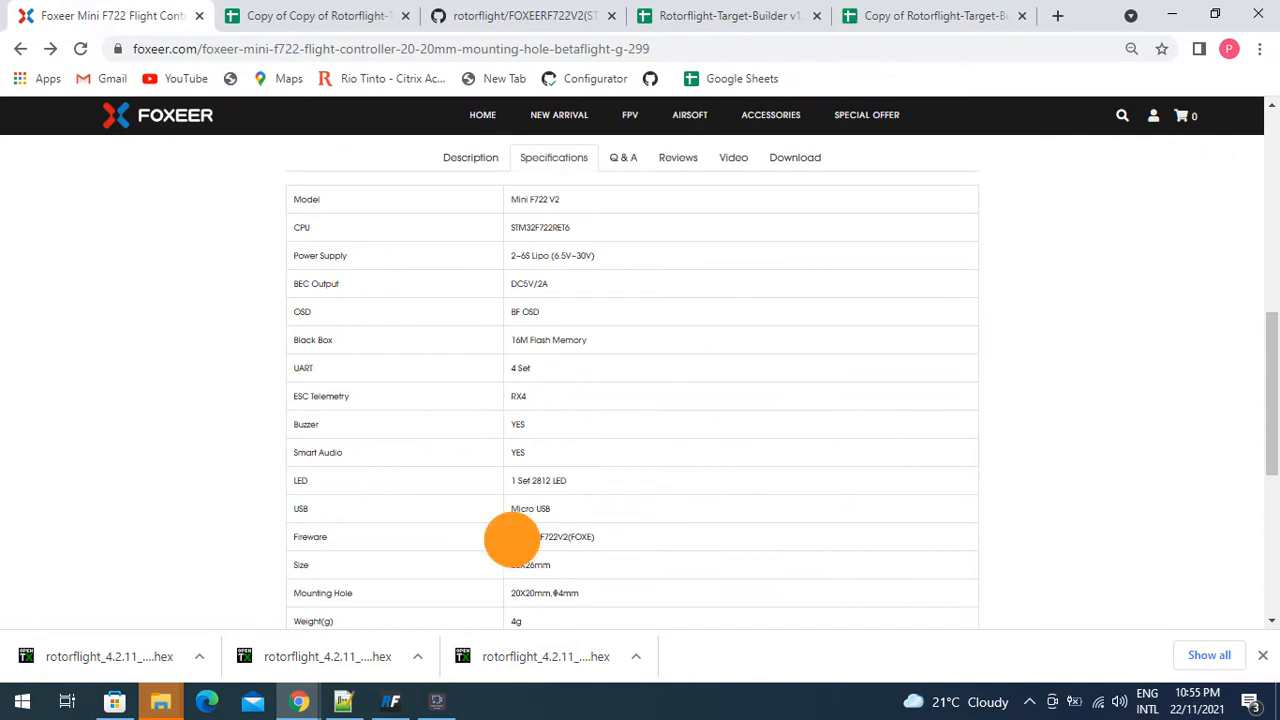
pyautogui.doubleClick(552, 537)
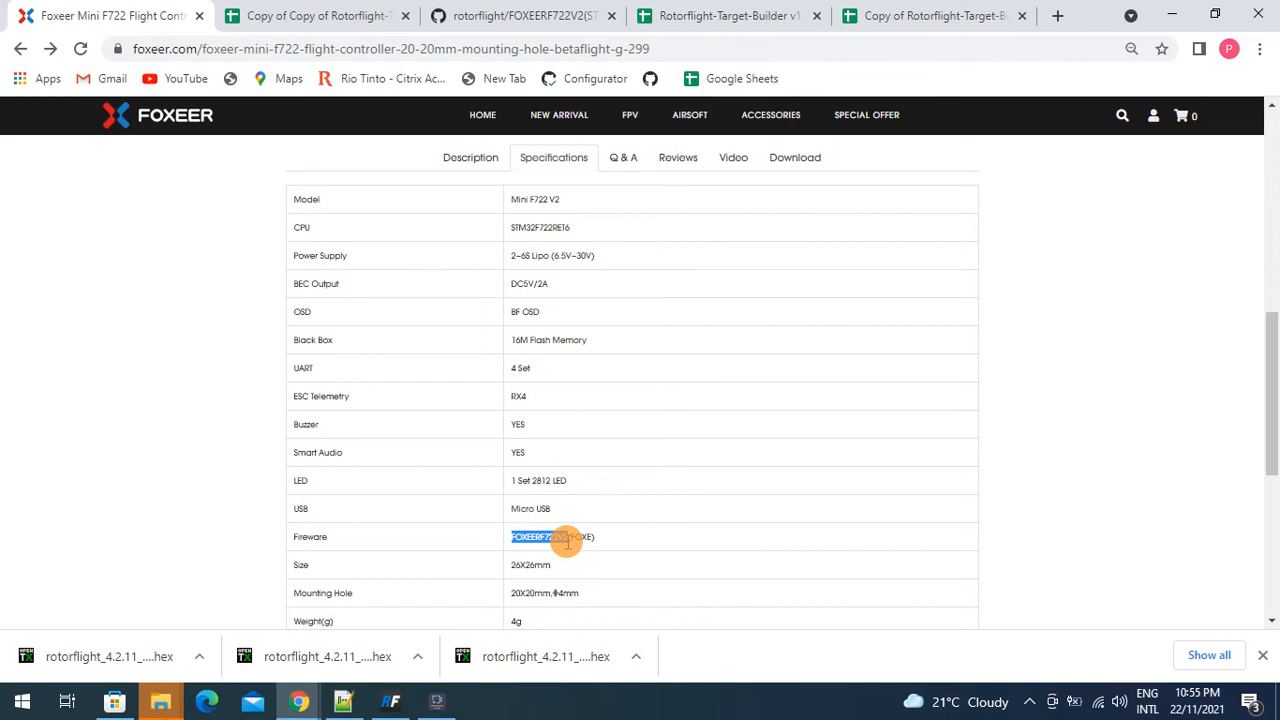
pyautogui.moveTo(325, 417)
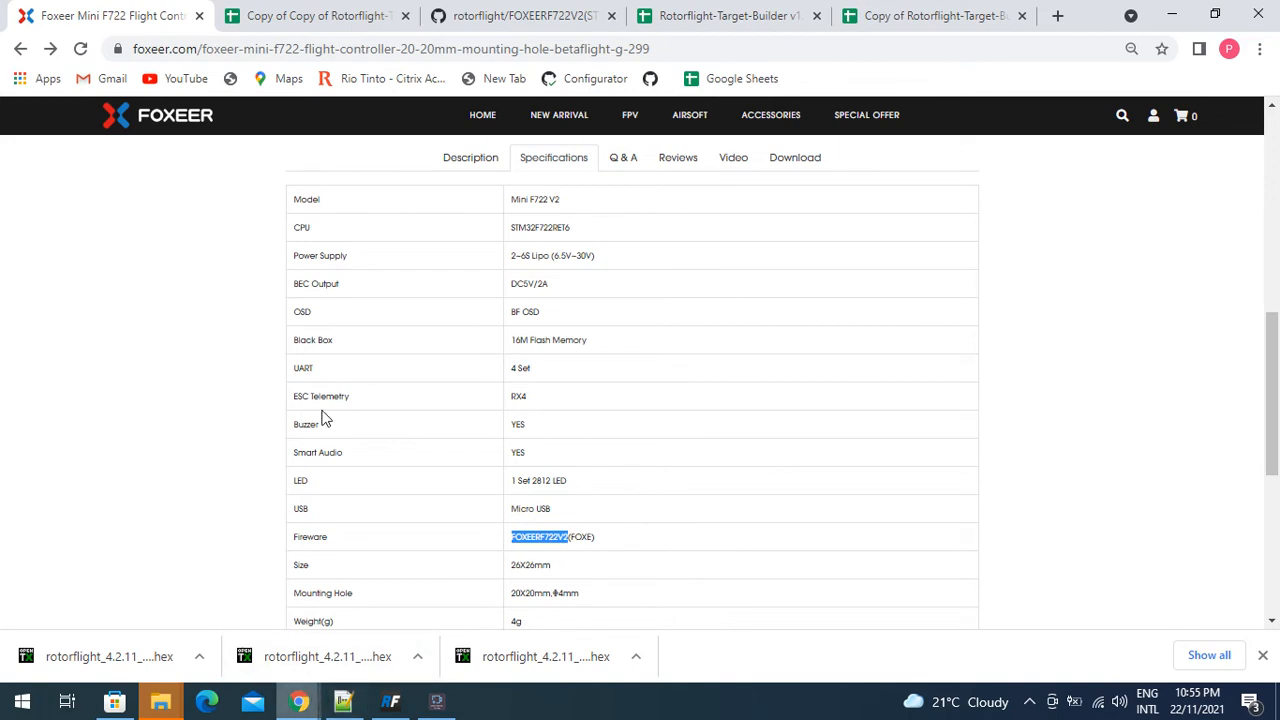
pyautogui.click(935, 15)
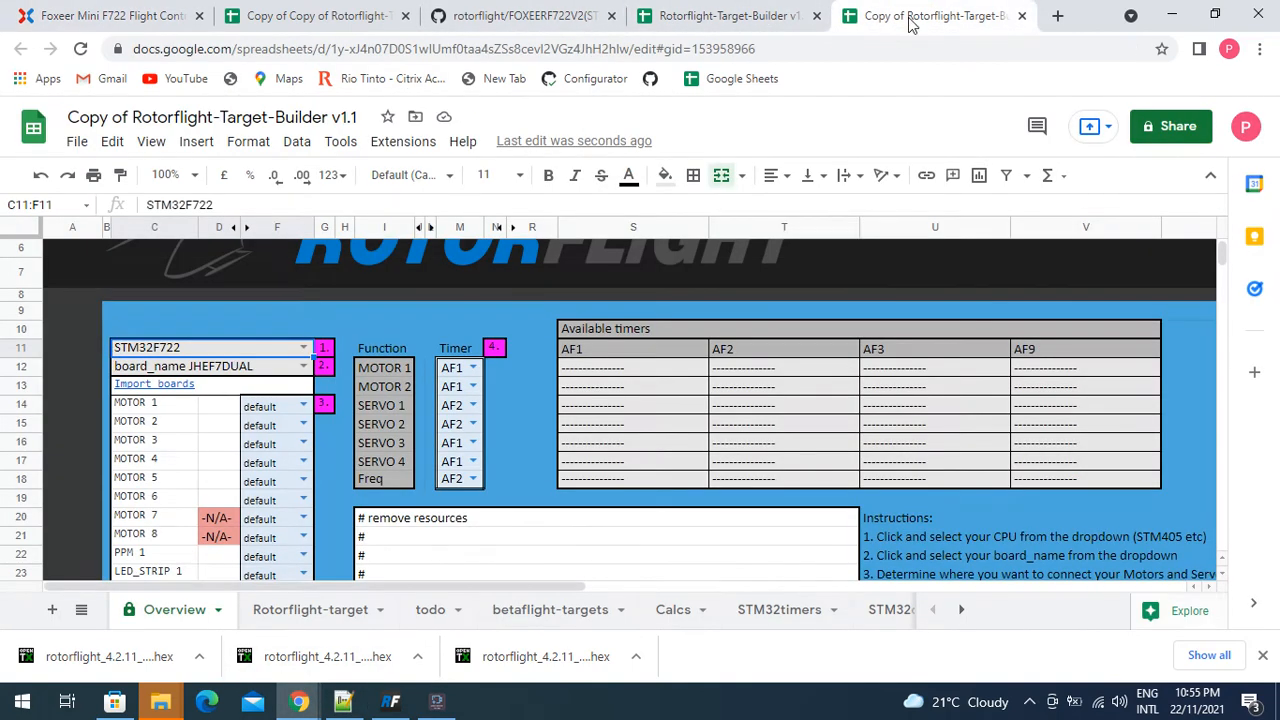
pyautogui.click(210, 366)
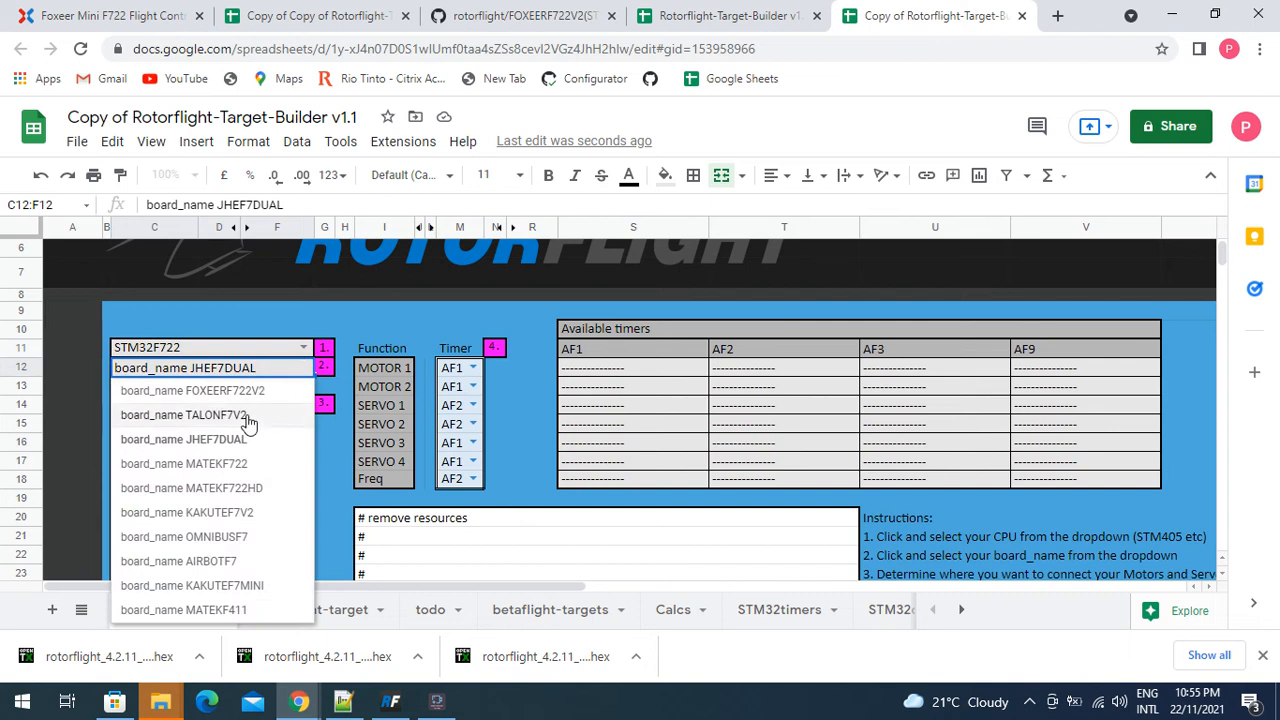
pyautogui.click(192, 390)
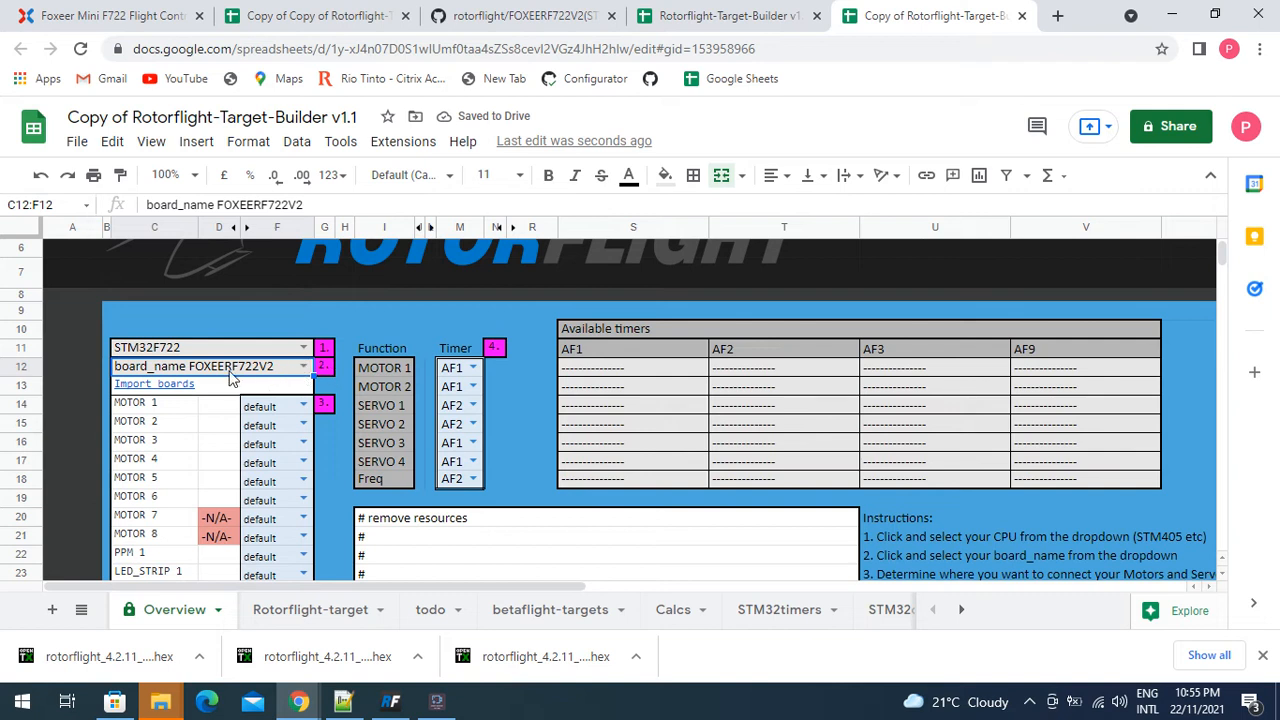
pyautogui.click(154, 384)
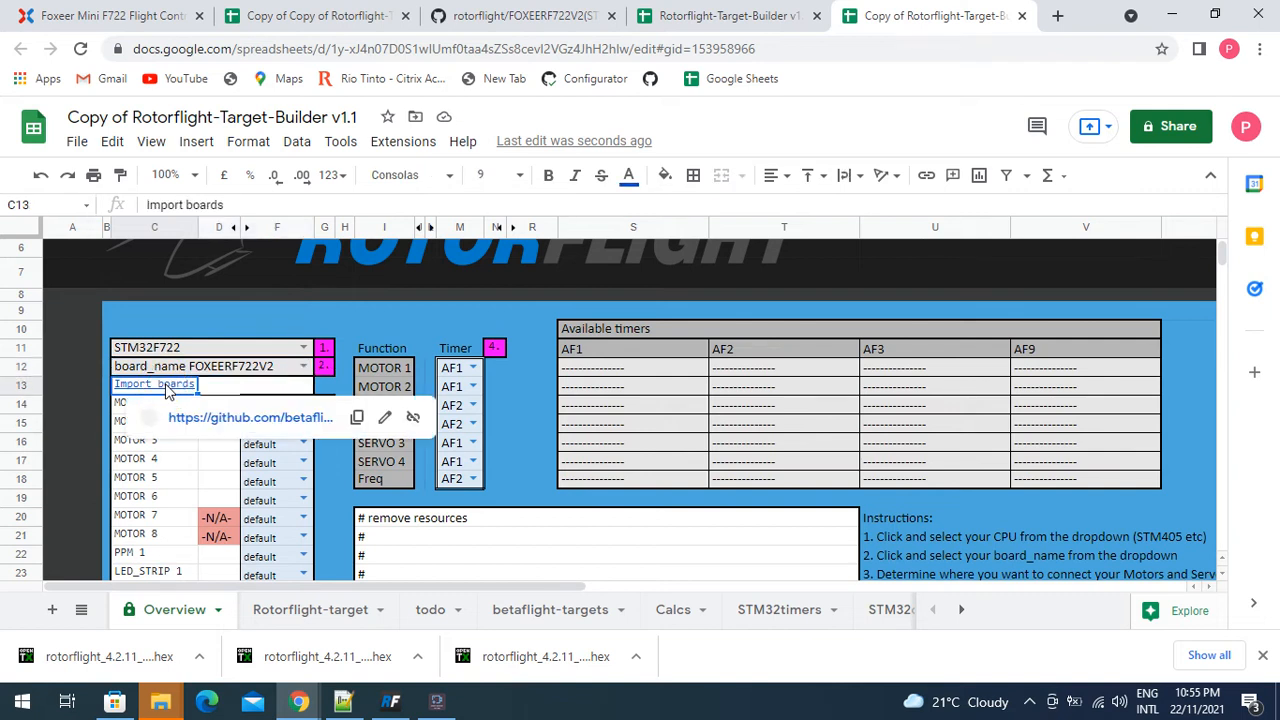
pyautogui.click(249, 417)
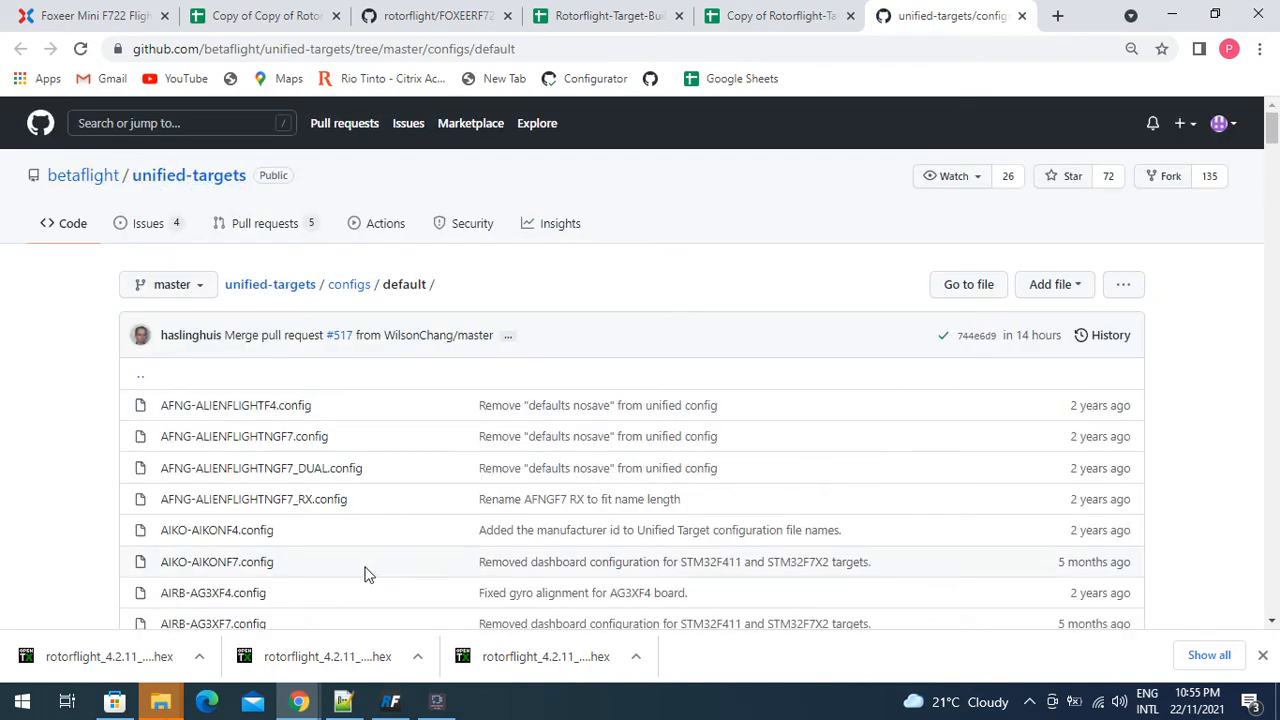
# Scroll the unified-targets configs/default list past AIRB OMNIBUS toward APEX and BEFH
pyautogui.scroll(-3)
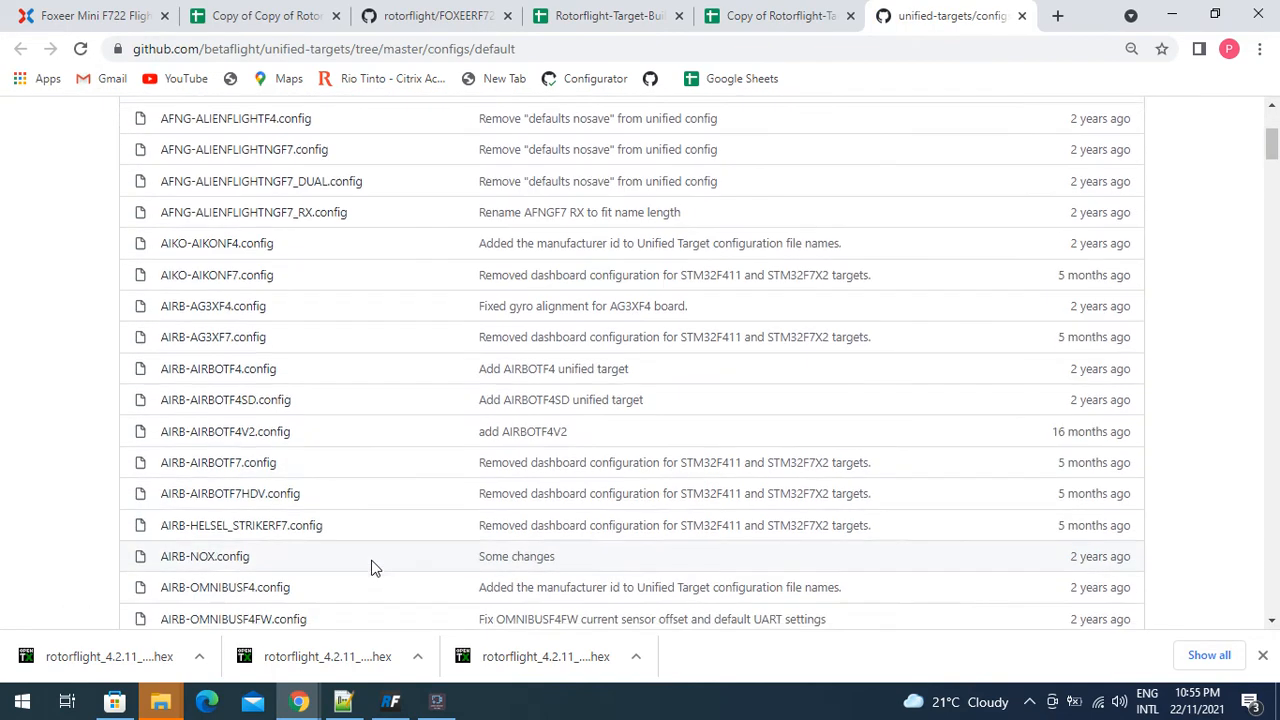
pyautogui.scroll(-3)
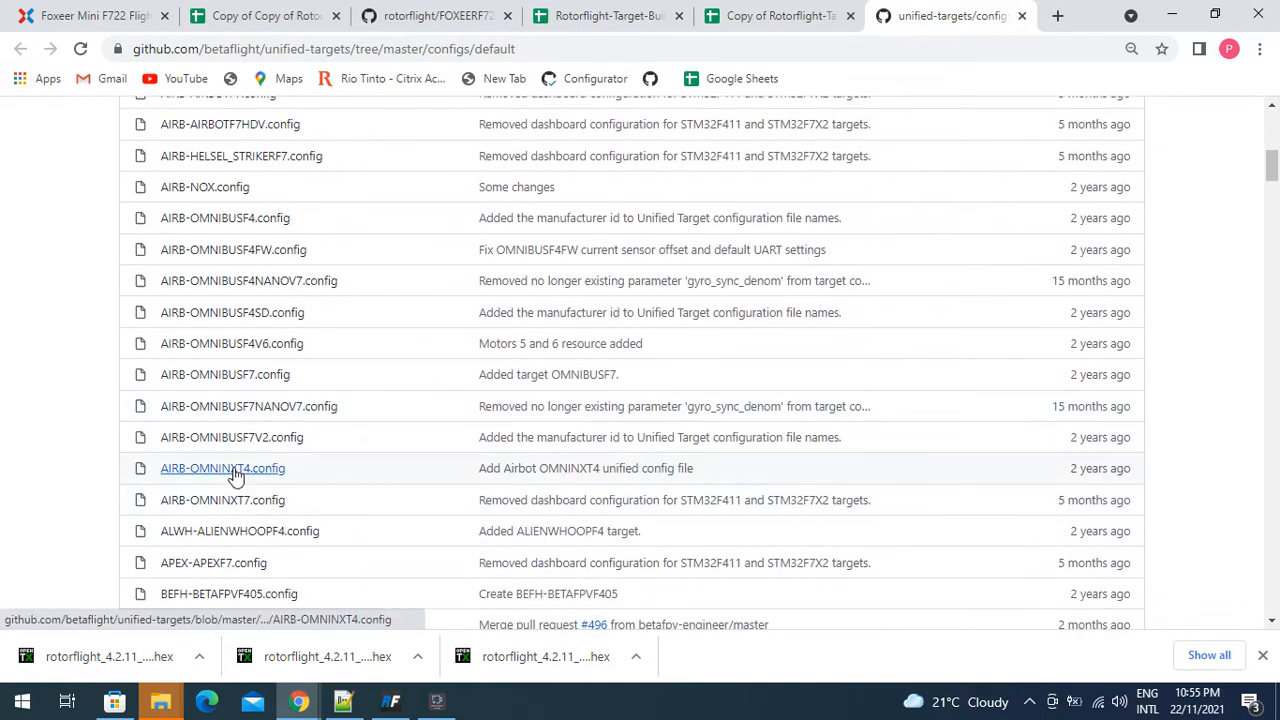
# Open AIRB-OMNINXT4.config and copy lines 4 through 159
pyautogui.click(222, 468)
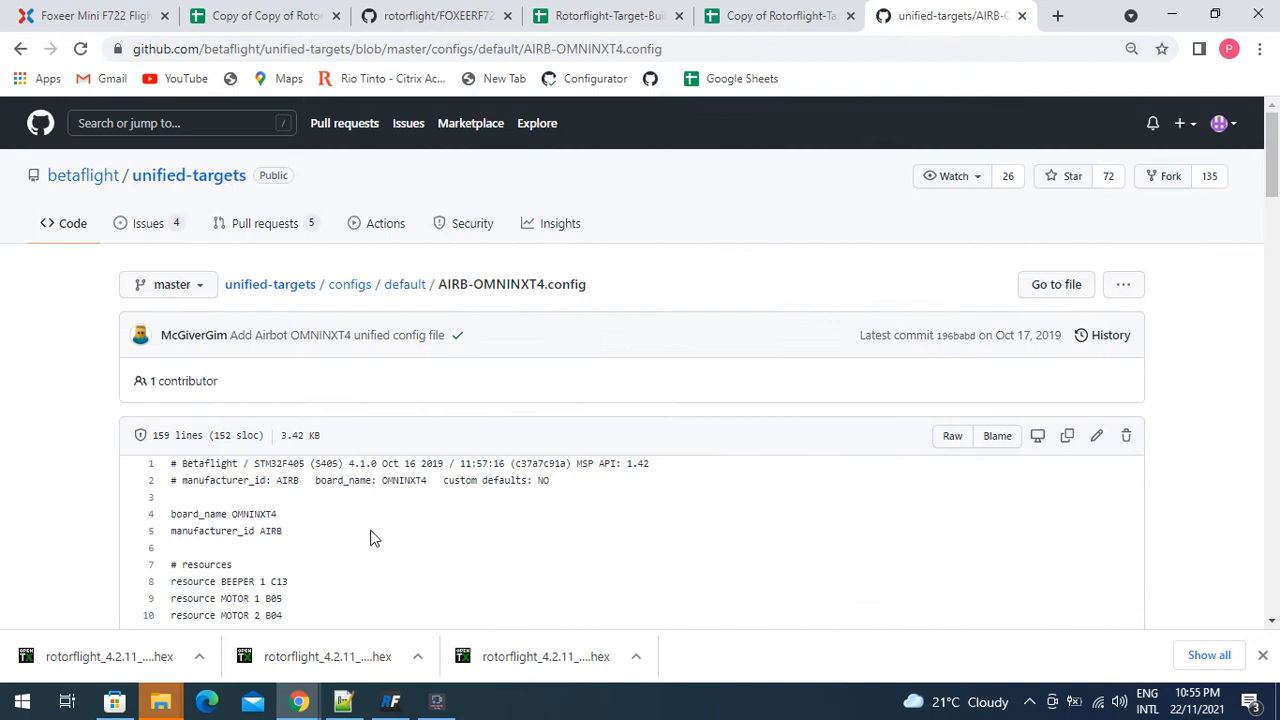
pyautogui.scroll(-3)
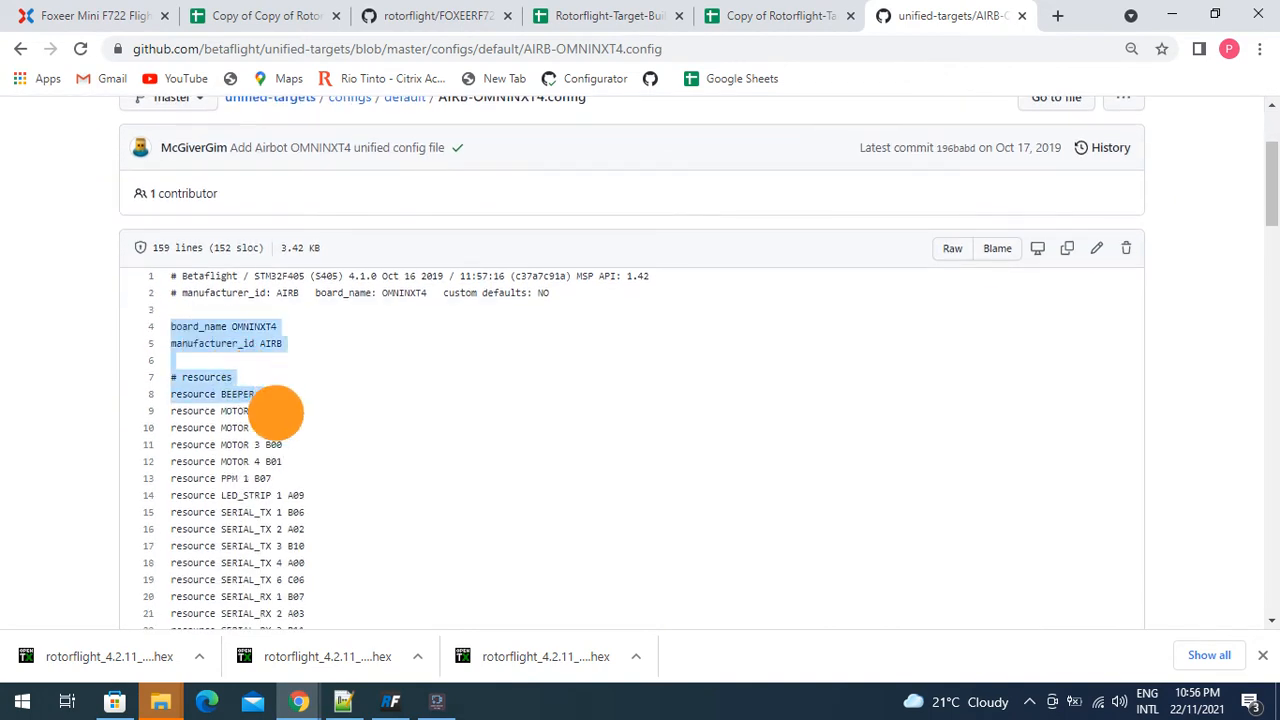
pyautogui.scroll(-3)
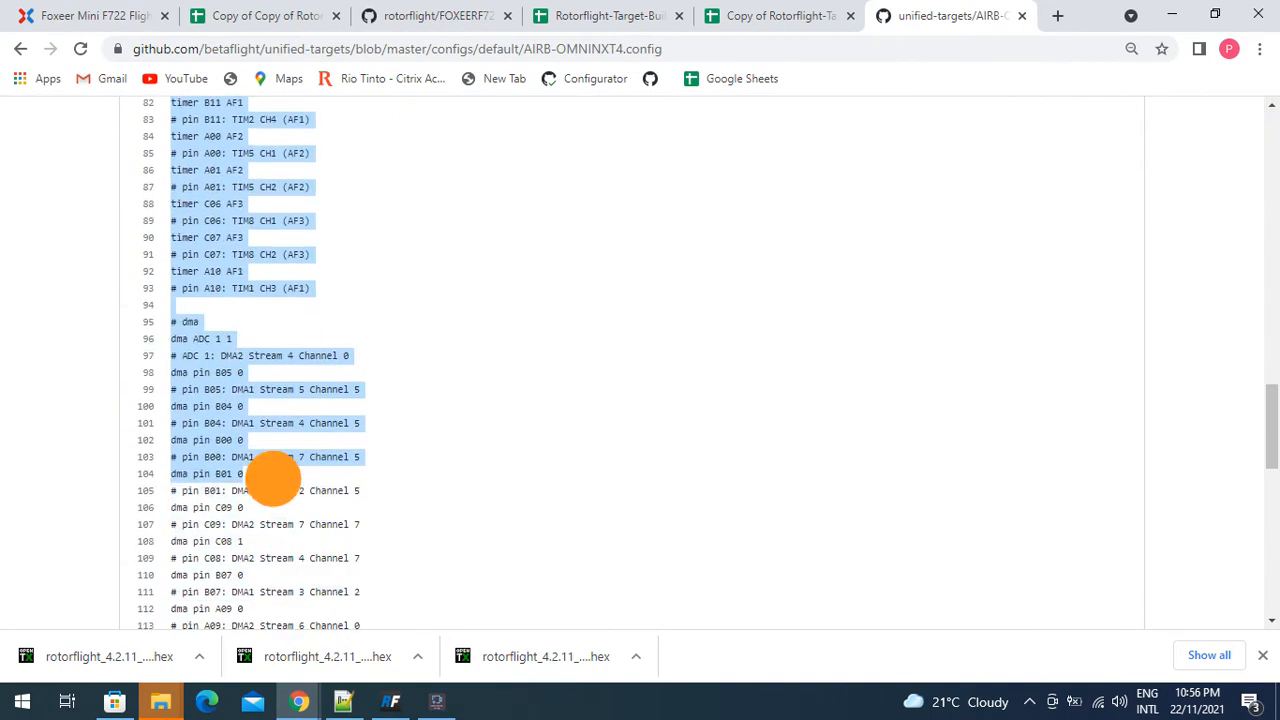
pyautogui.scroll(-3)
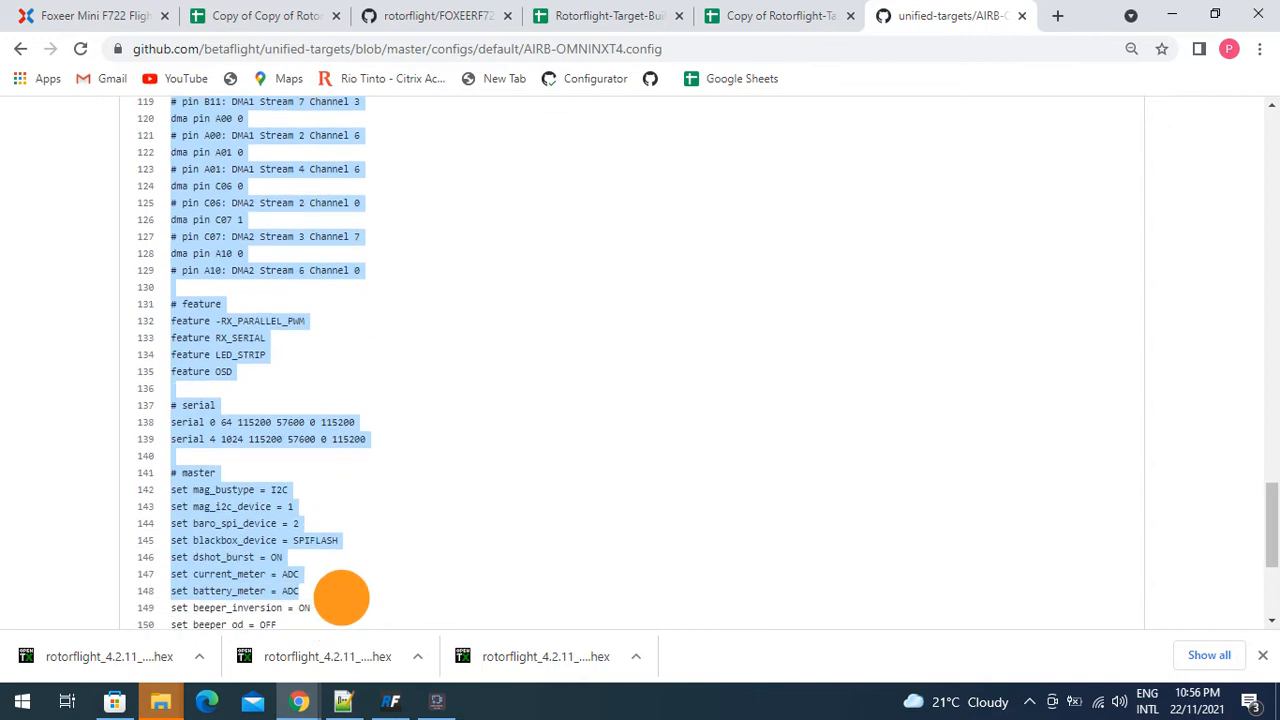
pyautogui.rightClick(248, 413)
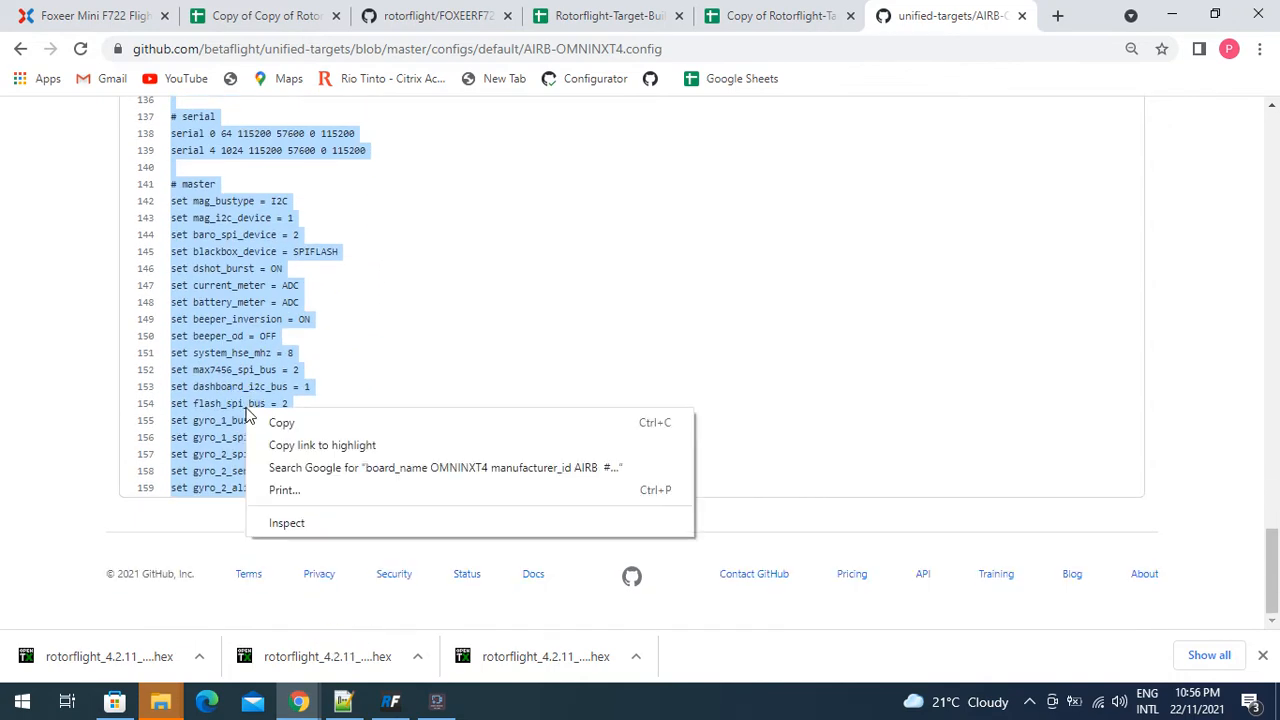
pyautogui.click(775, 15)
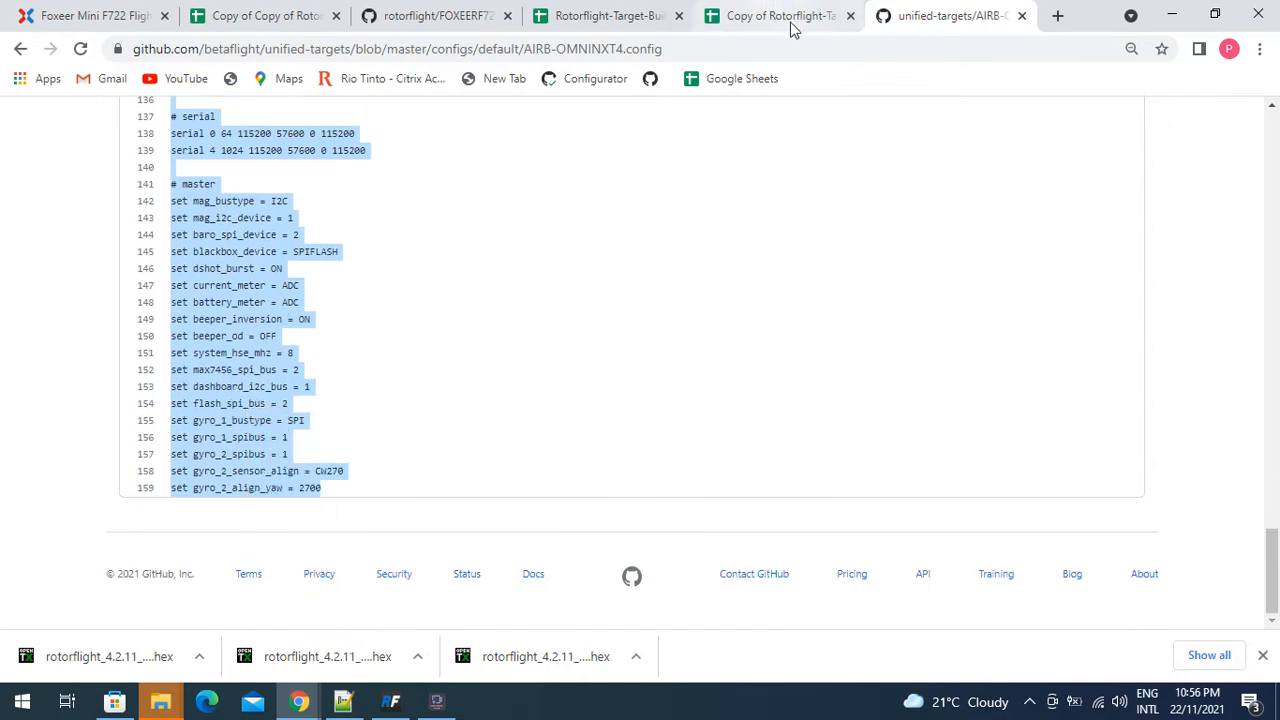
# Paste the OMNINXT4 config into betaflight-targets column K, fixing board_name and deleting the extra column
pyautogui.click(775, 15)
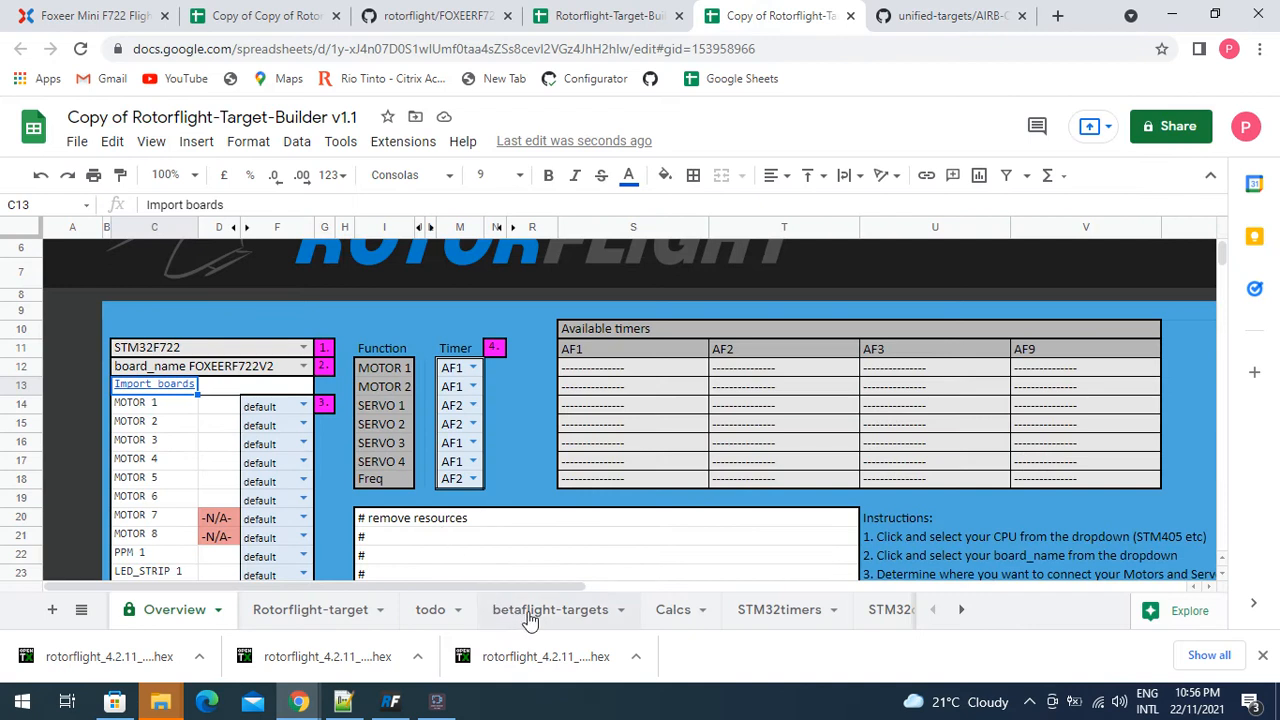
pyautogui.click(550, 609)
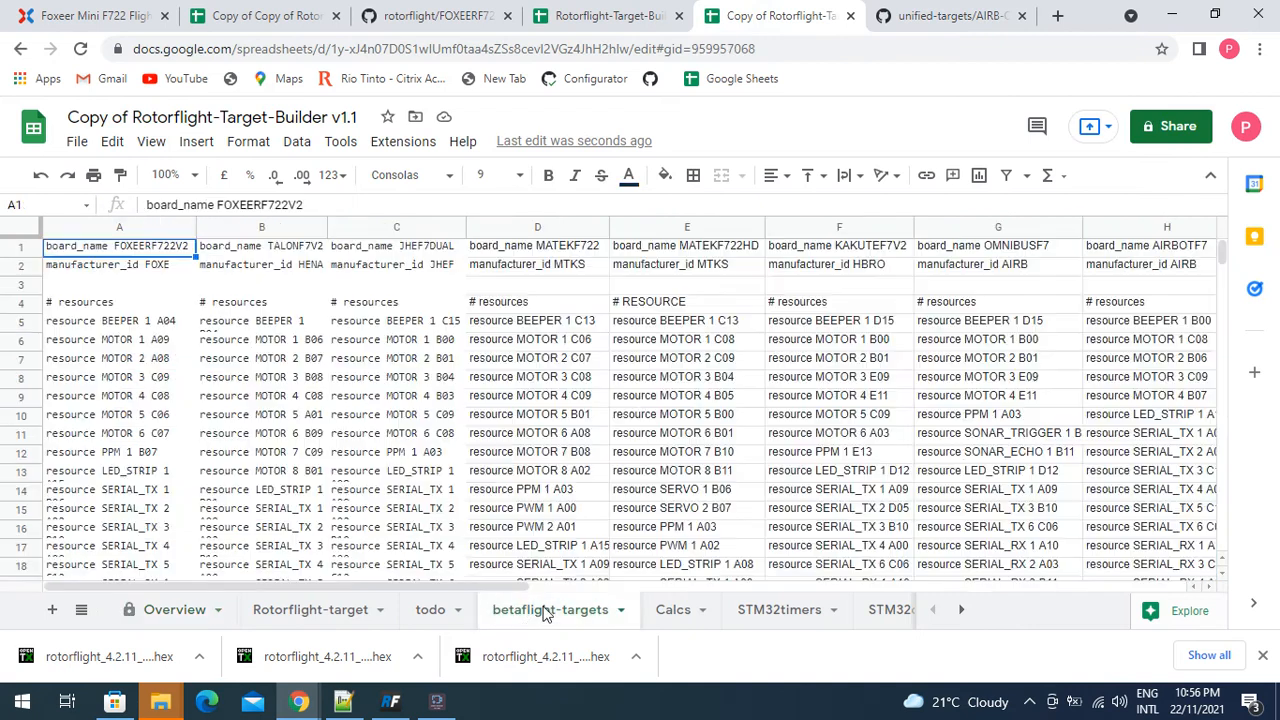
pyautogui.hscroll(3)
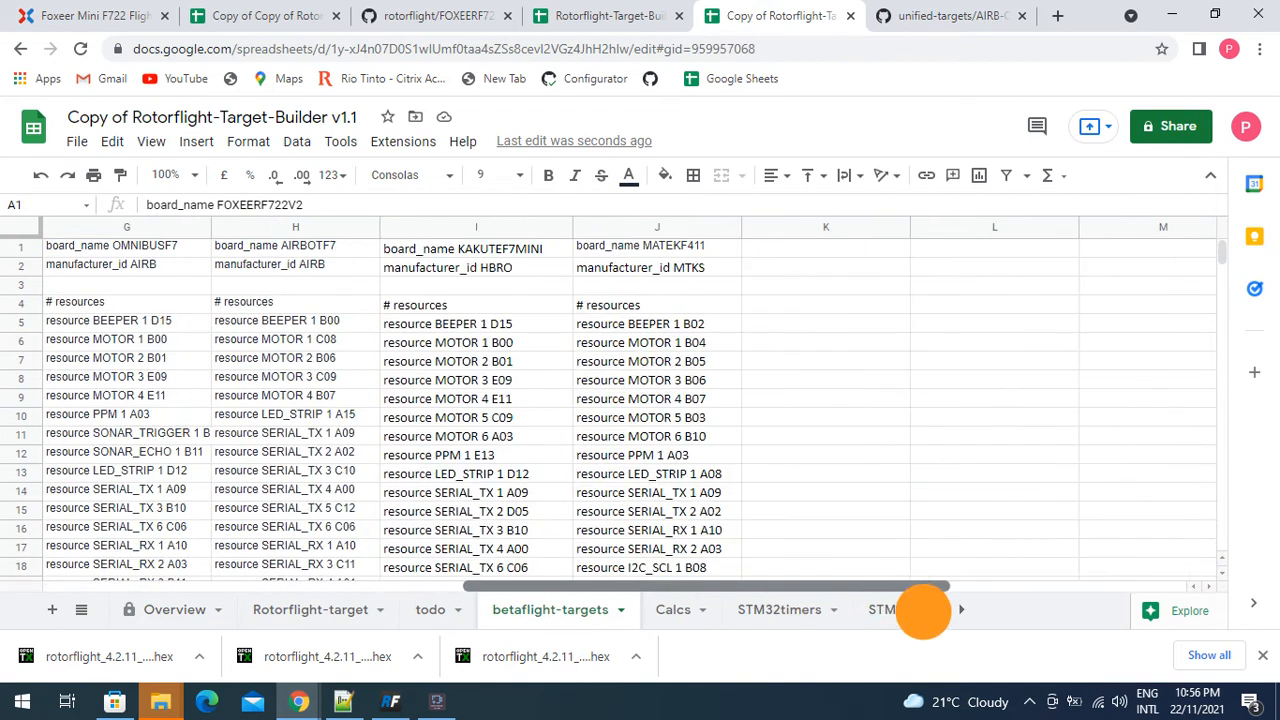
pyautogui.rightClick(590, 248)
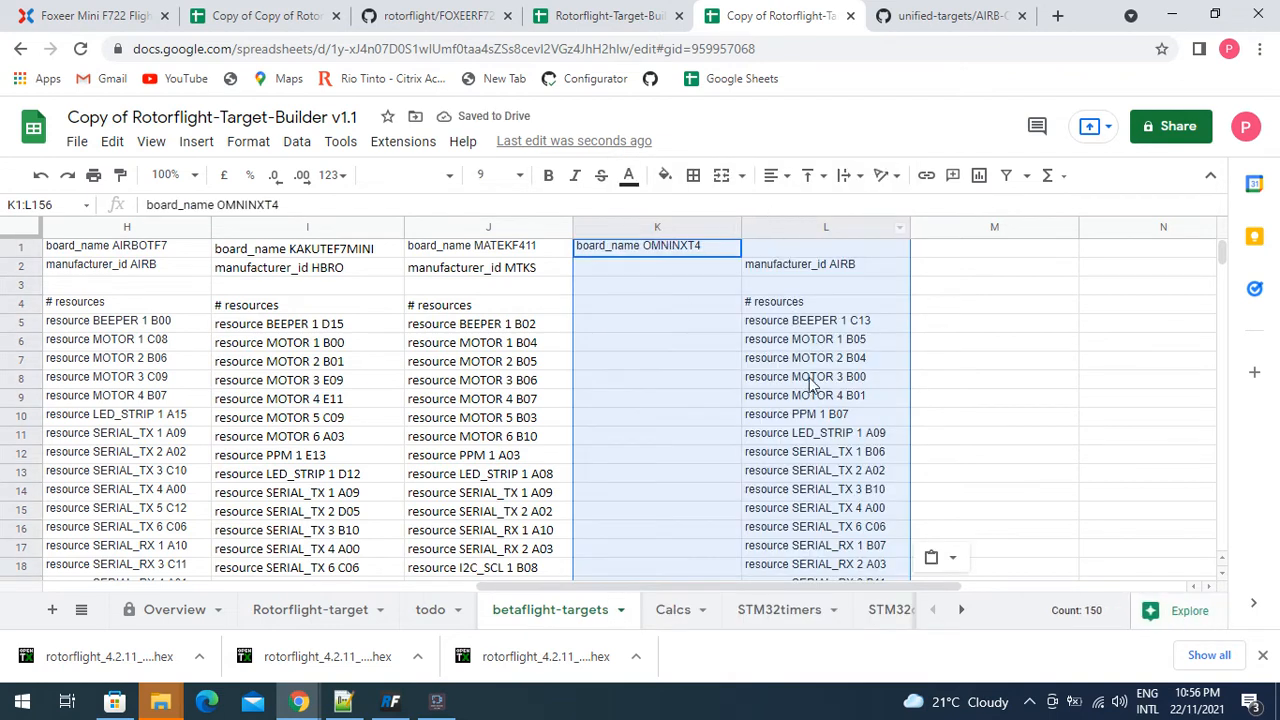
pyautogui.click(638, 245)
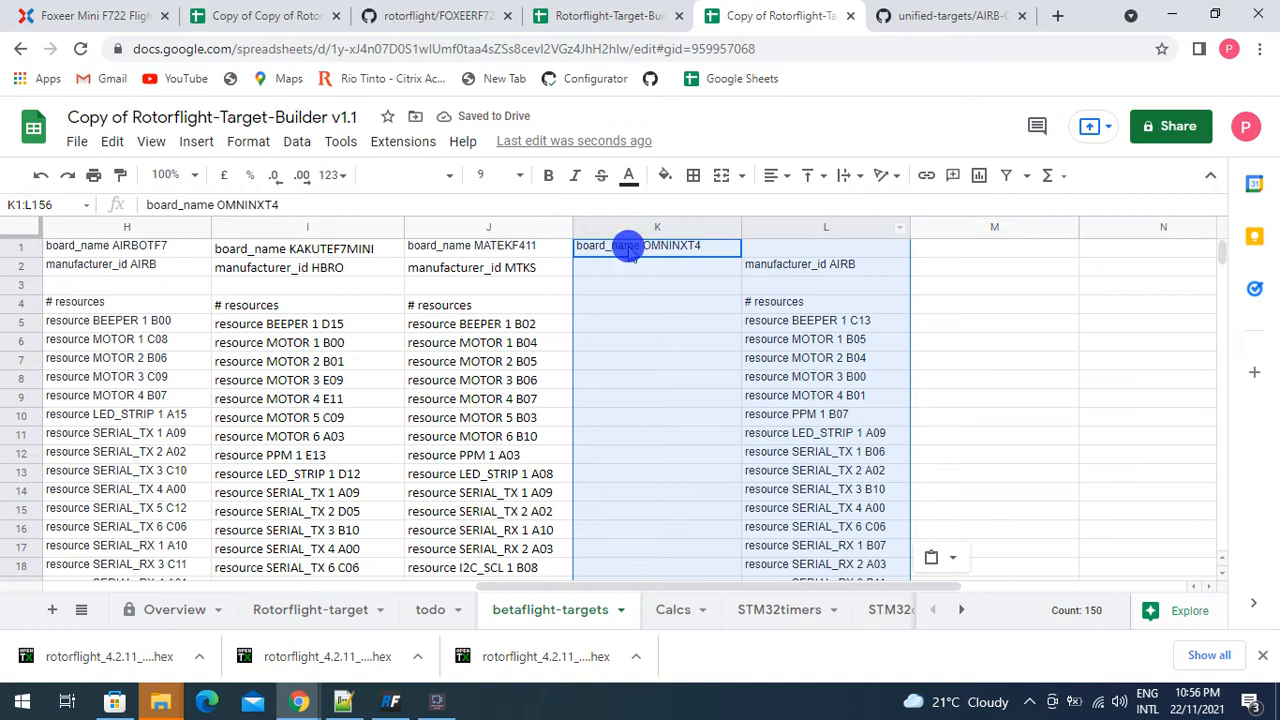
pyautogui.rightClick(657, 245)
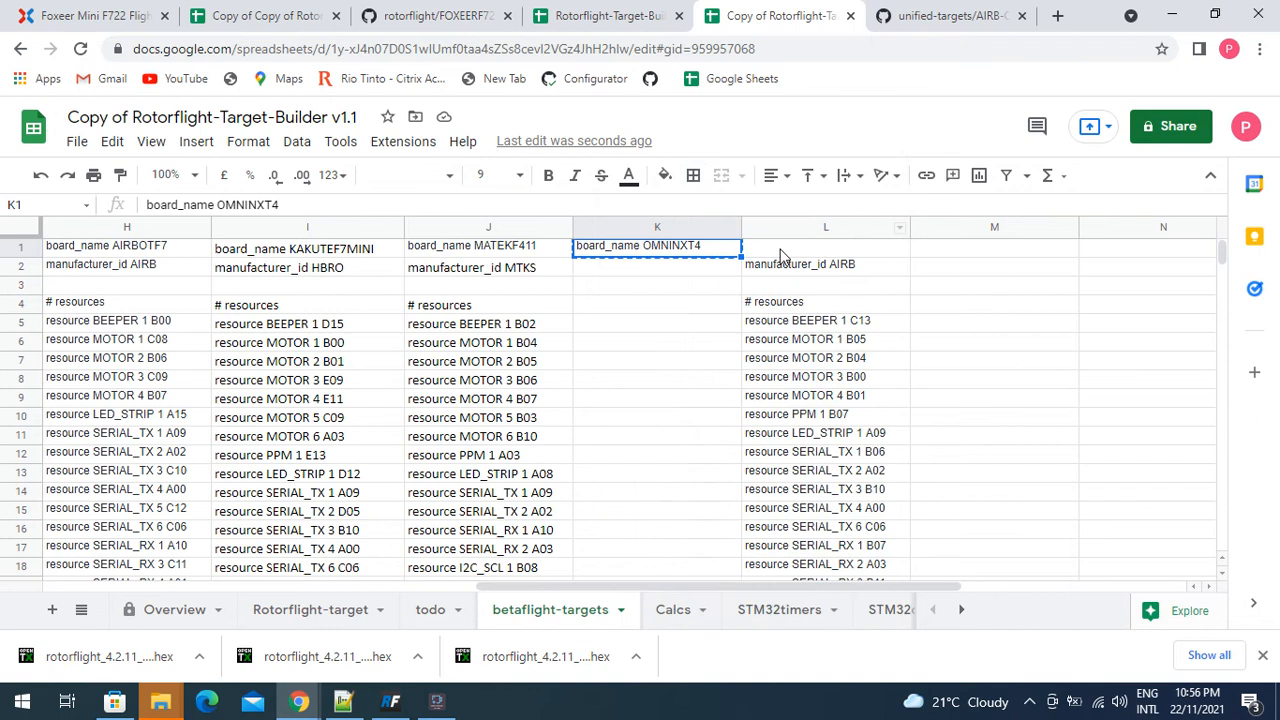
pyautogui.rightClick(760, 247)
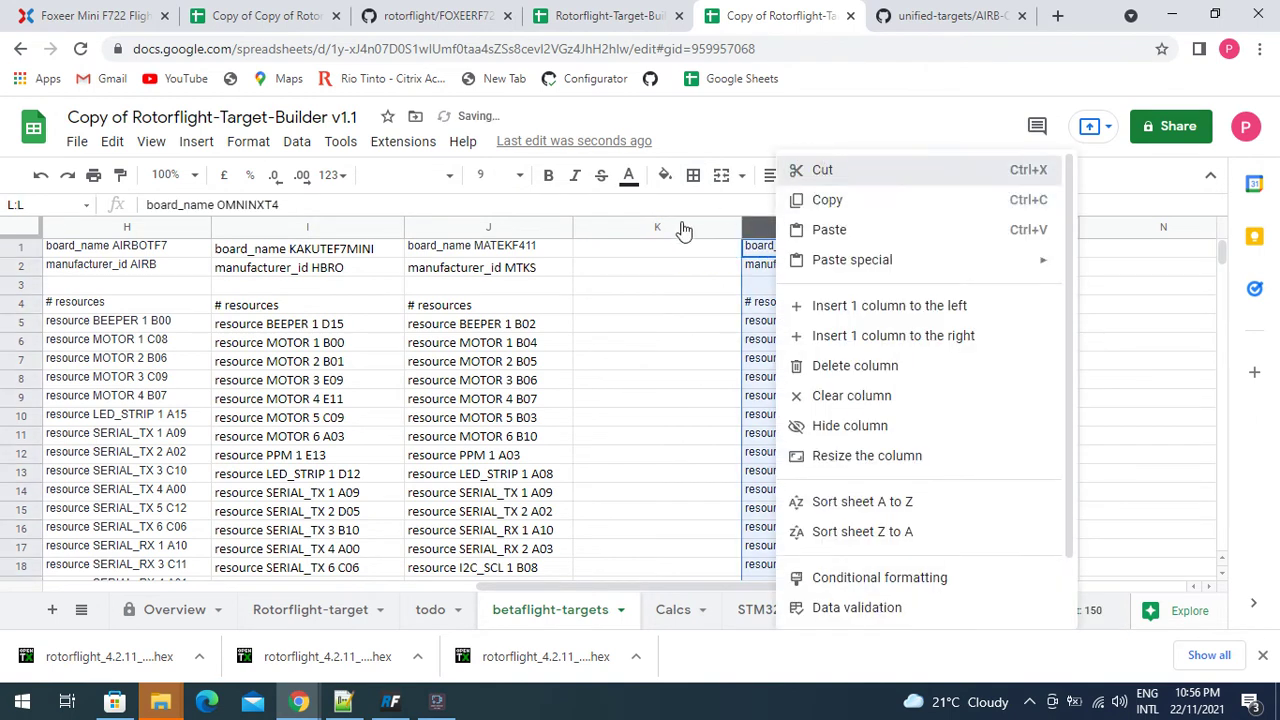
pyautogui.click(829, 229)
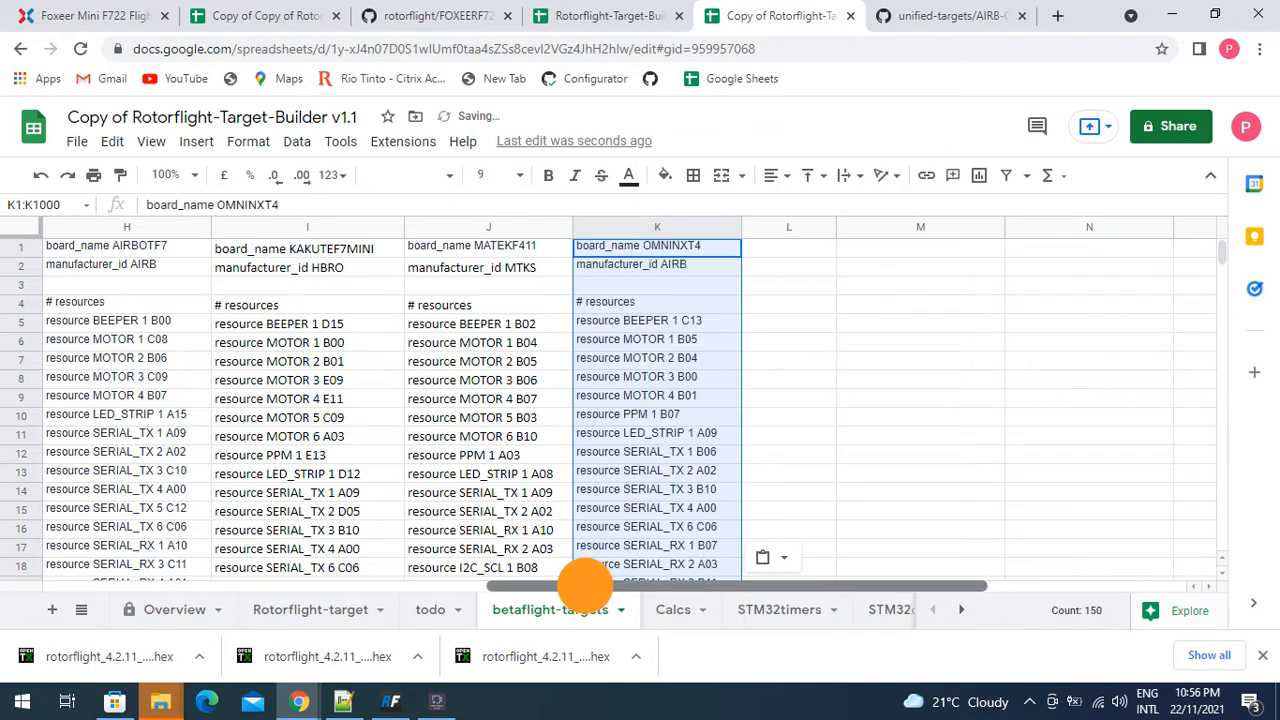
pyautogui.hscroll(-3)
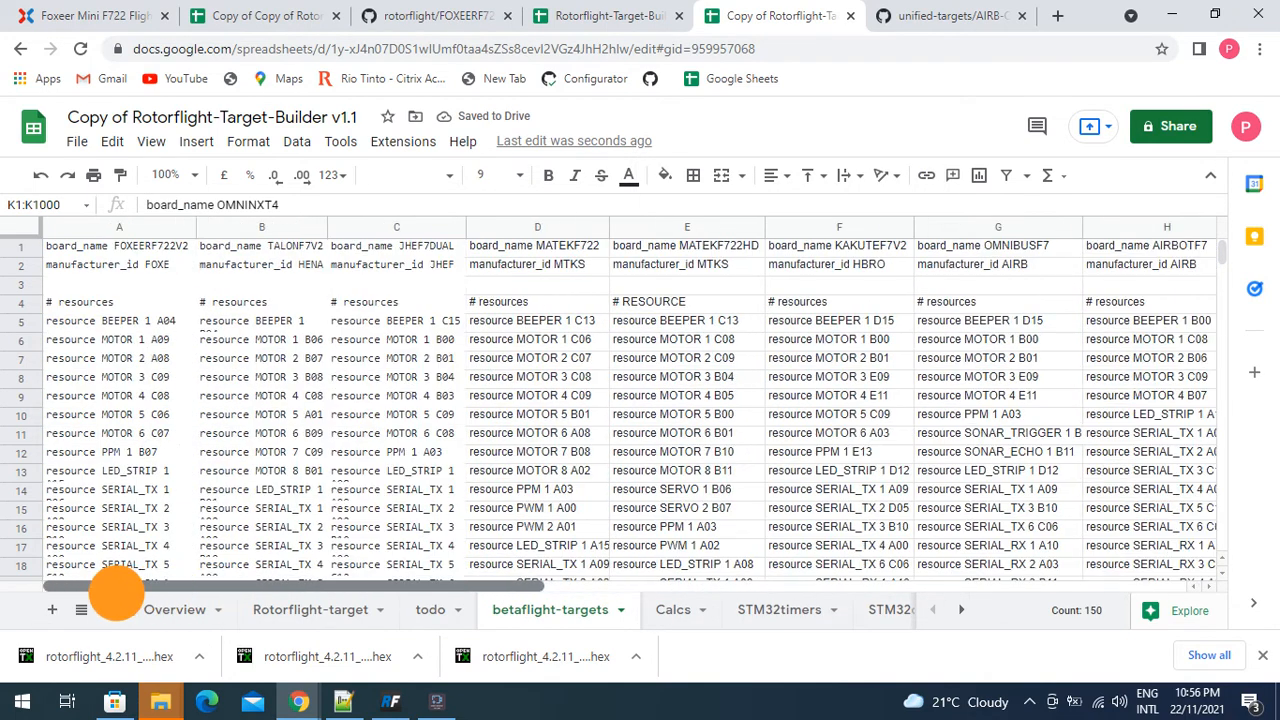
# Review the Overview board list, keeping FOXEERF722V2 selected with OMNINXT4 now listed
pyautogui.click(173, 609)
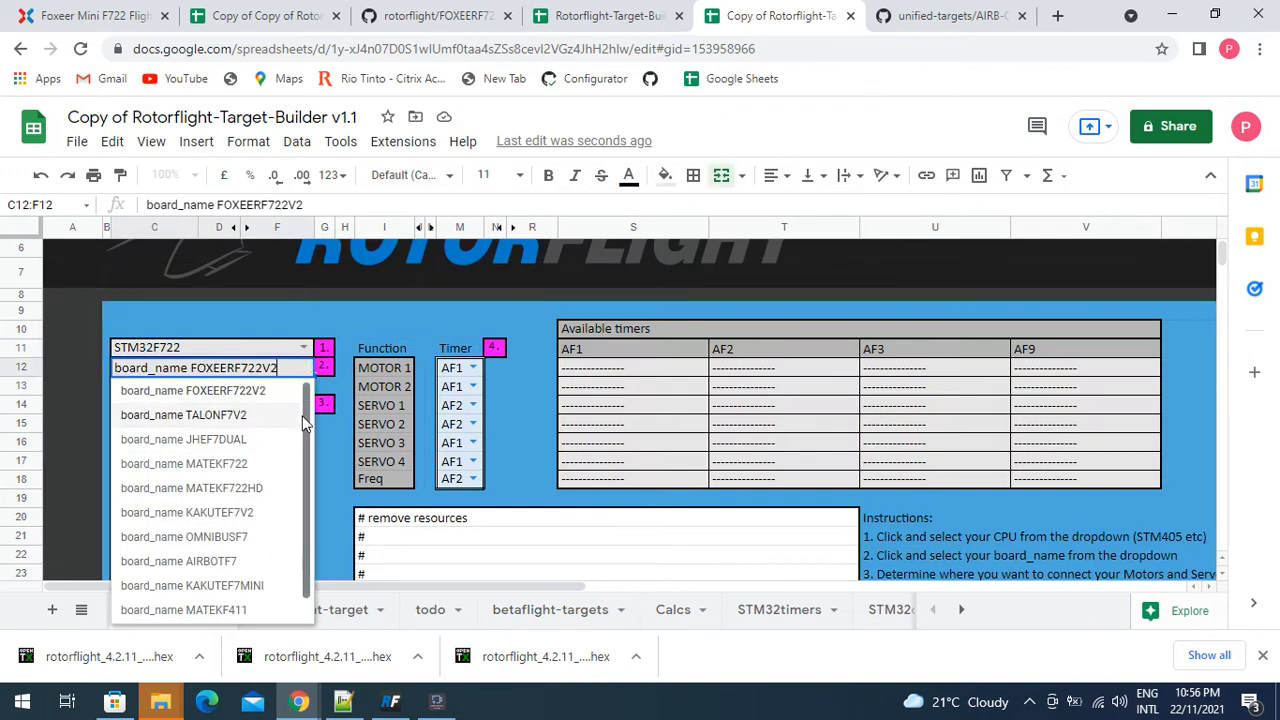
pyautogui.scroll(-3)
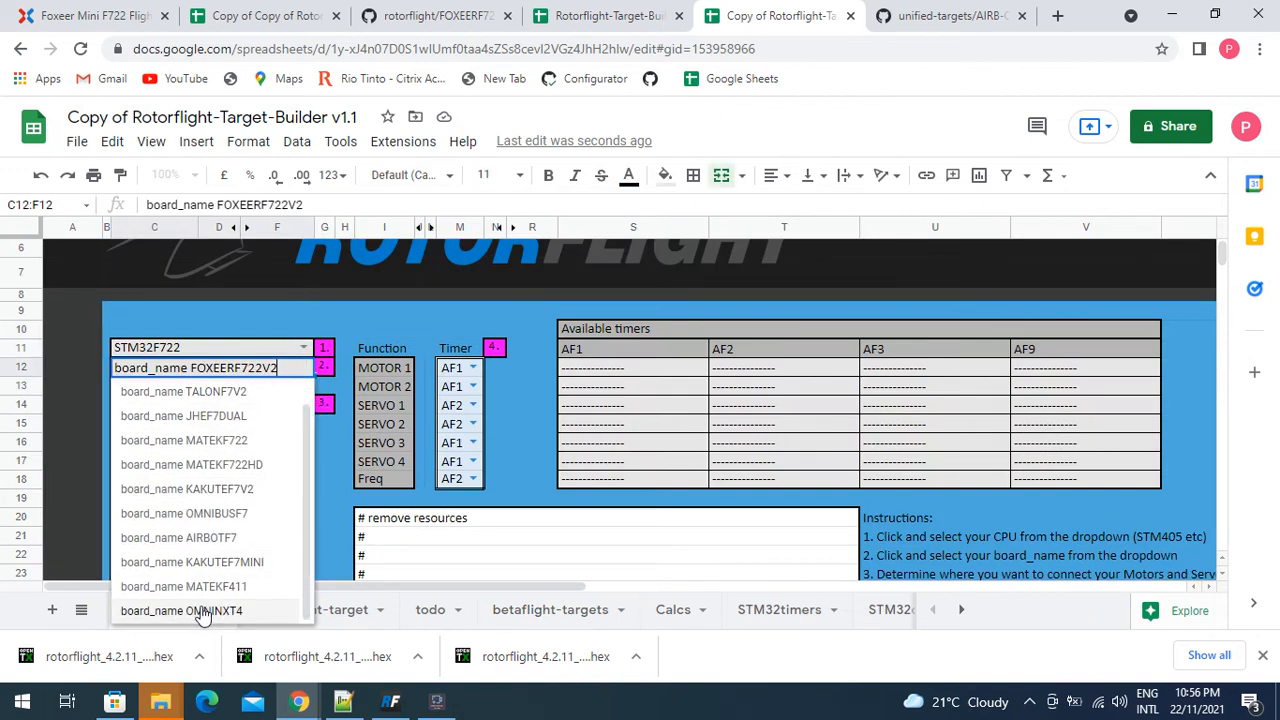
pyautogui.scroll(3)
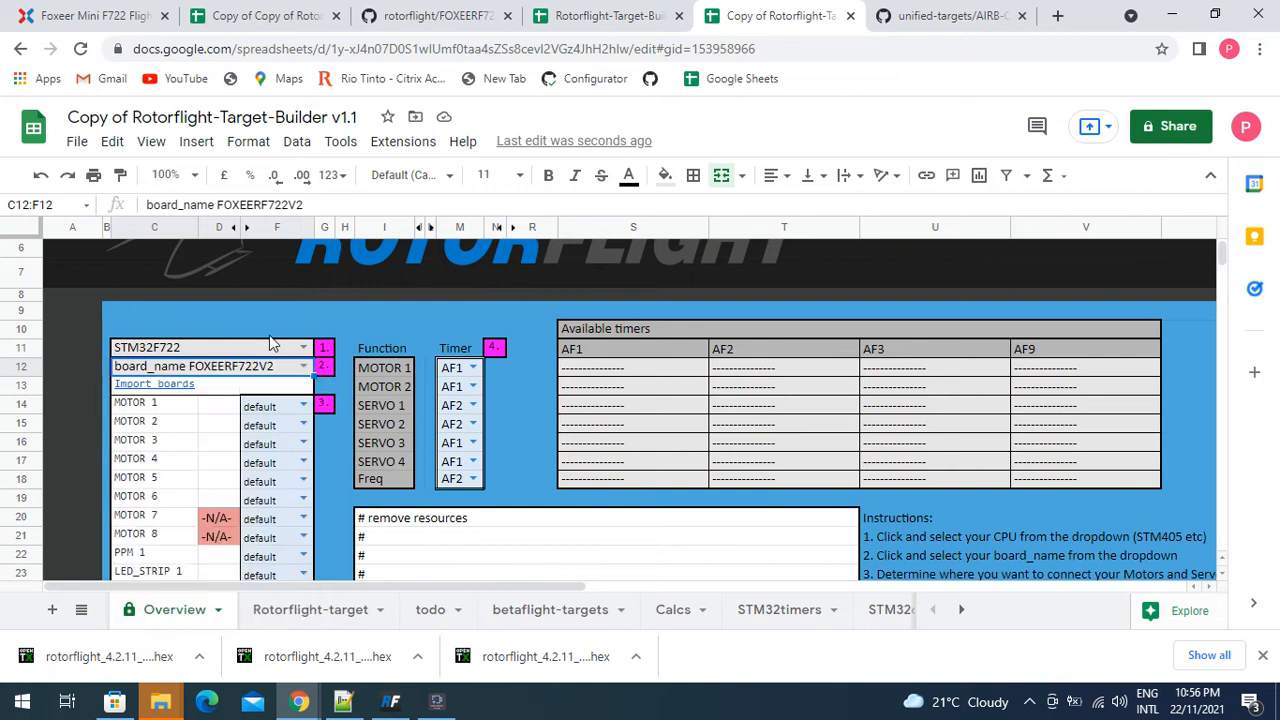
pyautogui.moveTo(308, 311)
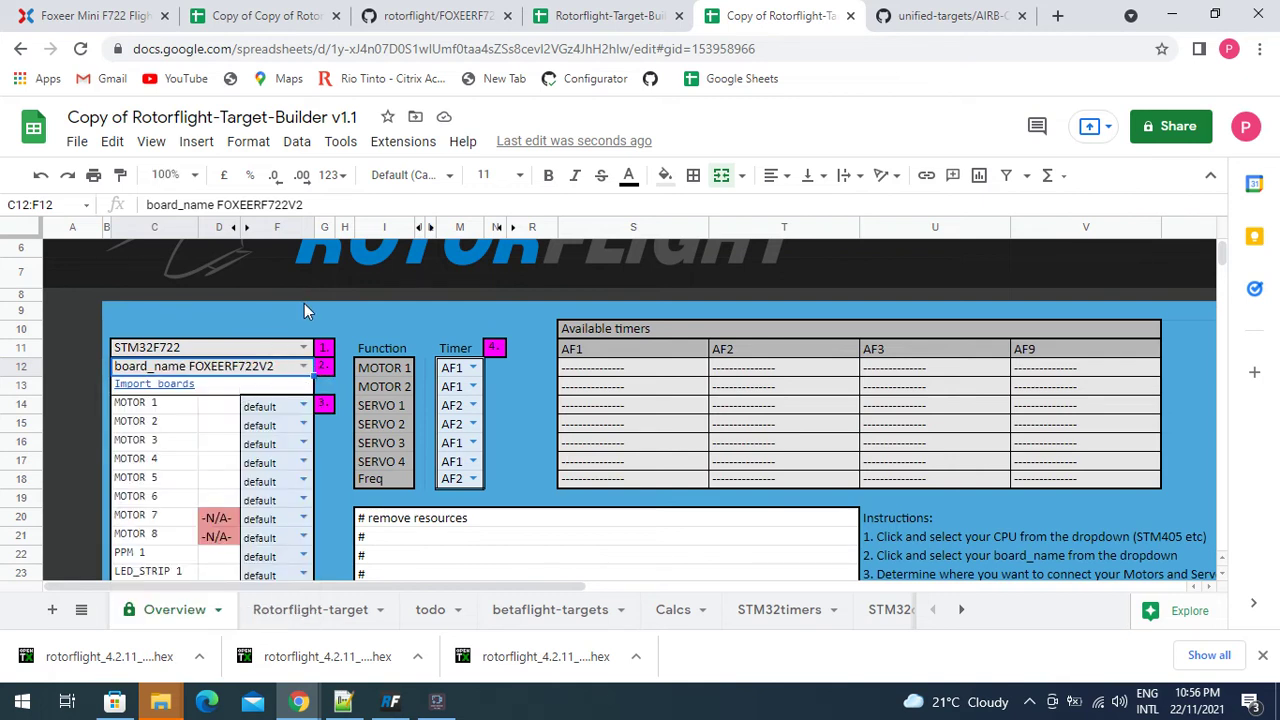
pyautogui.moveTo(295, 319)
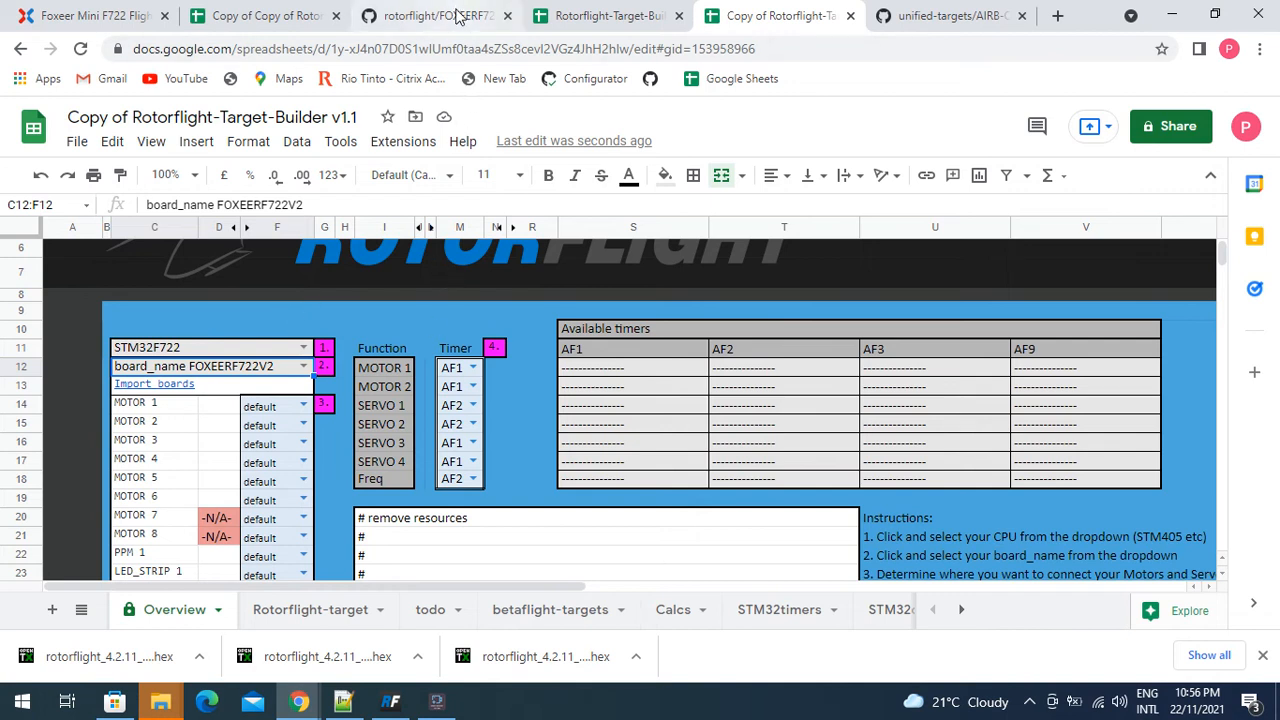
# View the FOXEERF722V2(ST).png wiring image showing servos S1–S4 and main ESC
pyautogui.click(435, 16)
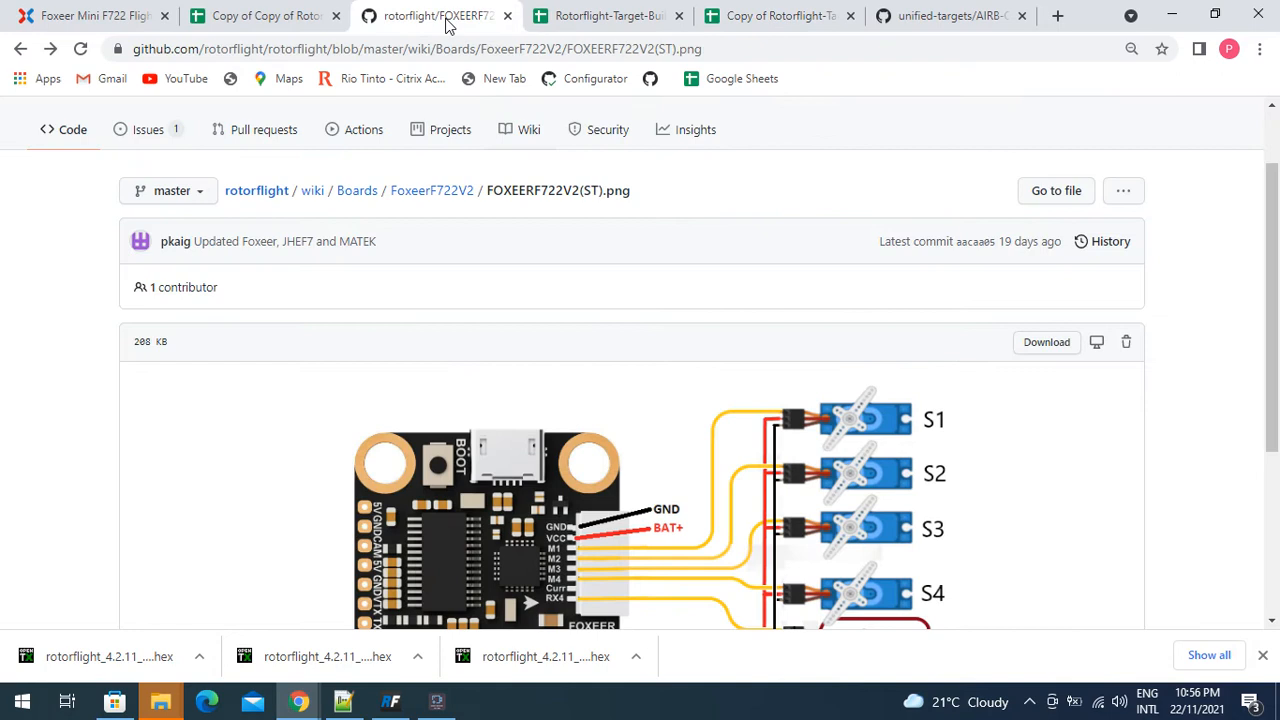
pyautogui.moveTo(790, 438)
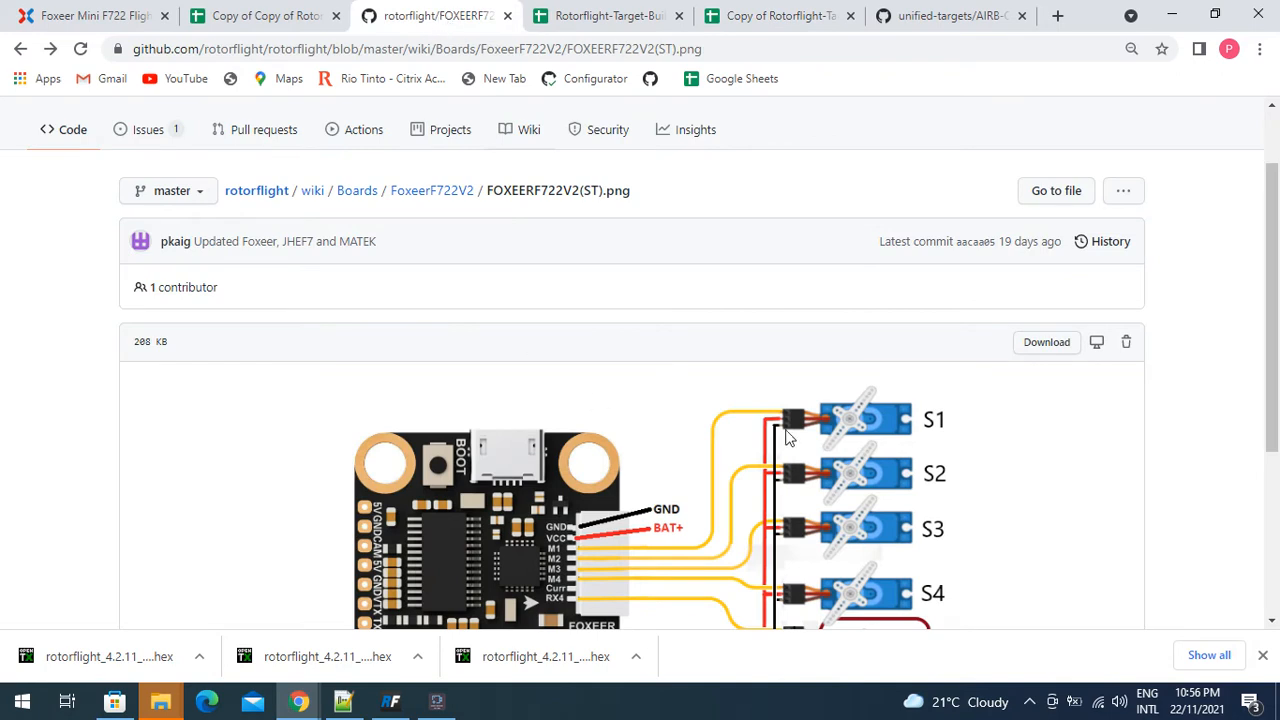
pyautogui.scroll(-3)
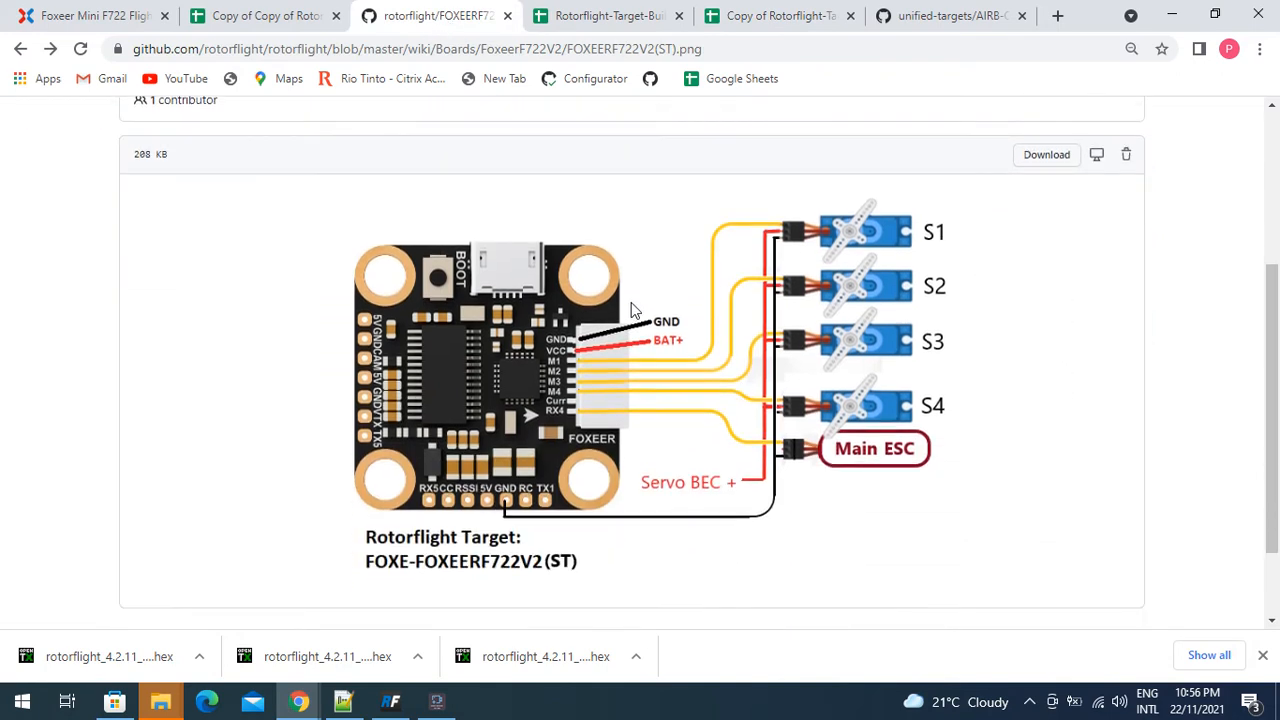
pyautogui.moveTo(595, 368)
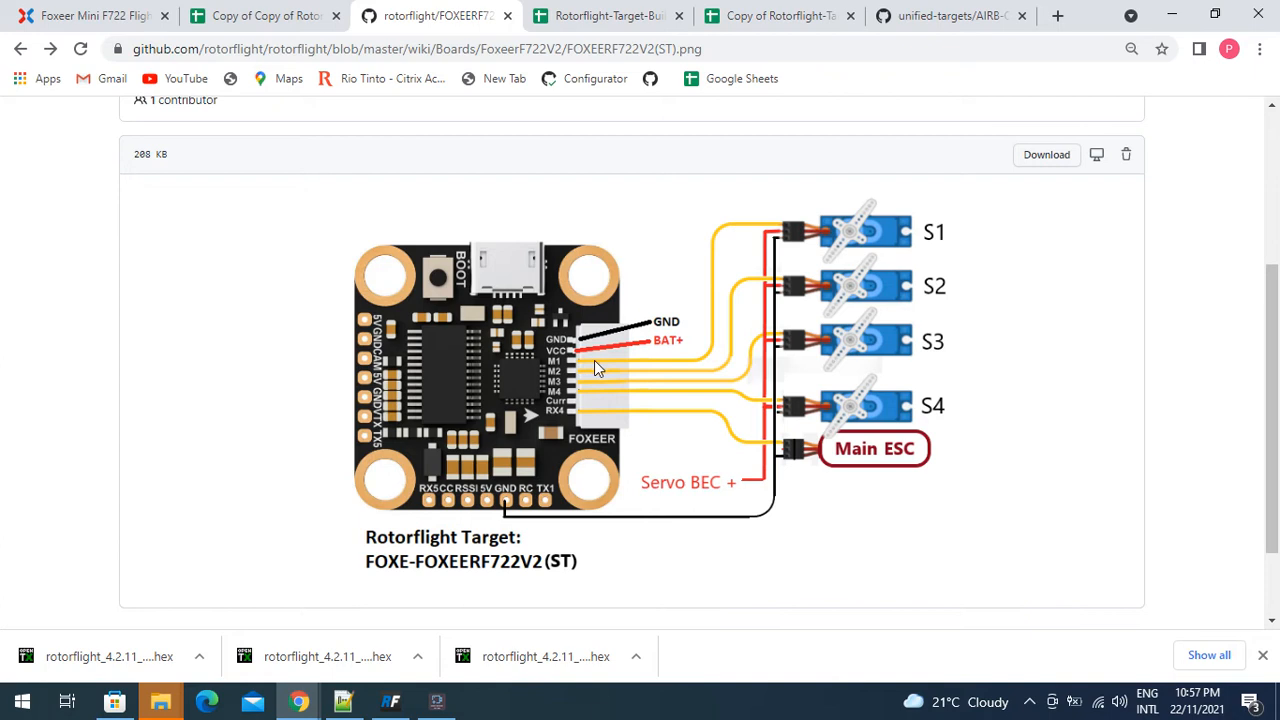
pyautogui.moveTo(920, 232)
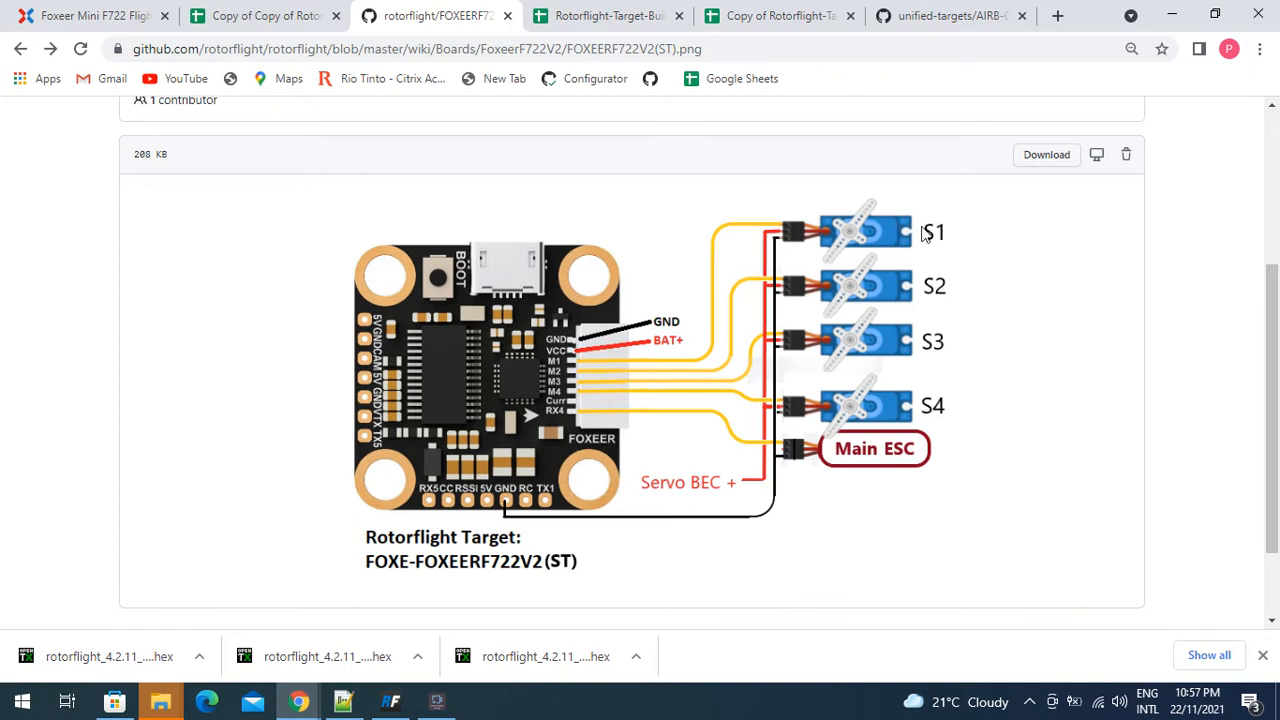
pyautogui.moveTo(827, 238)
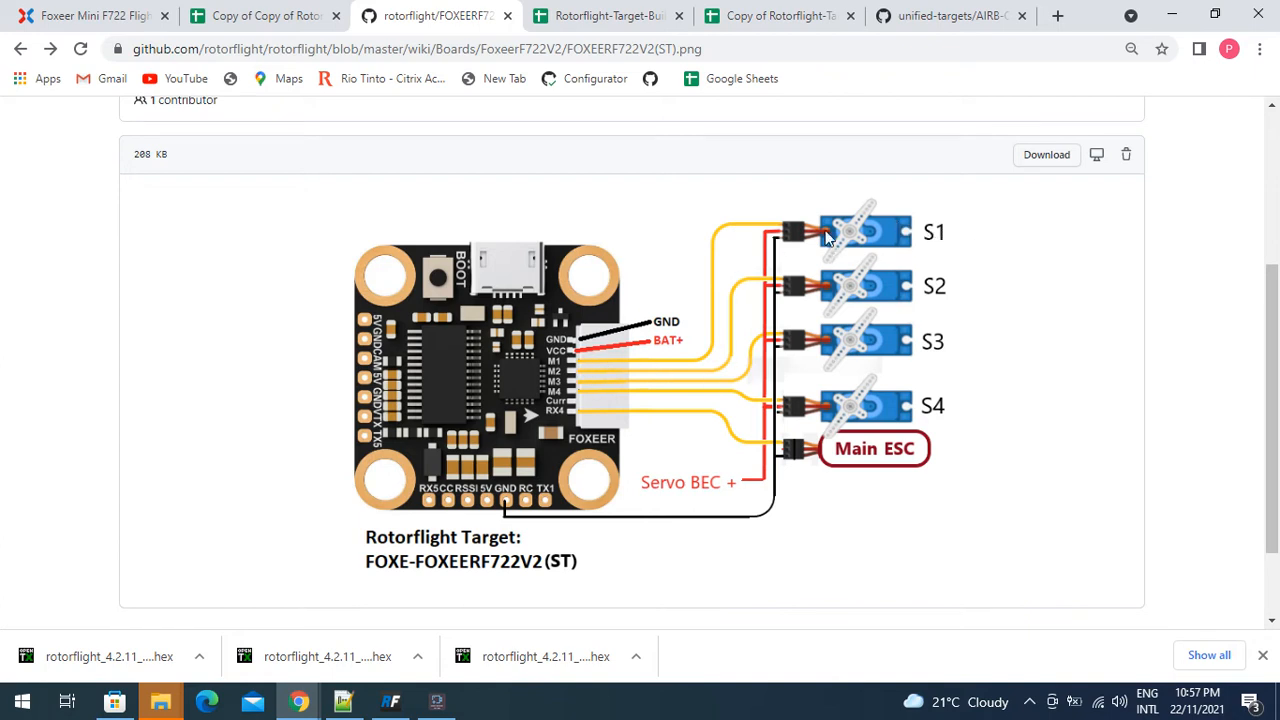
pyautogui.moveTo(578, 389)
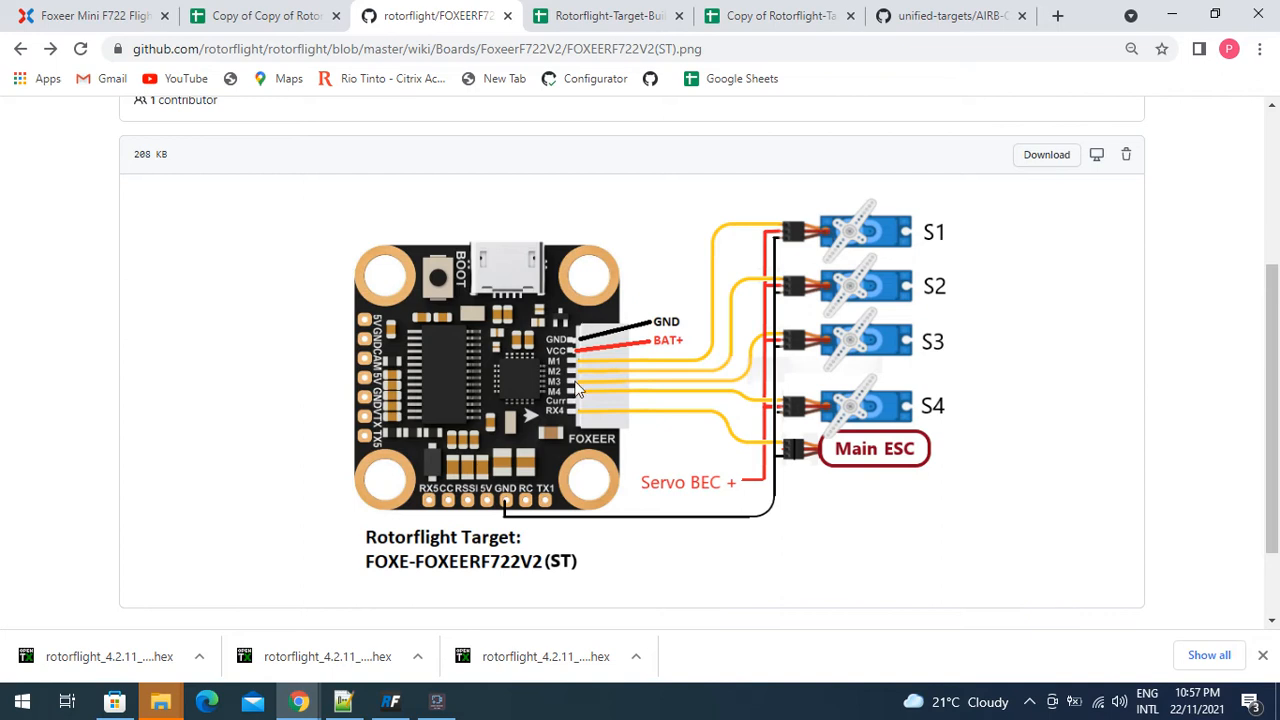
pyautogui.moveTo(600, 358)
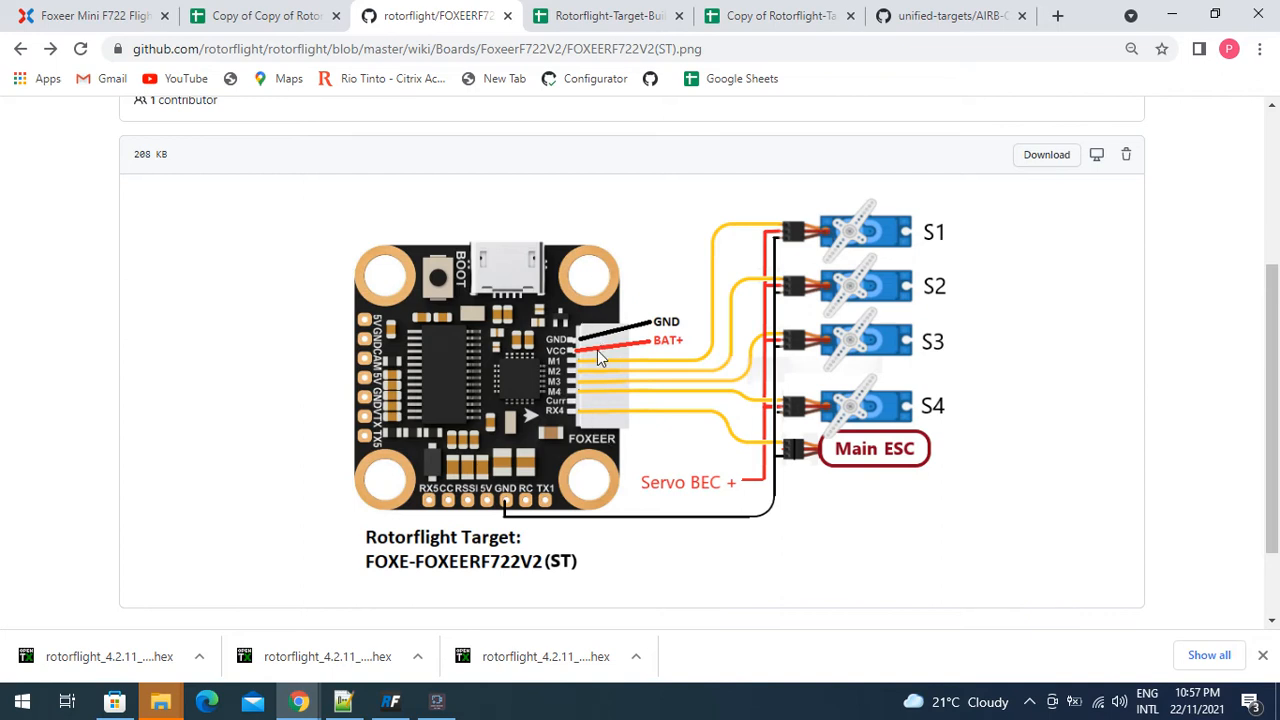
pyautogui.moveTo(770, 290)
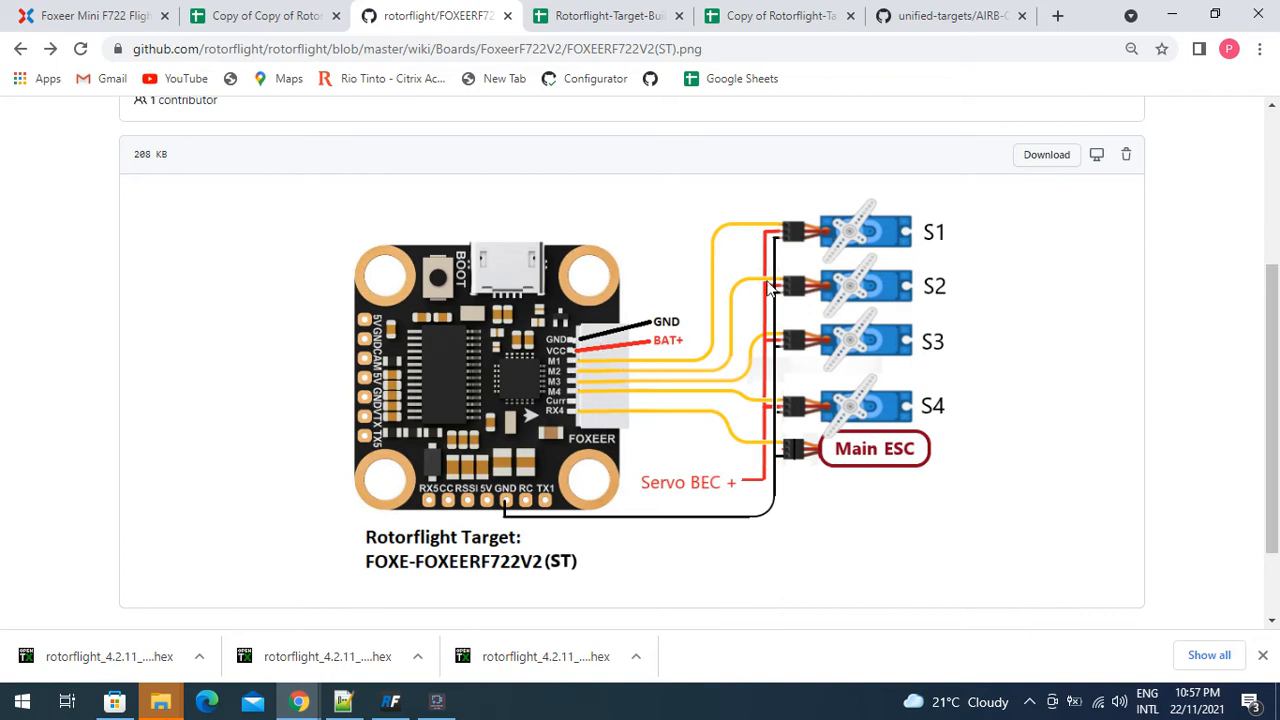
pyautogui.moveTo(640, 362)
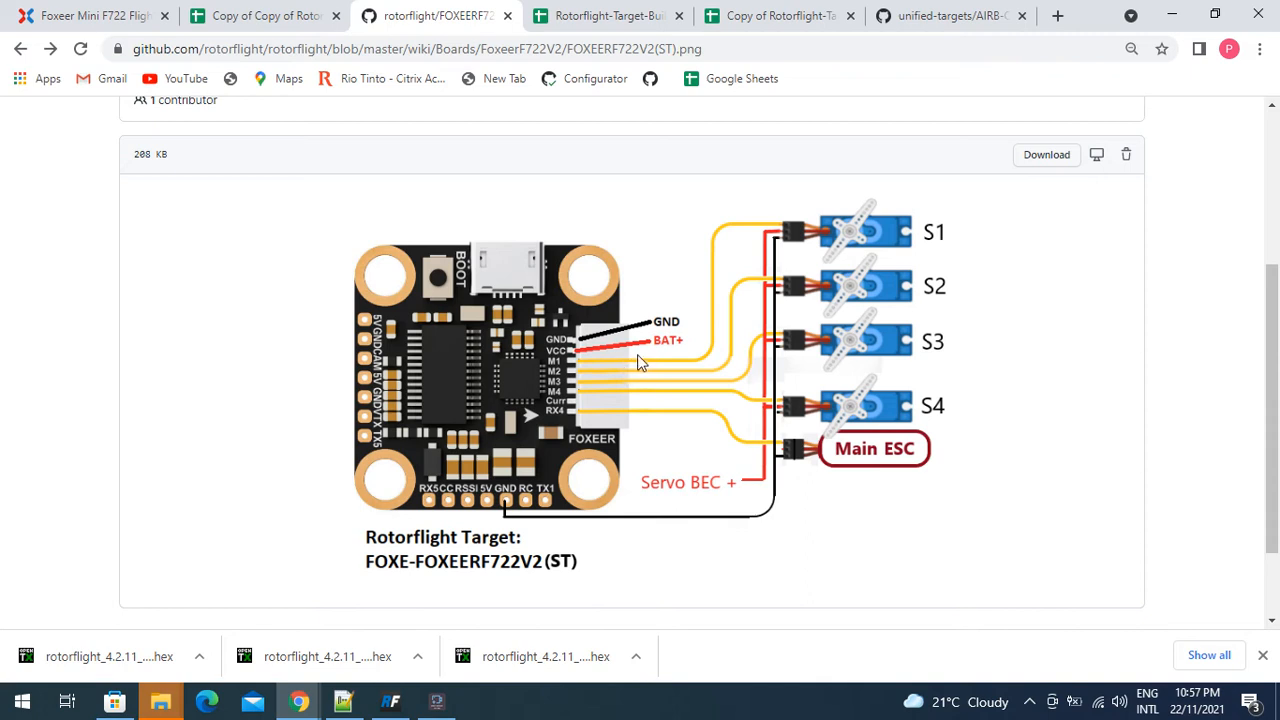
pyautogui.moveTo(623, 362)
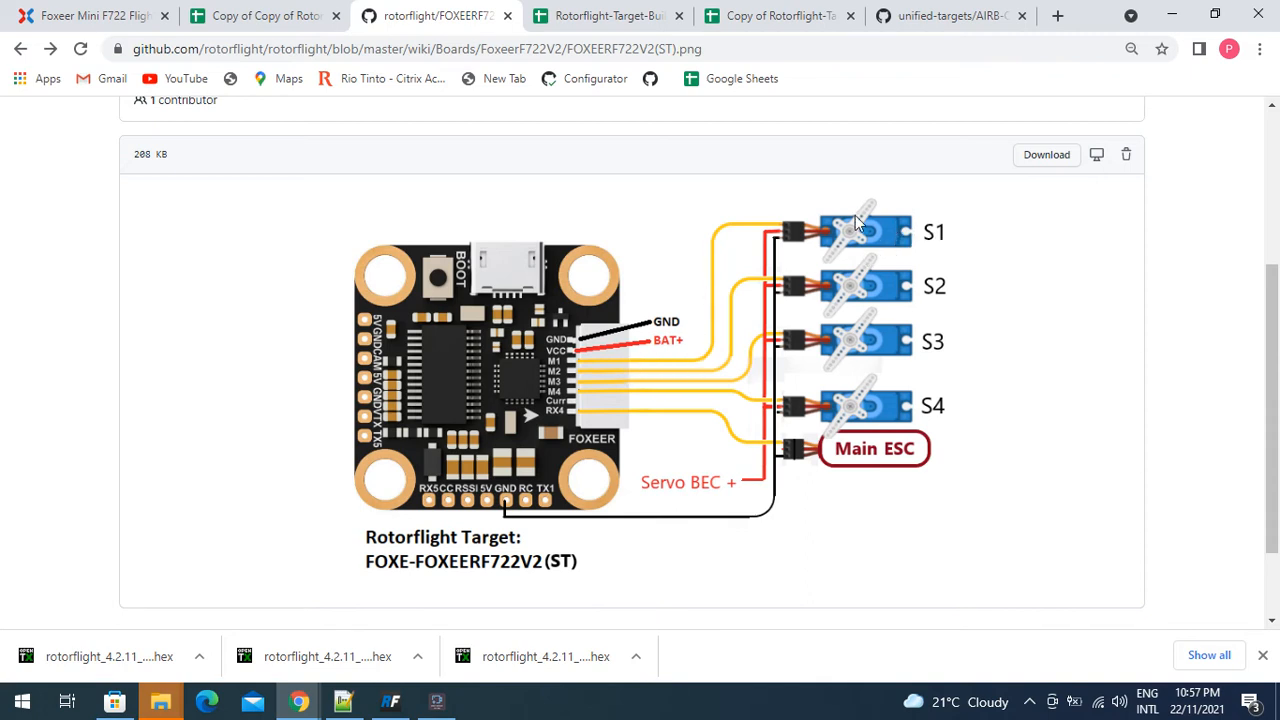
pyautogui.moveTo(585, 375)
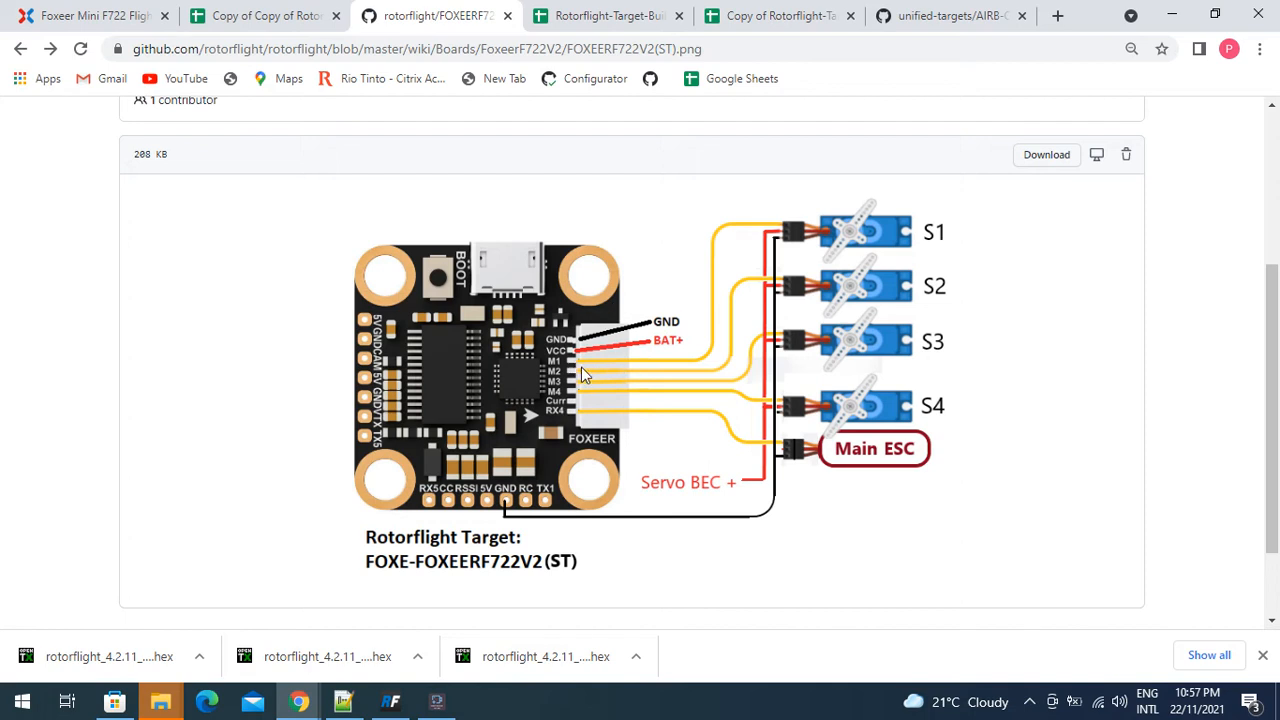
pyautogui.moveTo(593, 367)
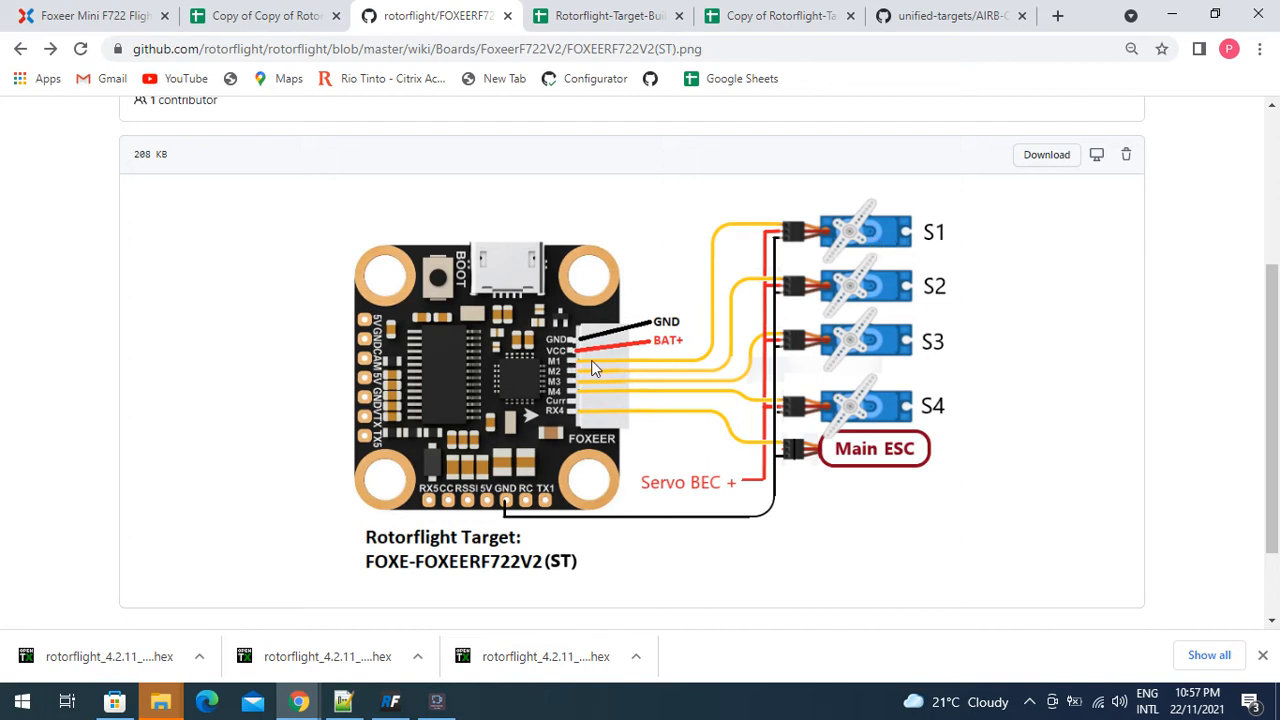
pyautogui.moveTo(910, 290)
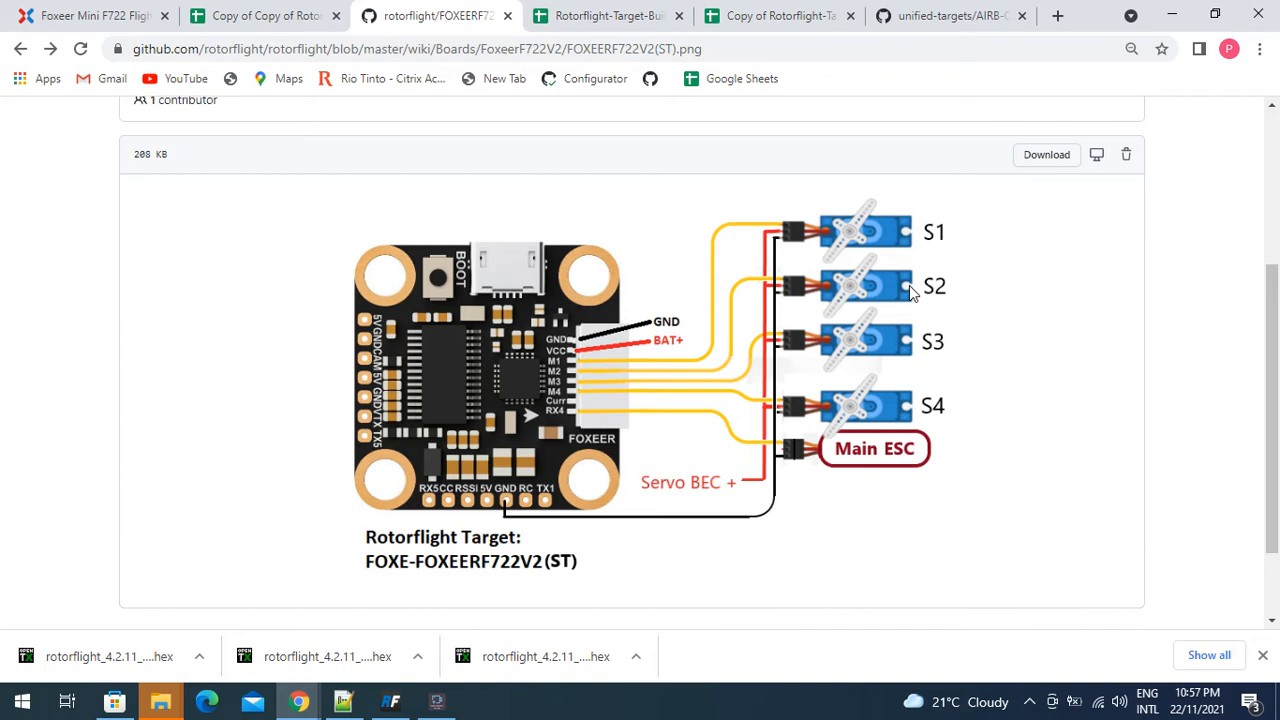
pyautogui.moveTo(550, 398)
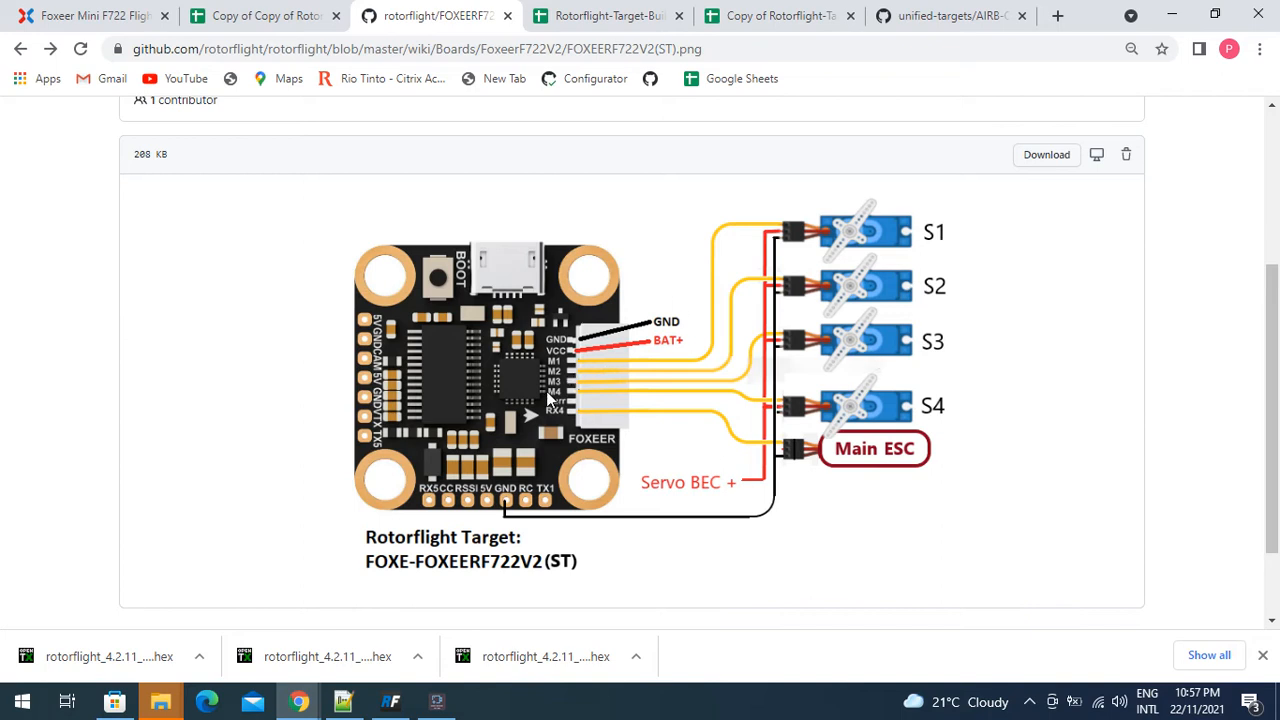
pyautogui.moveTo(890, 455)
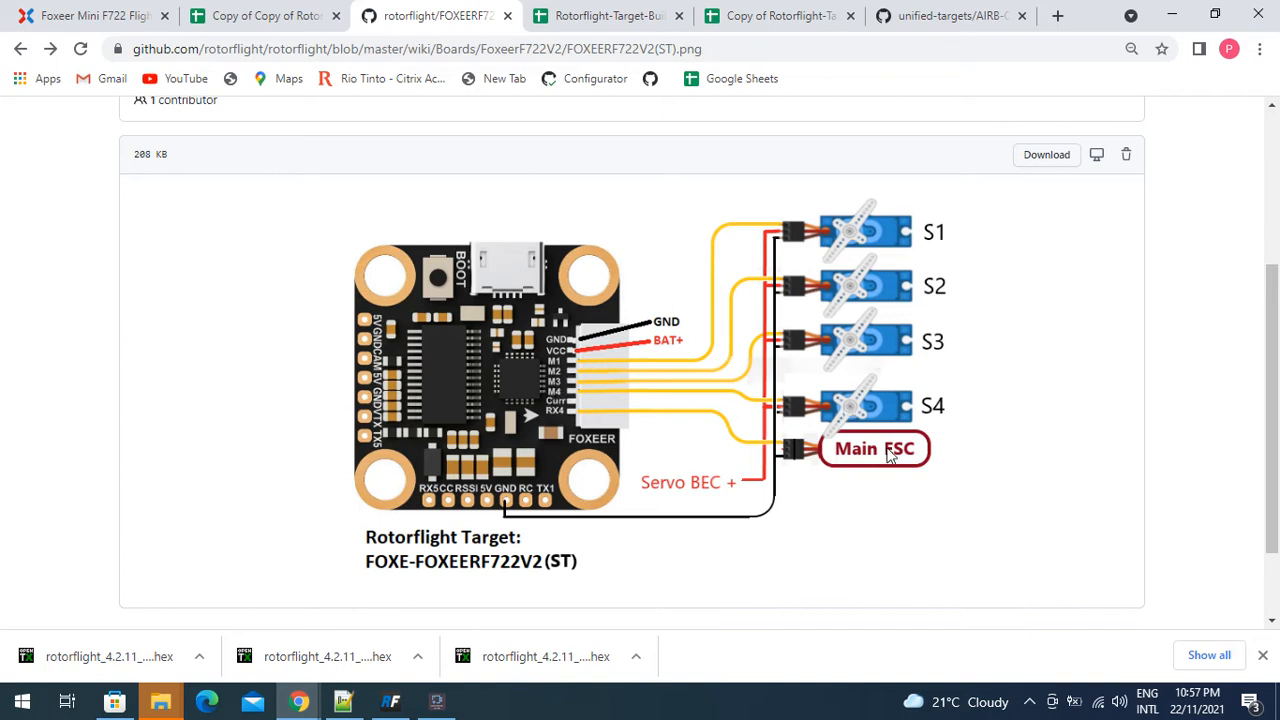
pyautogui.moveTo(560, 418)
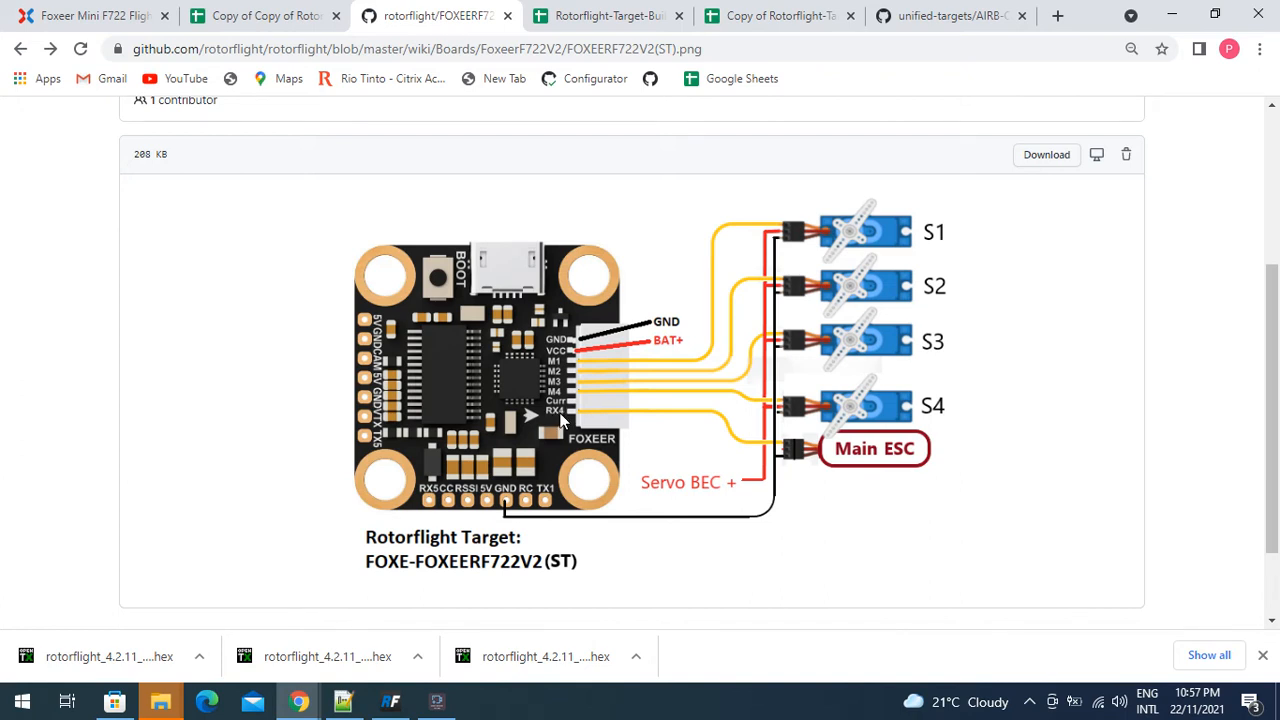
pyautogui.moveTo(605, 370)
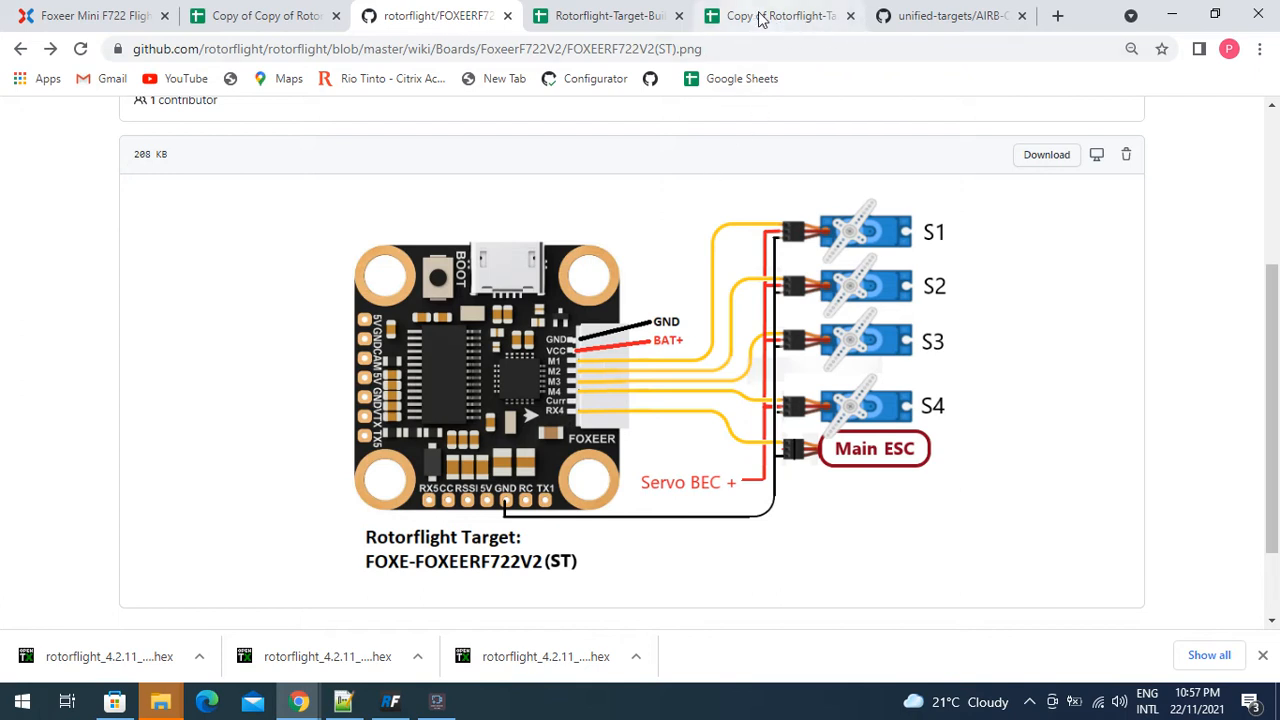
# Back on the target builder sheet, reassign the MOTOR 1–4 pins to SERVO 1–4
pyautogui.click(780, 15)
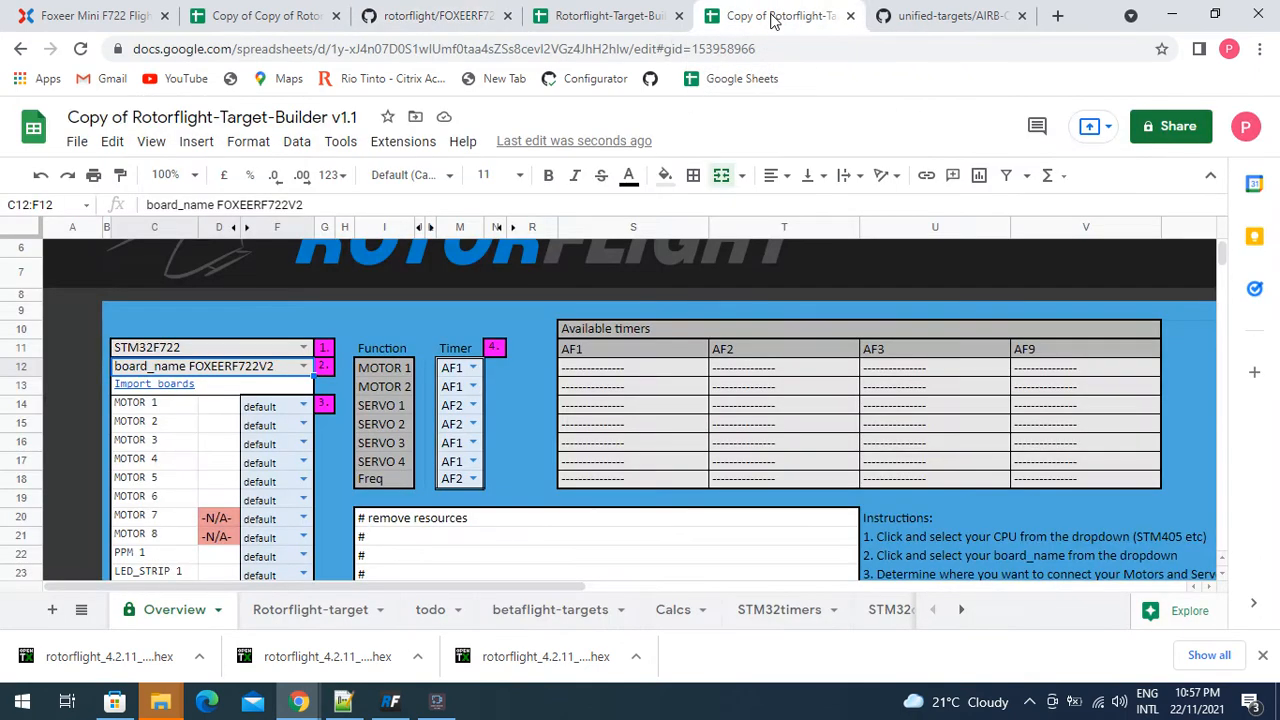
pyautogui.scroll(-3)
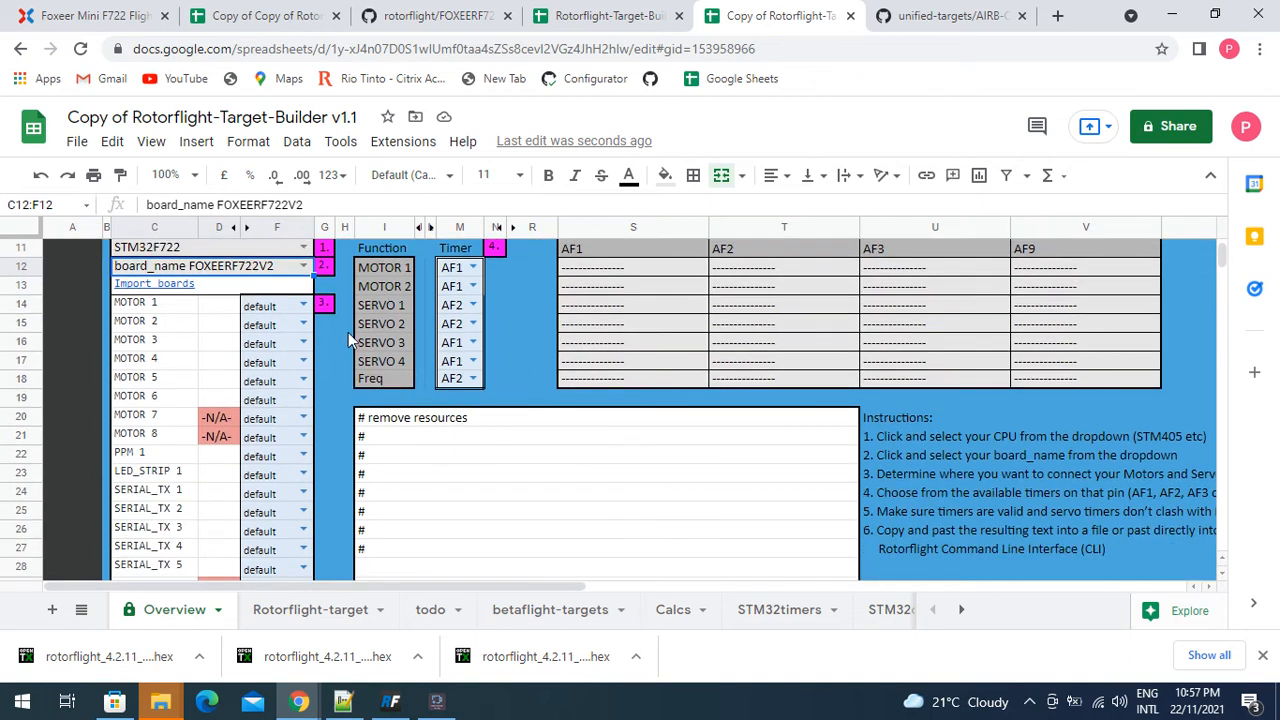
pyautogui.click(303, 303)
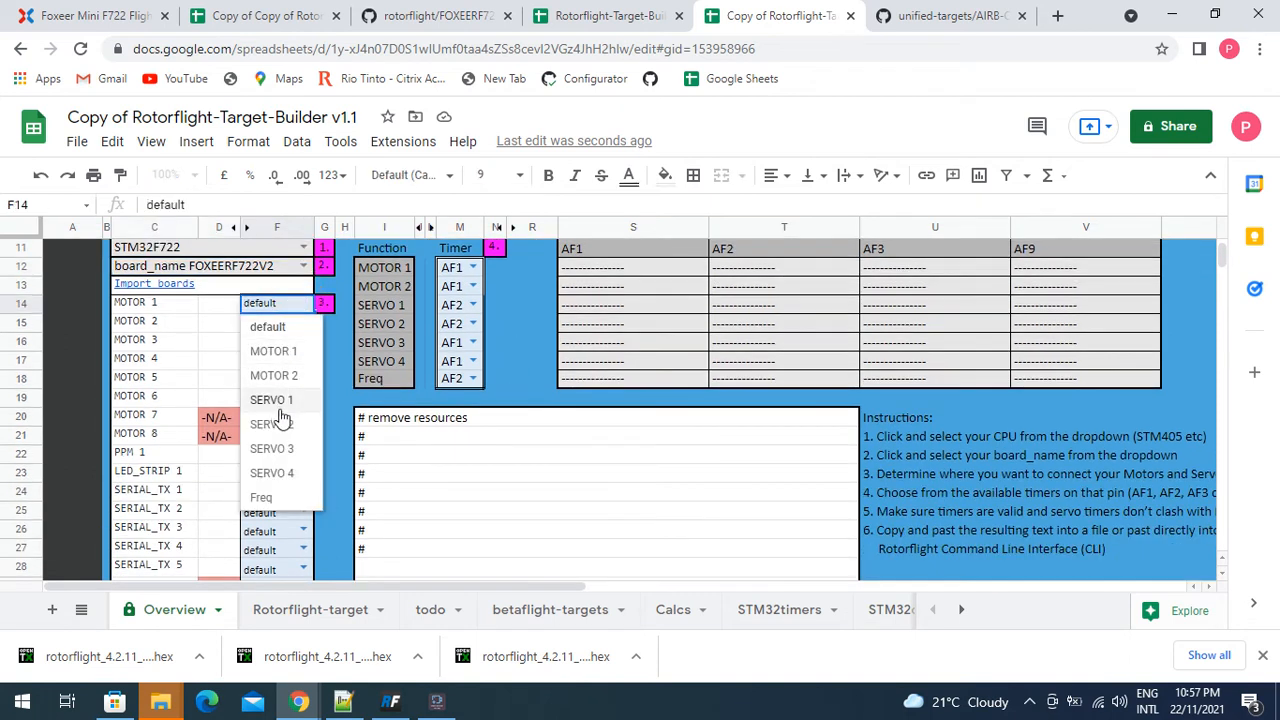
pyautogui.click(271, 399)
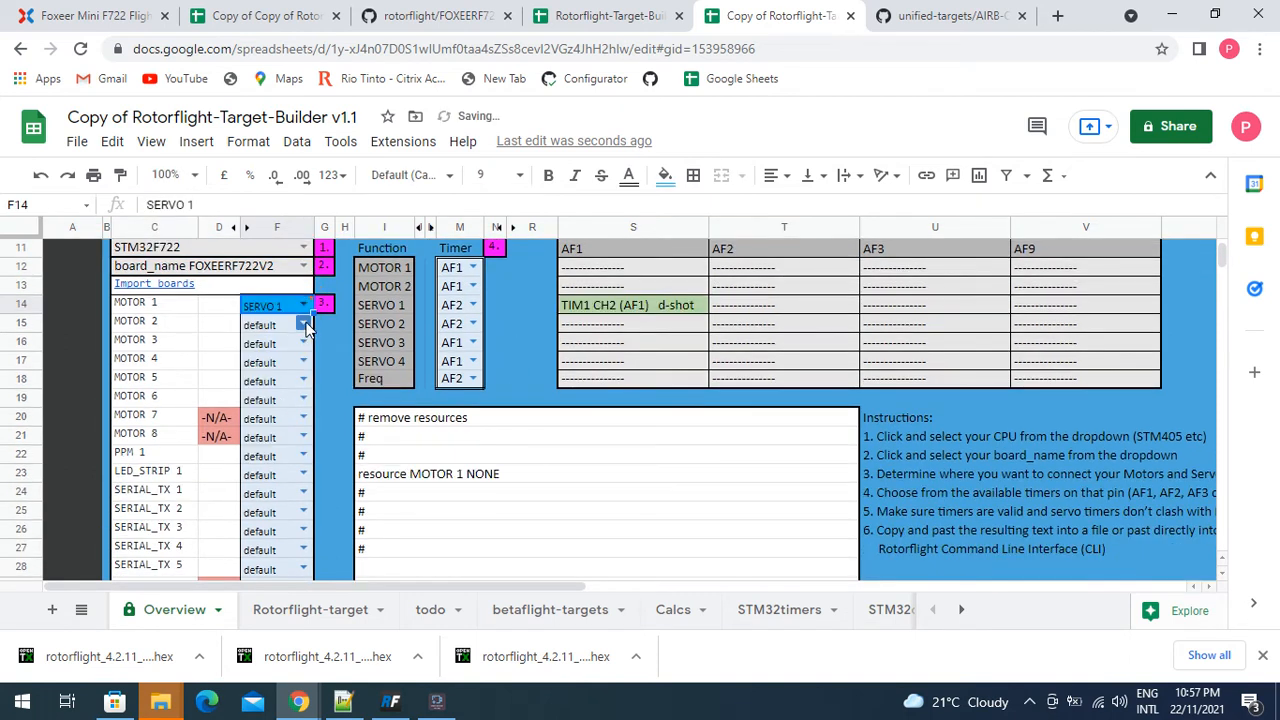
pyautogui.click(275, 323)
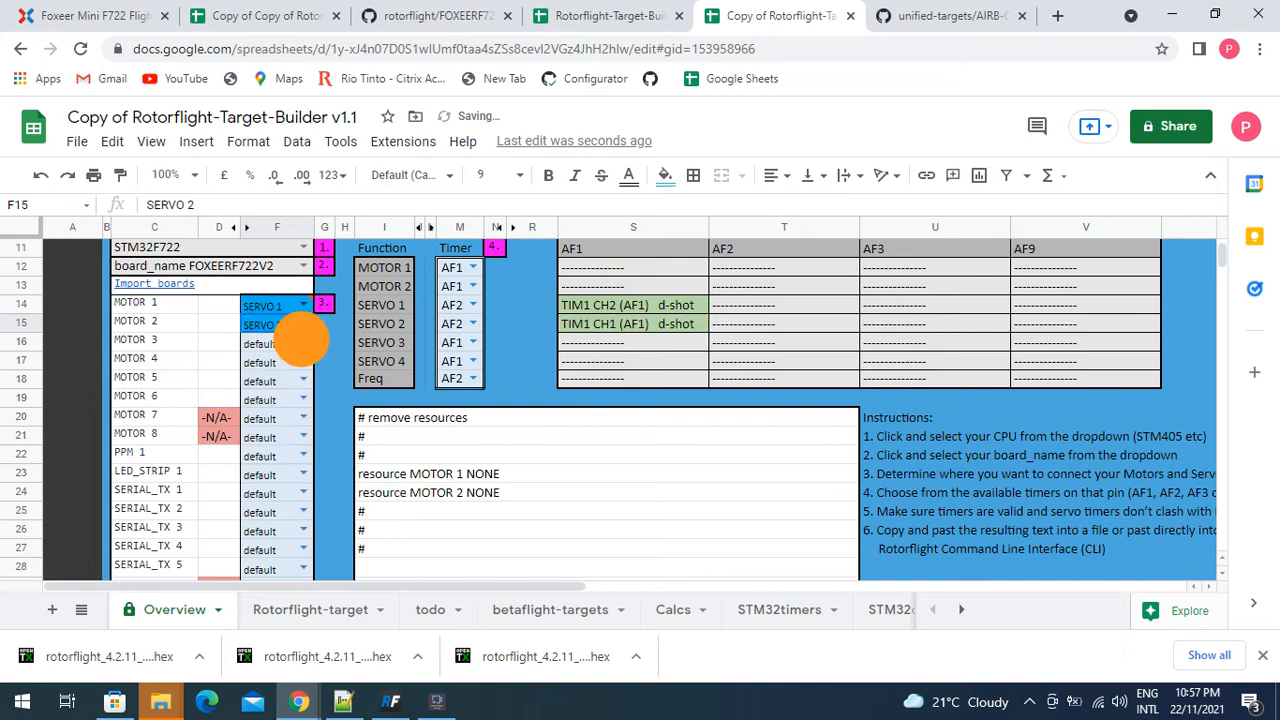
pyautogui.click(305, 342)
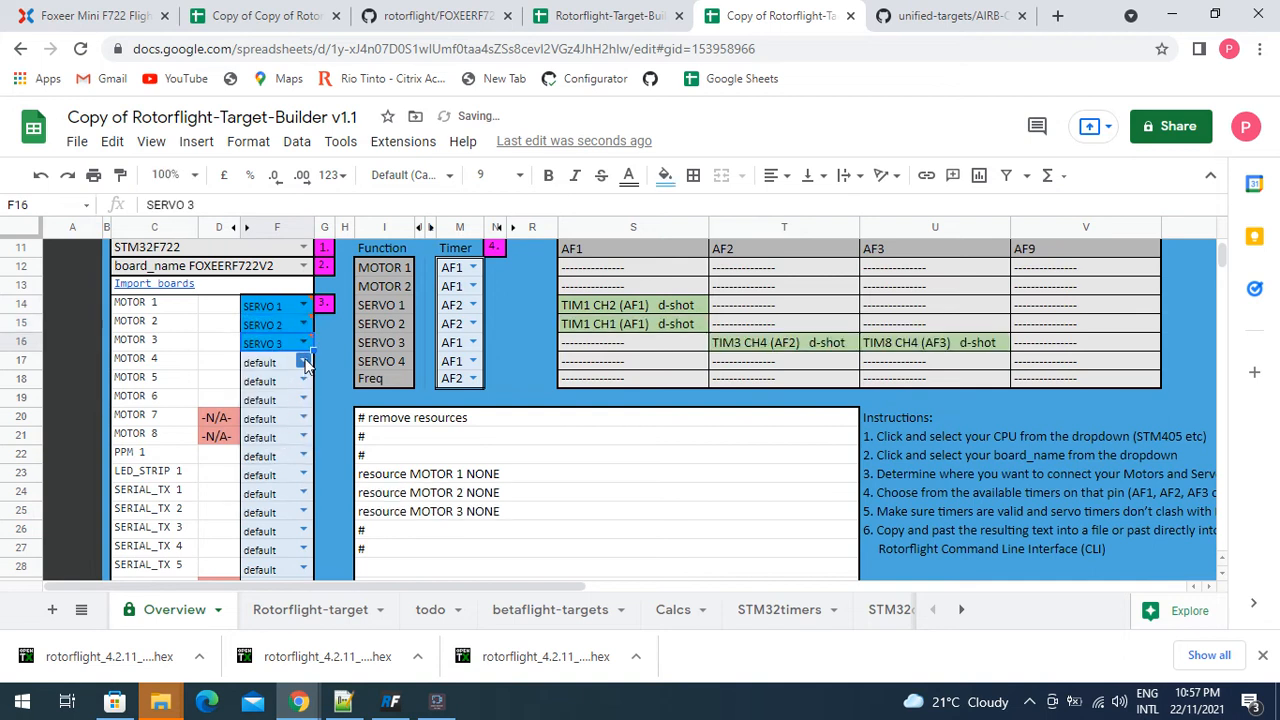
pyautogui.click(276, 361)
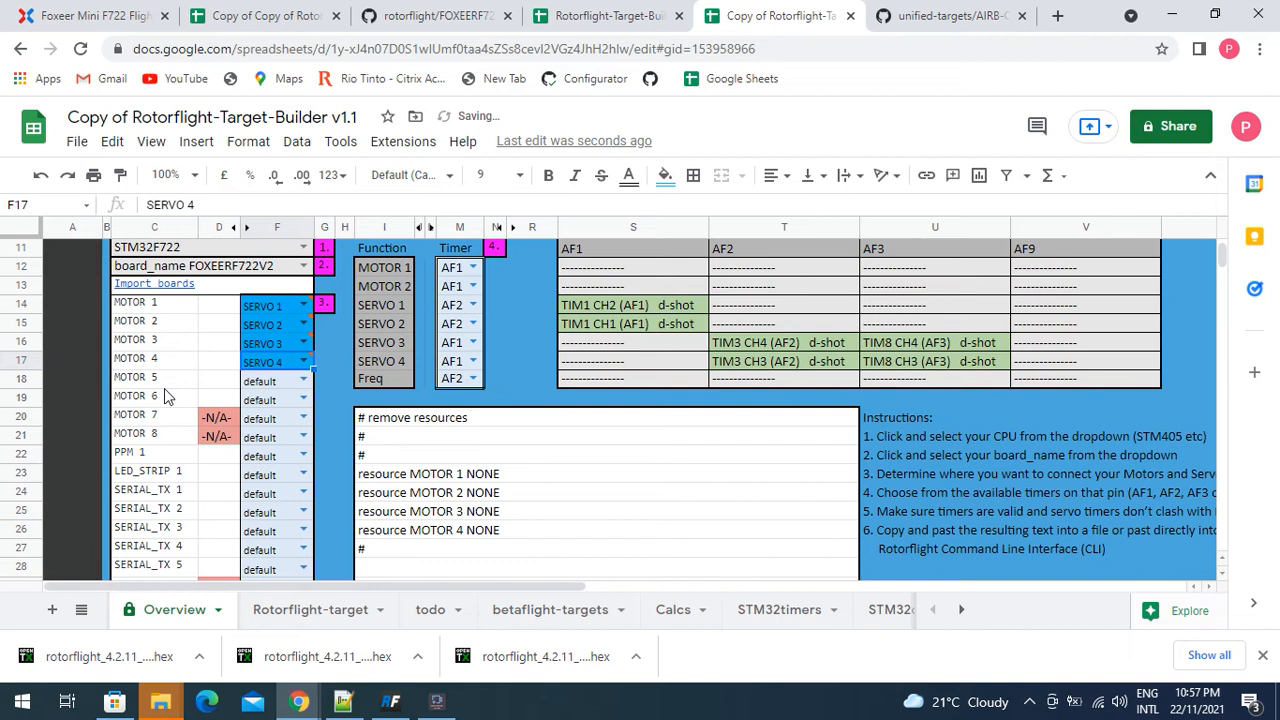
# Assign the SERIAL_RX 4 pin to MOTOR 1 and return to the top of the sheet
pyautogui.scroll(-3)
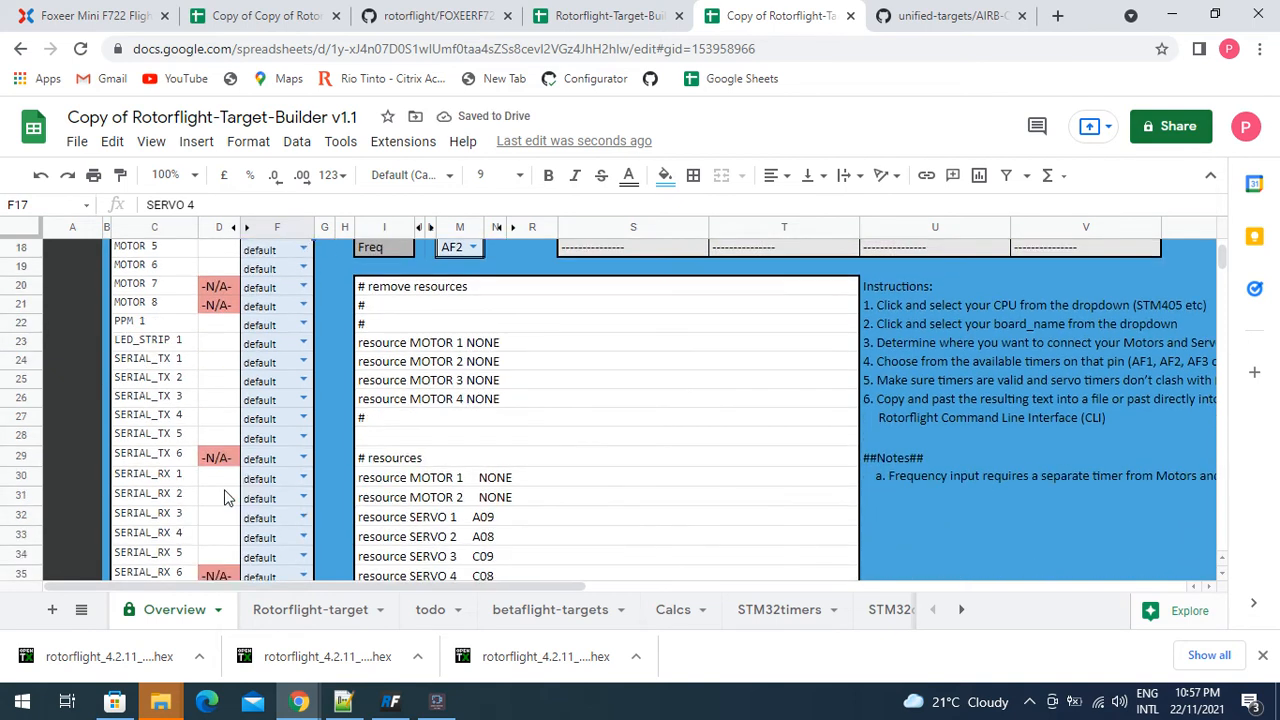
pyautogui.click(303, 477)
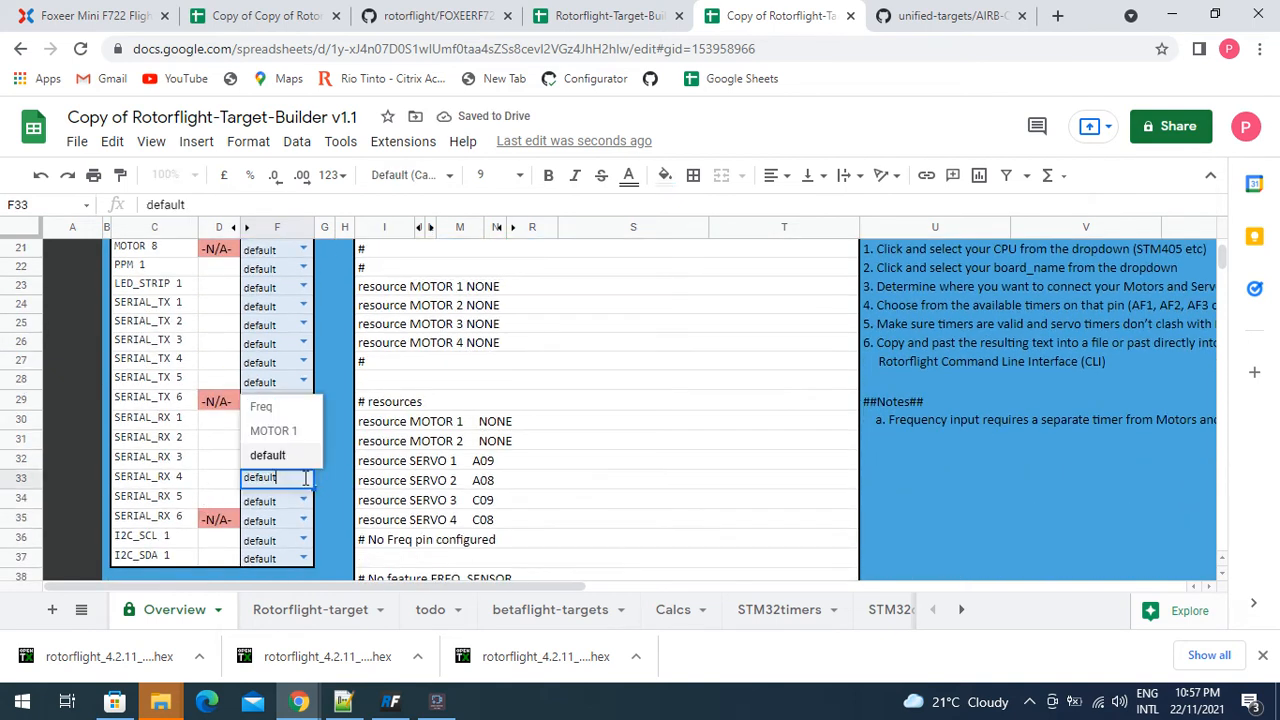
pyautogui.click(273, 430)
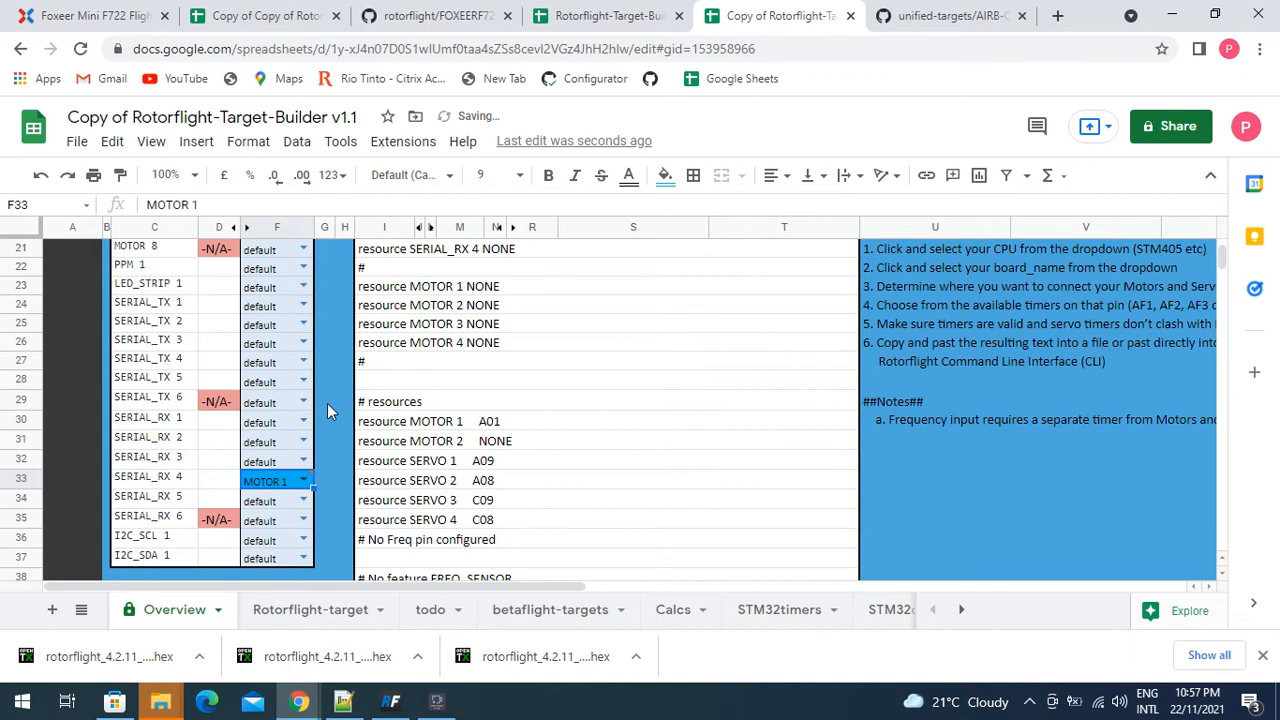
pyautogui.scroll(3)
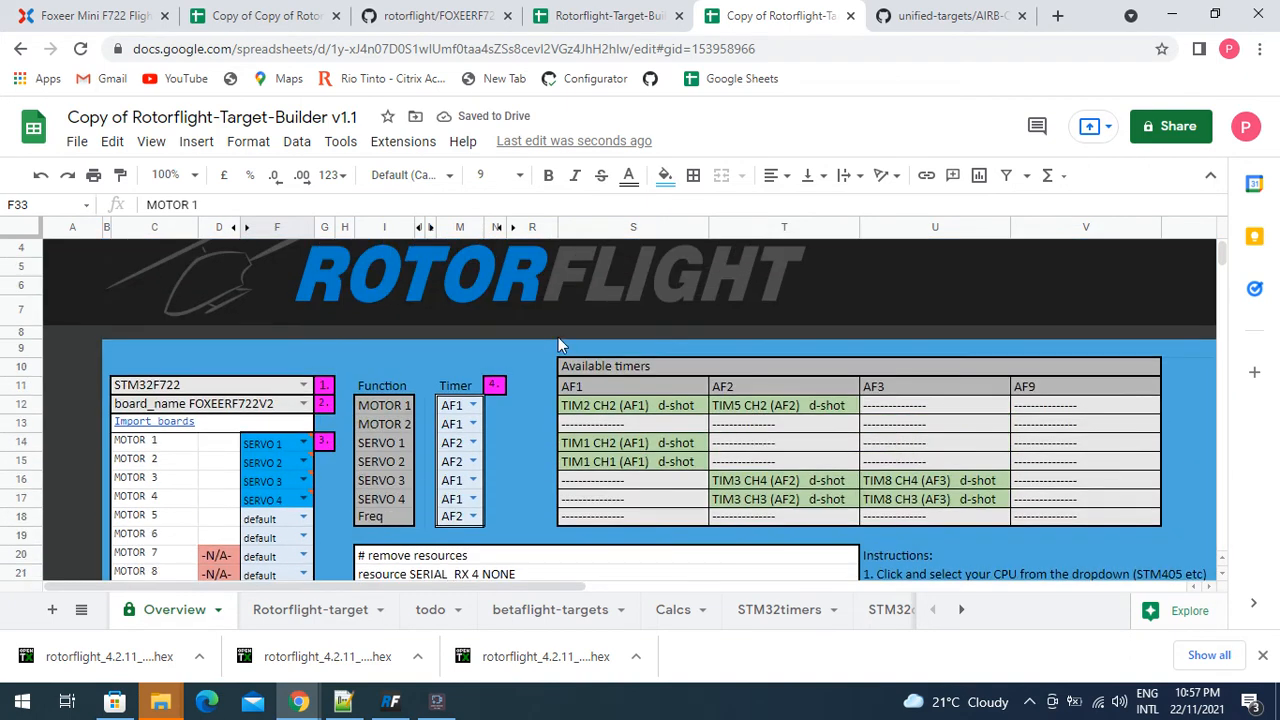
pyautogui.moveTo(1118, 460)
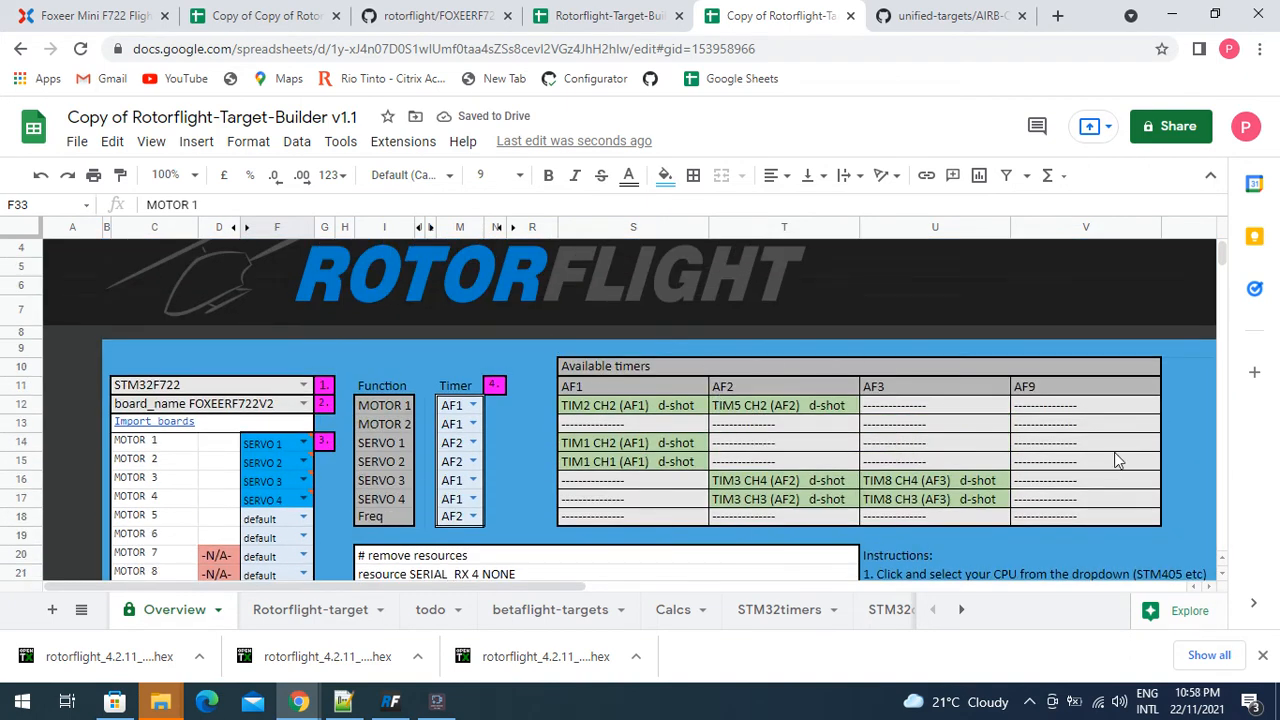
pyautogui.moveTo(747, 429)
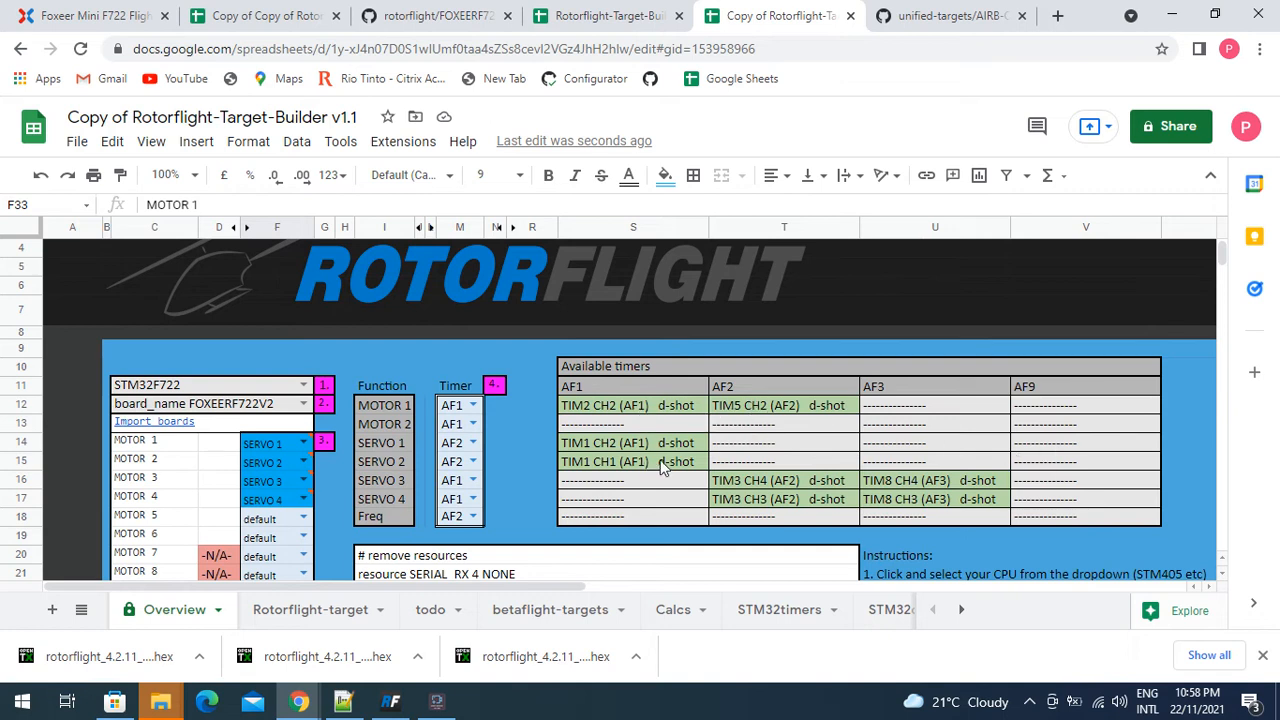
pyautogui.moveTo(787, 491)
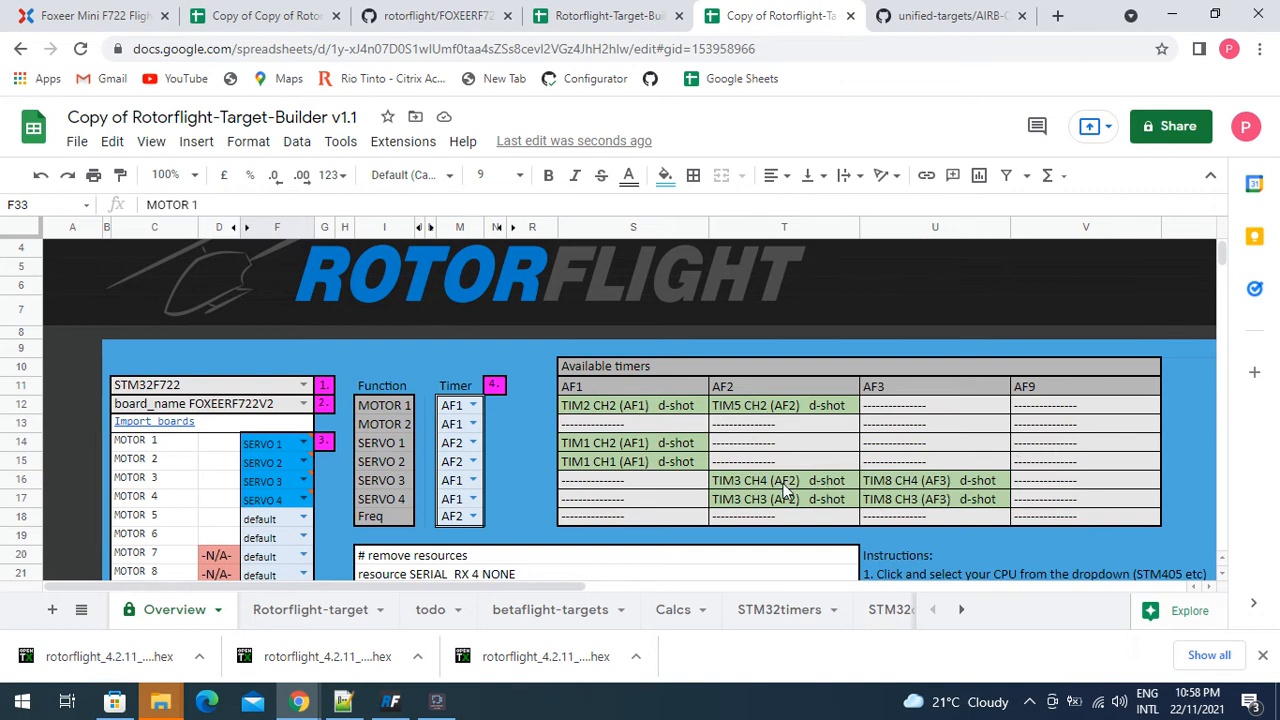
pyautogui.moveTo(820, 415)
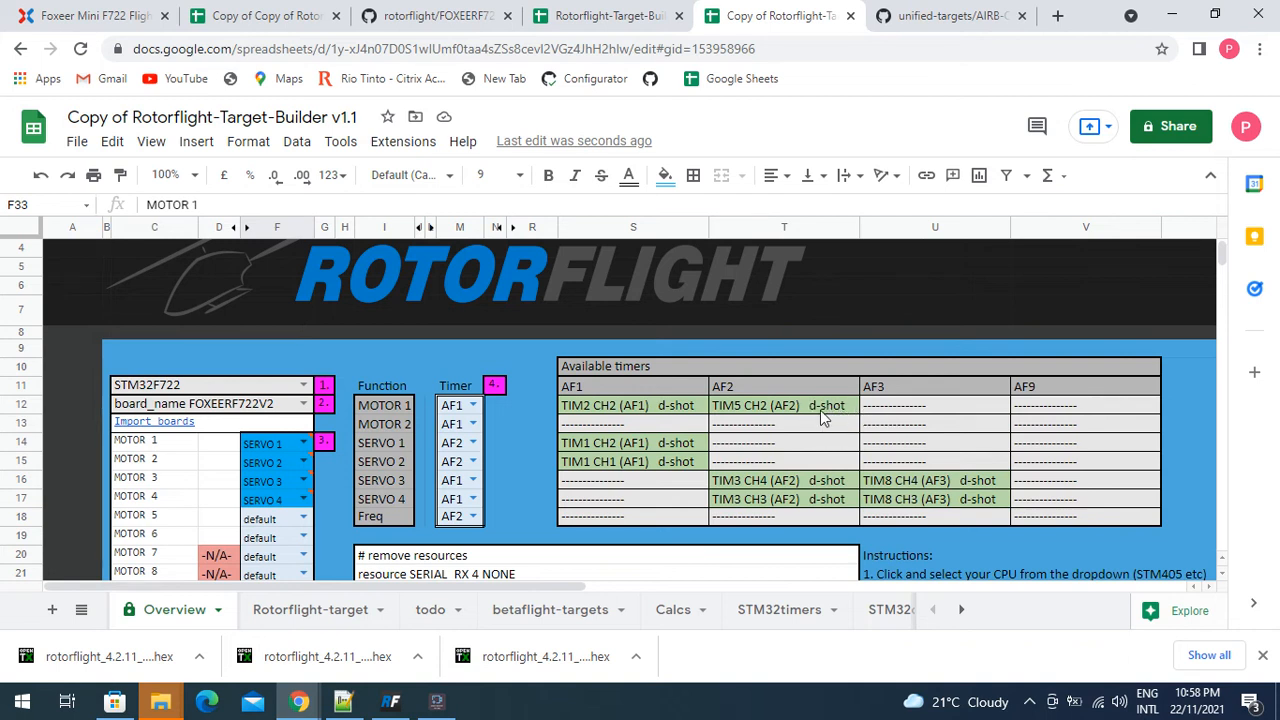
pyautogui.moveTo(866, 418)
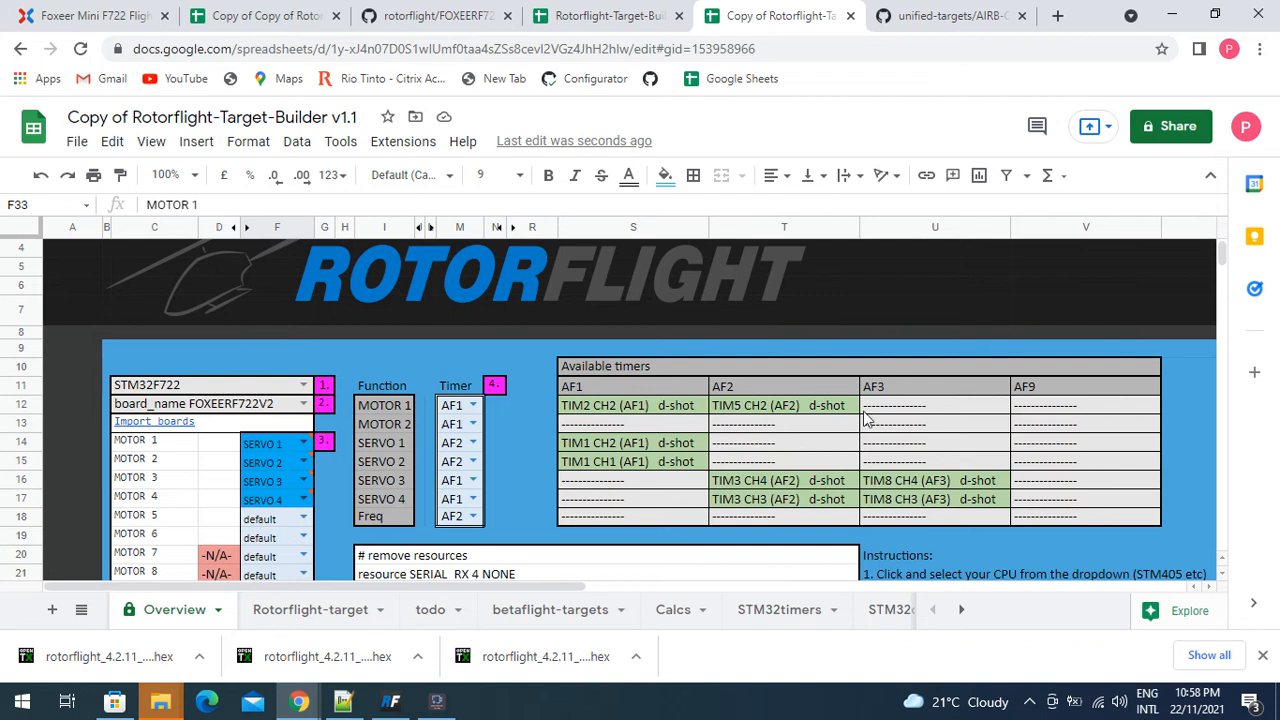
pyautogui.moveTo(828, 413)
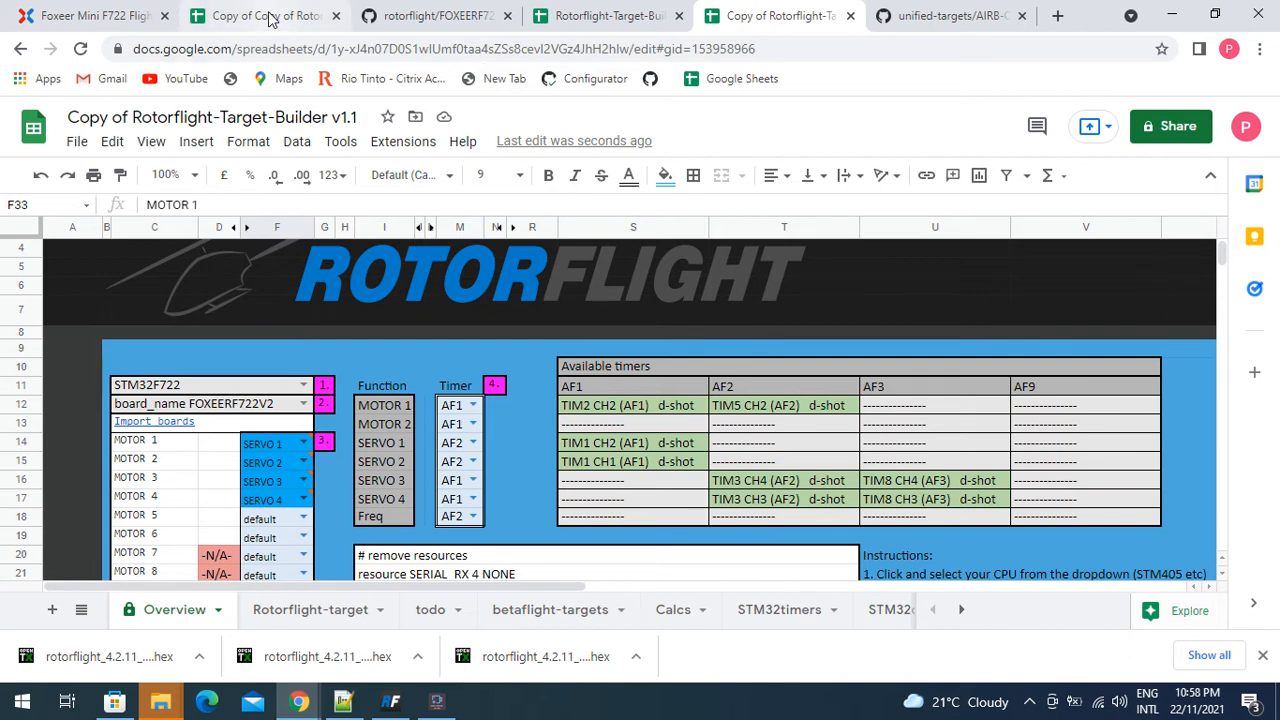
# Switch to the 'Copy of Copy of Rotorflight-Target-Builder' tab showing MATEKF411 timers
pyautogui.click(265, 15)
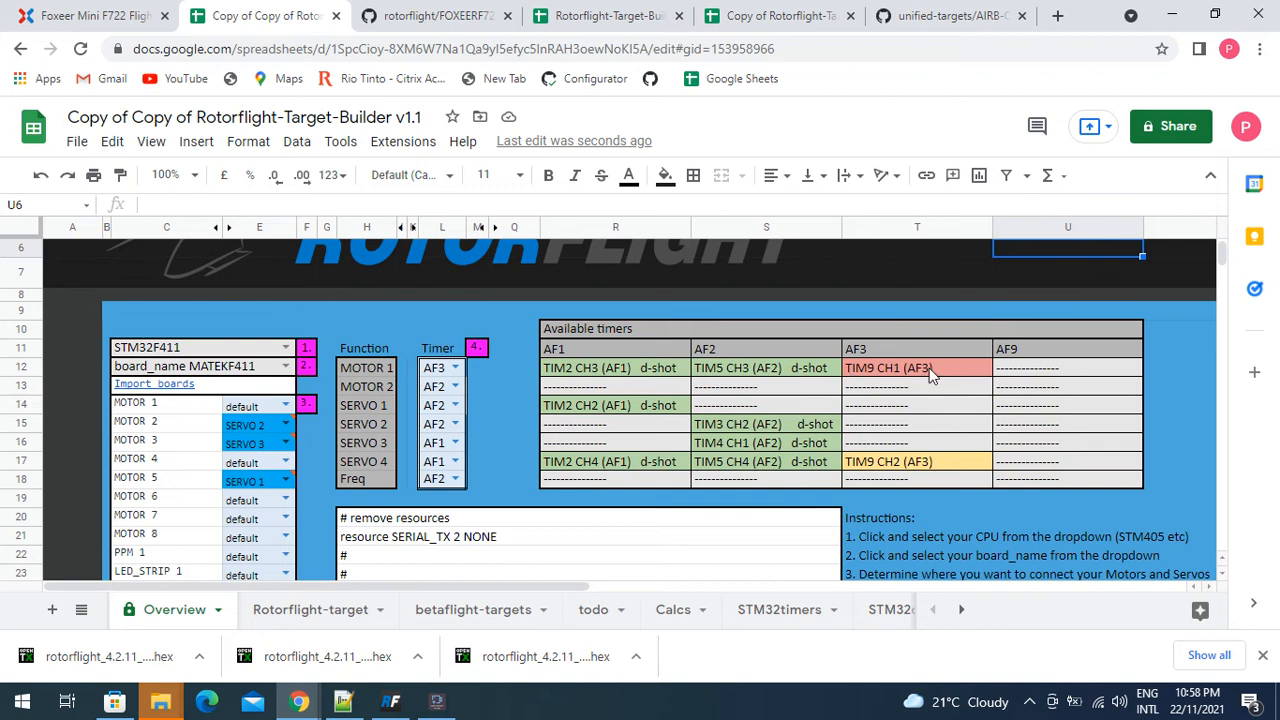
pyautogui.moveTo(818, 378)
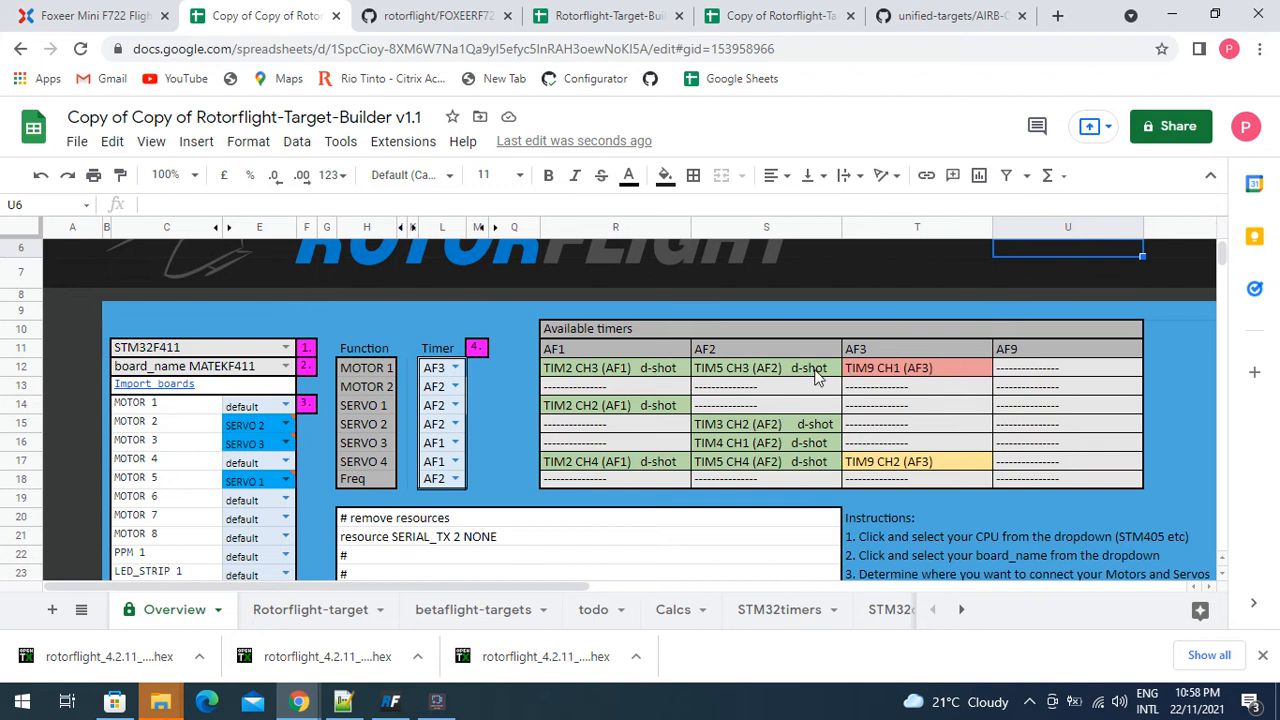
pyautogui.moveTo(952, 387)
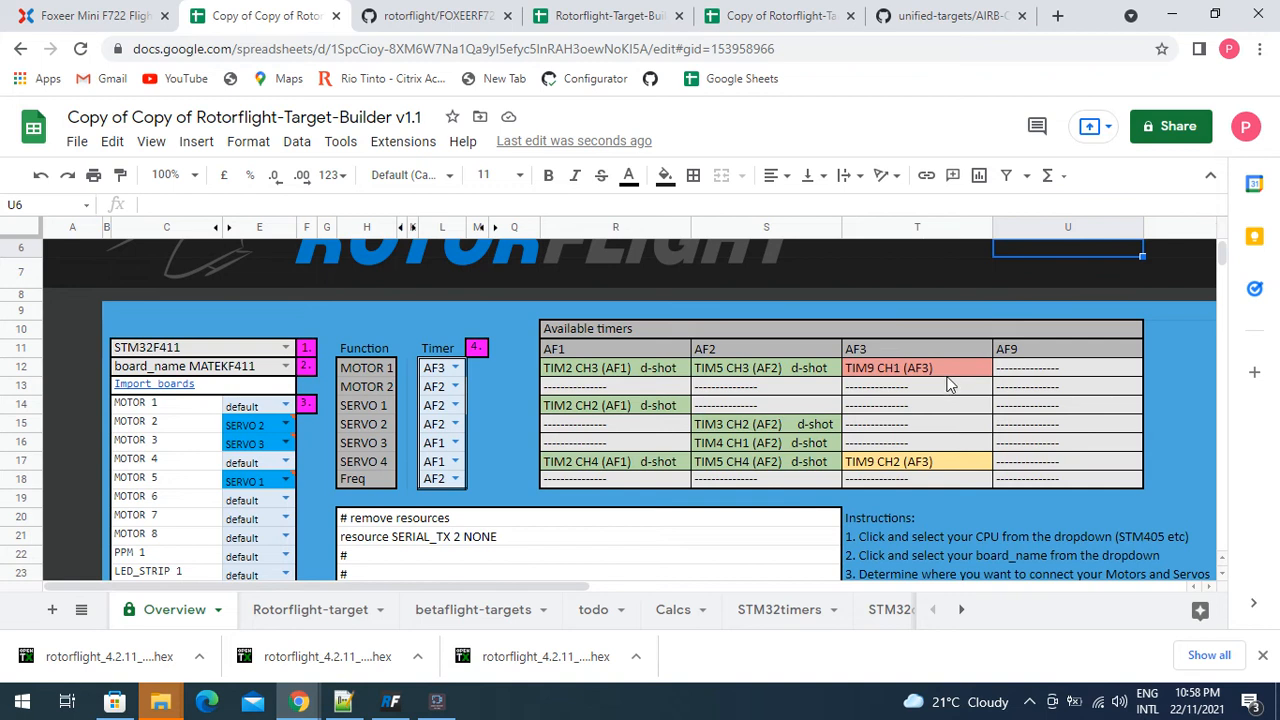
pyautogui.moveTo(820, 375)
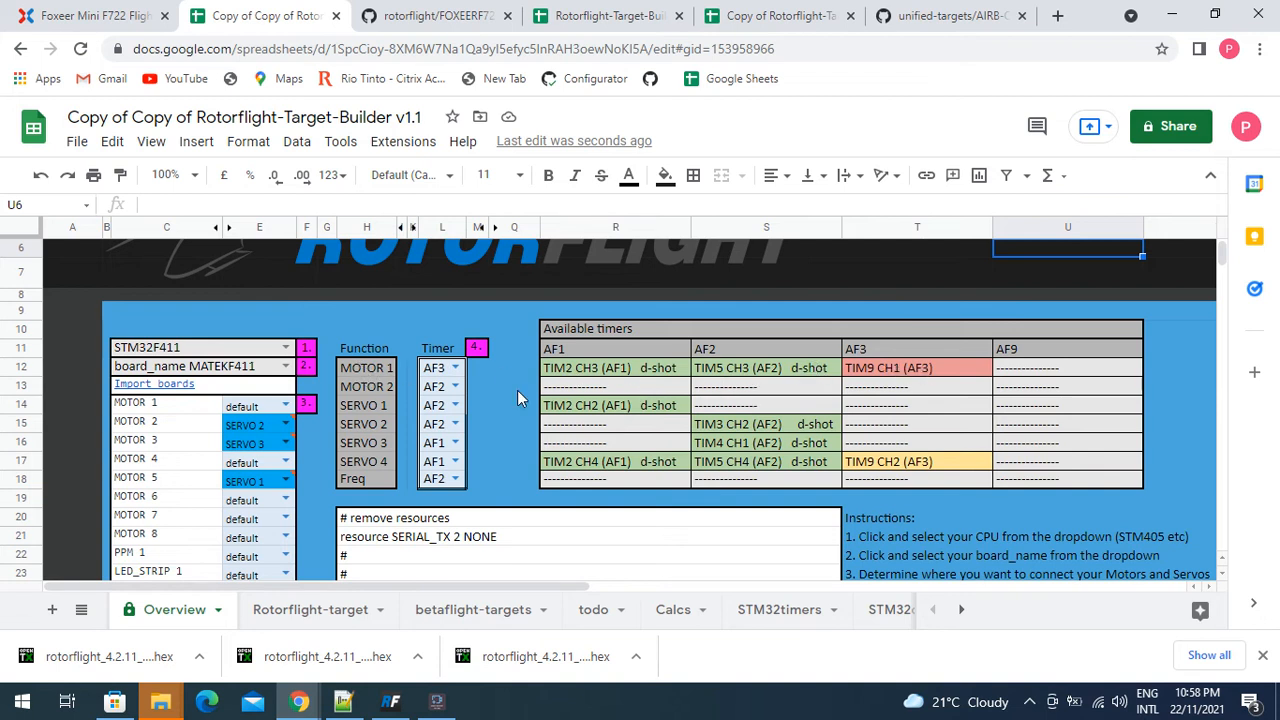
pyautogui.moveTo(647, 377)
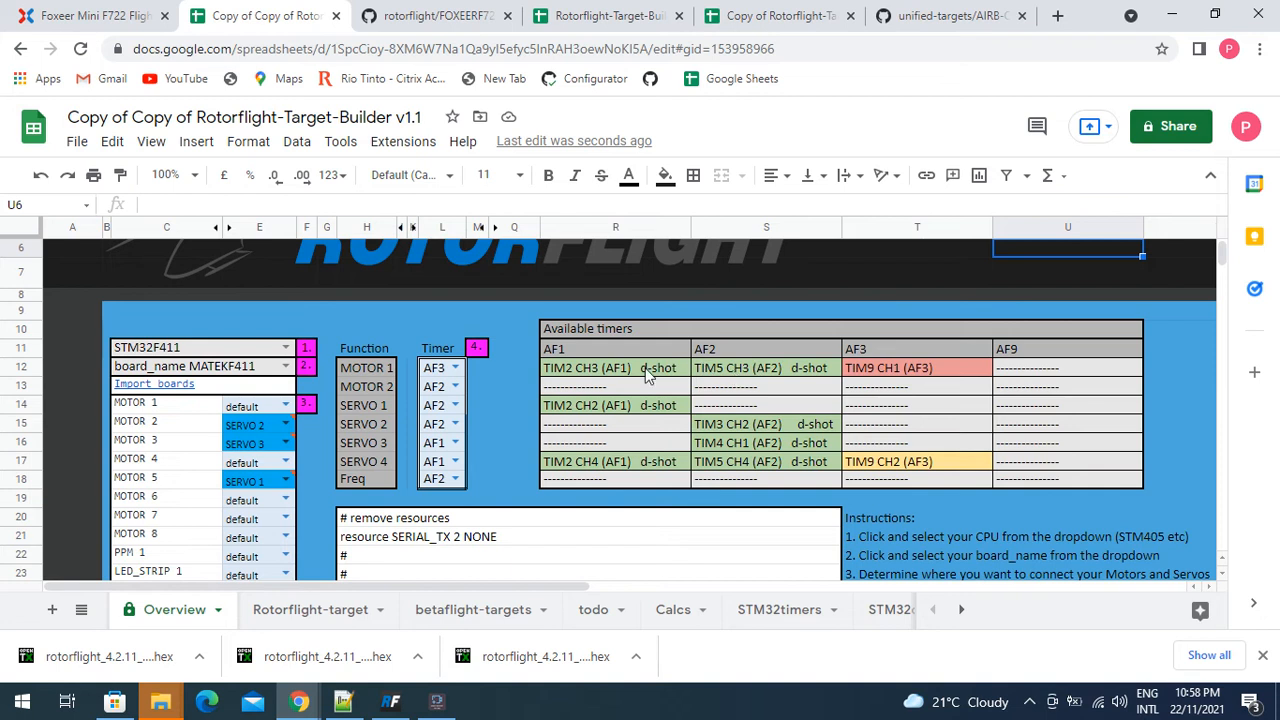
pyautogui.moveTo(951, 481)
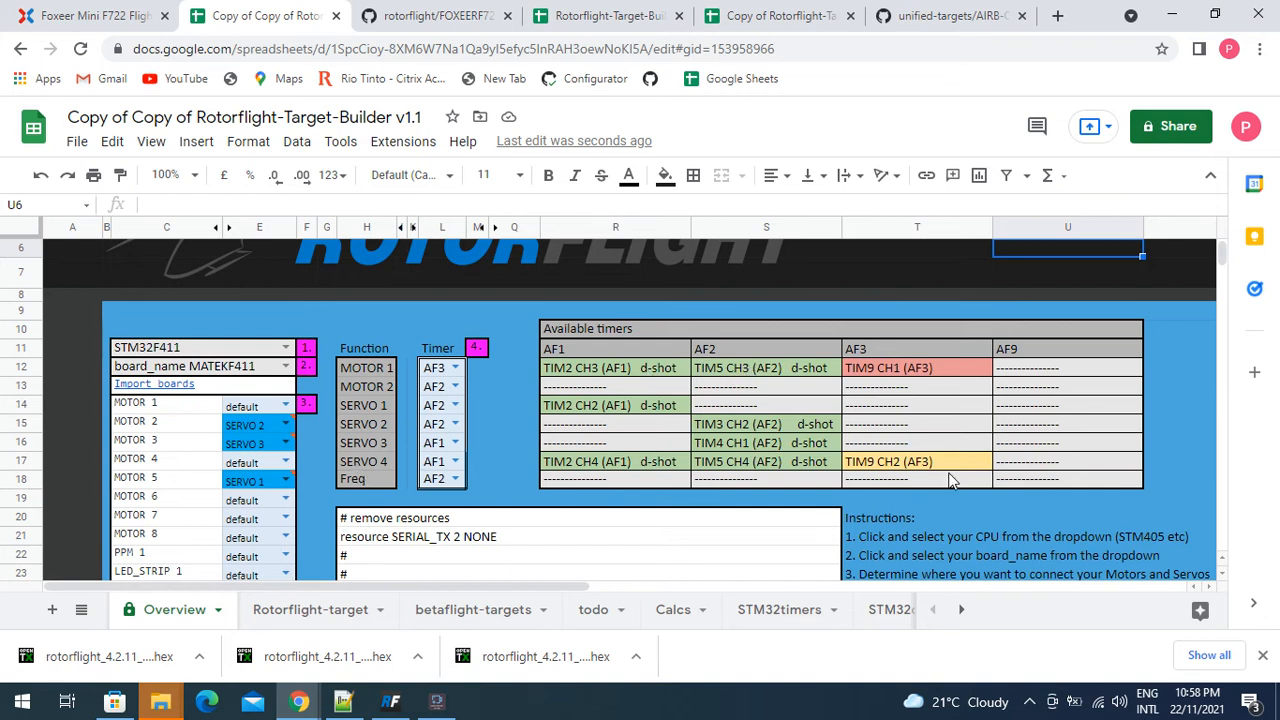
pyautogui.moveTo(918, 470)
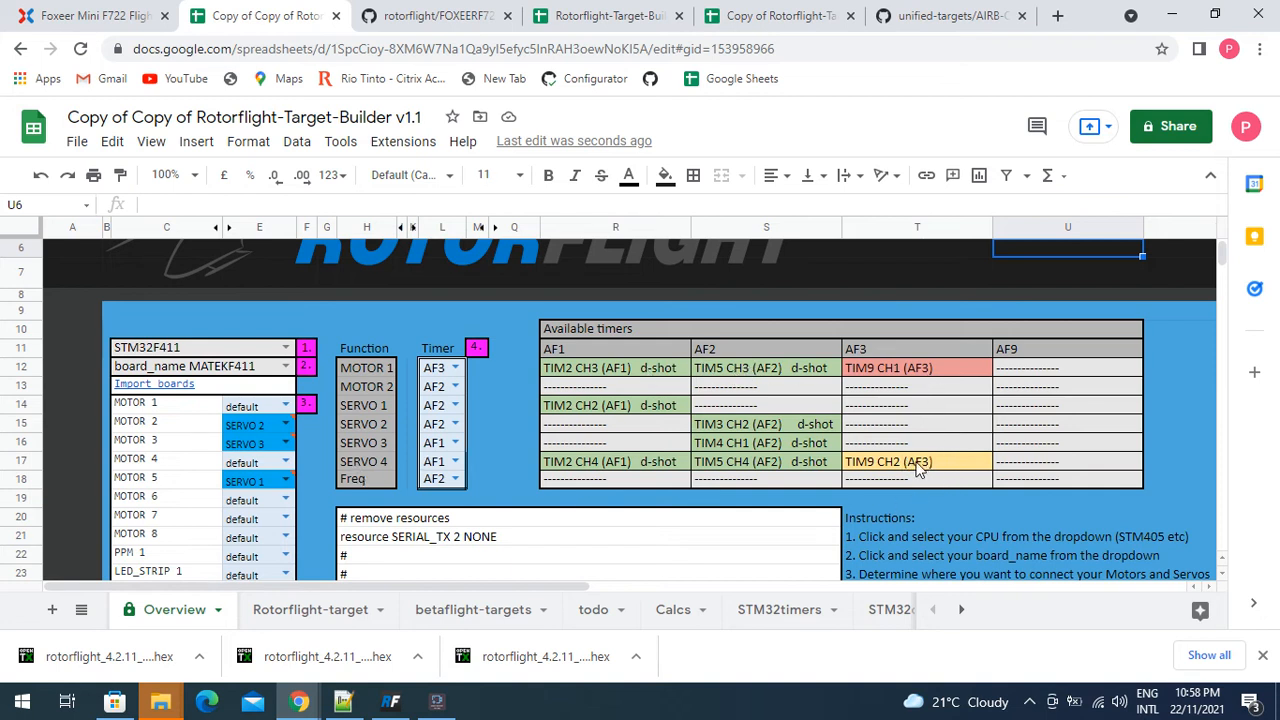
pyautogui.moveTo(948, 470)
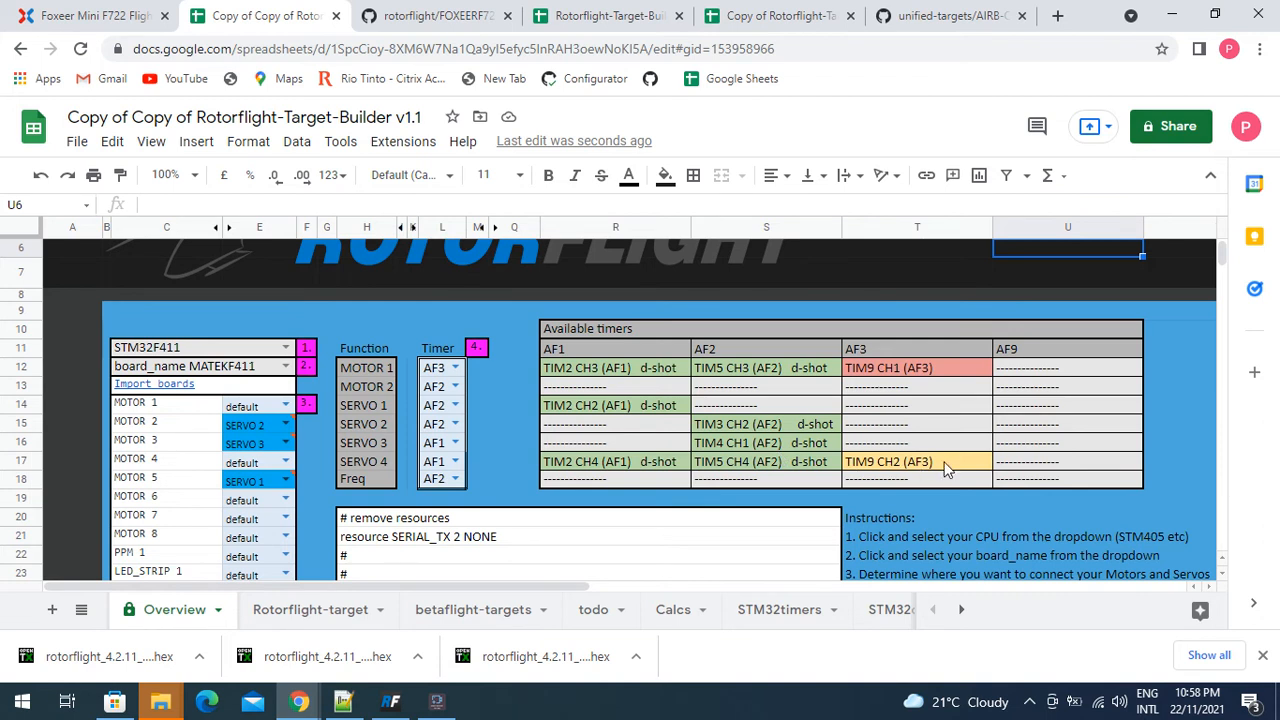
pyautogui.moveTo(785, 465)
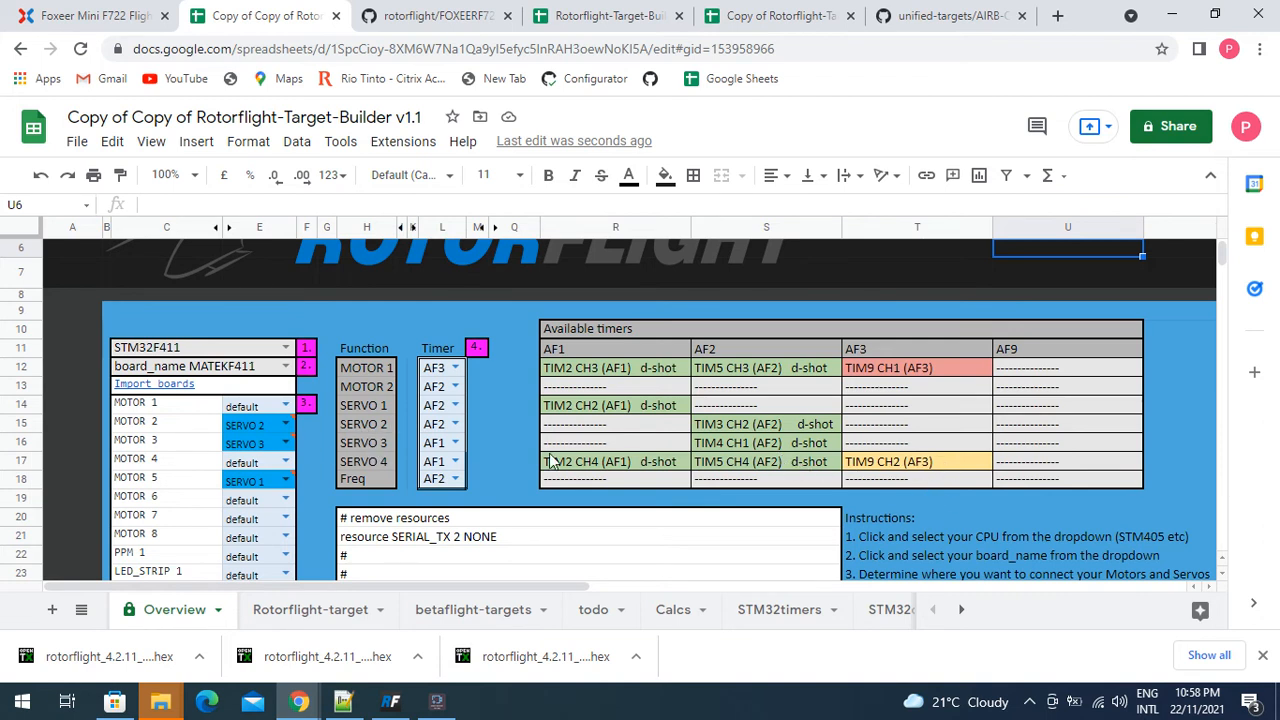
pyautogui.moveTo(793, 478)
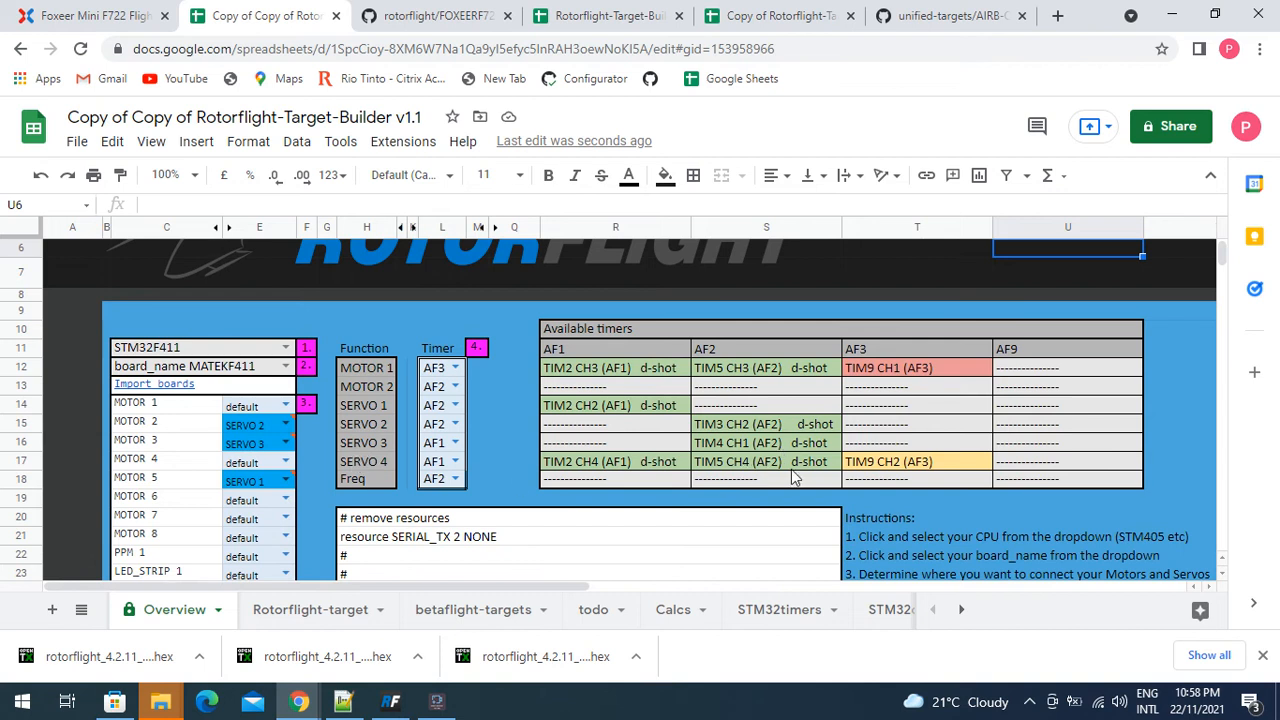
pyautogui.moveTo(797, 453)
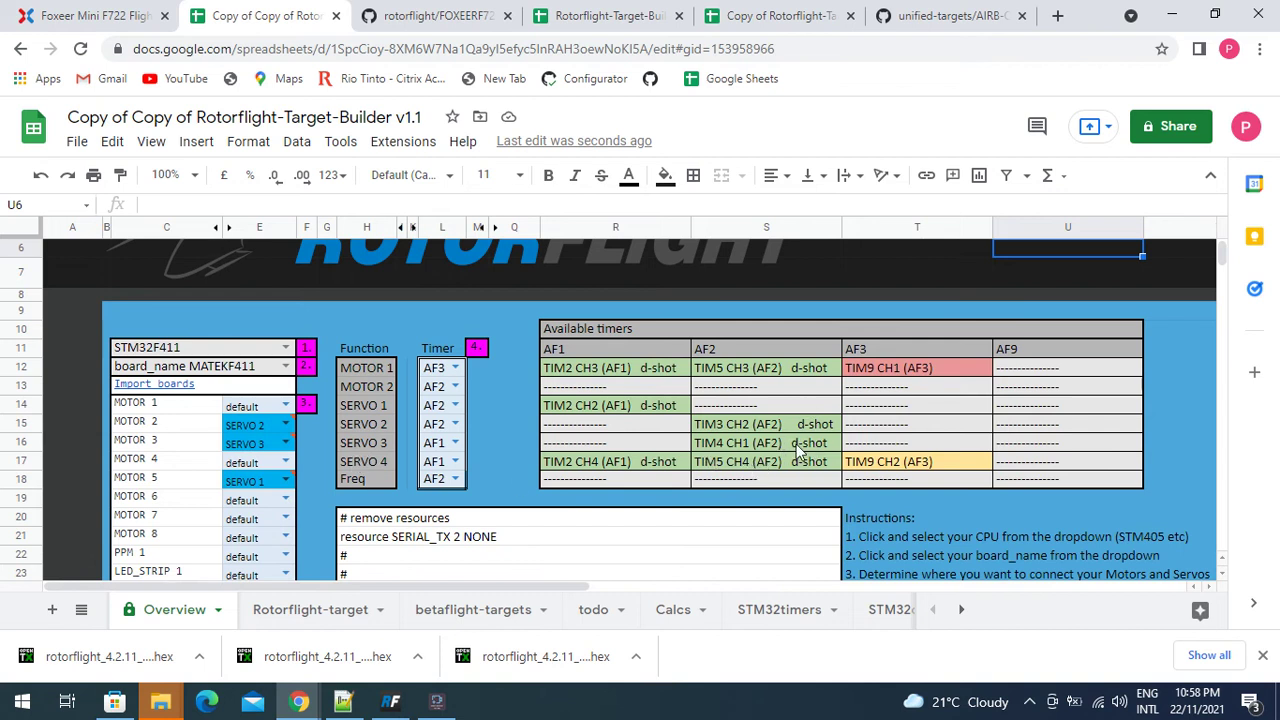
pyautogui.moveTo(800, 453)
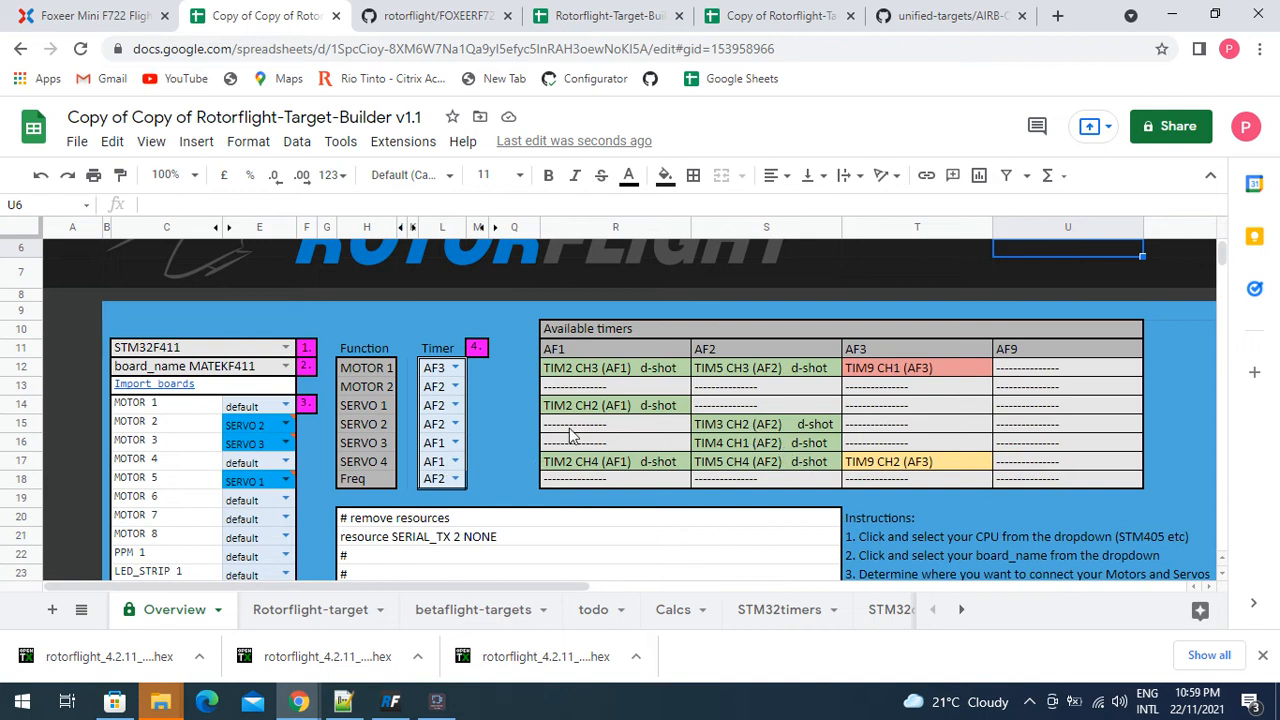
pyautogui.moveTo(770, 448)
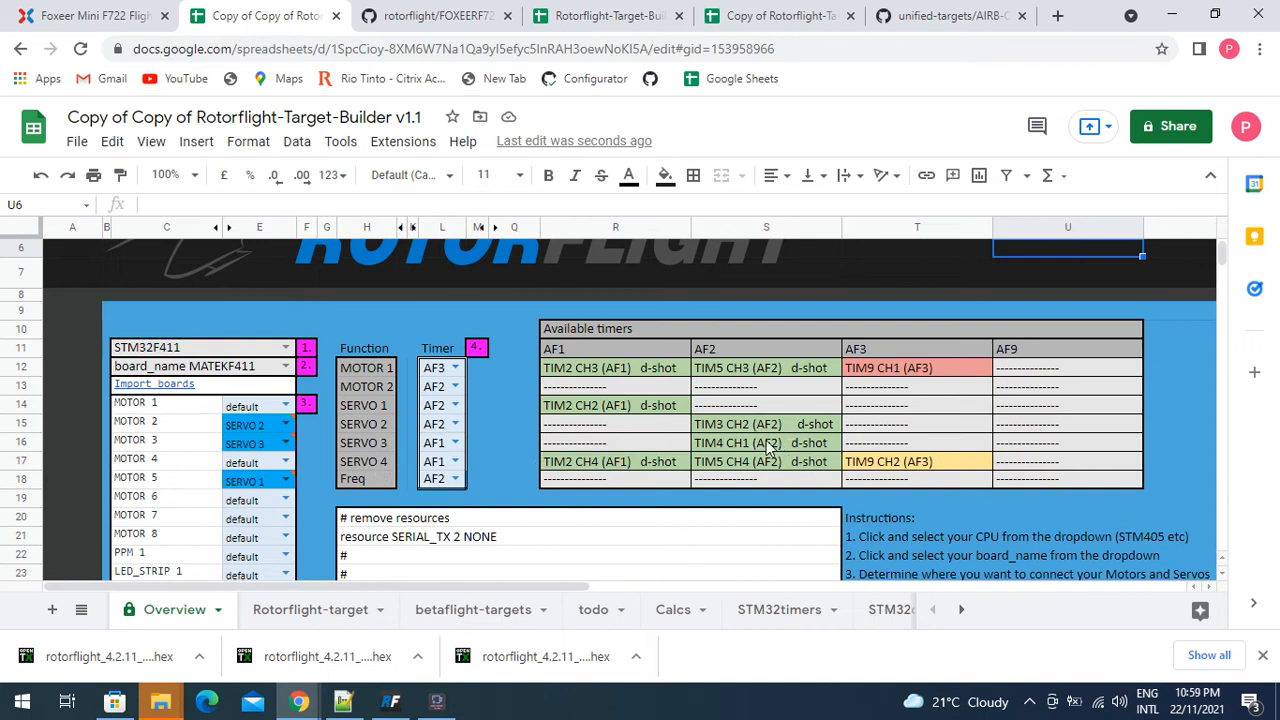
pyautogui.moveTo(780, 16)
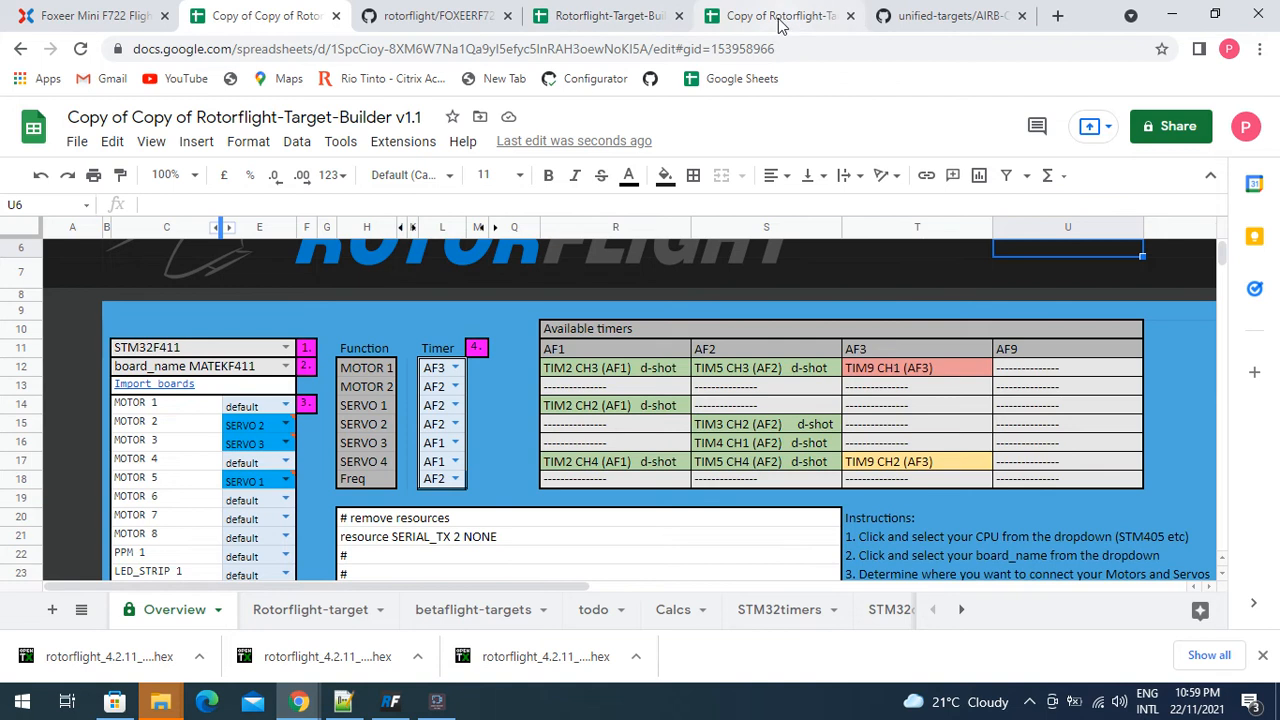
# Return to the 'Copy of Rotorflight-Target-Builder' tab for the FOXEERF722V2 board
pyautogui.click(780, 15)
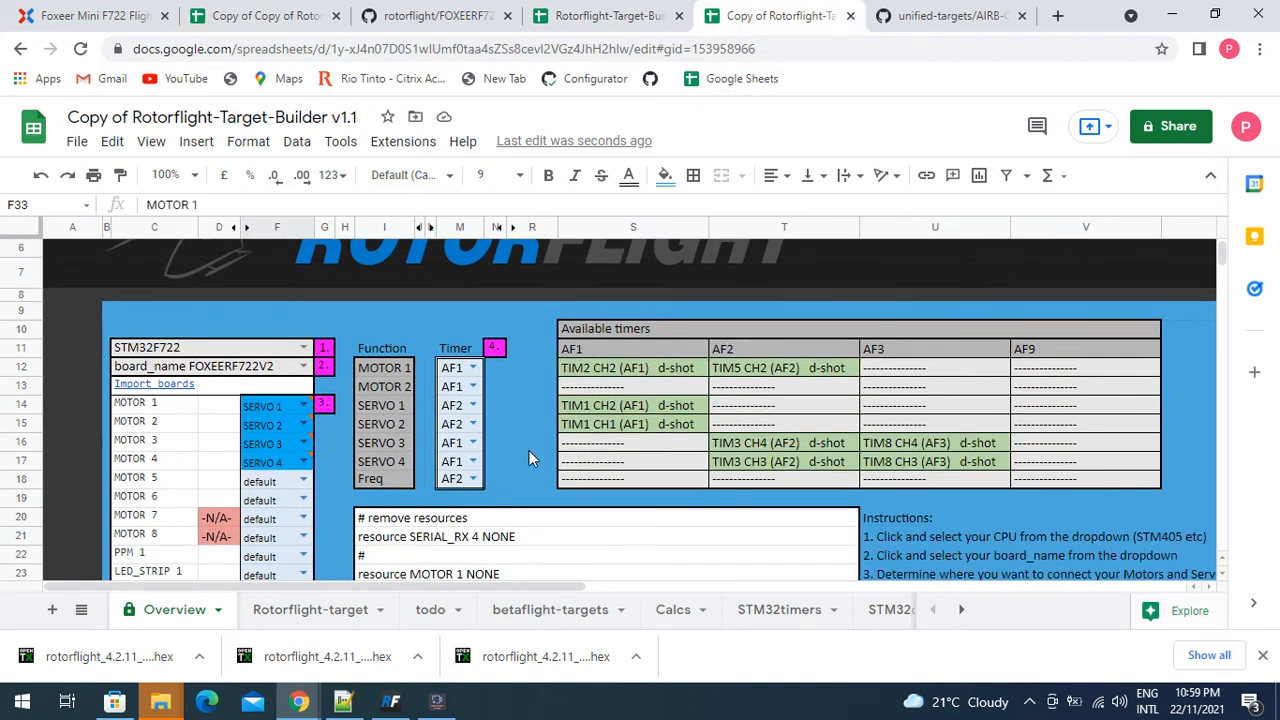
pyautogui.moveTo(630, 378)
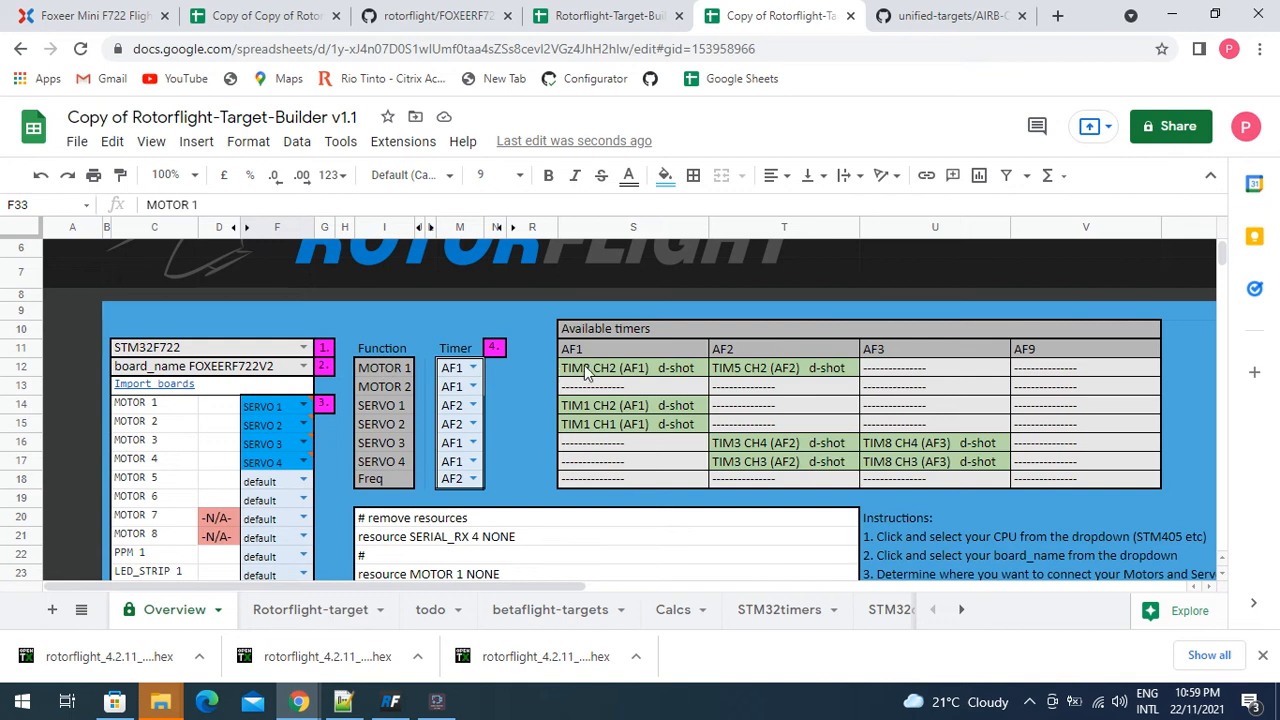
pyautogui.moveTo(625, 373)
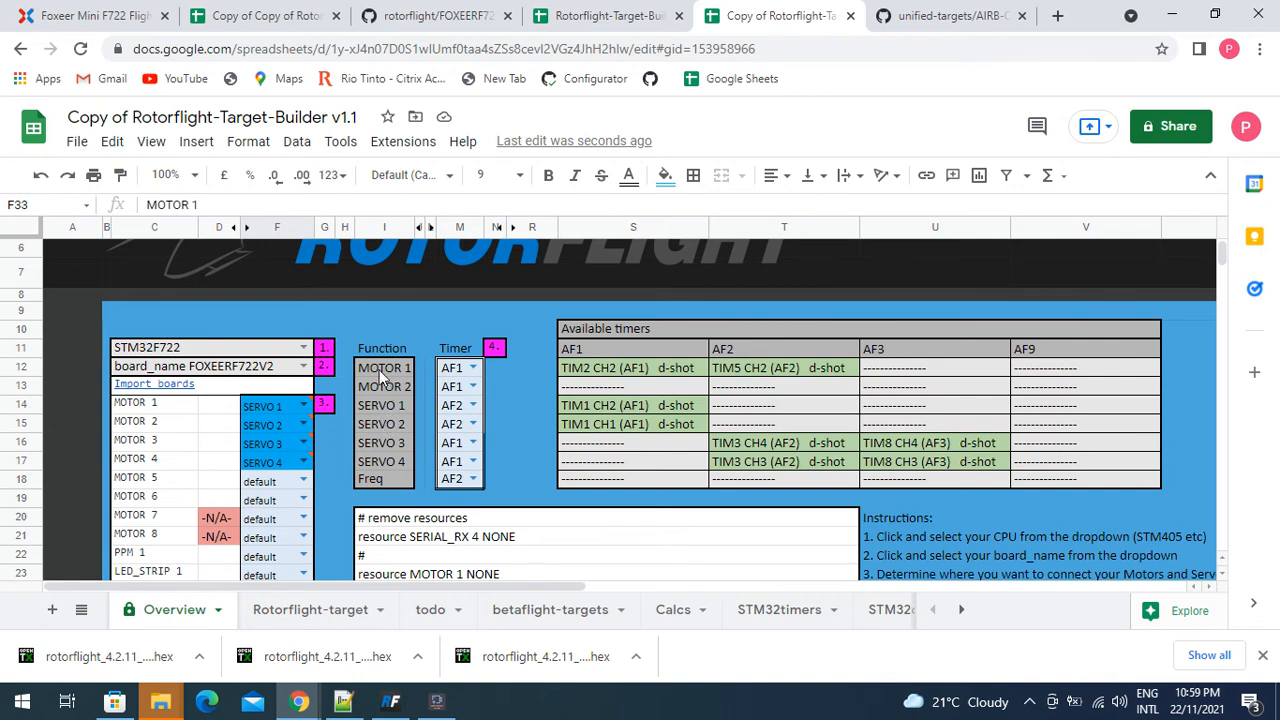
pyautogui.moveTo(380, 457)
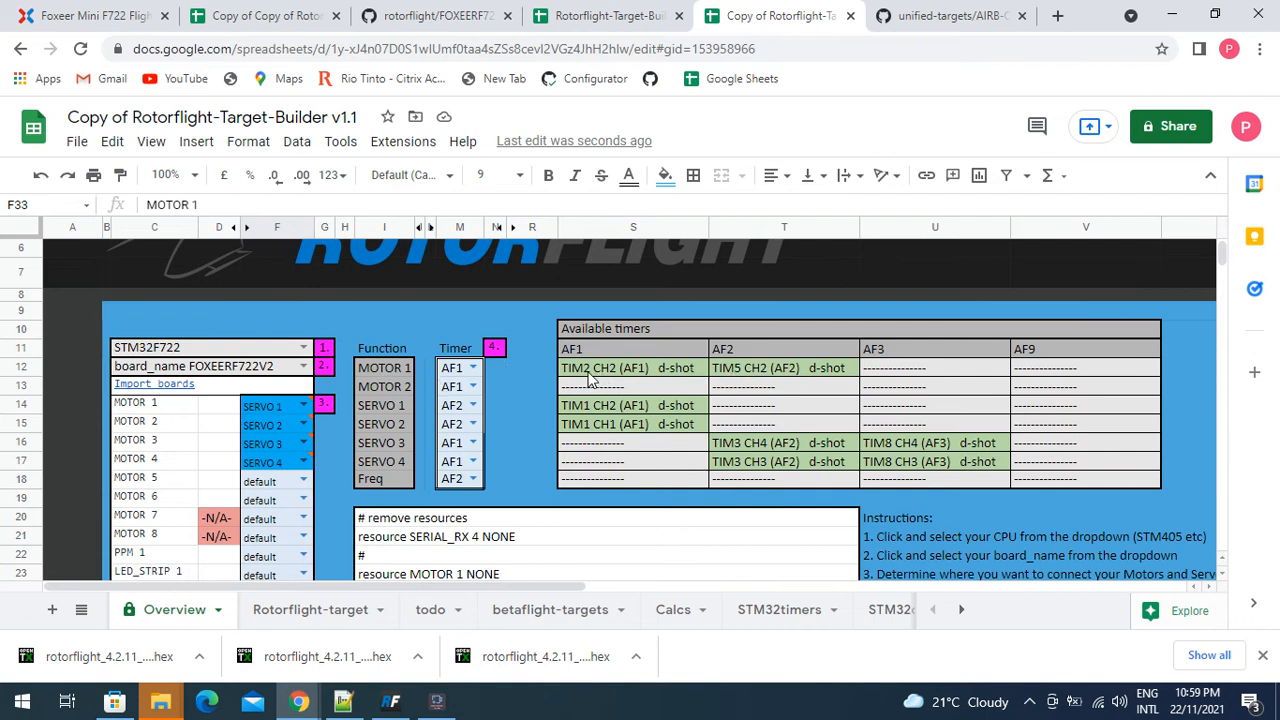
pyautogui.moveTo(708, 370)
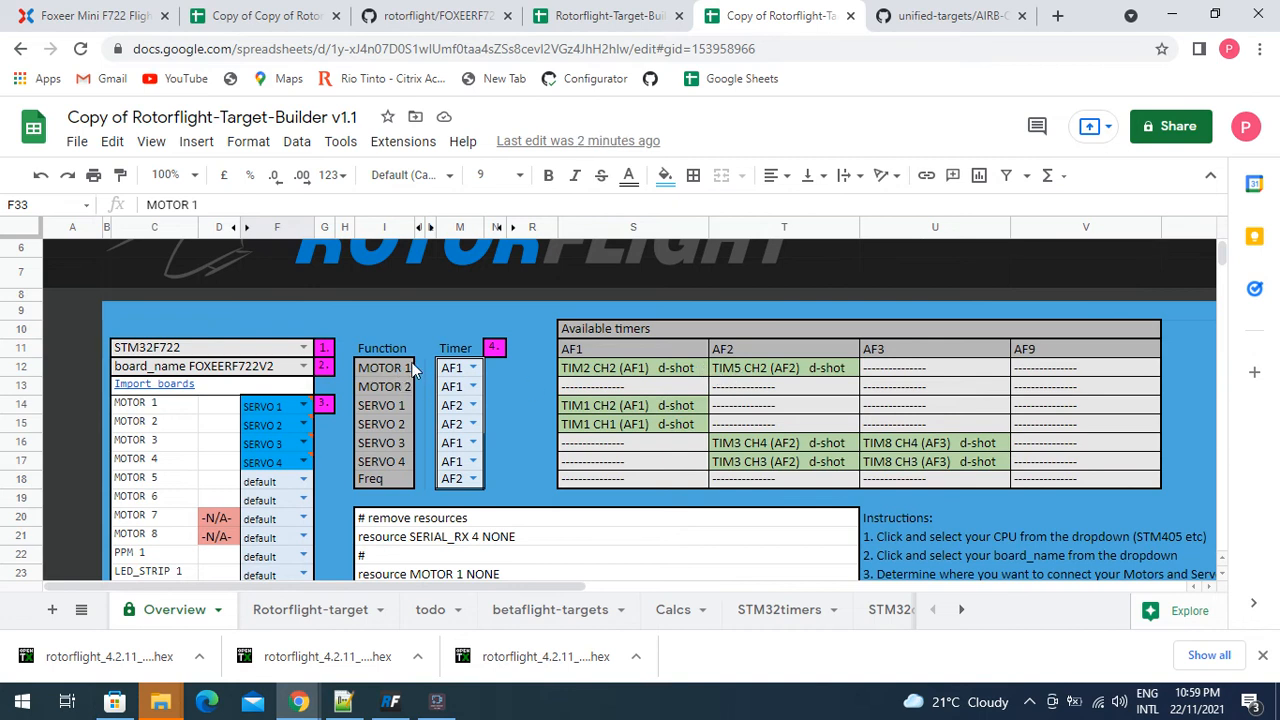
# Set MOTOR 1's timer to AF2, Servo 1's to AF1 and Servo 4's to AF2
pyautogui.click(470, 367)
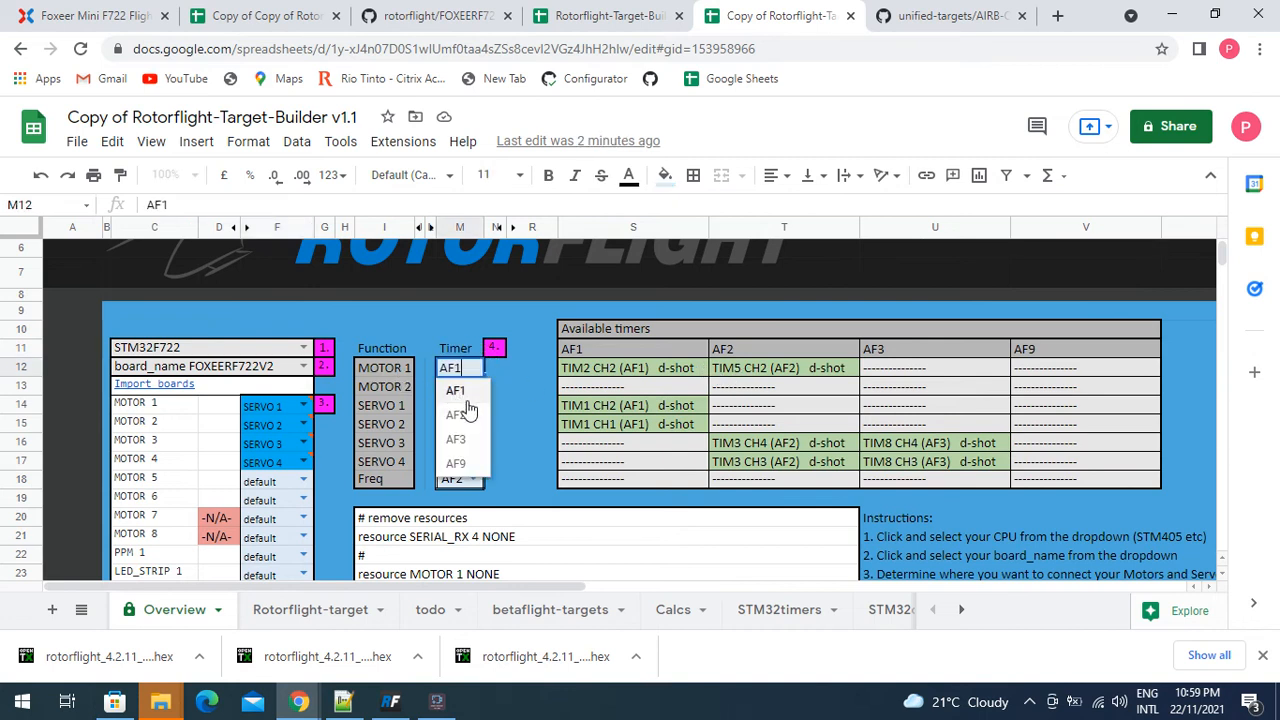
pyautogui.click(455, 405)
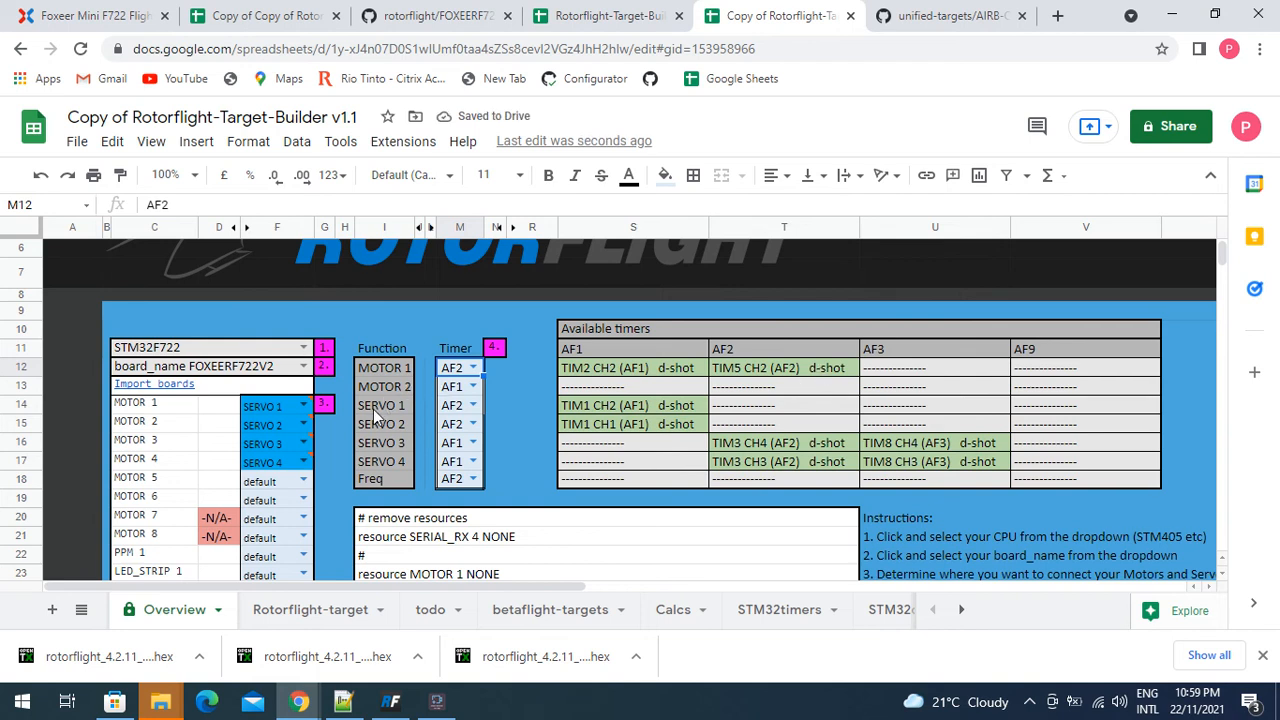
pyautogui.moveTo(795, 412)
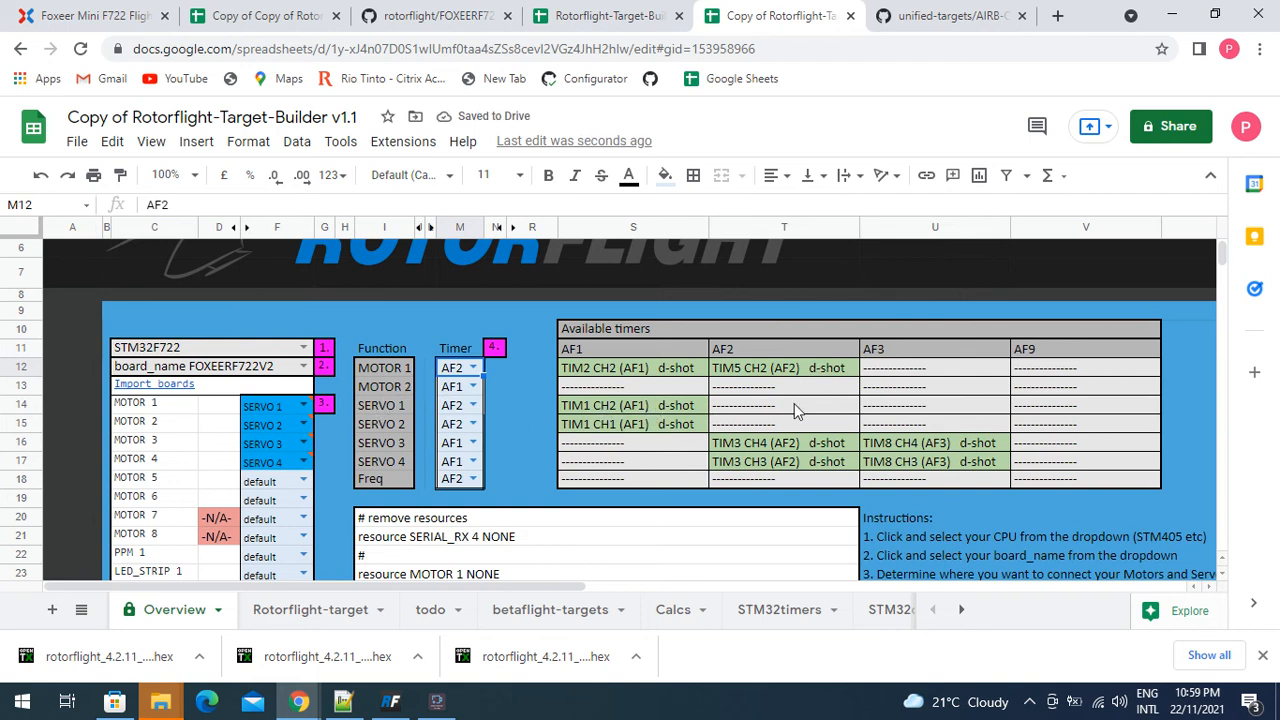
pyautogui.click(471, 405)
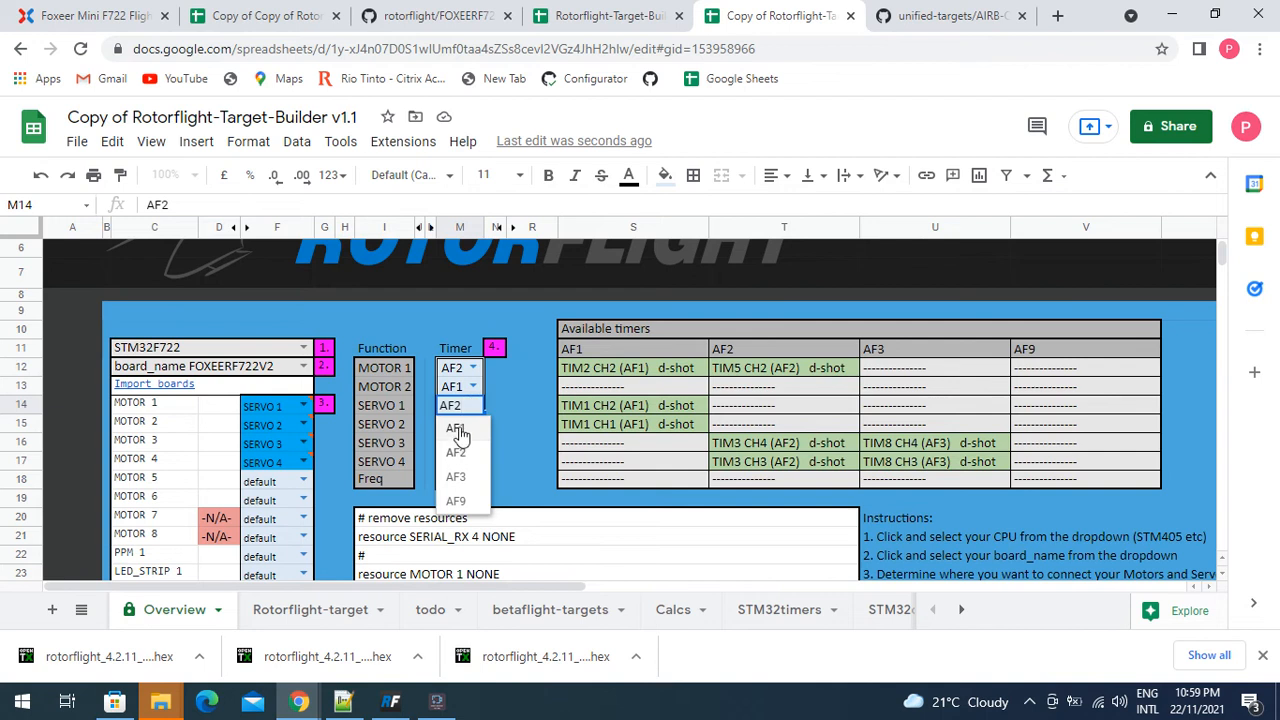
pyautogui.click(455, 428)
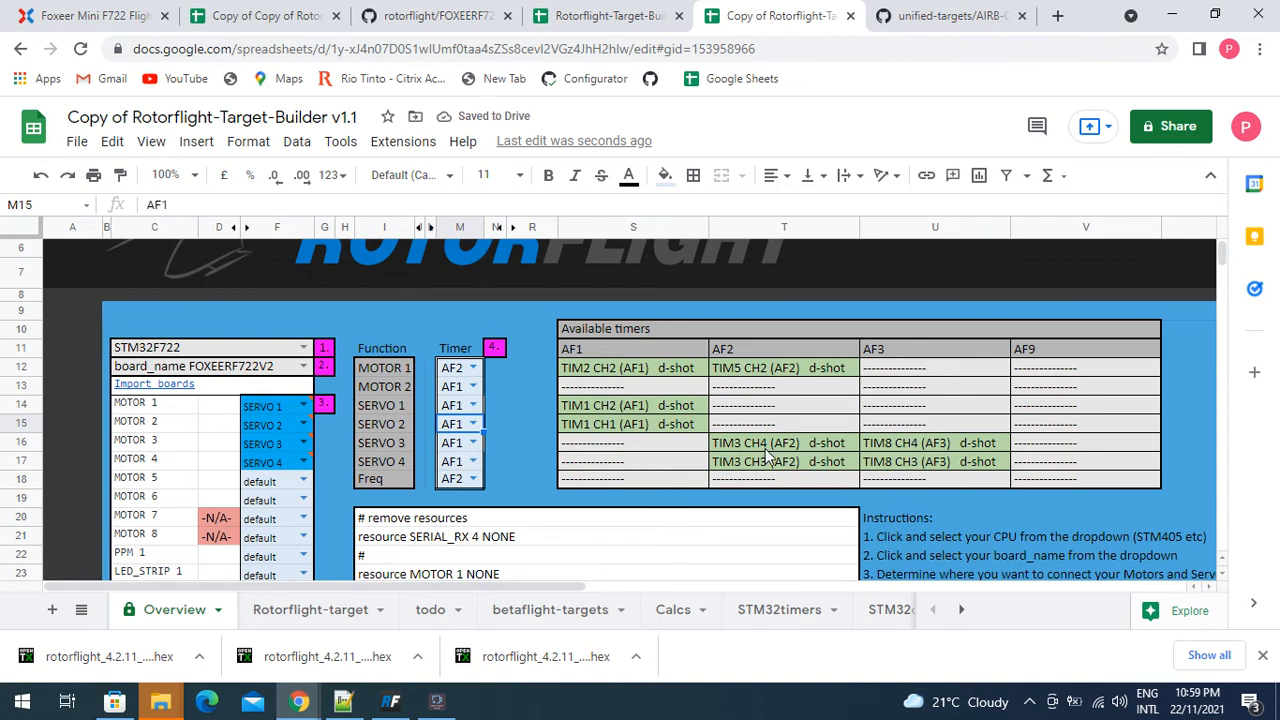
pyautogui.moveTo(884, 483)
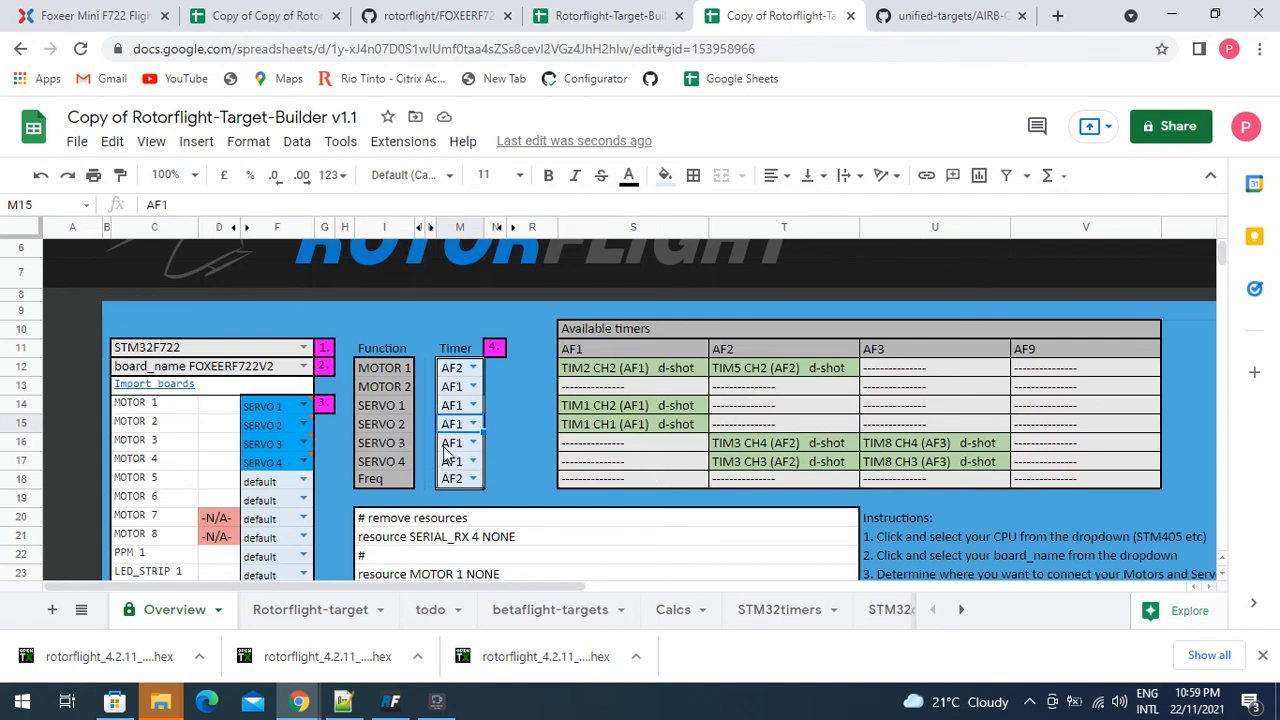
pyautogui.click(470, 442)
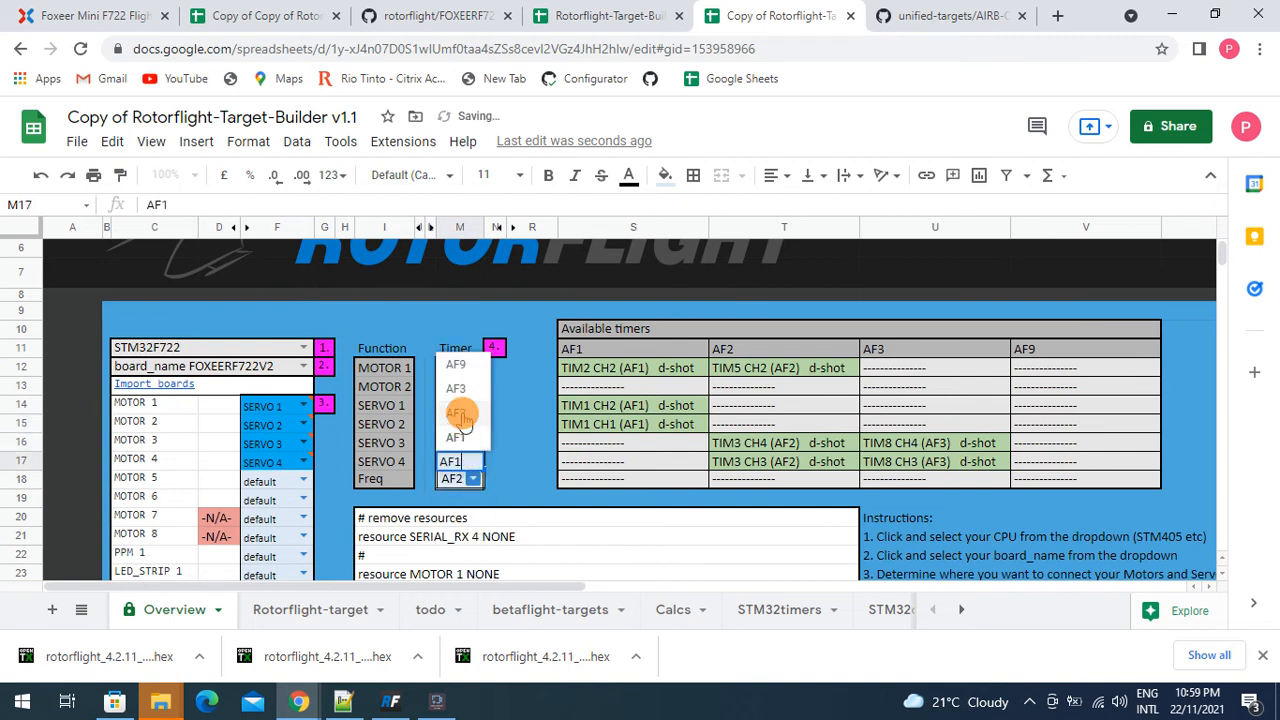
pyautogui.click(451, 478)
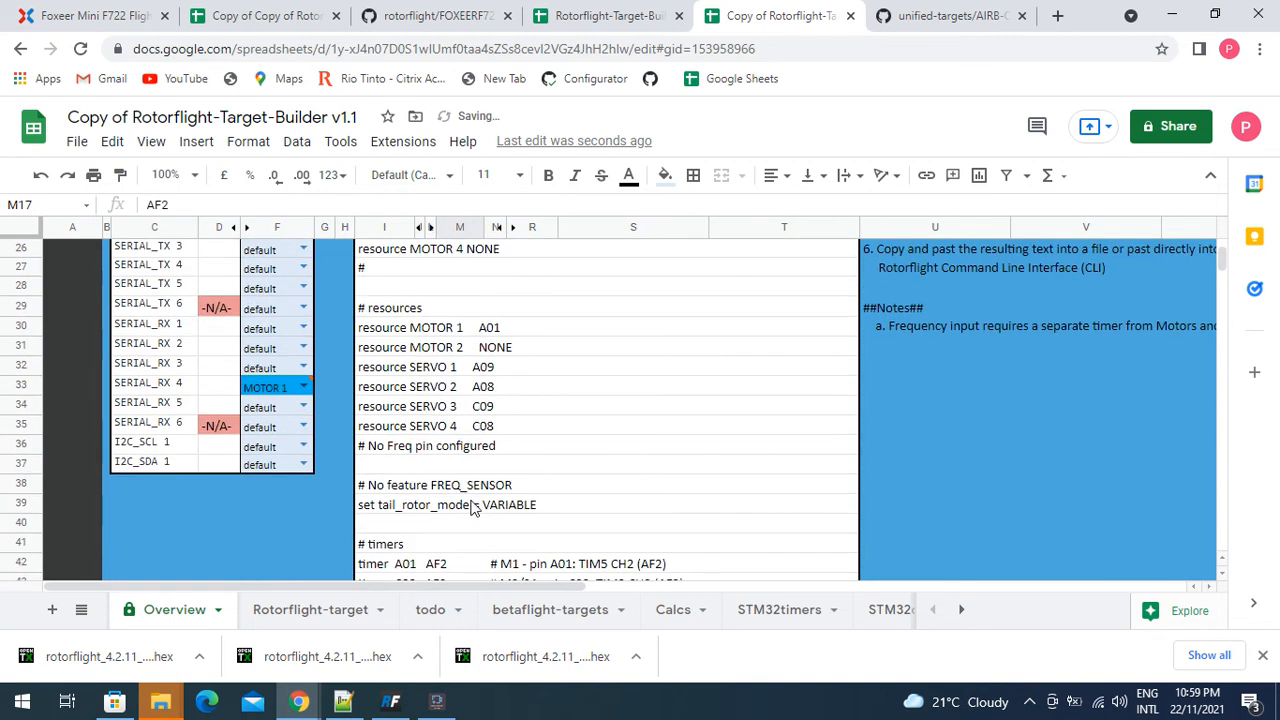
# Review the generated CLI text, then set the LED_STRIP 1 pin's function to Freq
pyautogui.scroll(-3)
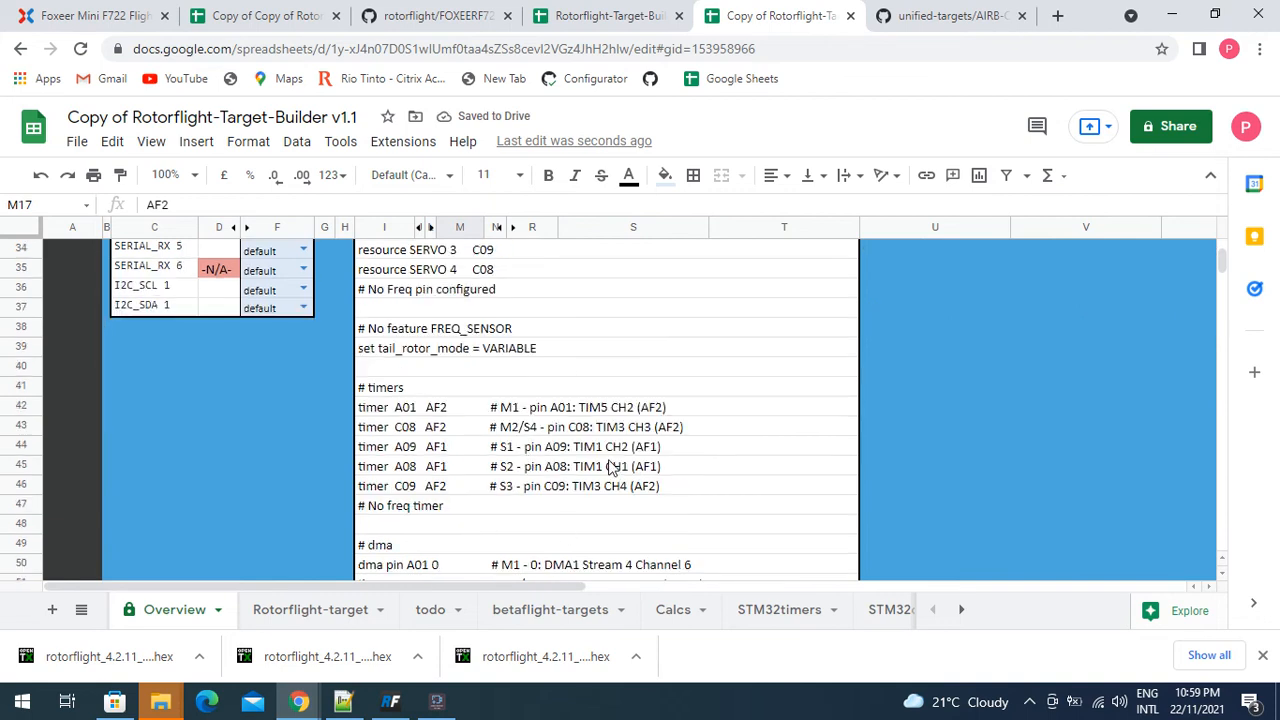
pyautogui.scroll(3)
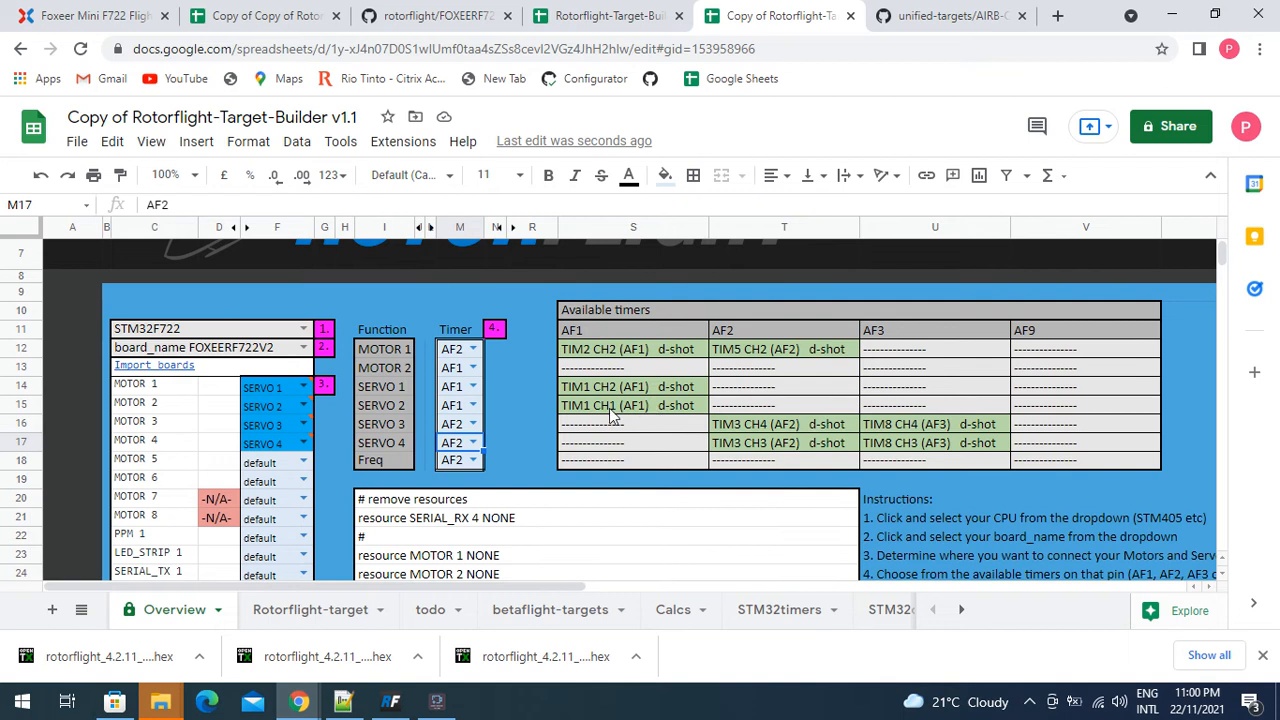
pyautogui.scroll(-3)
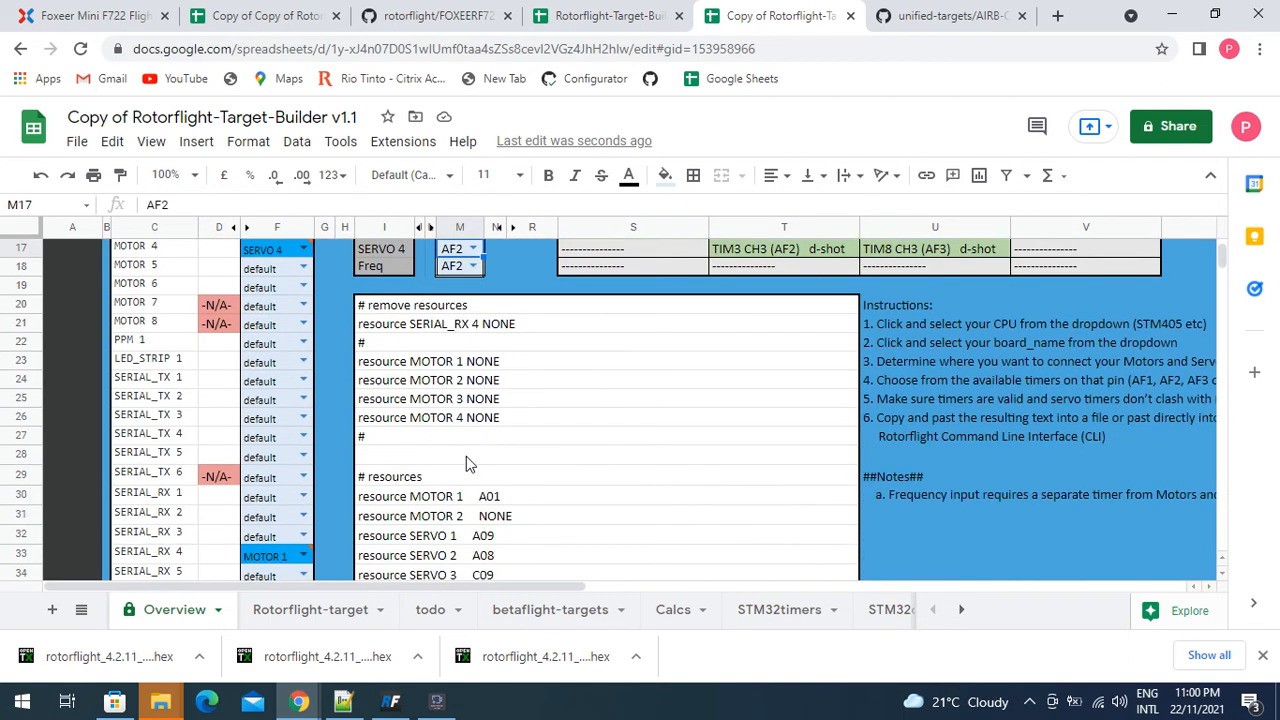
pyautogui.scroll(-3)
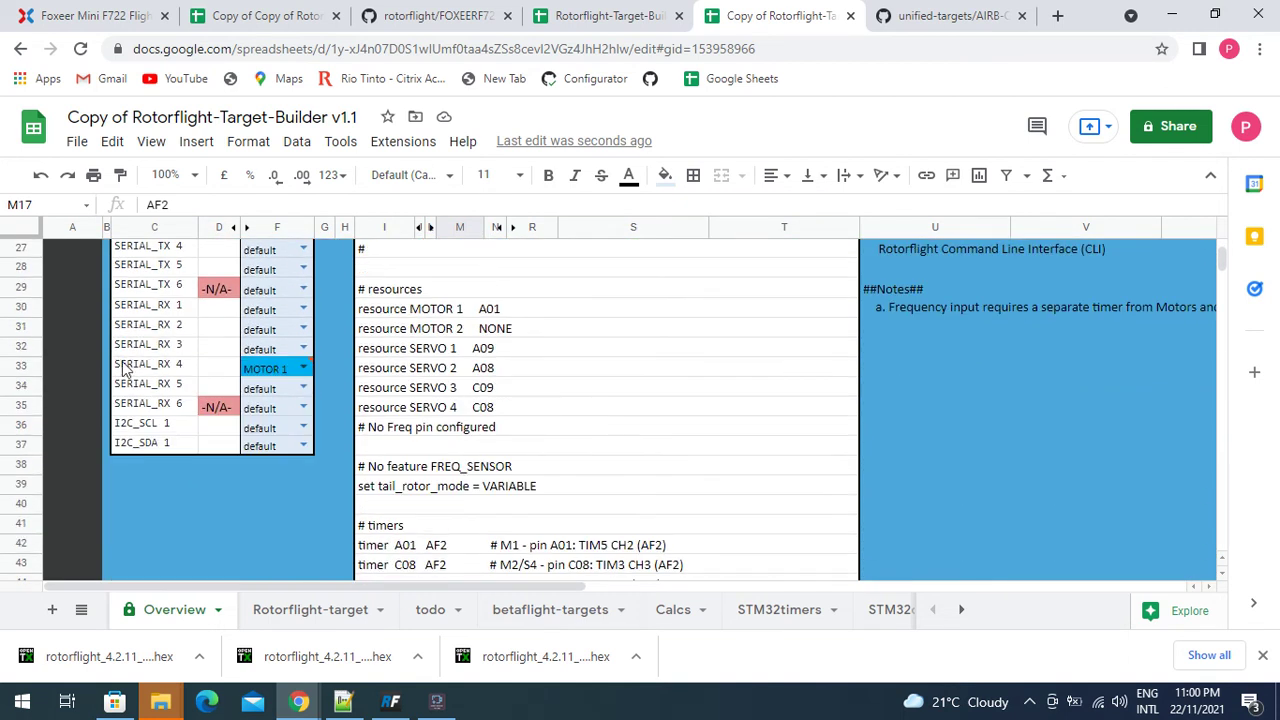
pyautogui.scroll(3)
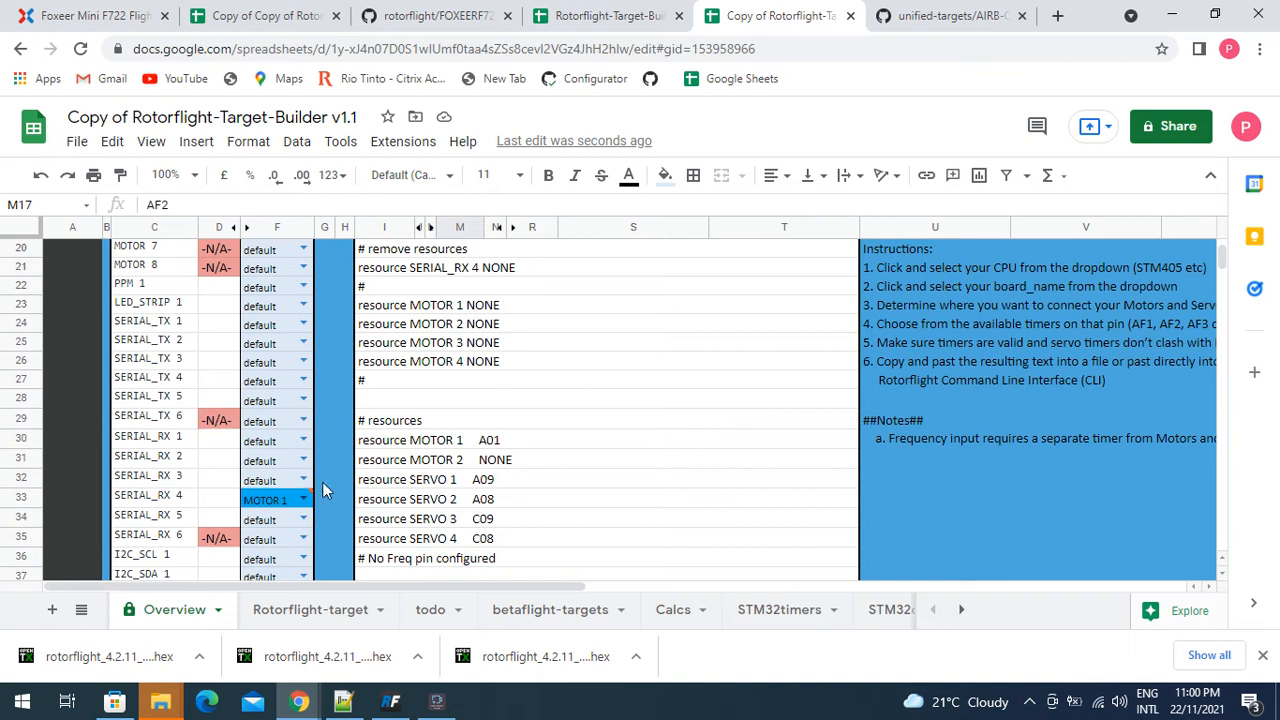
pyautogui.scroll(3)
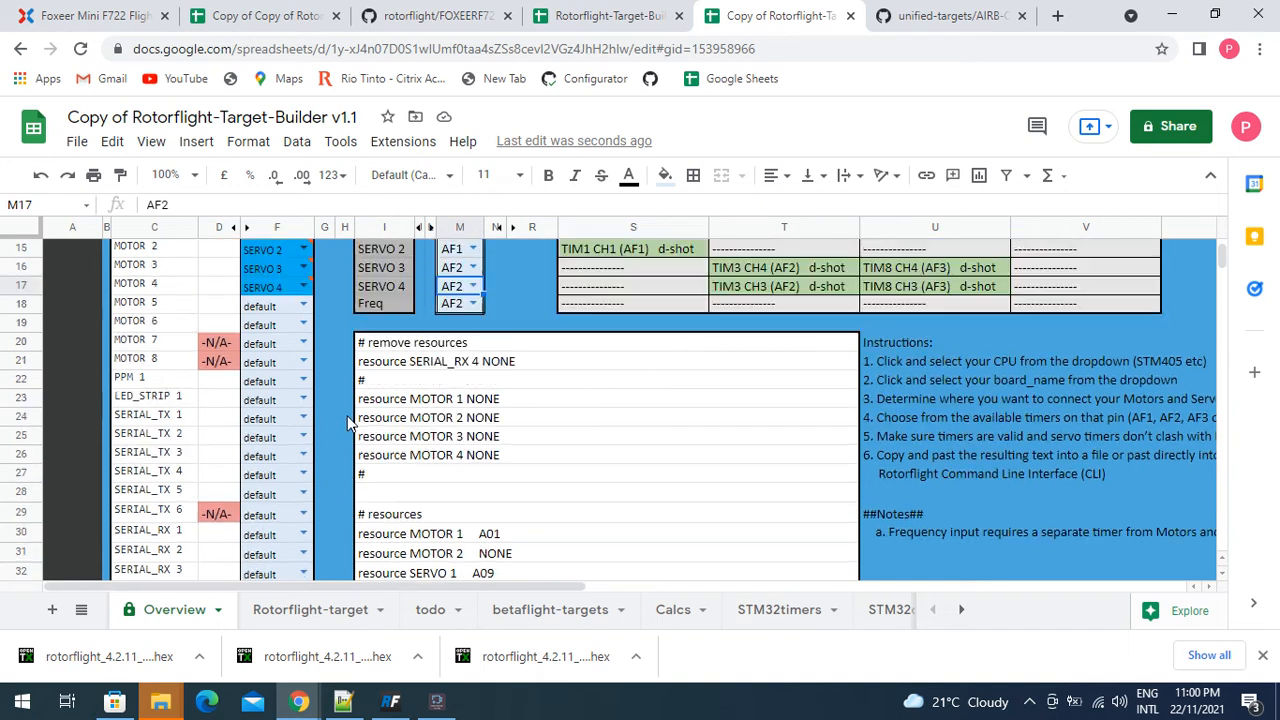
pyautogui.moveTo(265, 410)
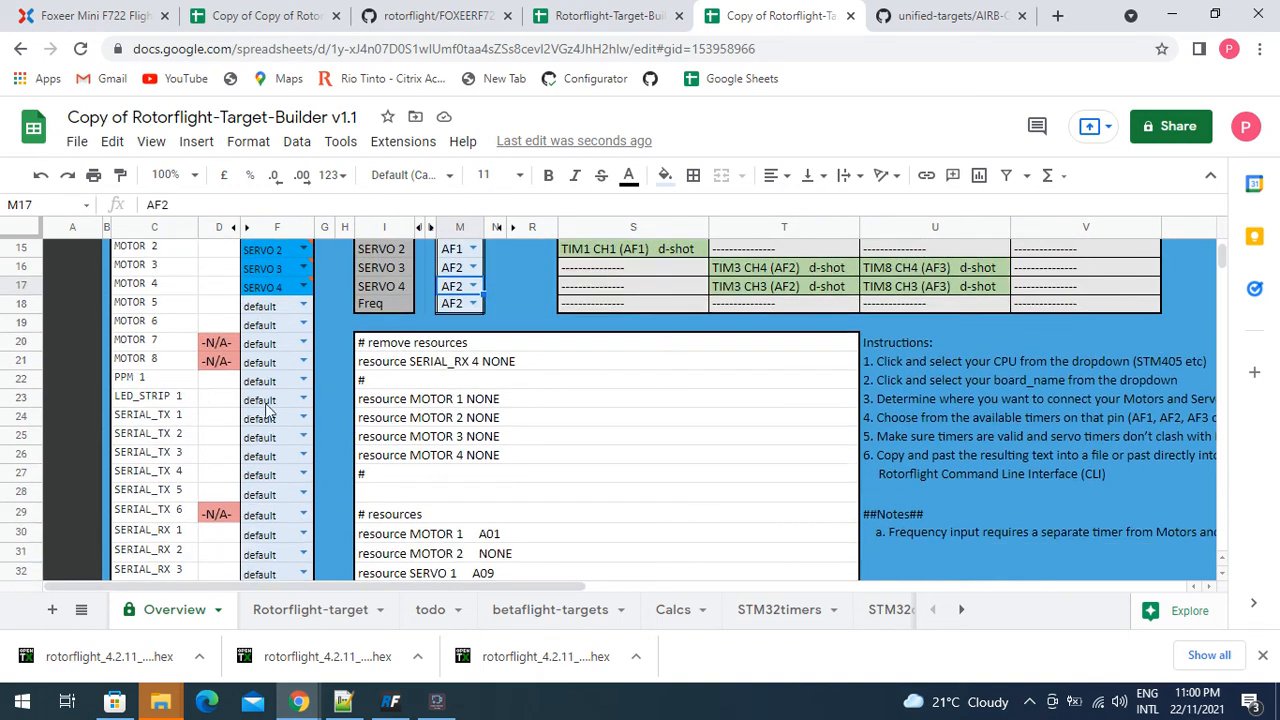
pyautogui.click(303, 397)
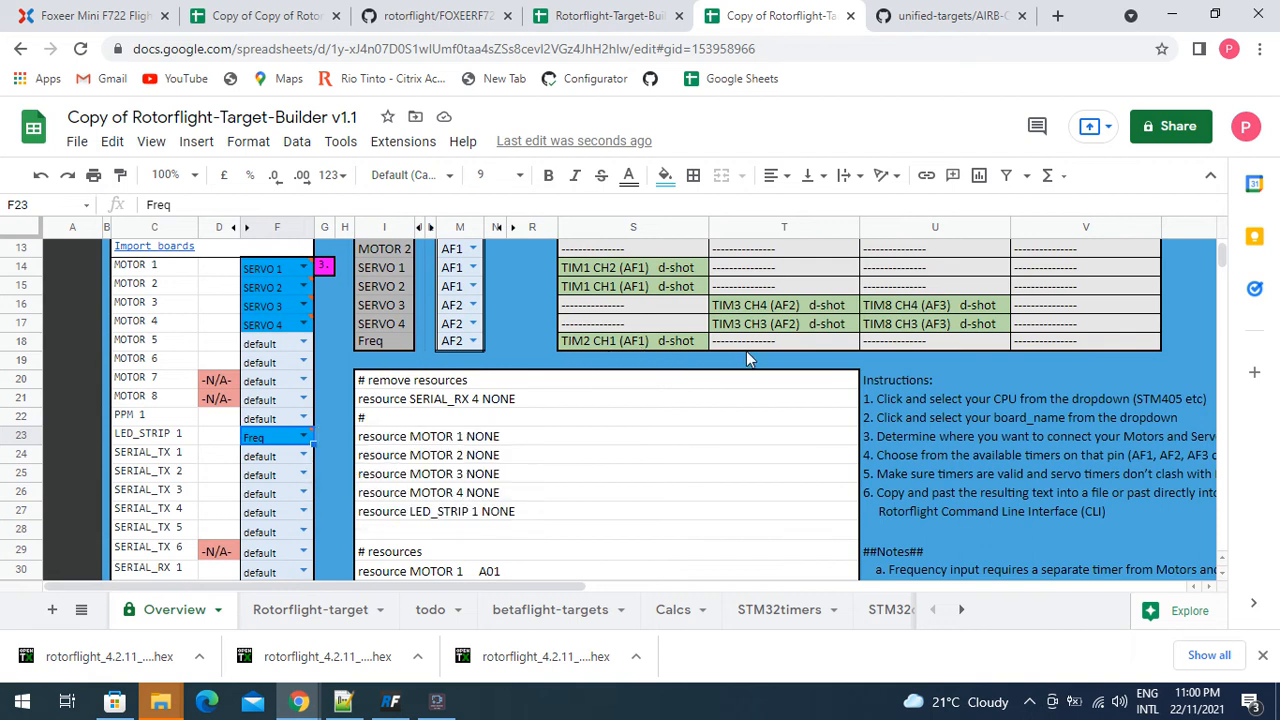
pyautogui.moveTo(705, 305)
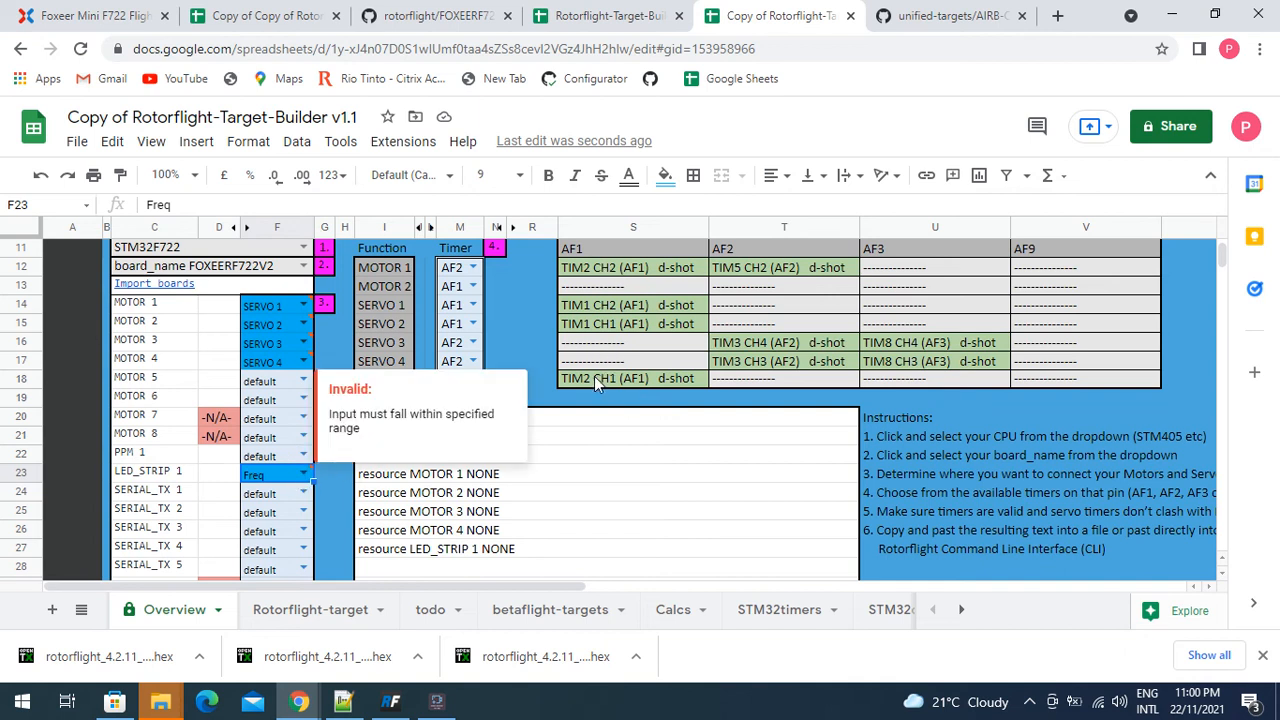
pyautogui.moveTo(570, 390)
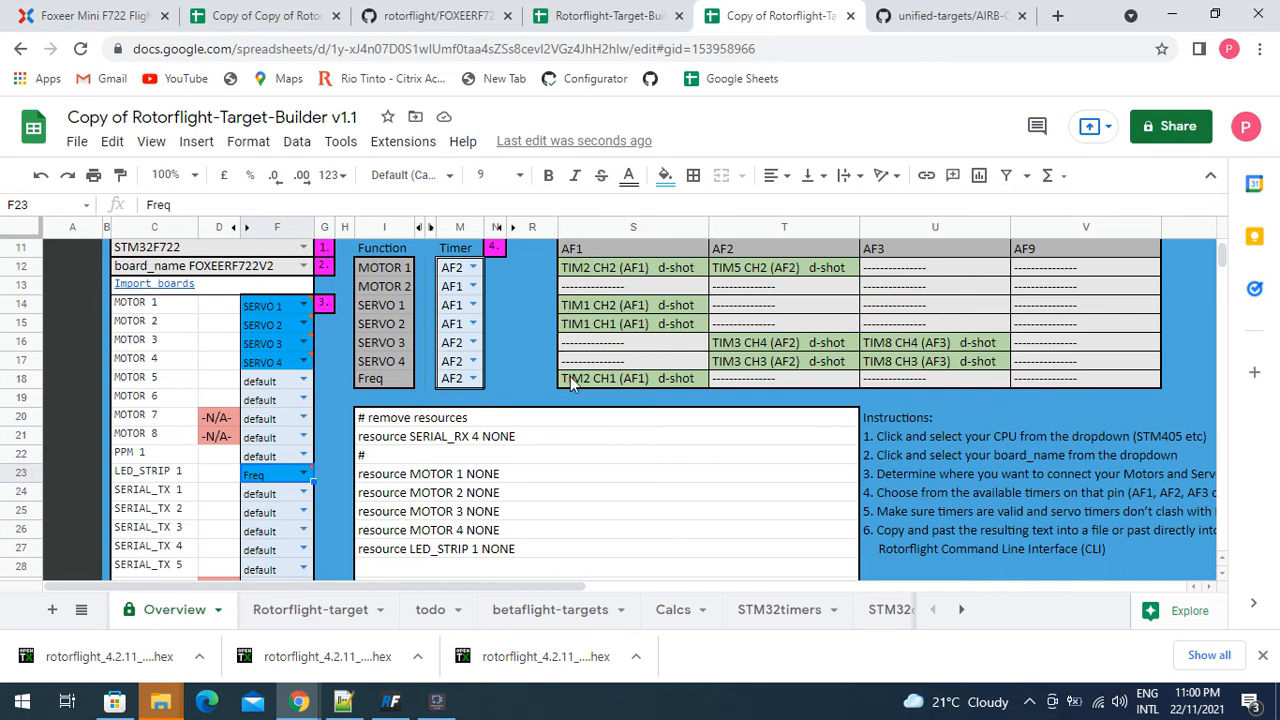
# Put the MOTOR 1 and Freq timers on AF1 and check the resulting timer clash
pyautogui.click(472, 305)
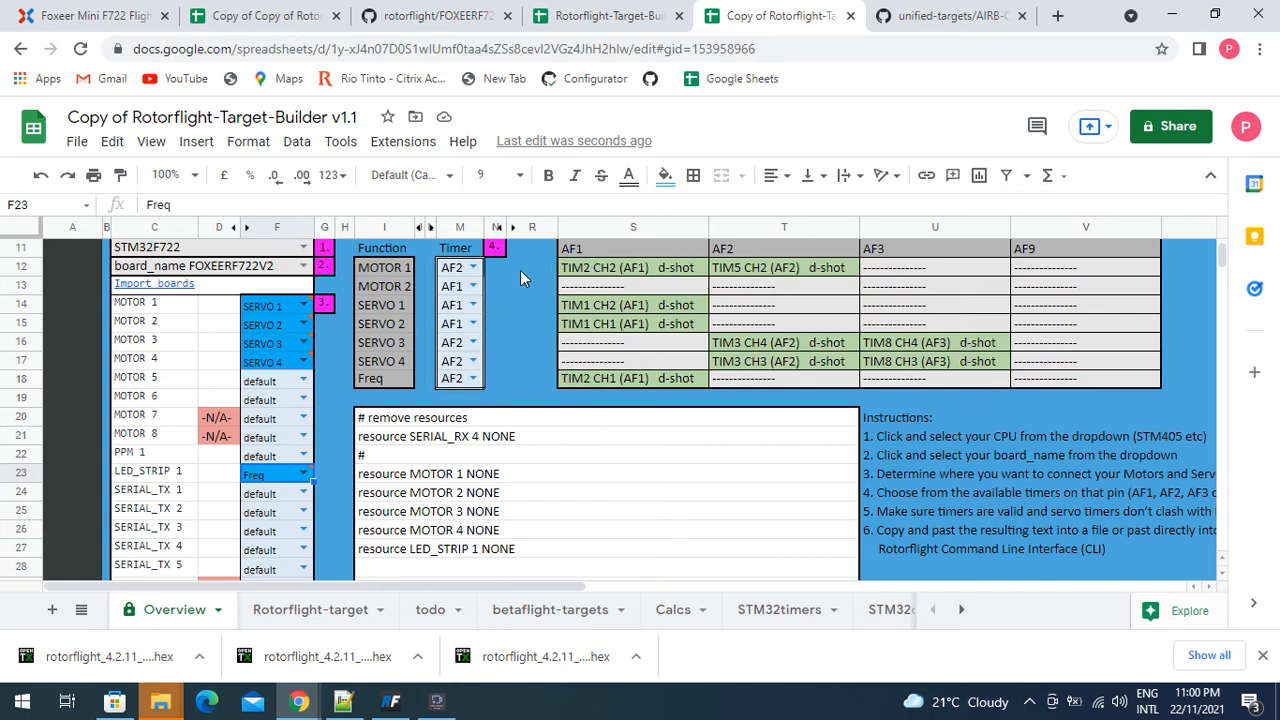
pyautogui.click(452, 267)
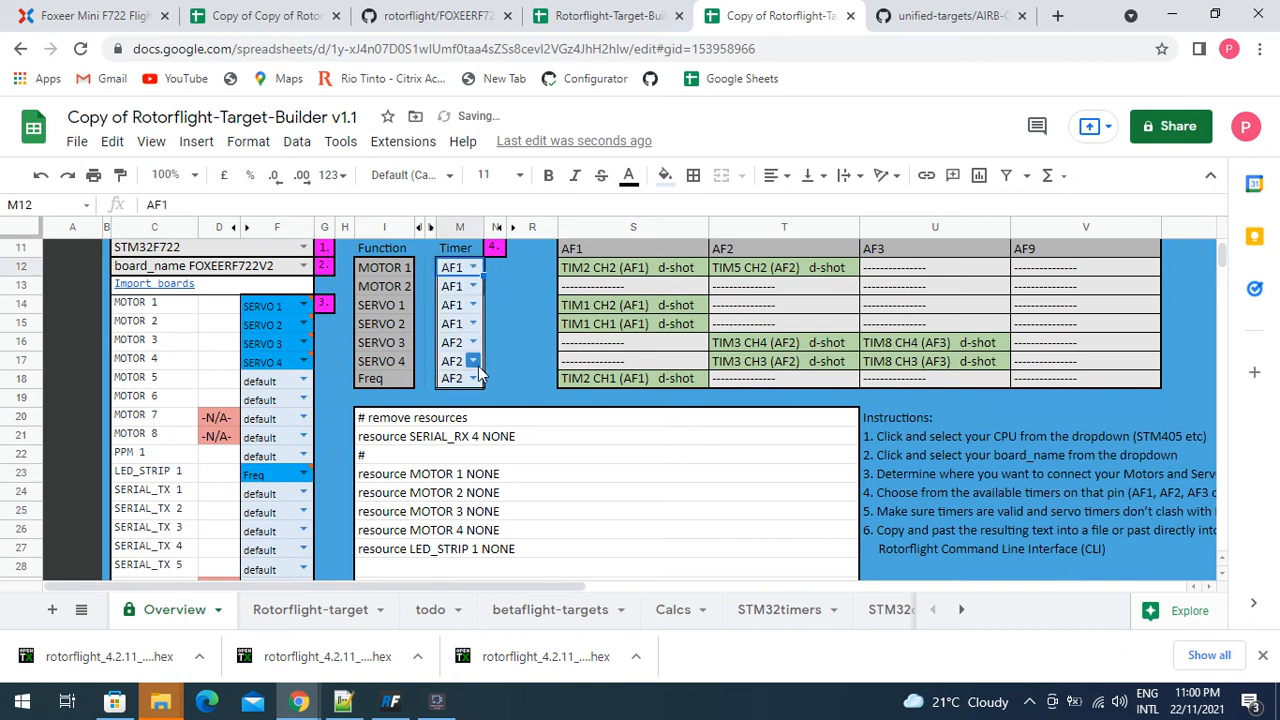
pyautogui.click(458, 378)
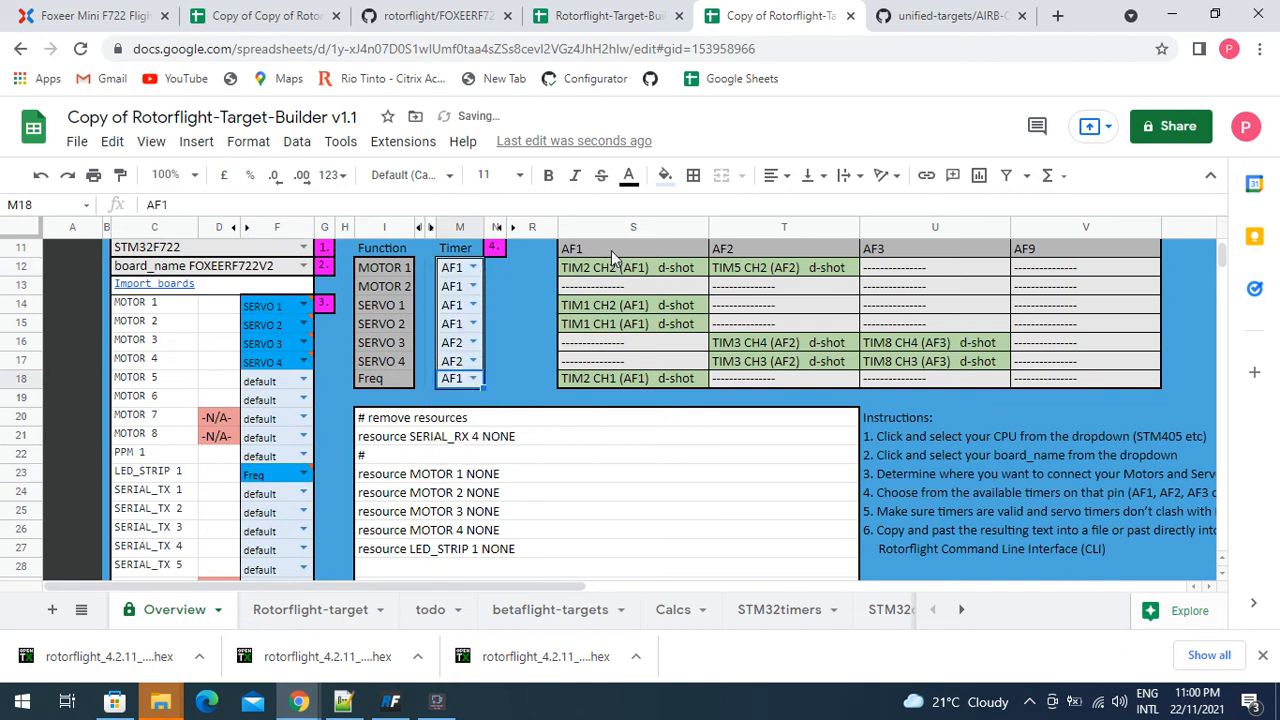
pyautogui.scroll(-3)
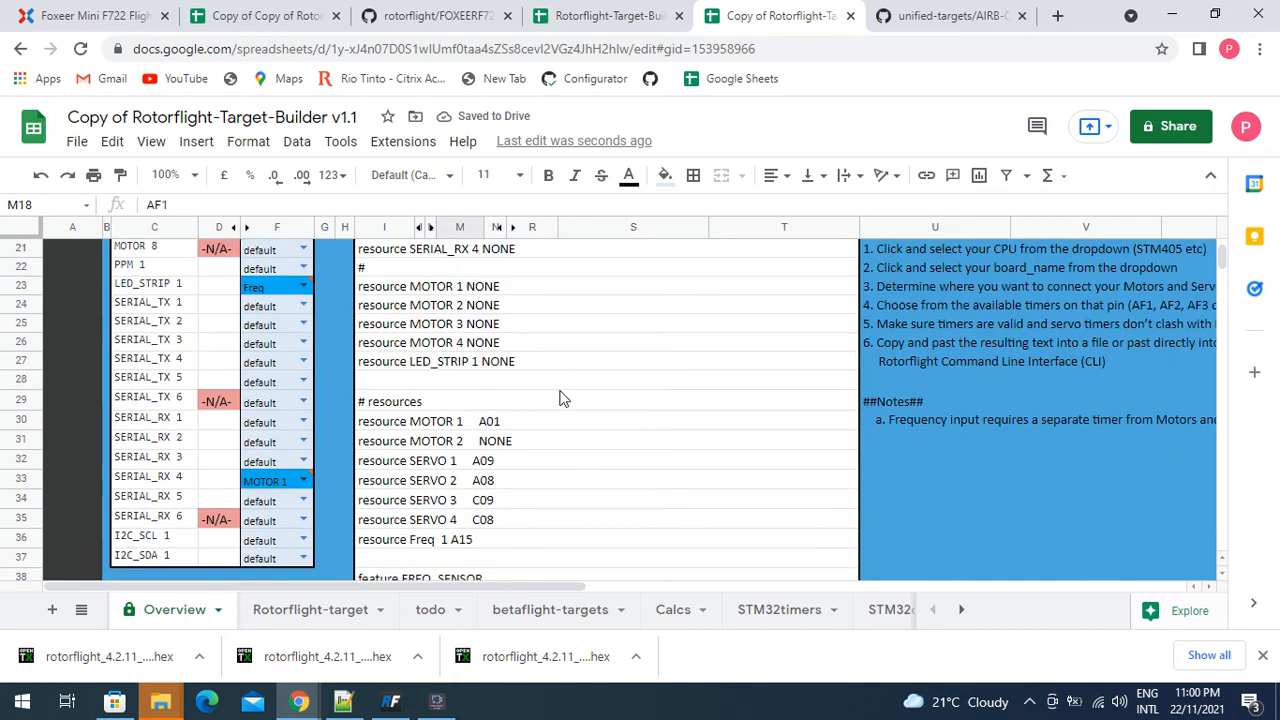
pyautogui.scroll(-3)
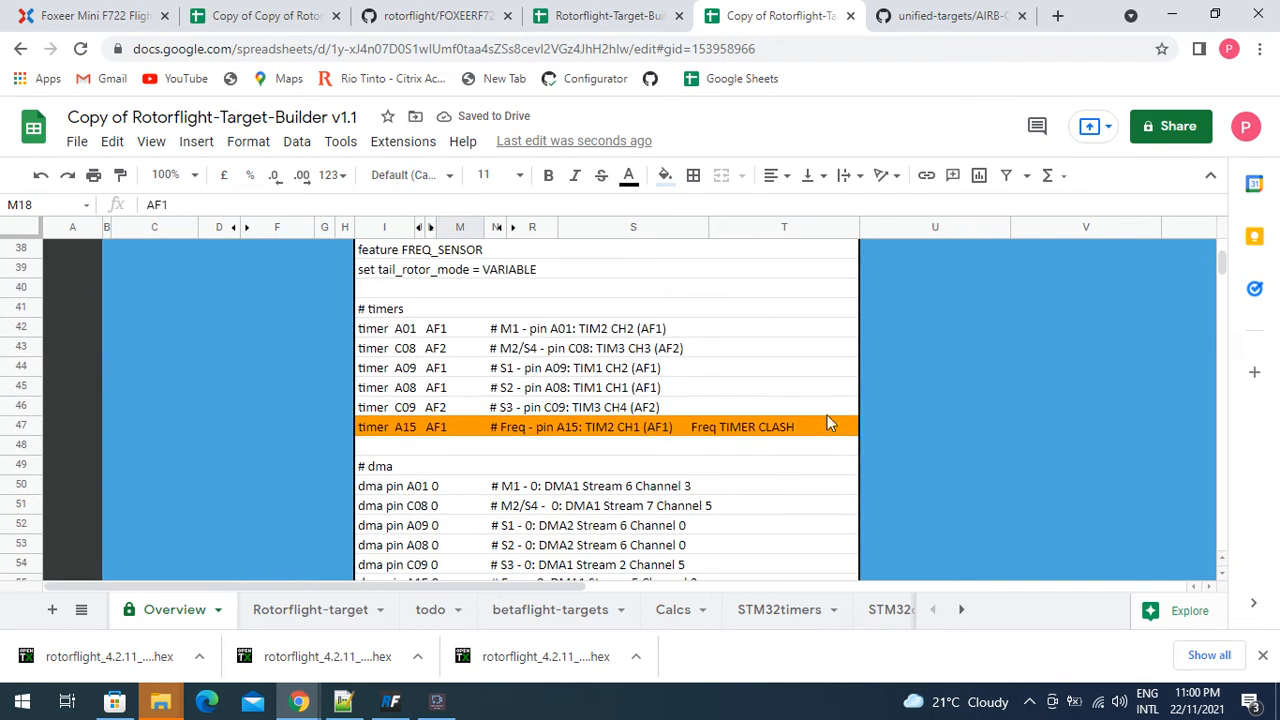
pyautogui.moveTo(605, 363)
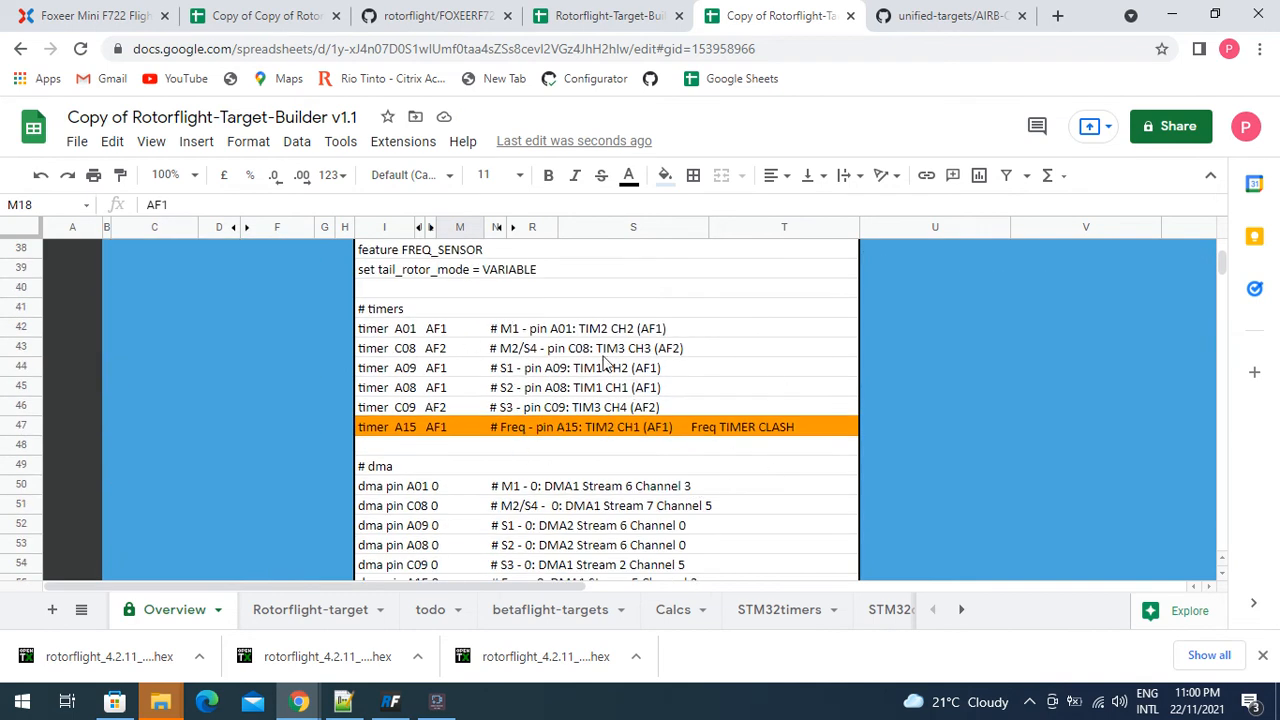
pyautogui.scroll(3)
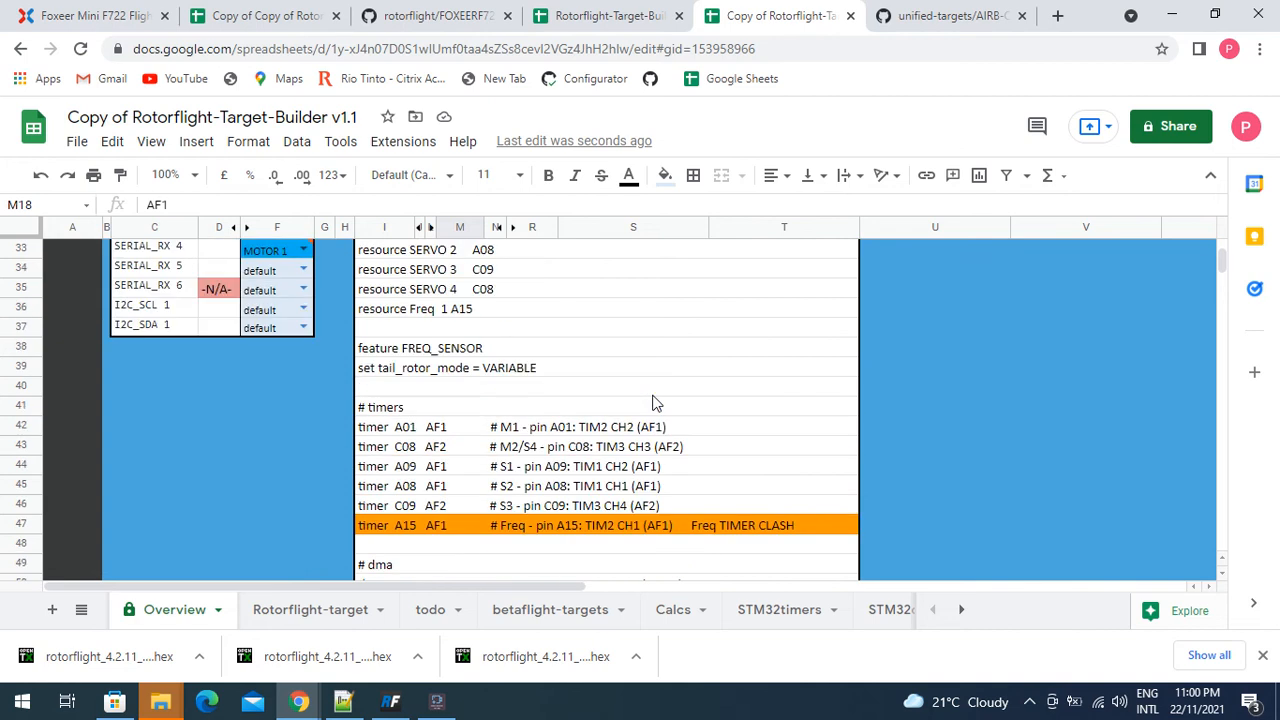
pyautogui.scroll(3)
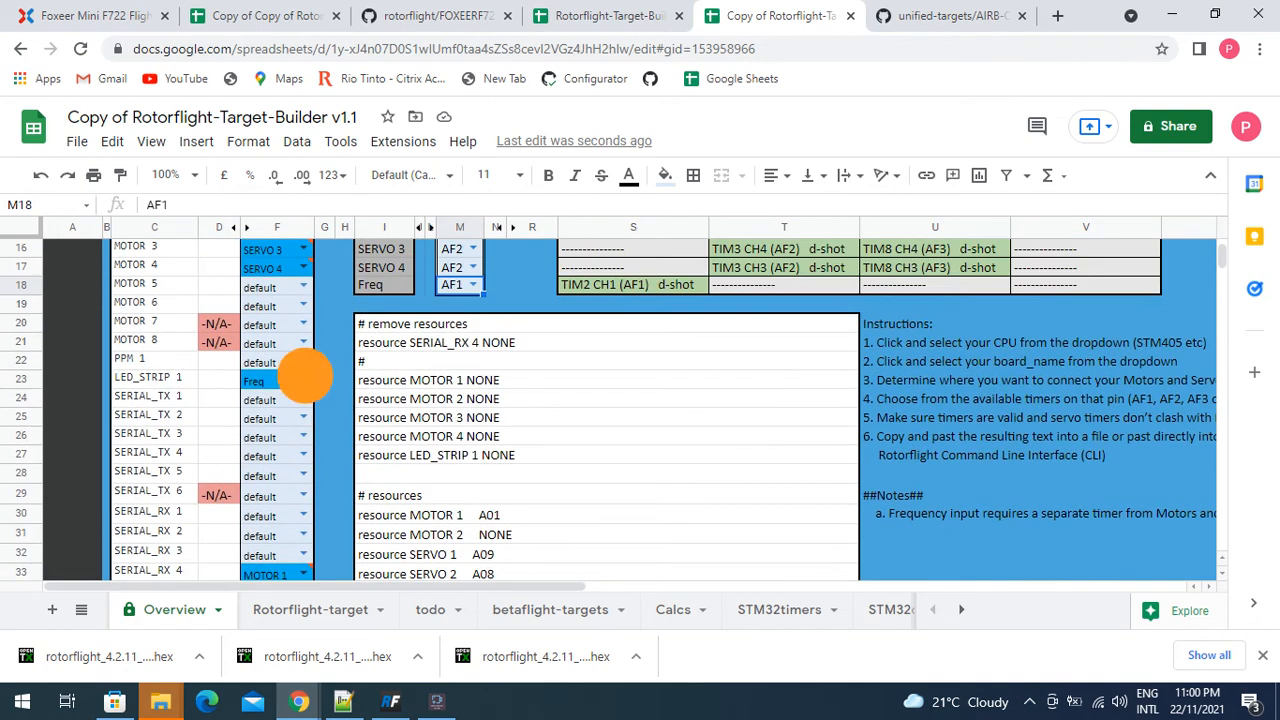
# Reset LED_STRIP 1 to its default and set MOTOR 1's timer back to AF2
pyautogui.click(277, 381)
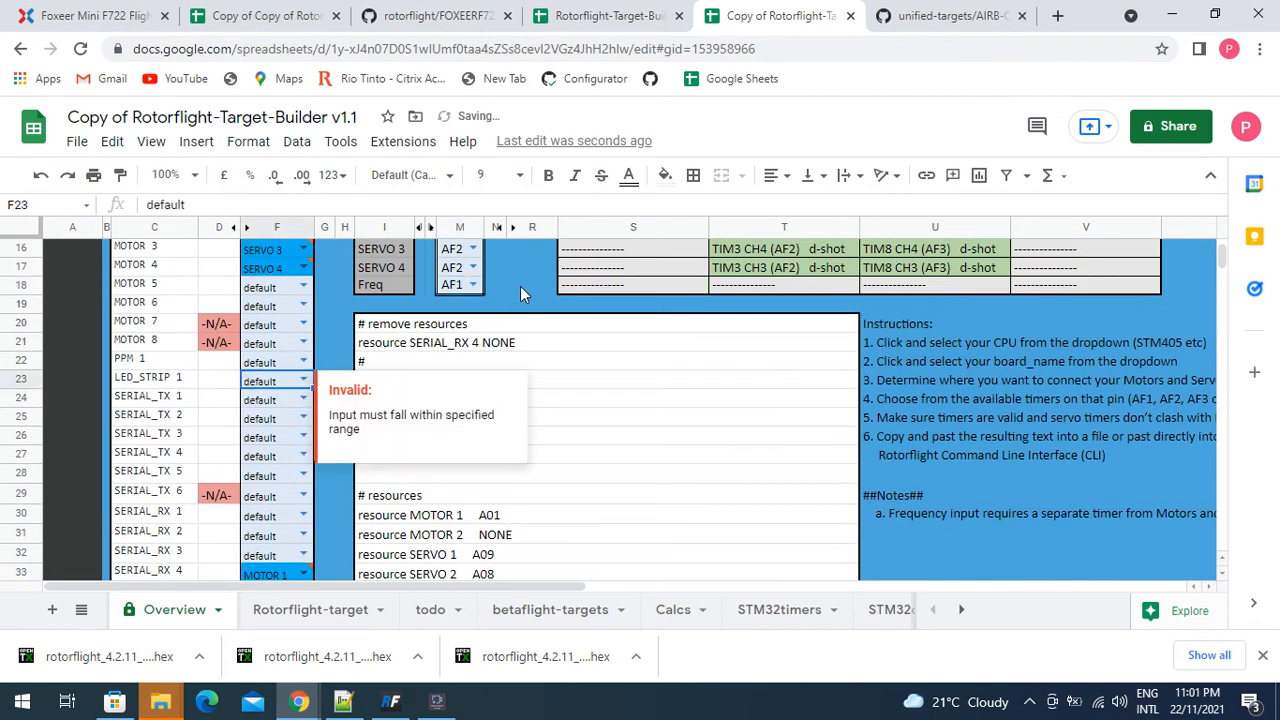
pyautogui.scroll(3)
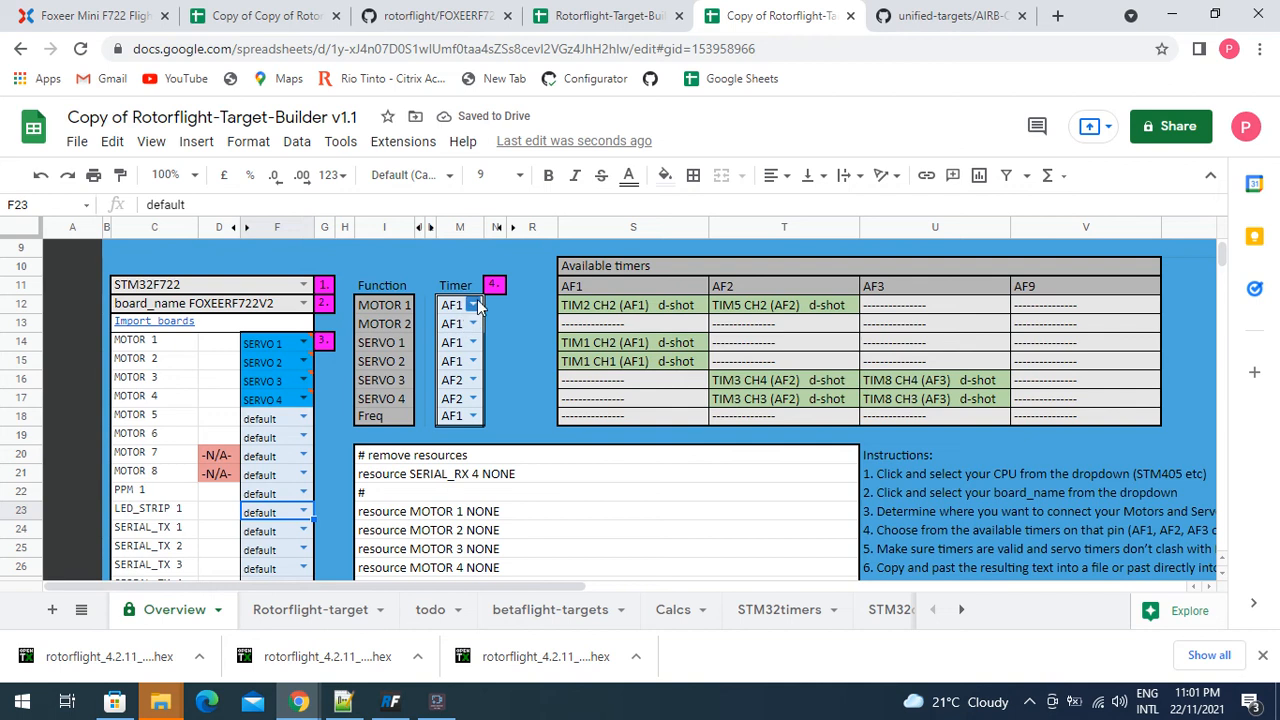
pyautogui.click(457, 323)
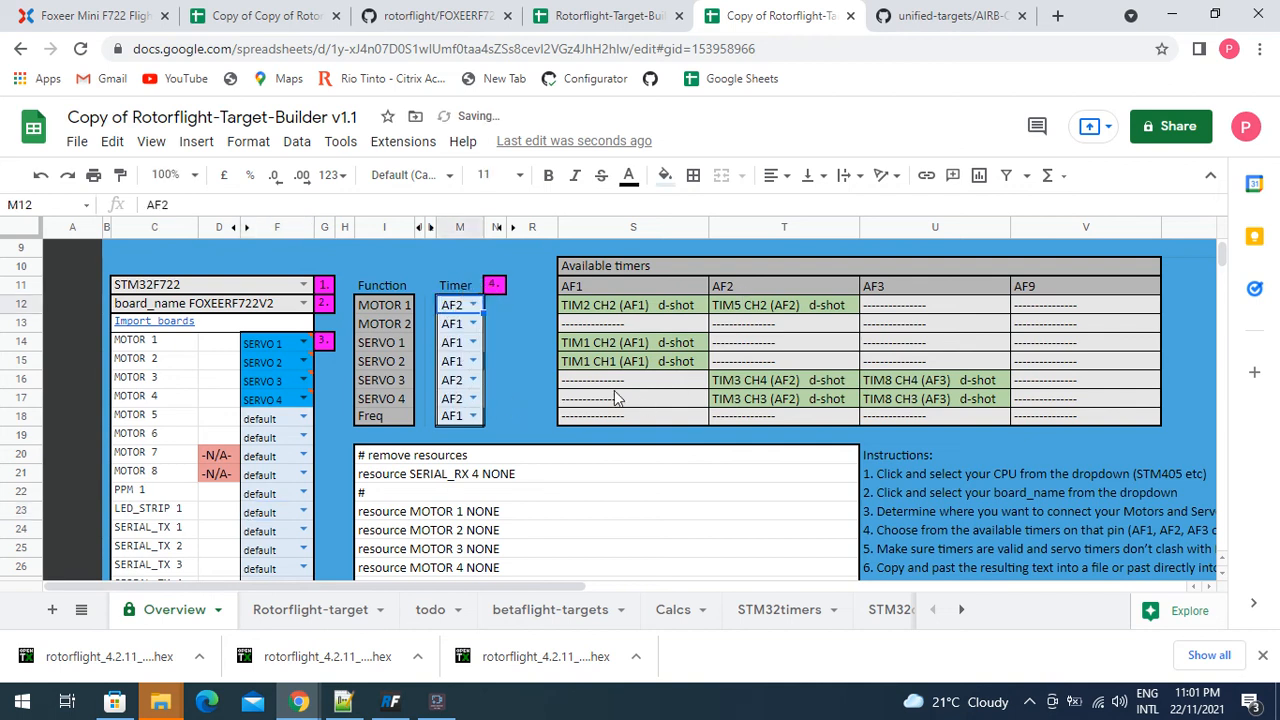
# Open the Rotorflight-target sheet holding the generated target code
pyautogui.scroll(-3)
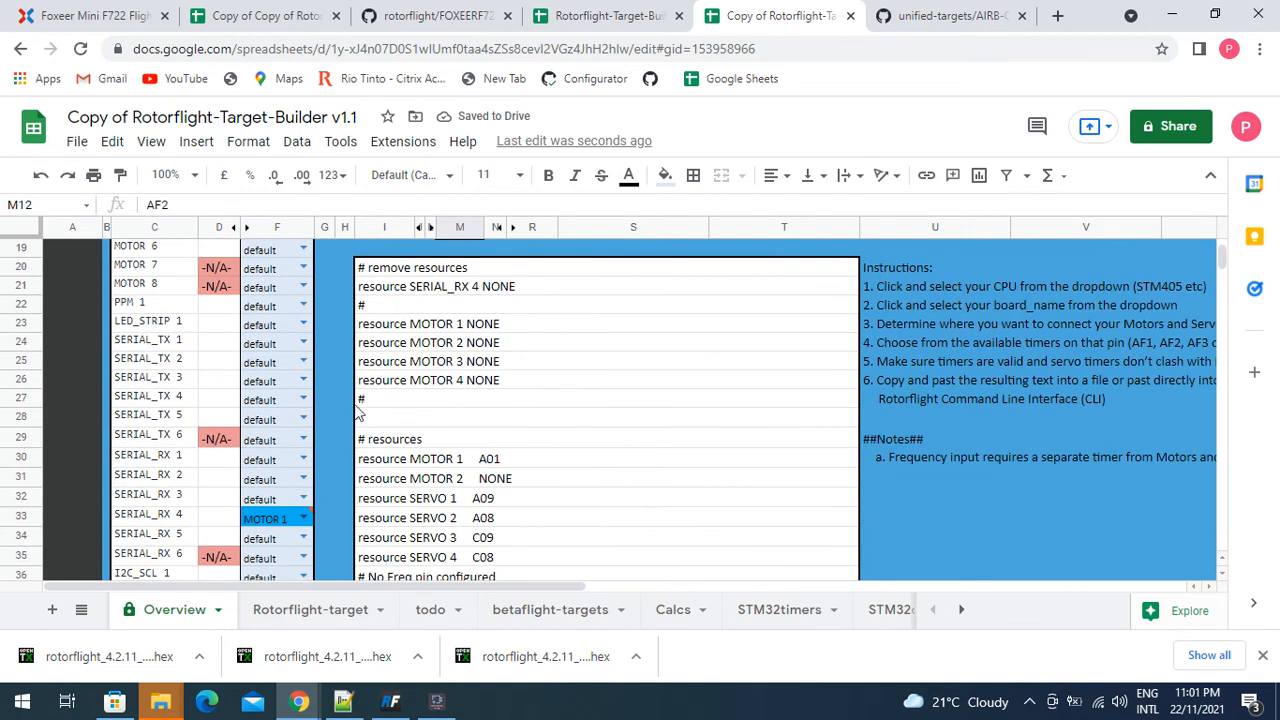
pyautogui.scroll(-3)
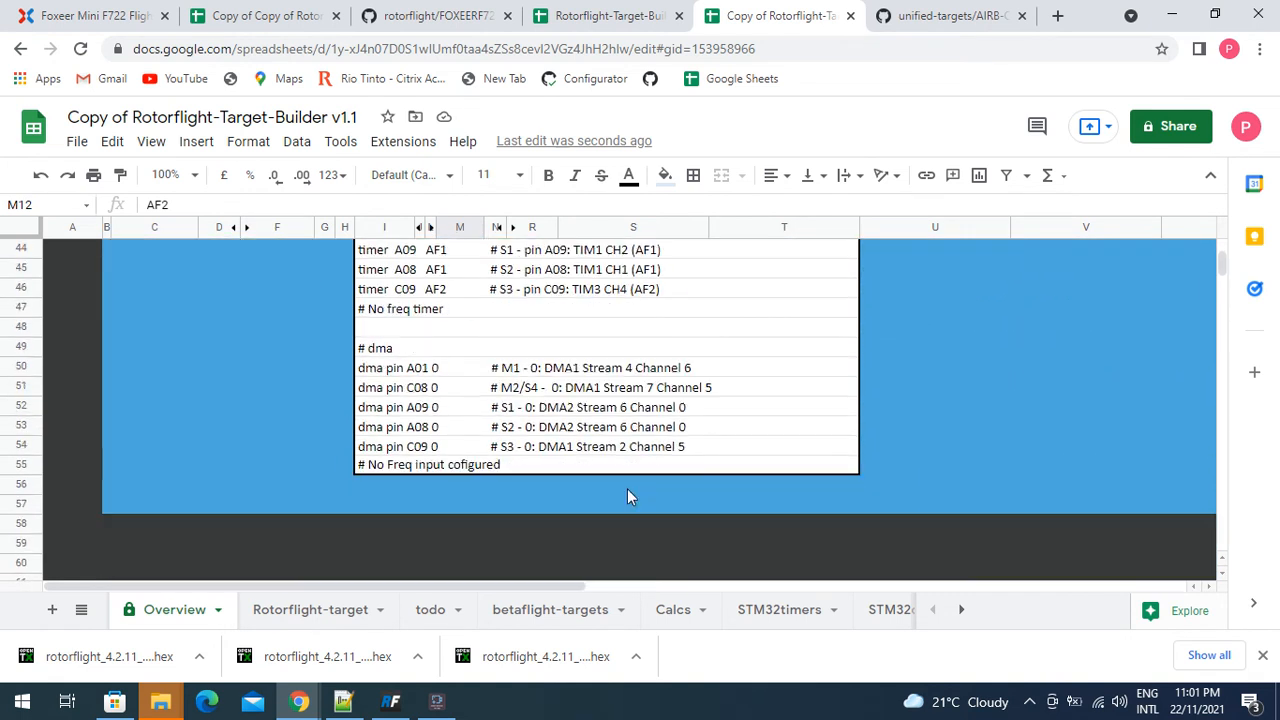
pyautogui.moveTo(277, 457)
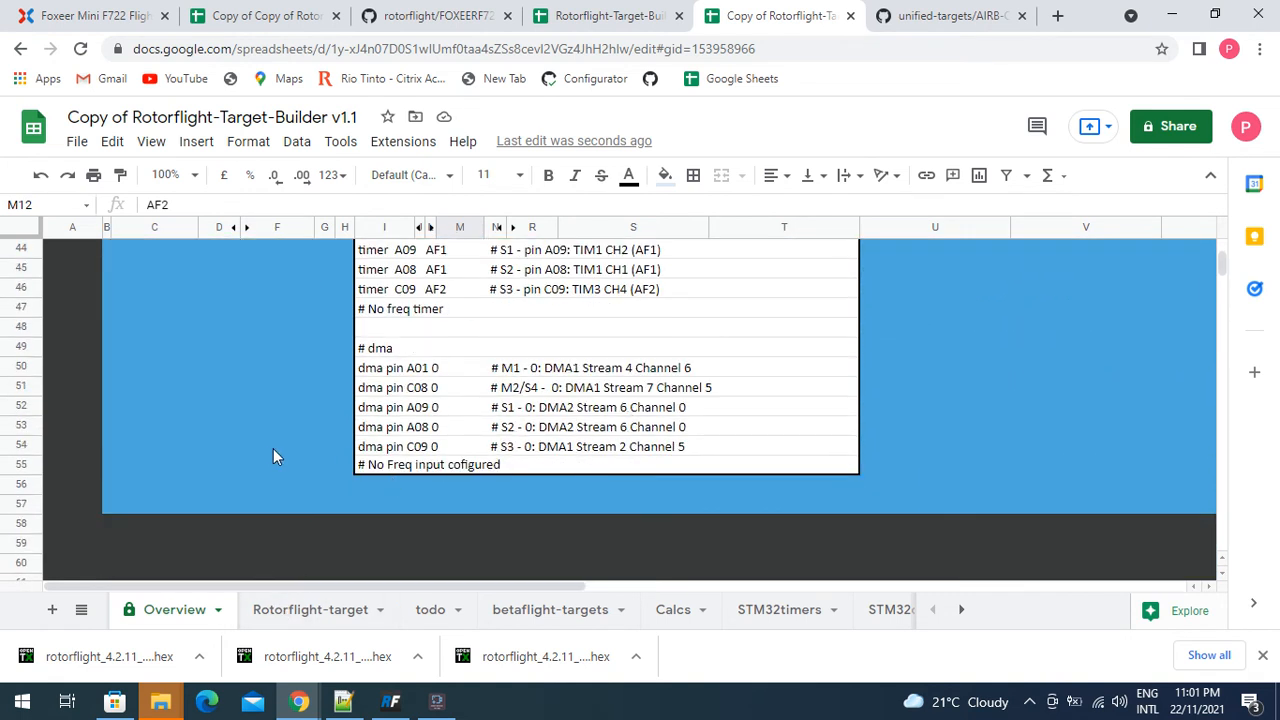
pyautogui.click(310, 609)
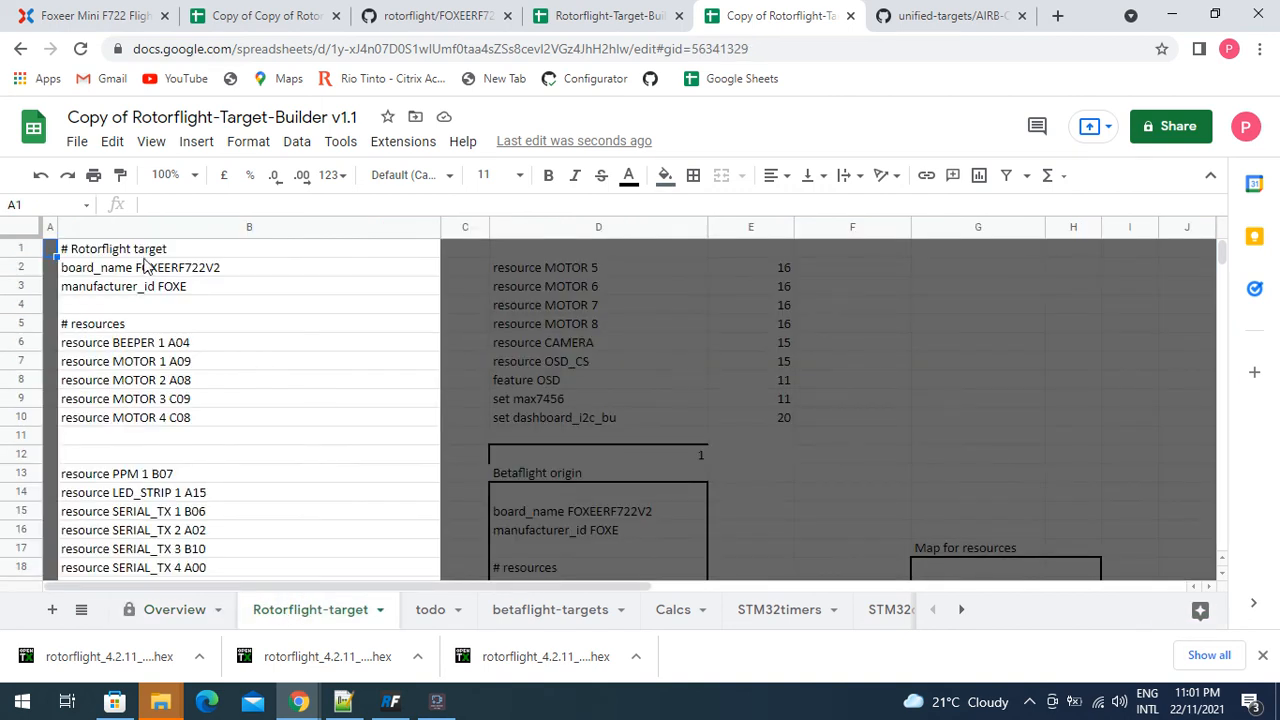
pyautogui.moveTo(160, 314)
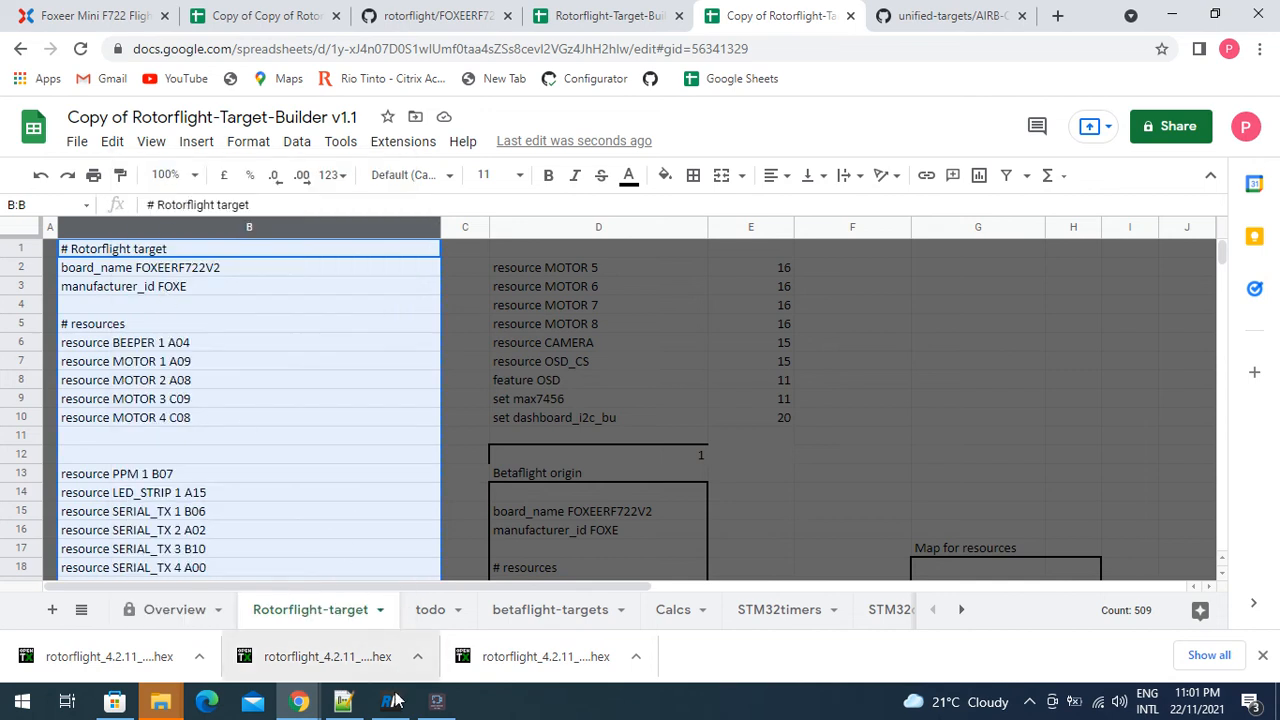
# Switch over to the Rotorflight Configurator window
pyautogui.click(390, 700)
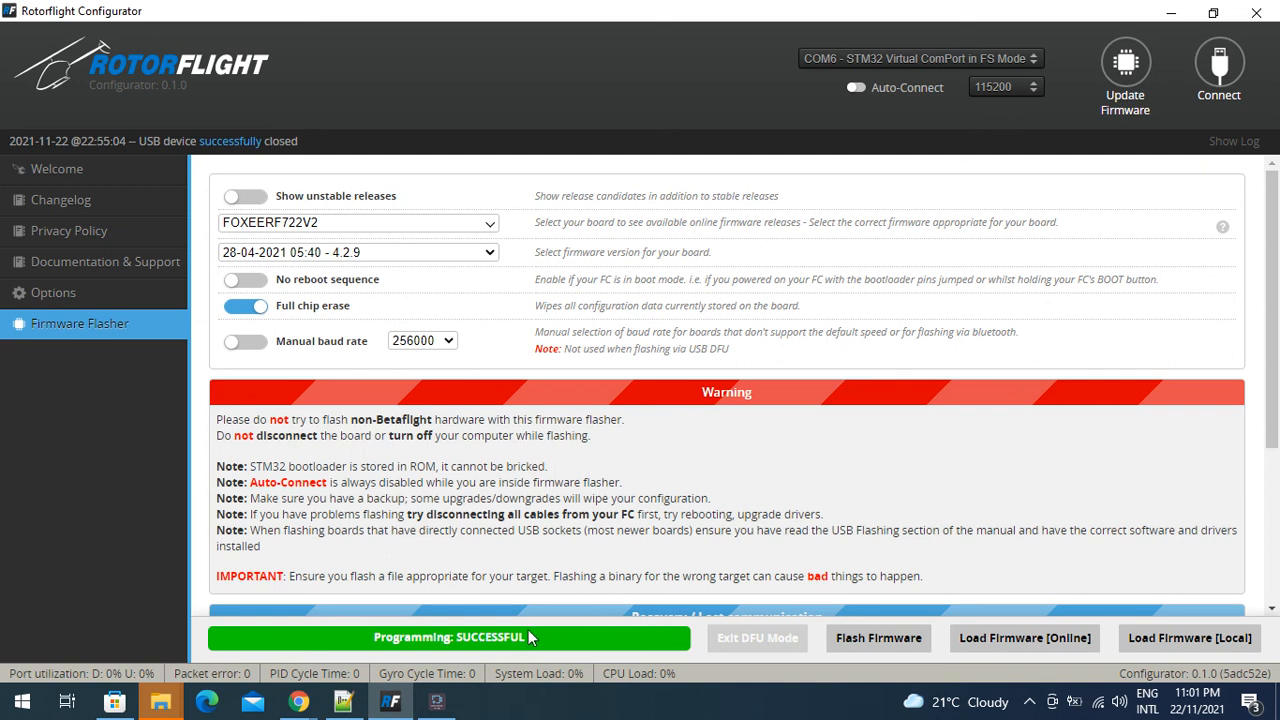
# Connect to the board, paste the target code into the CLI, and save
pyautogui.click(1218, 64)
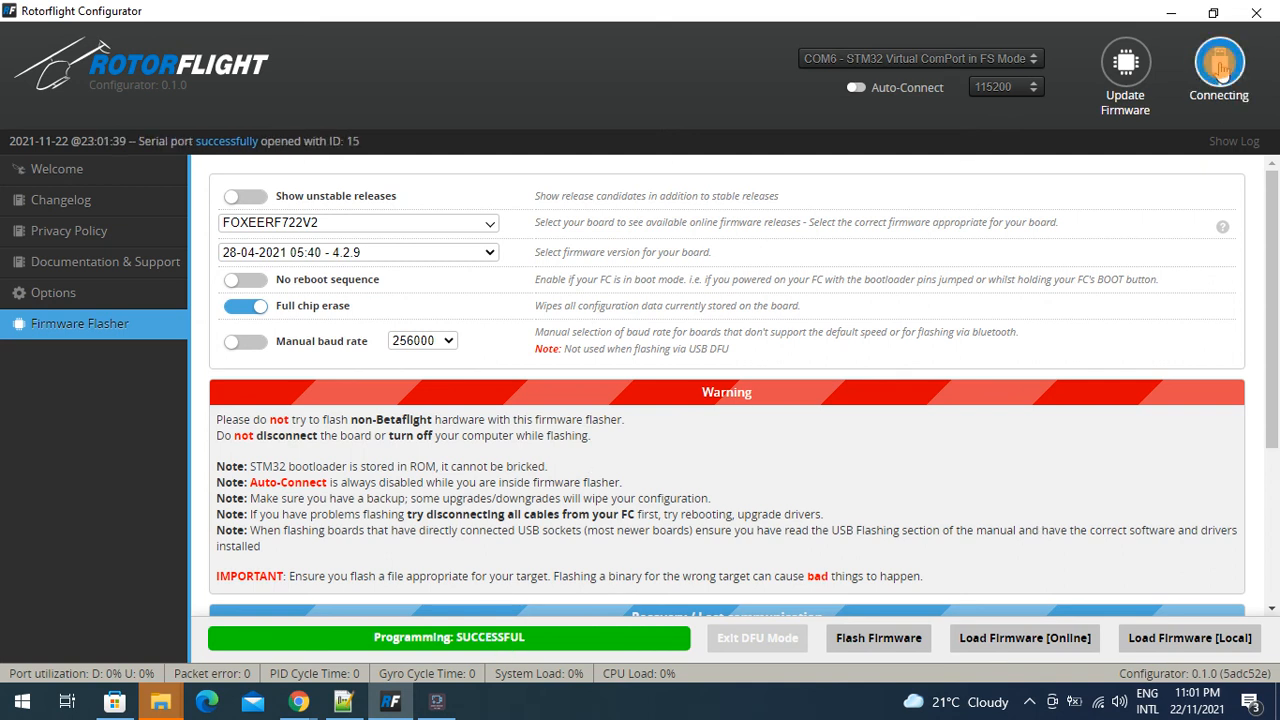
pyautogui.click(1219, 64)
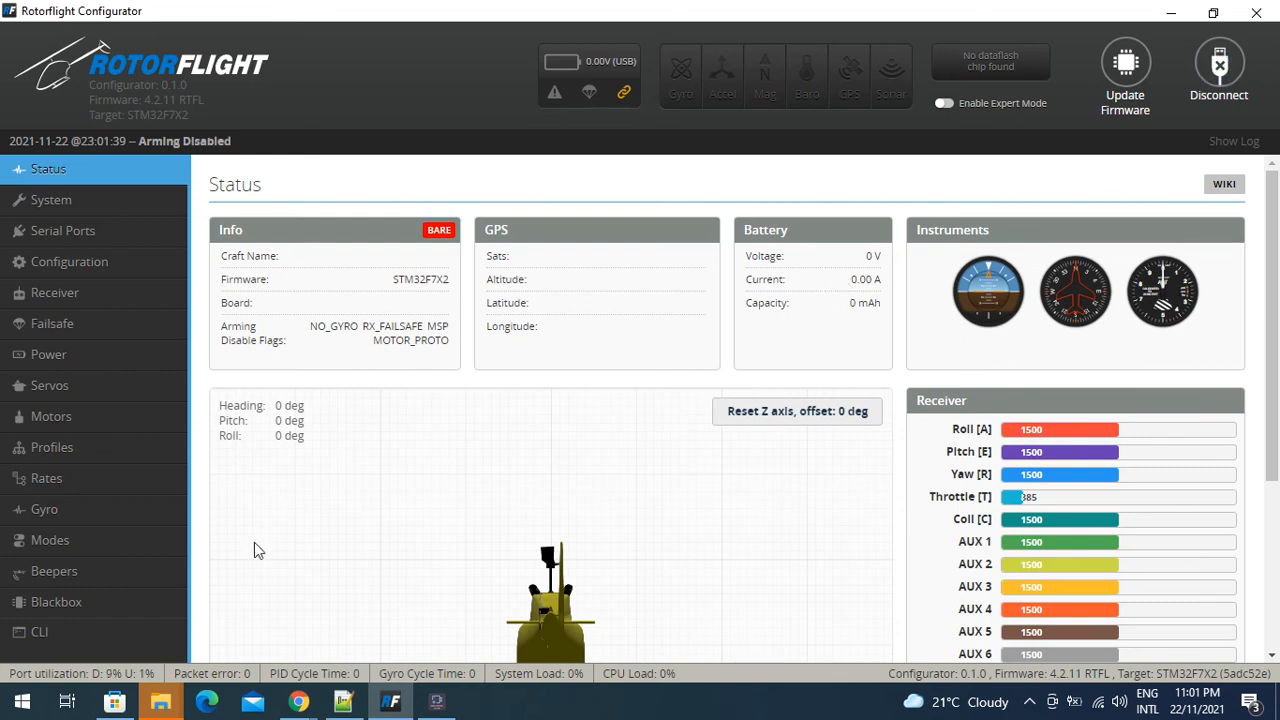
pyautogui.click(38, 631)
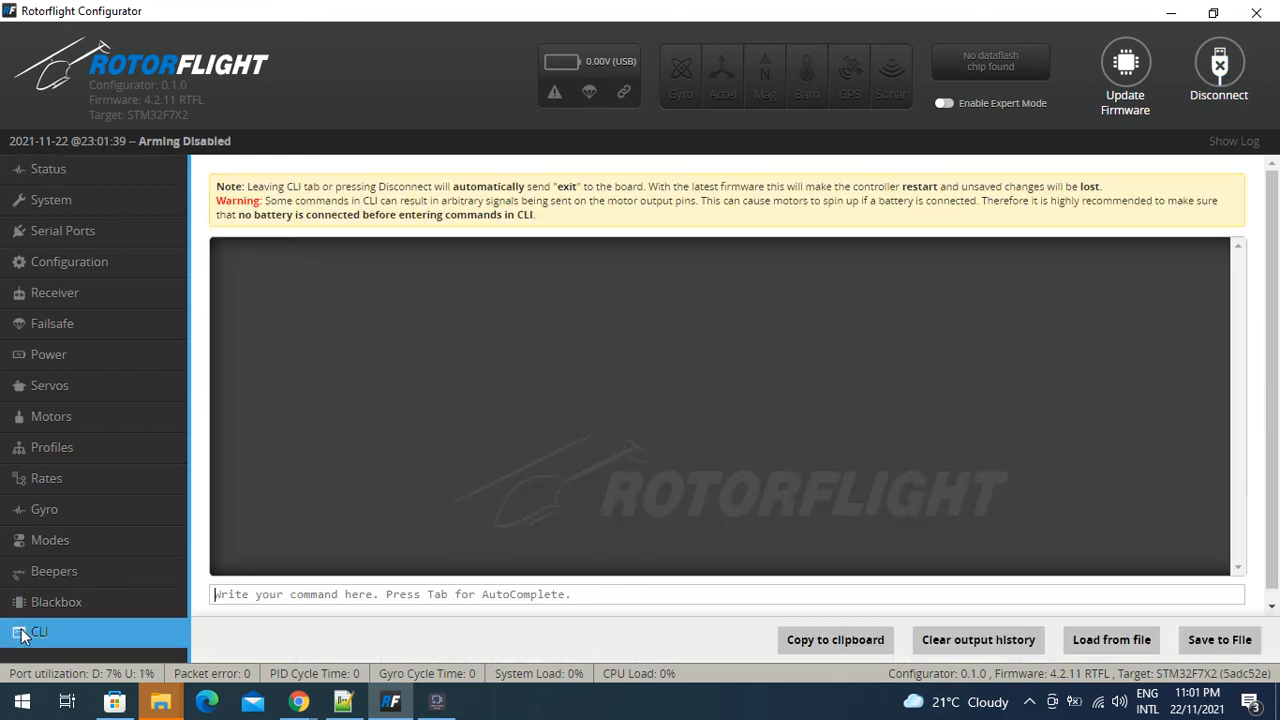
pyautogui.rightClick(260, 594)
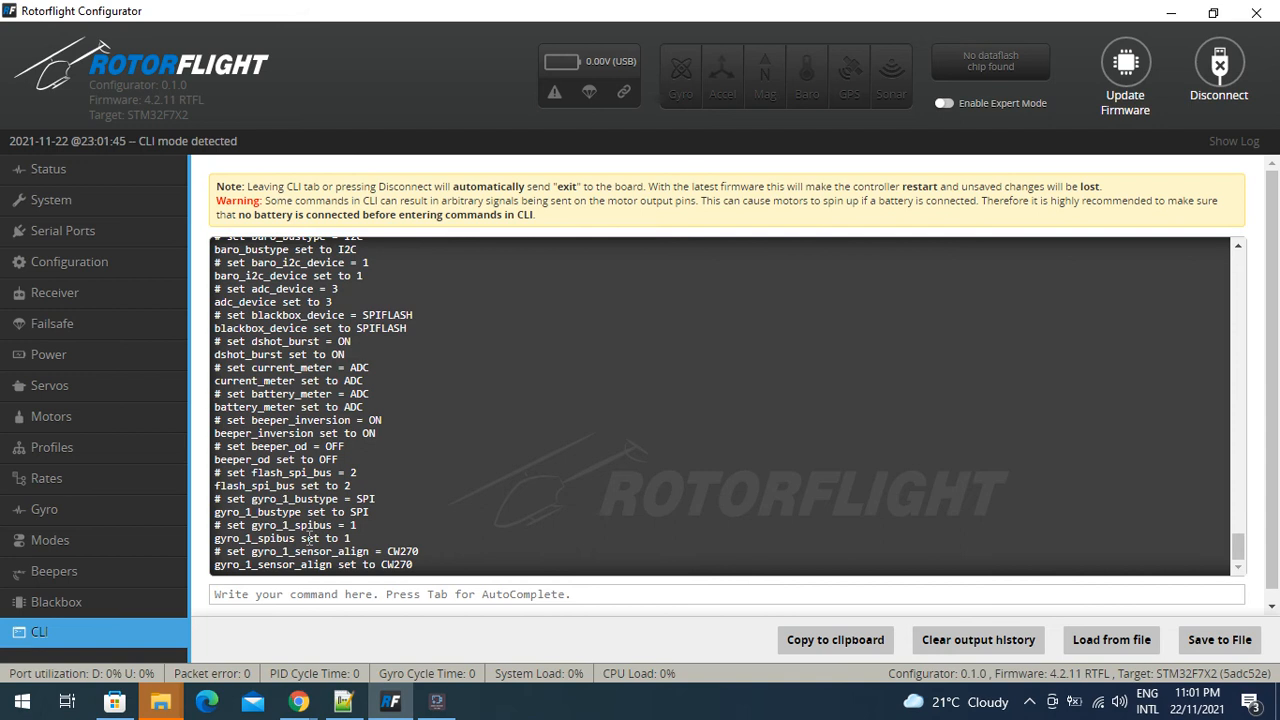
pyautogui.write('save')
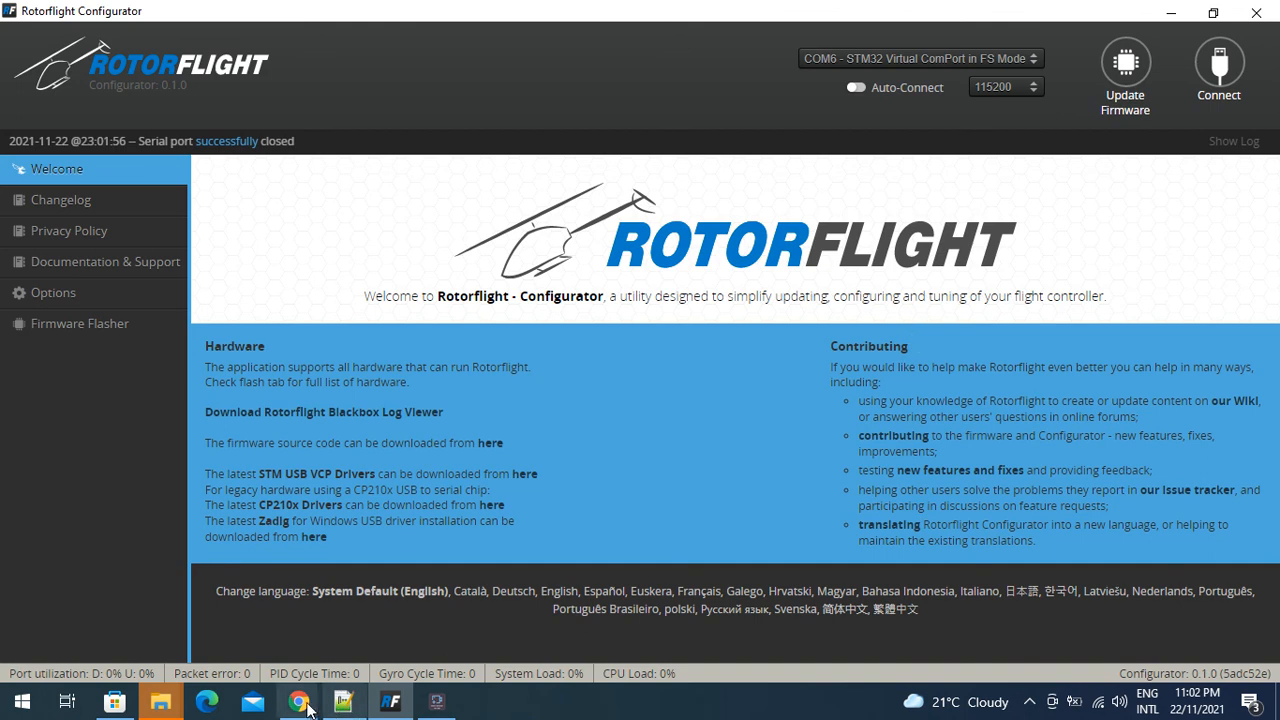
# Copy the remap code block starting at '# remove resources' on the Overview sheet
pyautogui.click(298, 700)
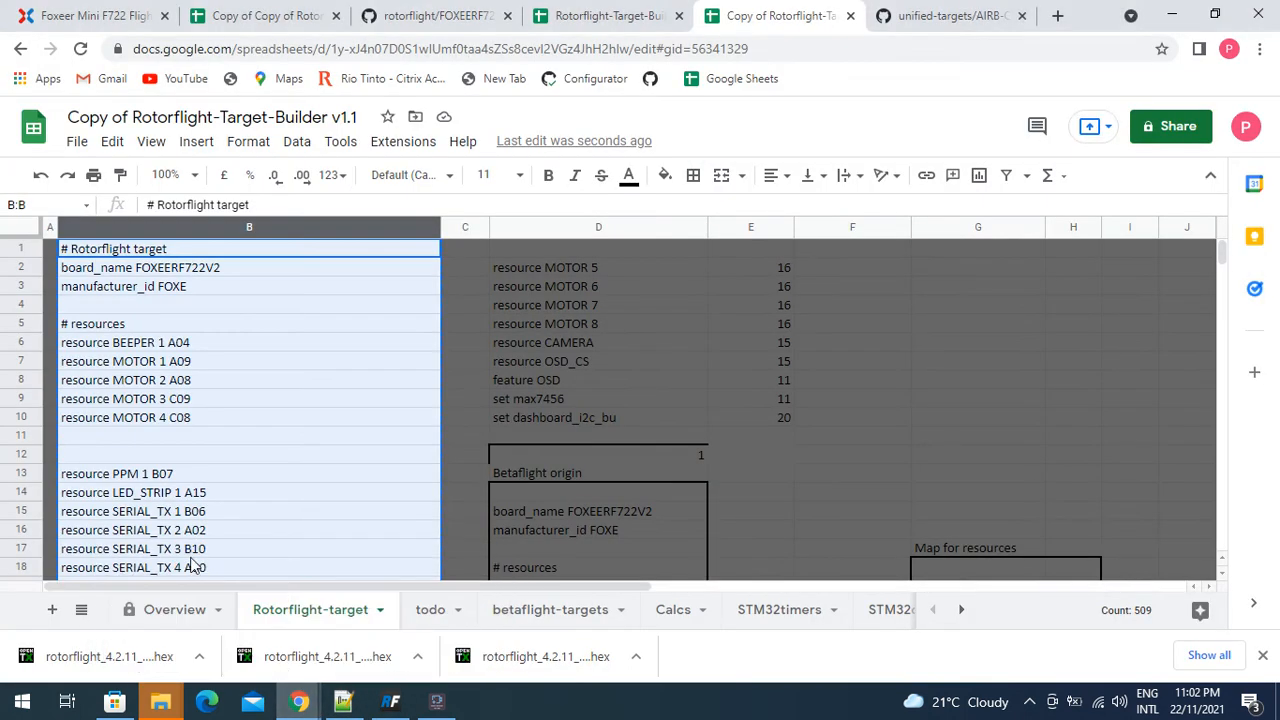
pyautogui.click(174, 609)
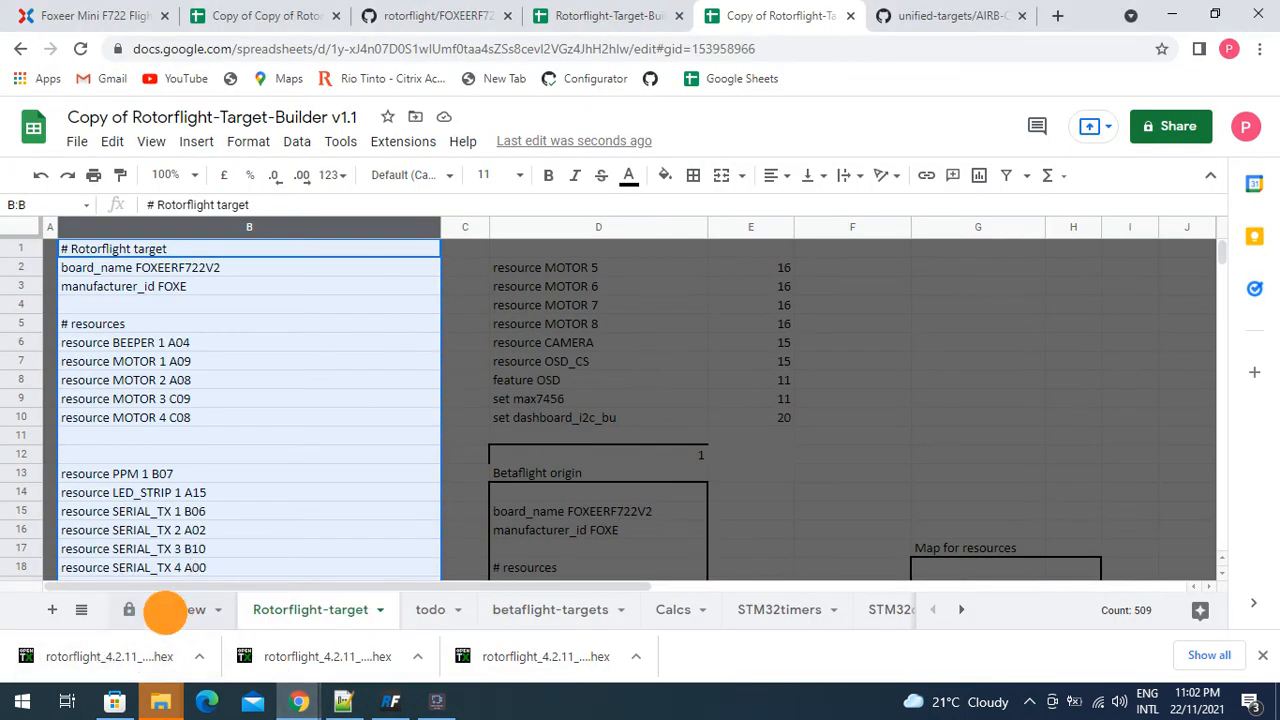
pyautogui.click(173, 609)
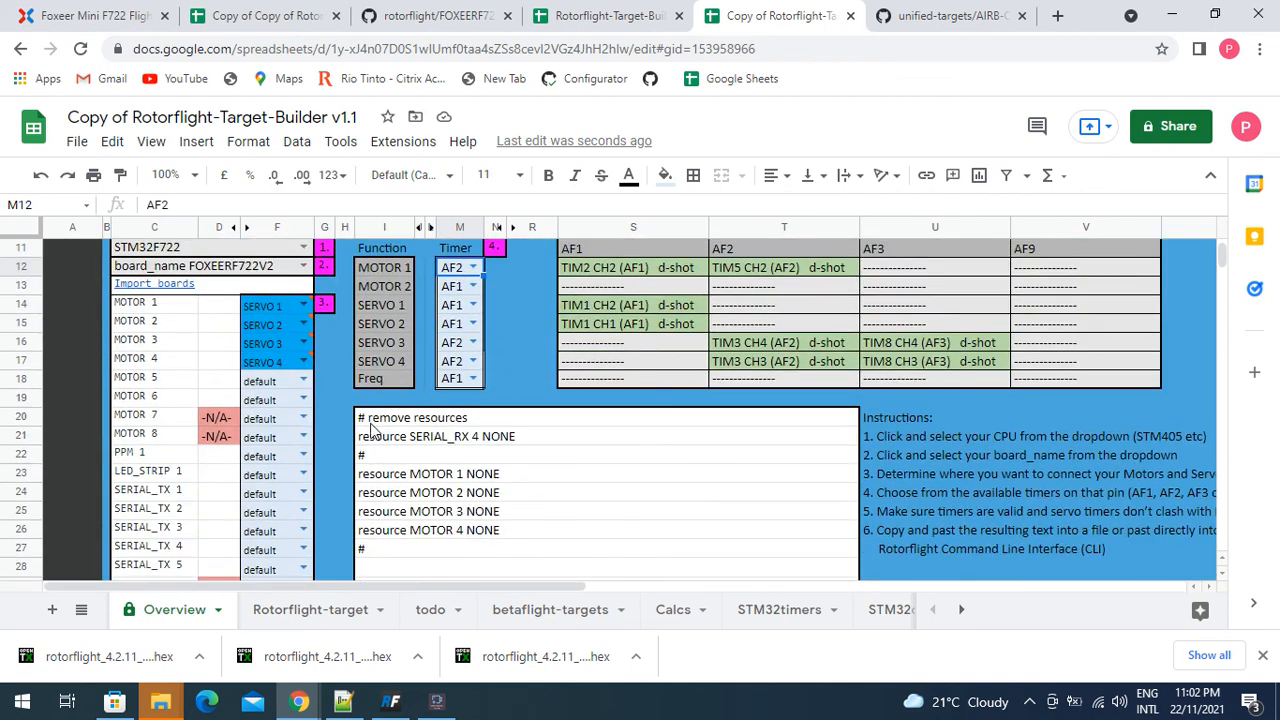
pyautogui.scroll(-3)
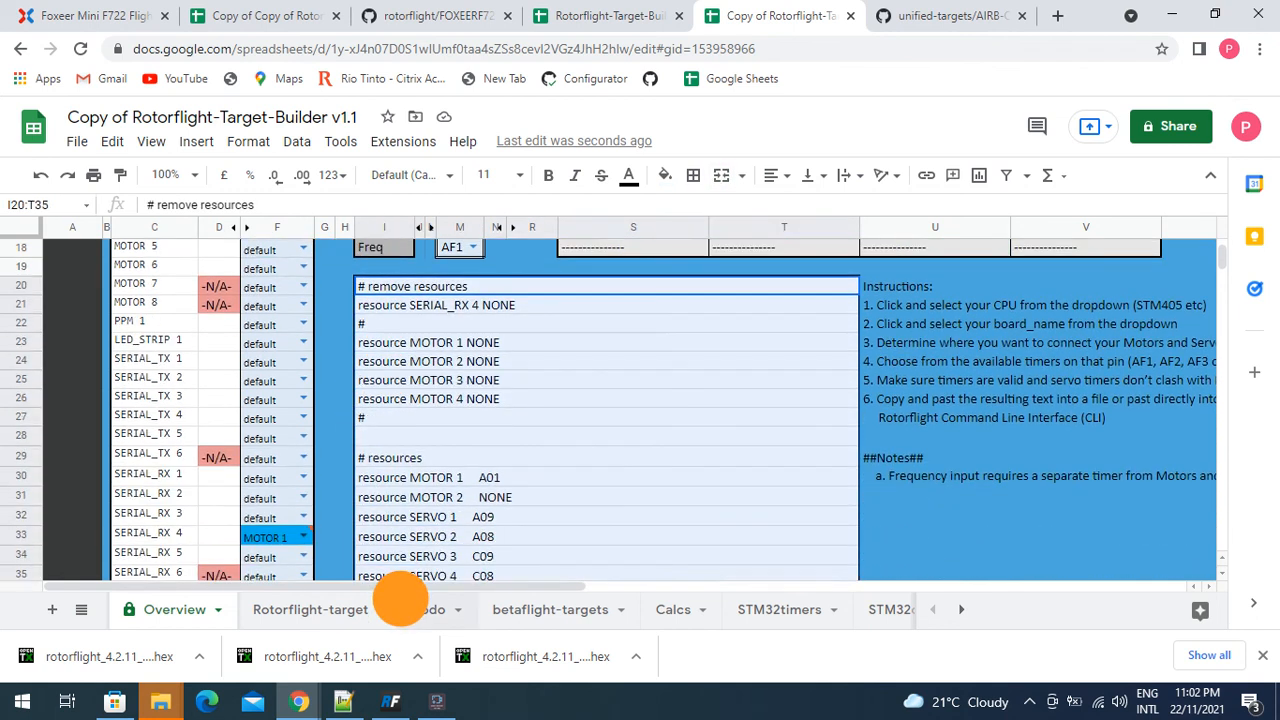
pyautogui.scroll(-3)
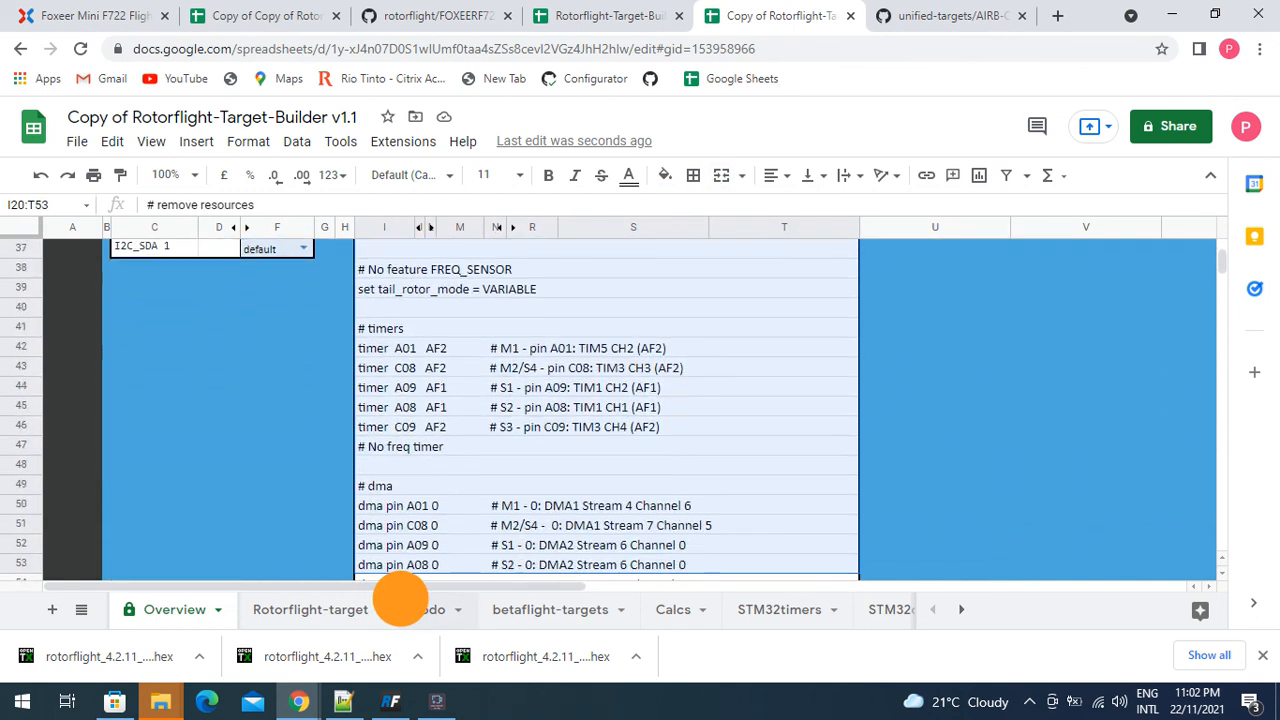
pyautogui.rightClick(400, 400)
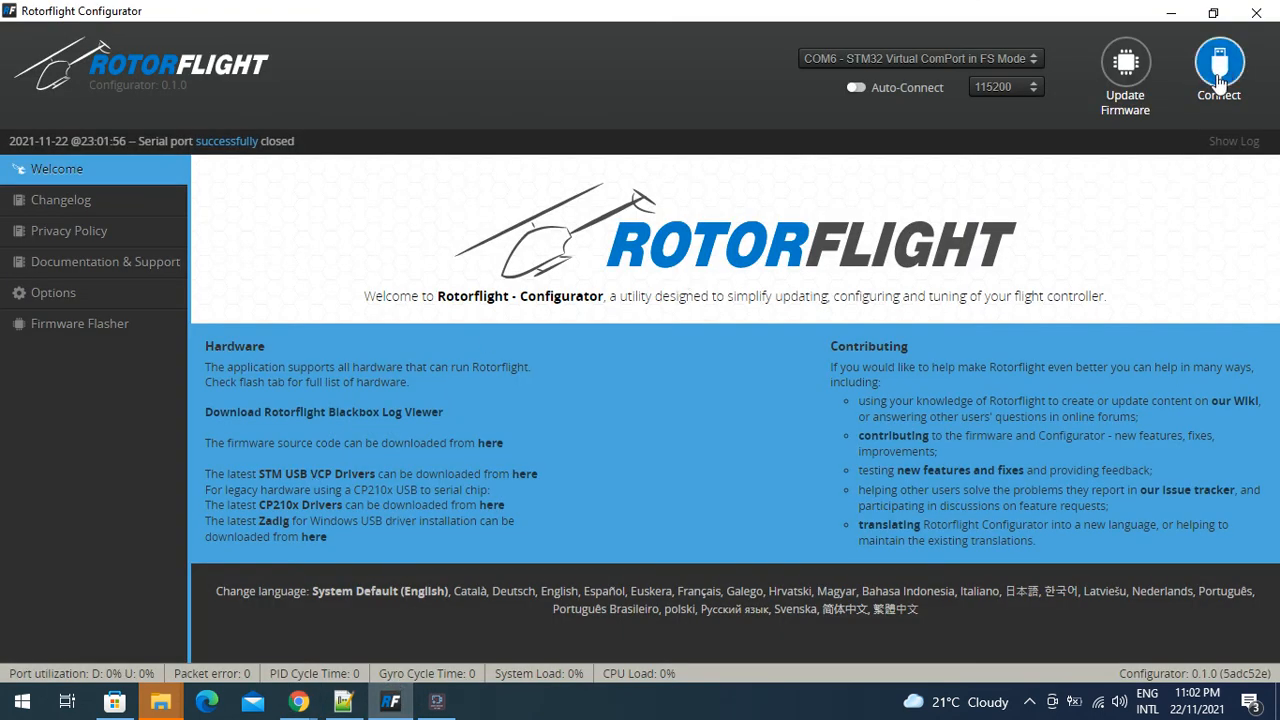
# Reconnect to the board, paste the remap code into the CLI, and save
pyautogui.click(1219, 63)
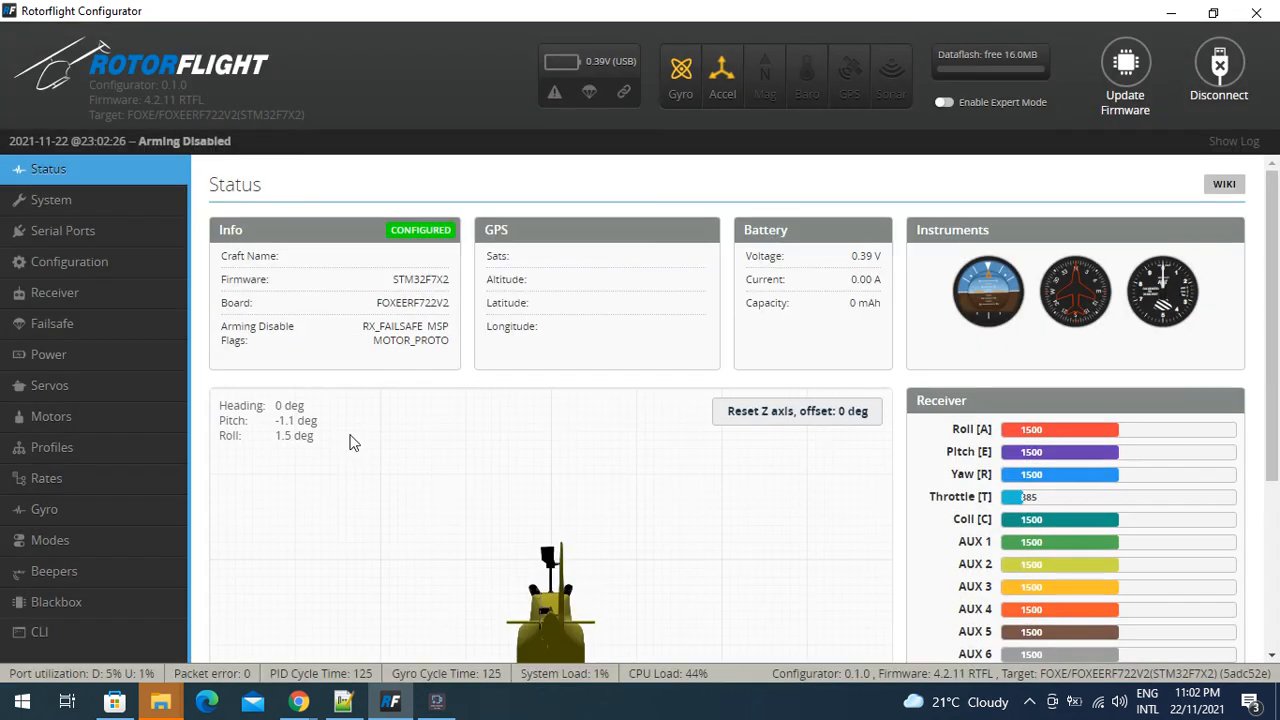
pyautogui.click(39, 631)
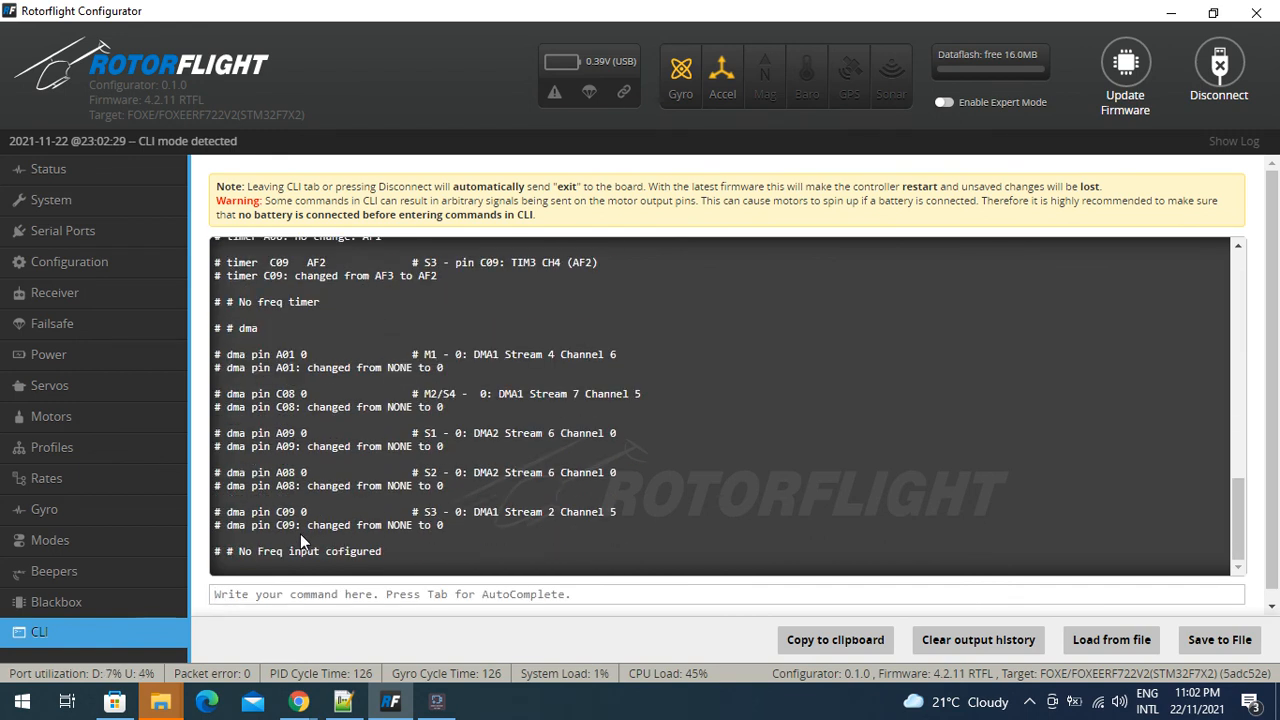
pyautogui.write('save')
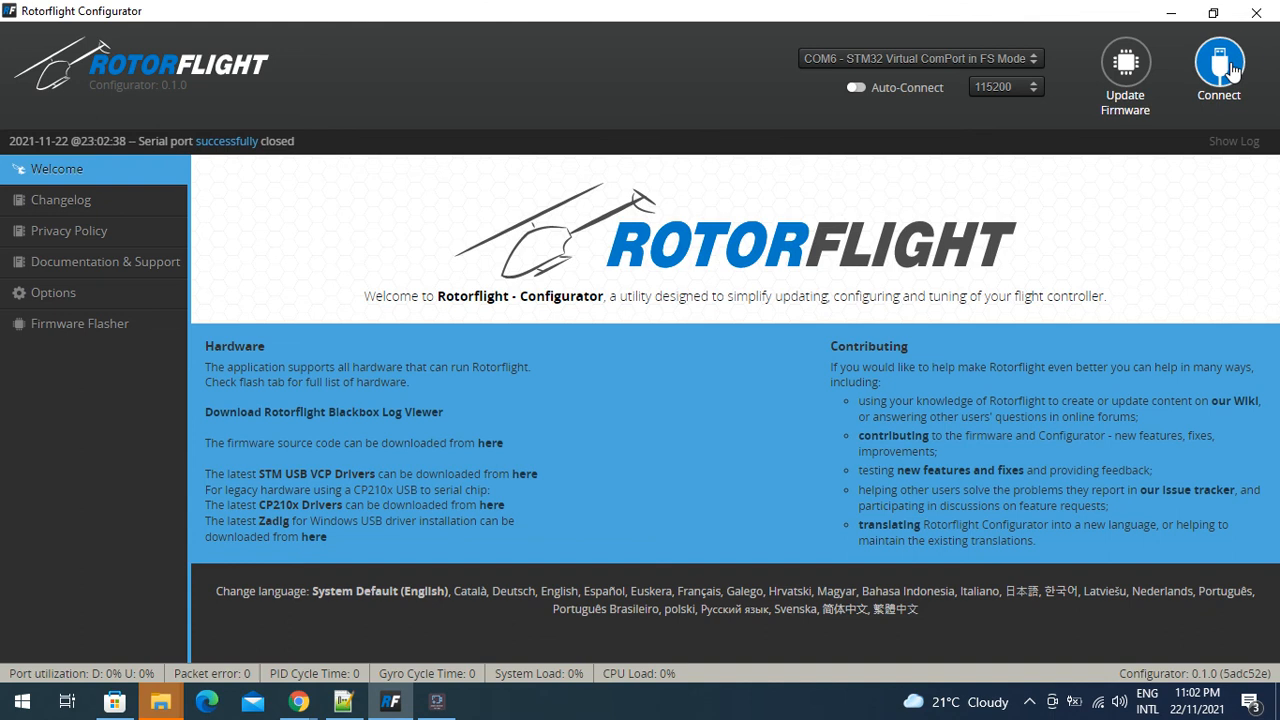
# Reconnect to the FOXEERF722V2 board and close the accelerometer calibration warning
pyautogui.click(1218, 62)
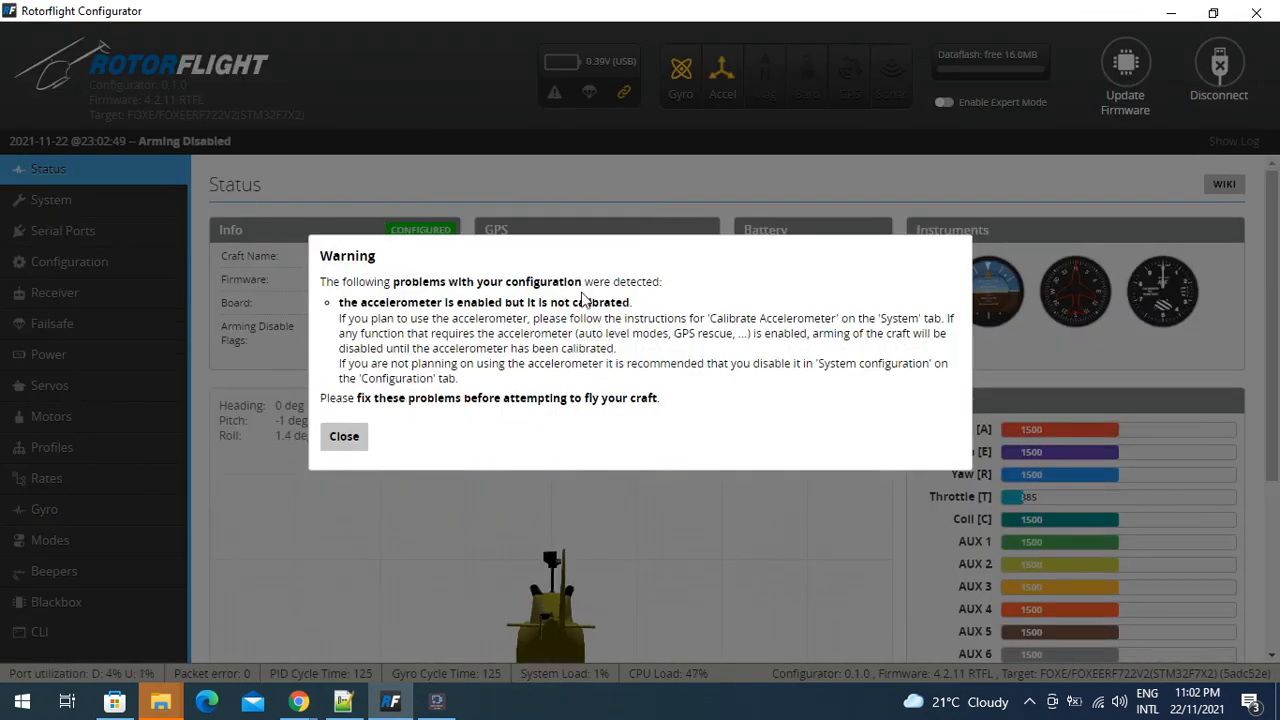
pyautogui.moveTo(344, 436)
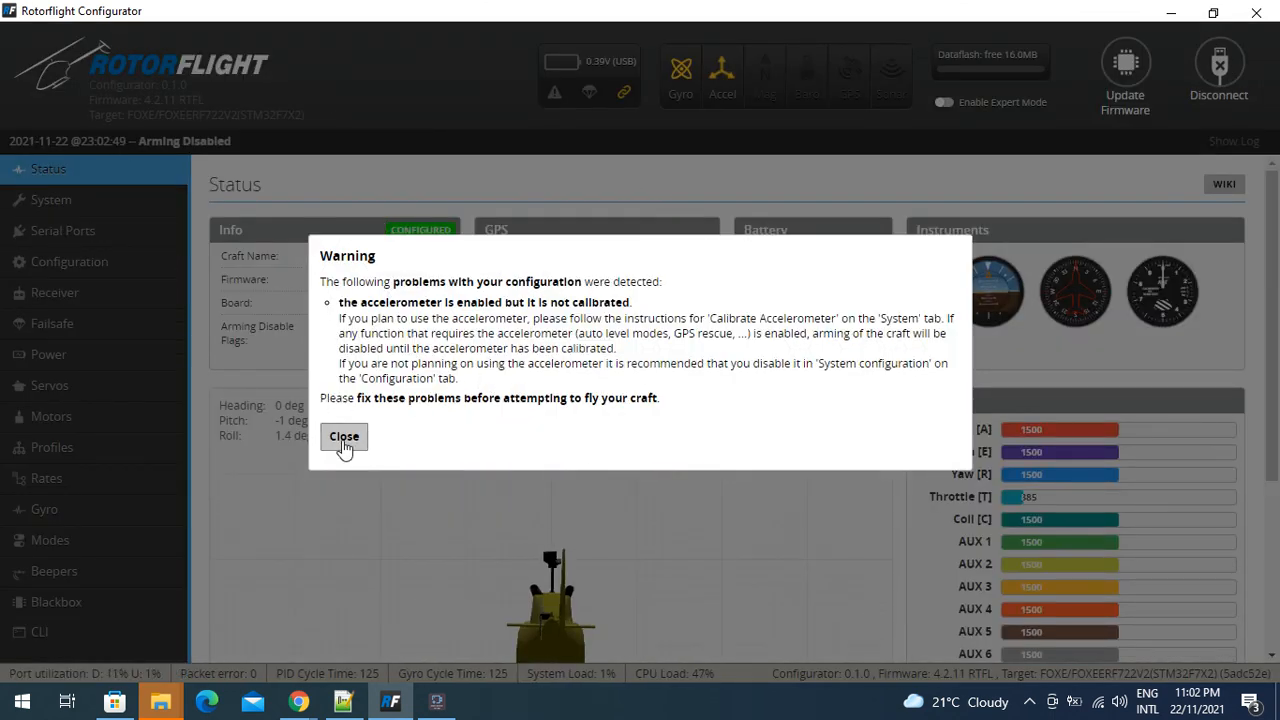
pyautogui.moveTo(397, 412)
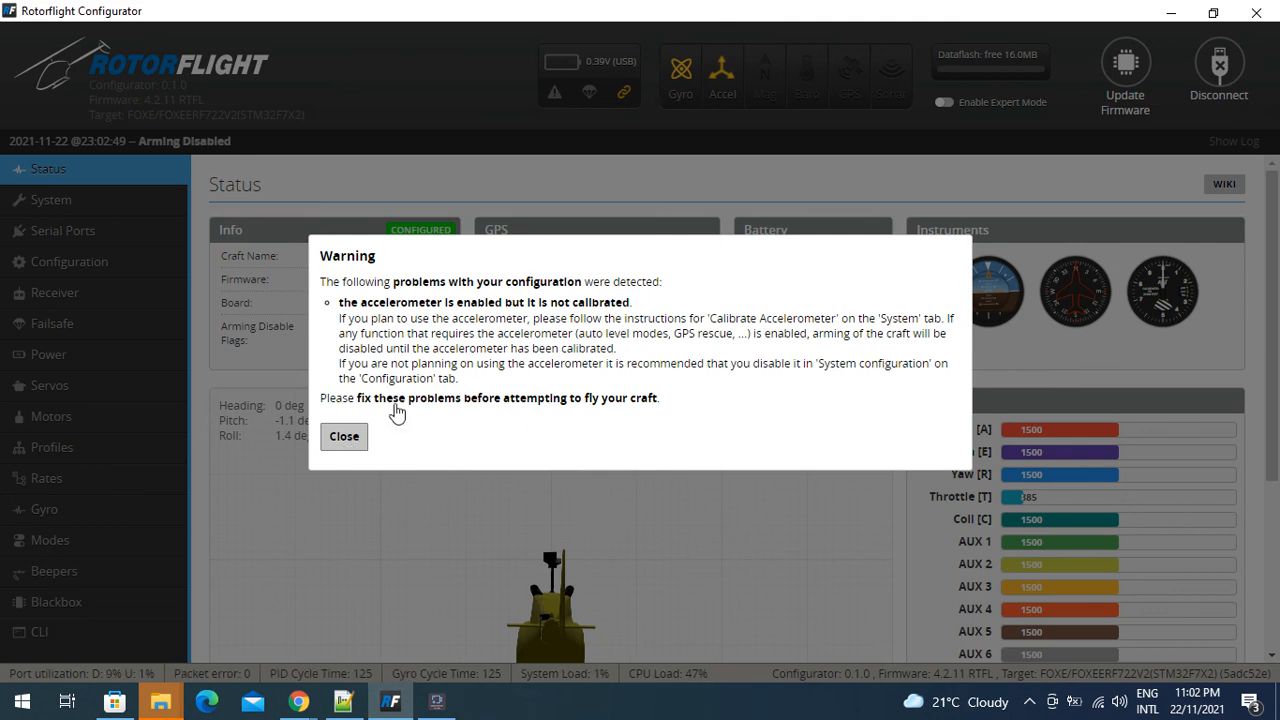
pyautogui.moveTo(422, 312)
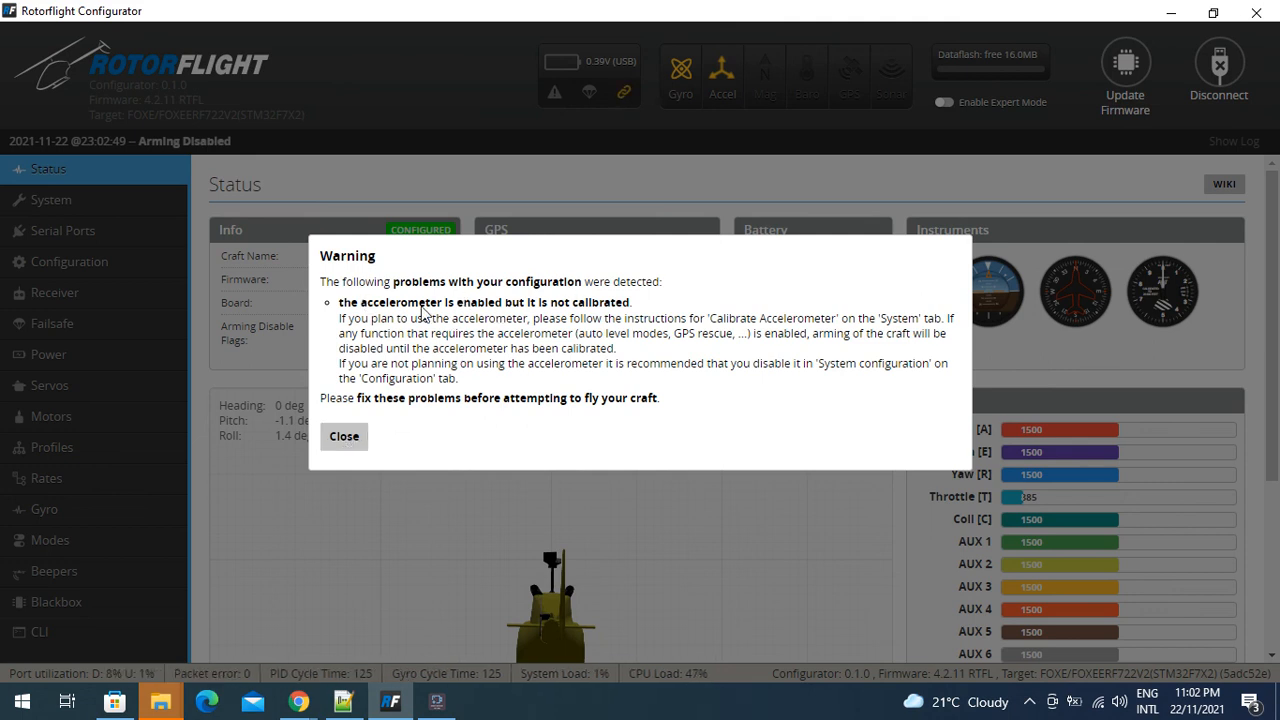
pyautogui.moveTo(148, 335)
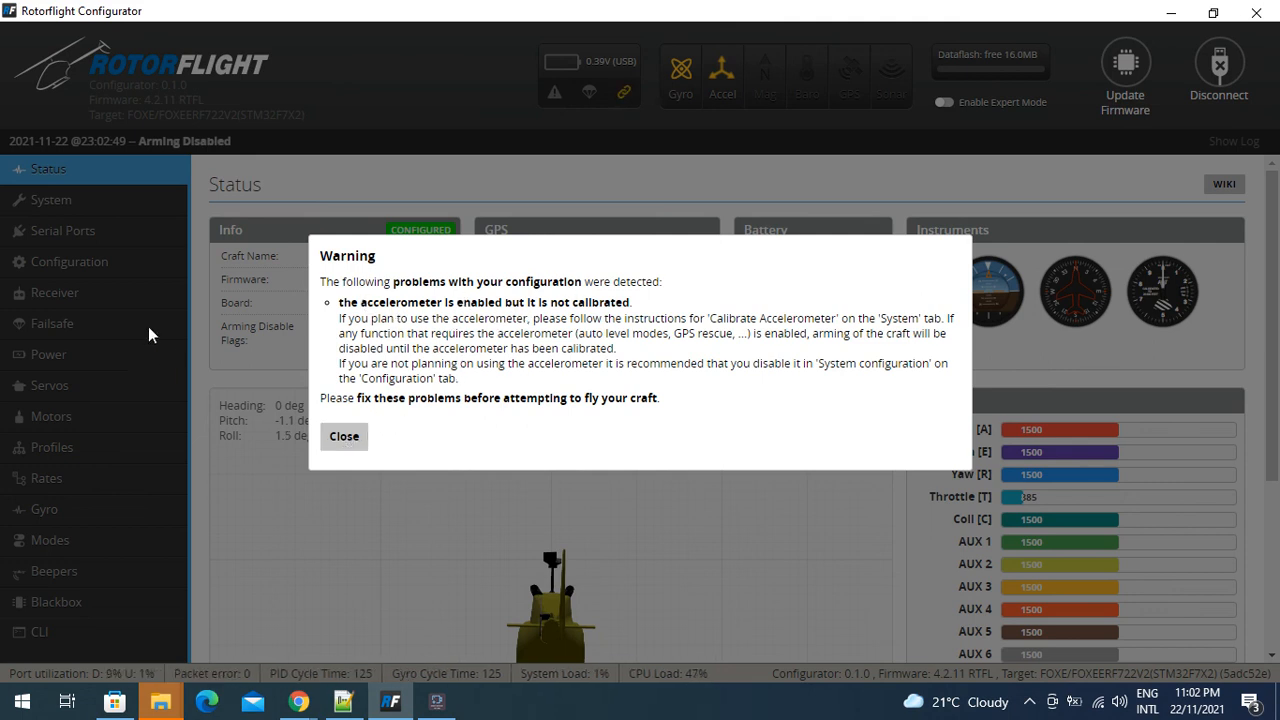
pyautogui.moveTo(100, 292)
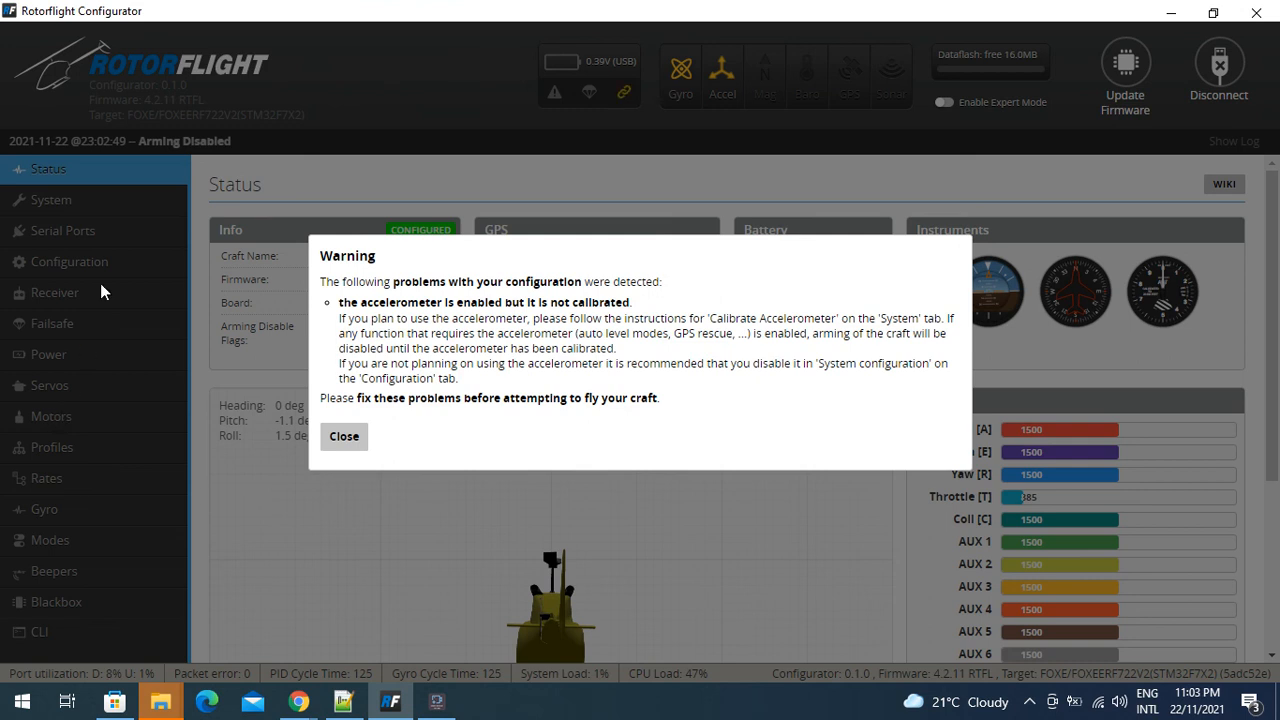
pyautogui.moveTo(389, 505)
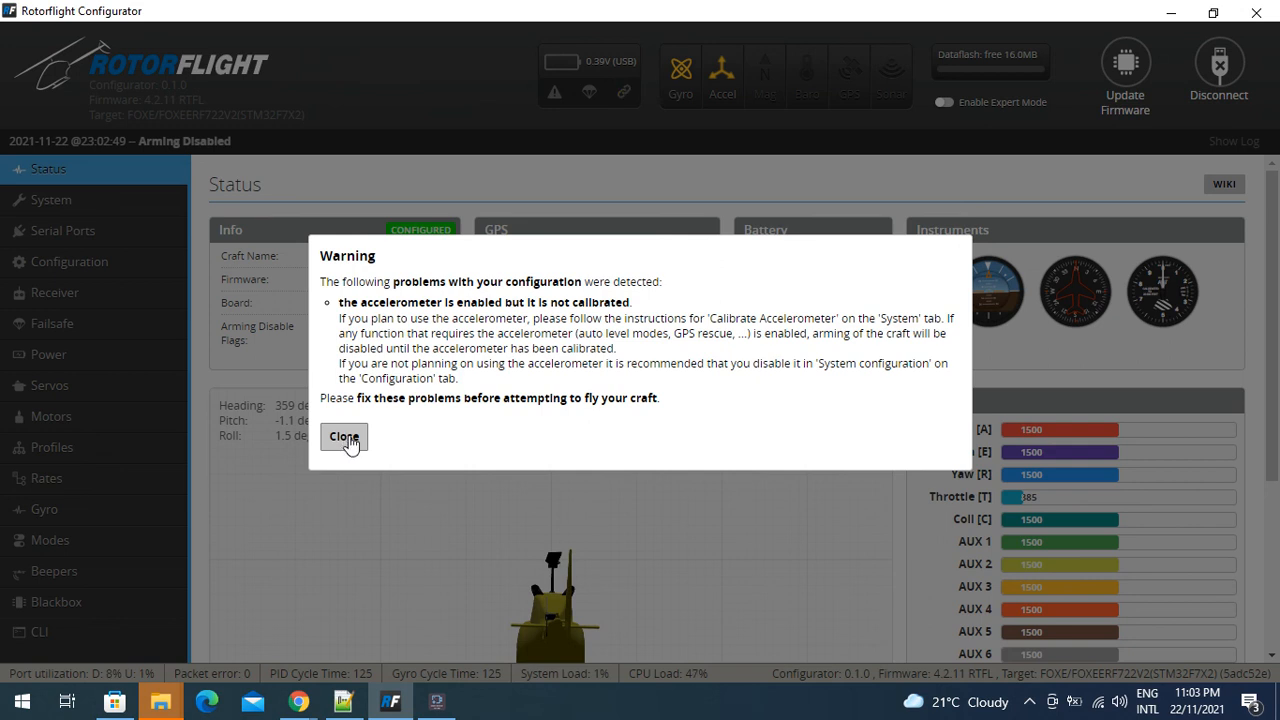
pyautogui.click(343, 437)
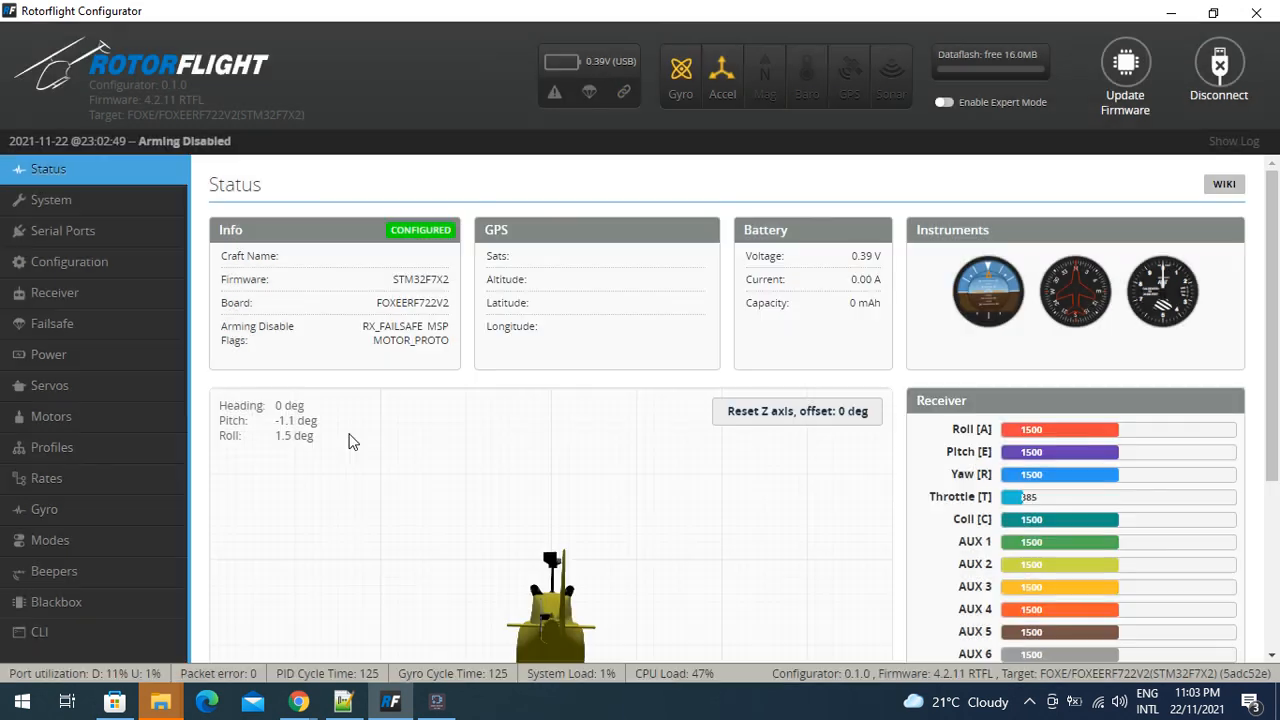